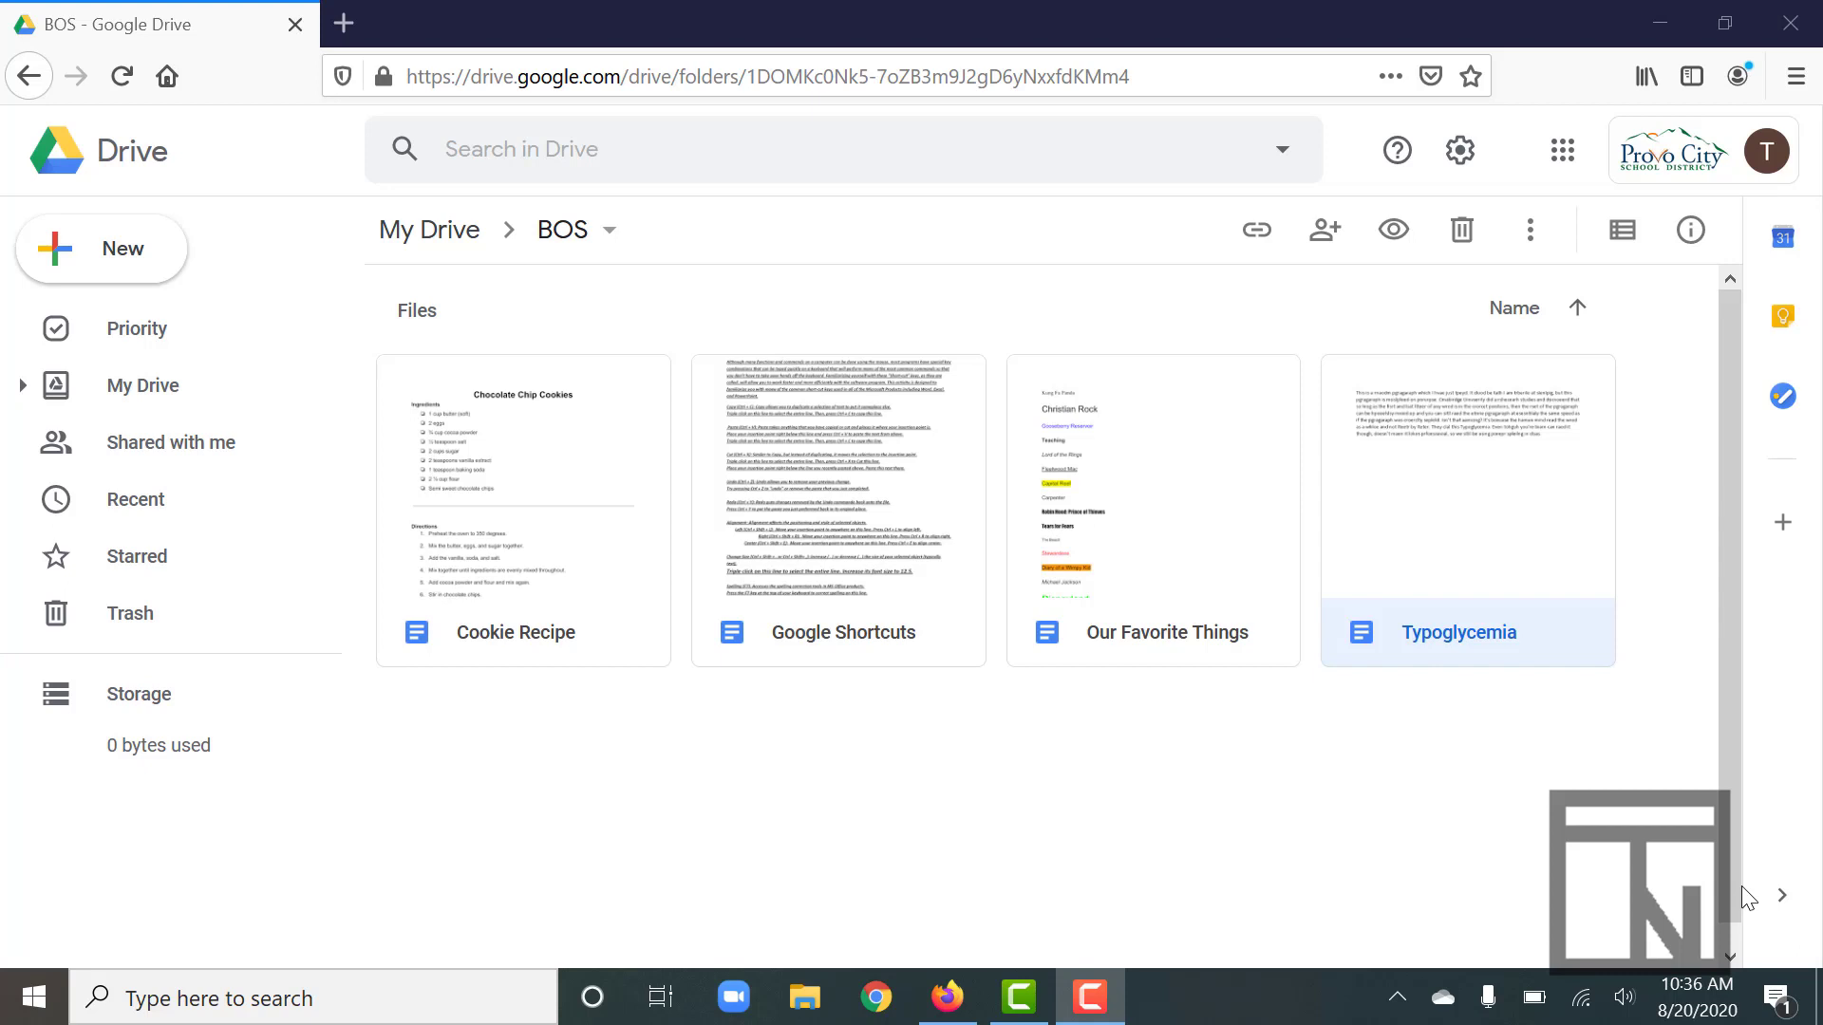
pyautogui.moveTo(1492, 504)
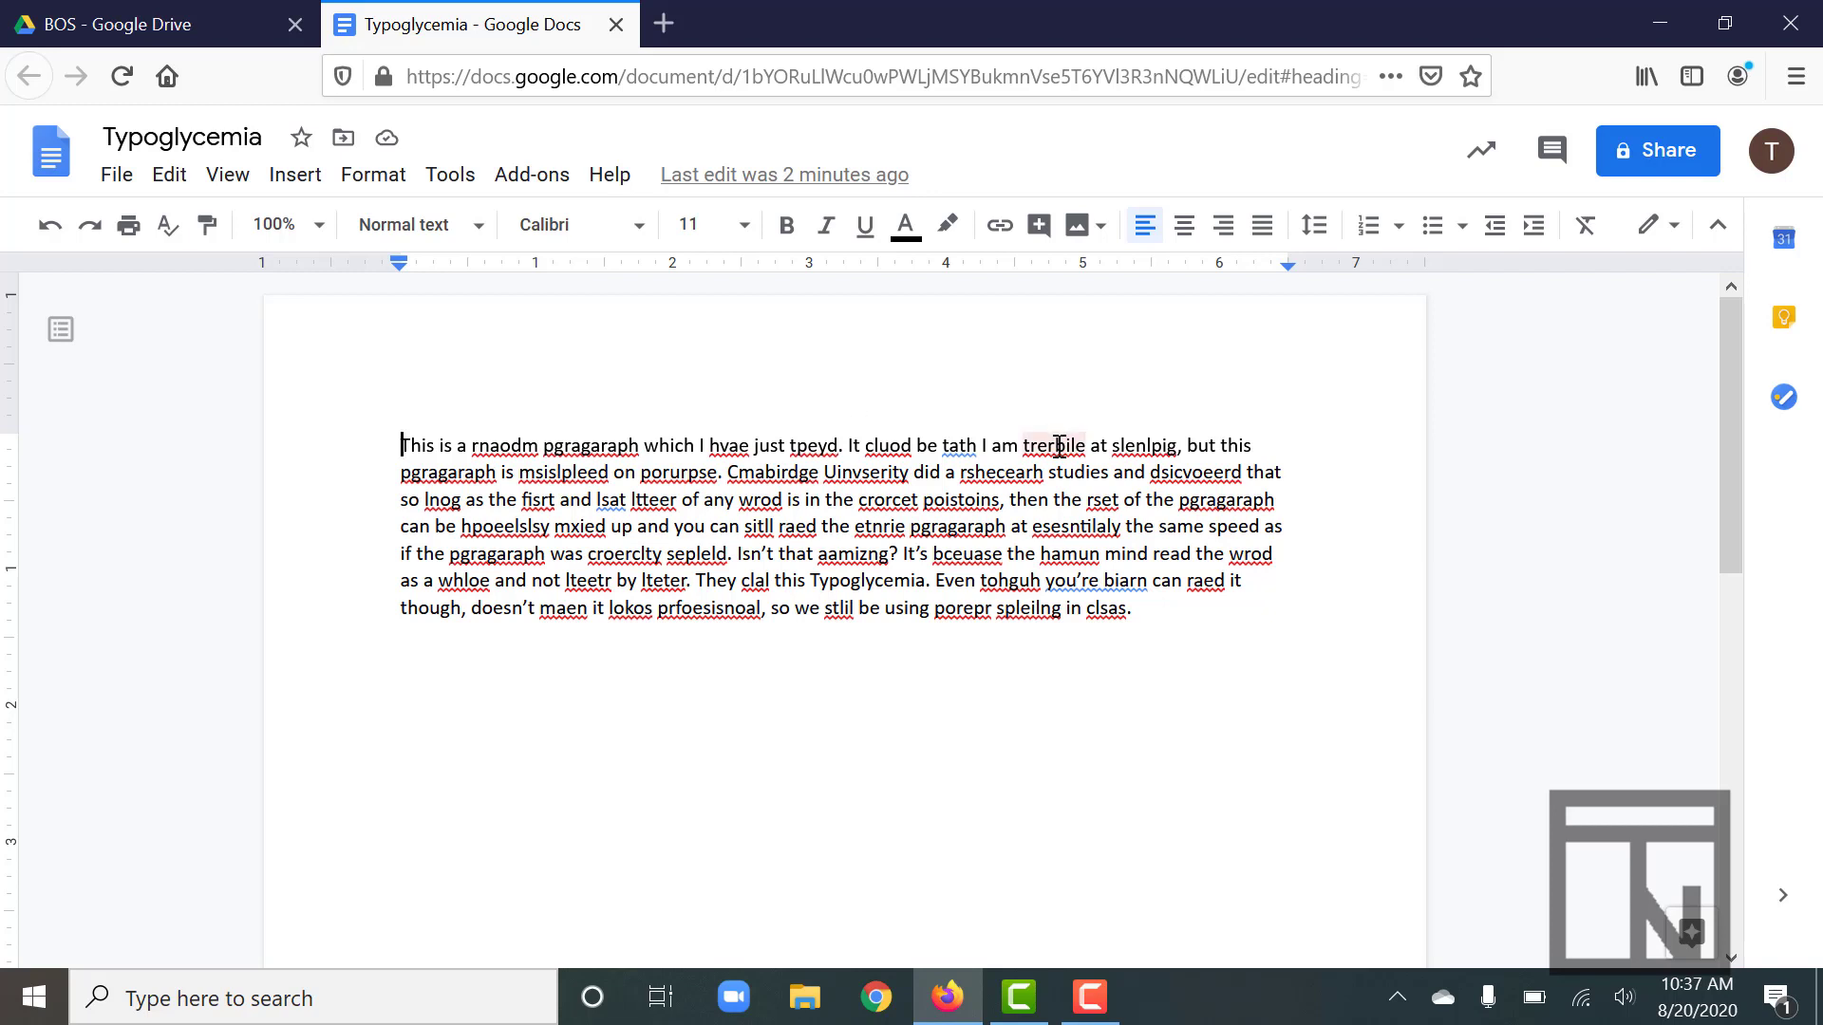
# - Correct the scrambled word 'trerible' to 'terrible' using the spelling suggestion
pyautogui.click(1053, 444)
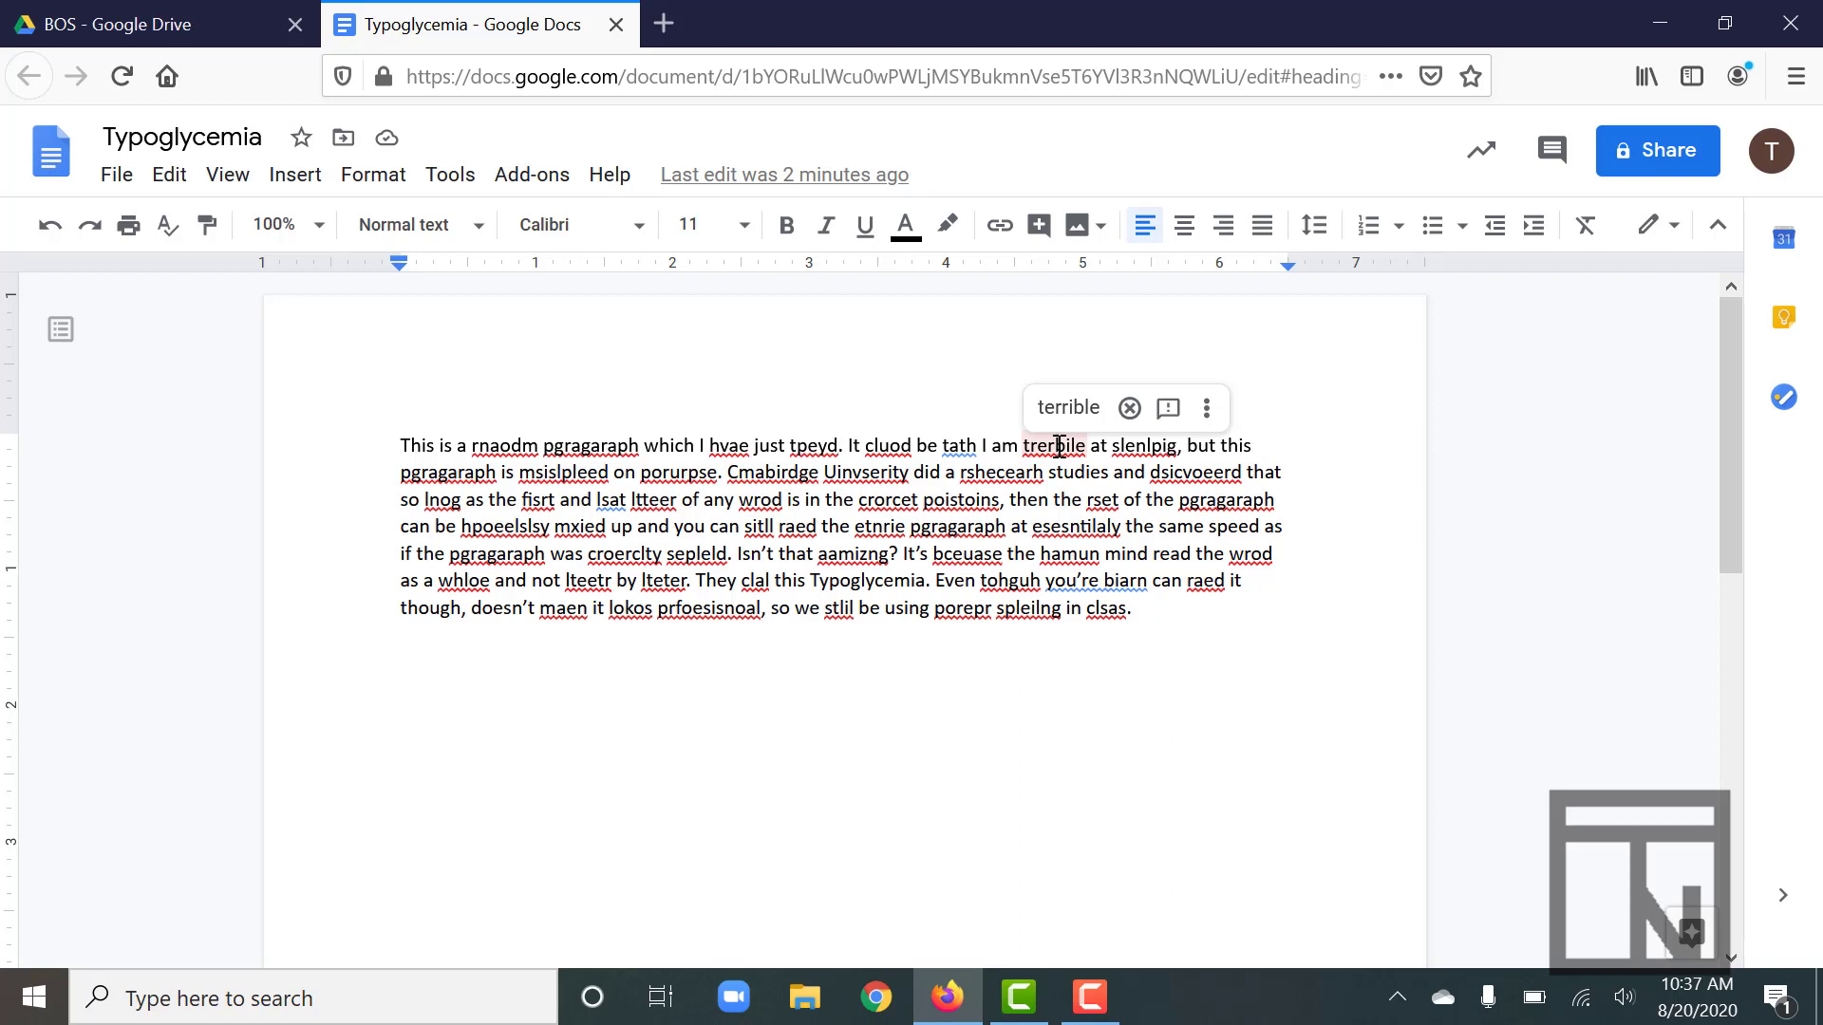
pyautogui.moveTo(1066, 407)
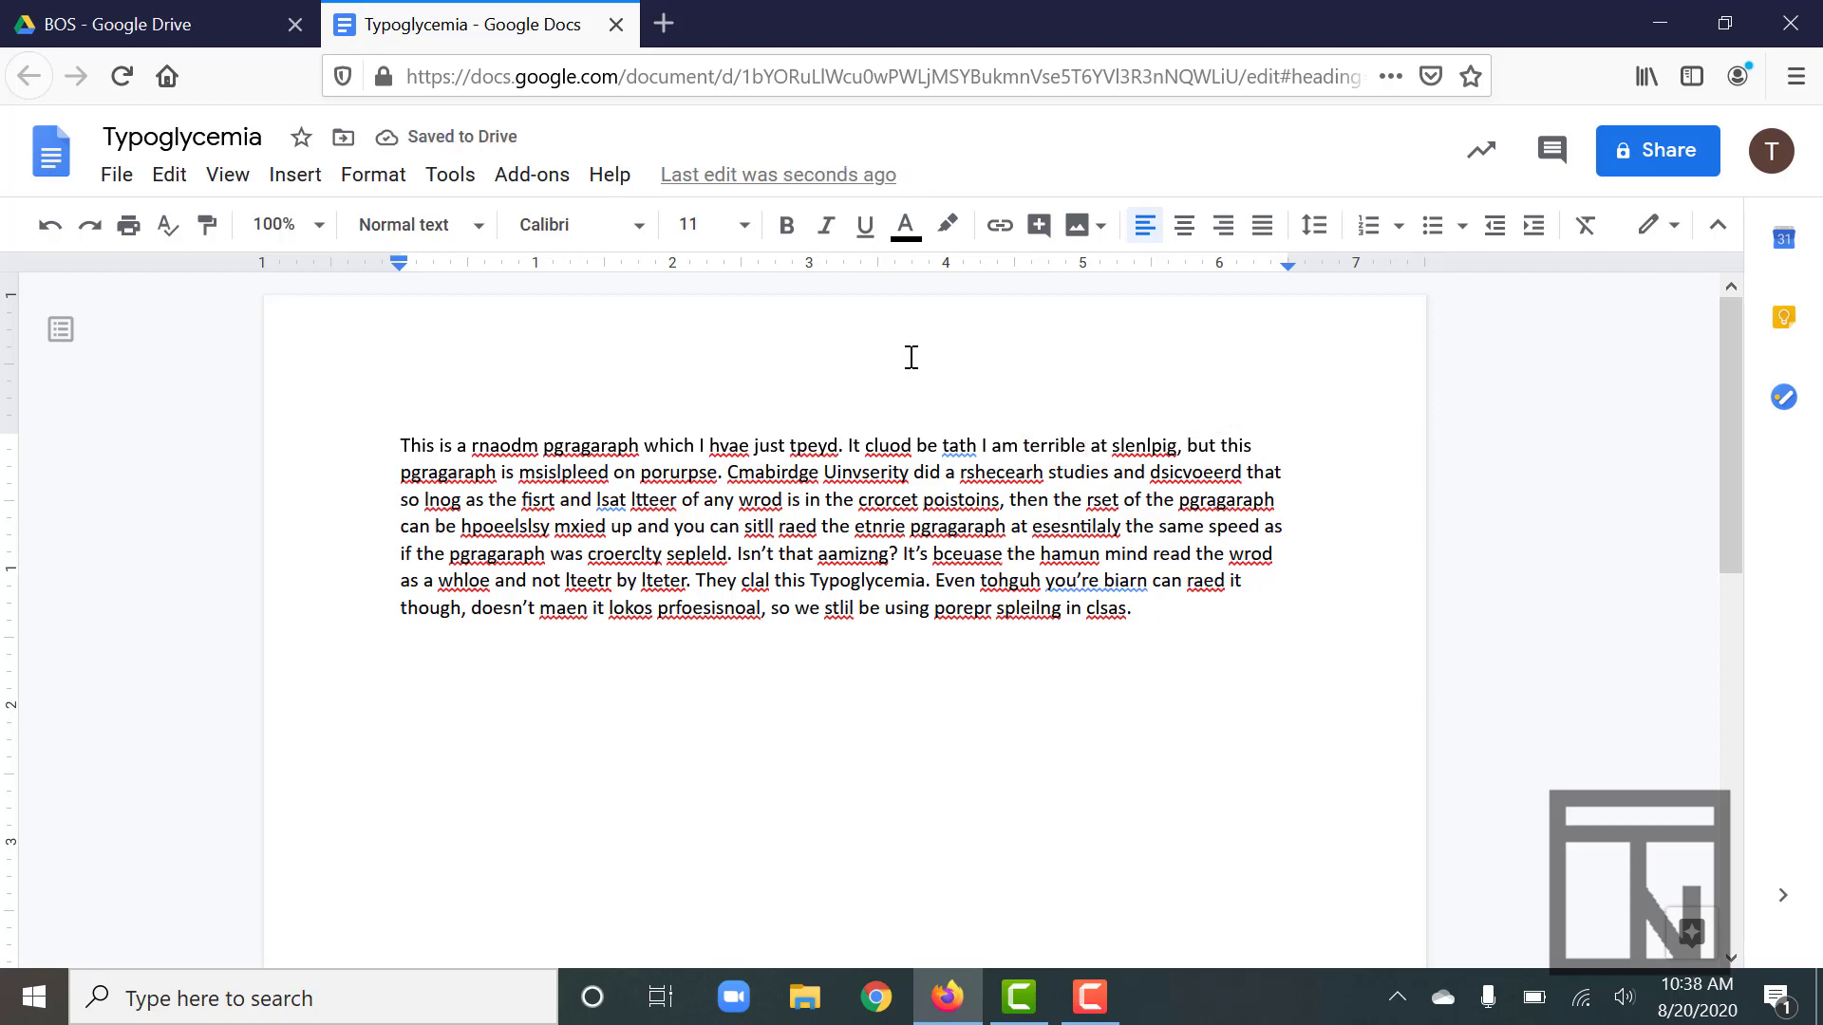
pyautogui.click(1087, 446)
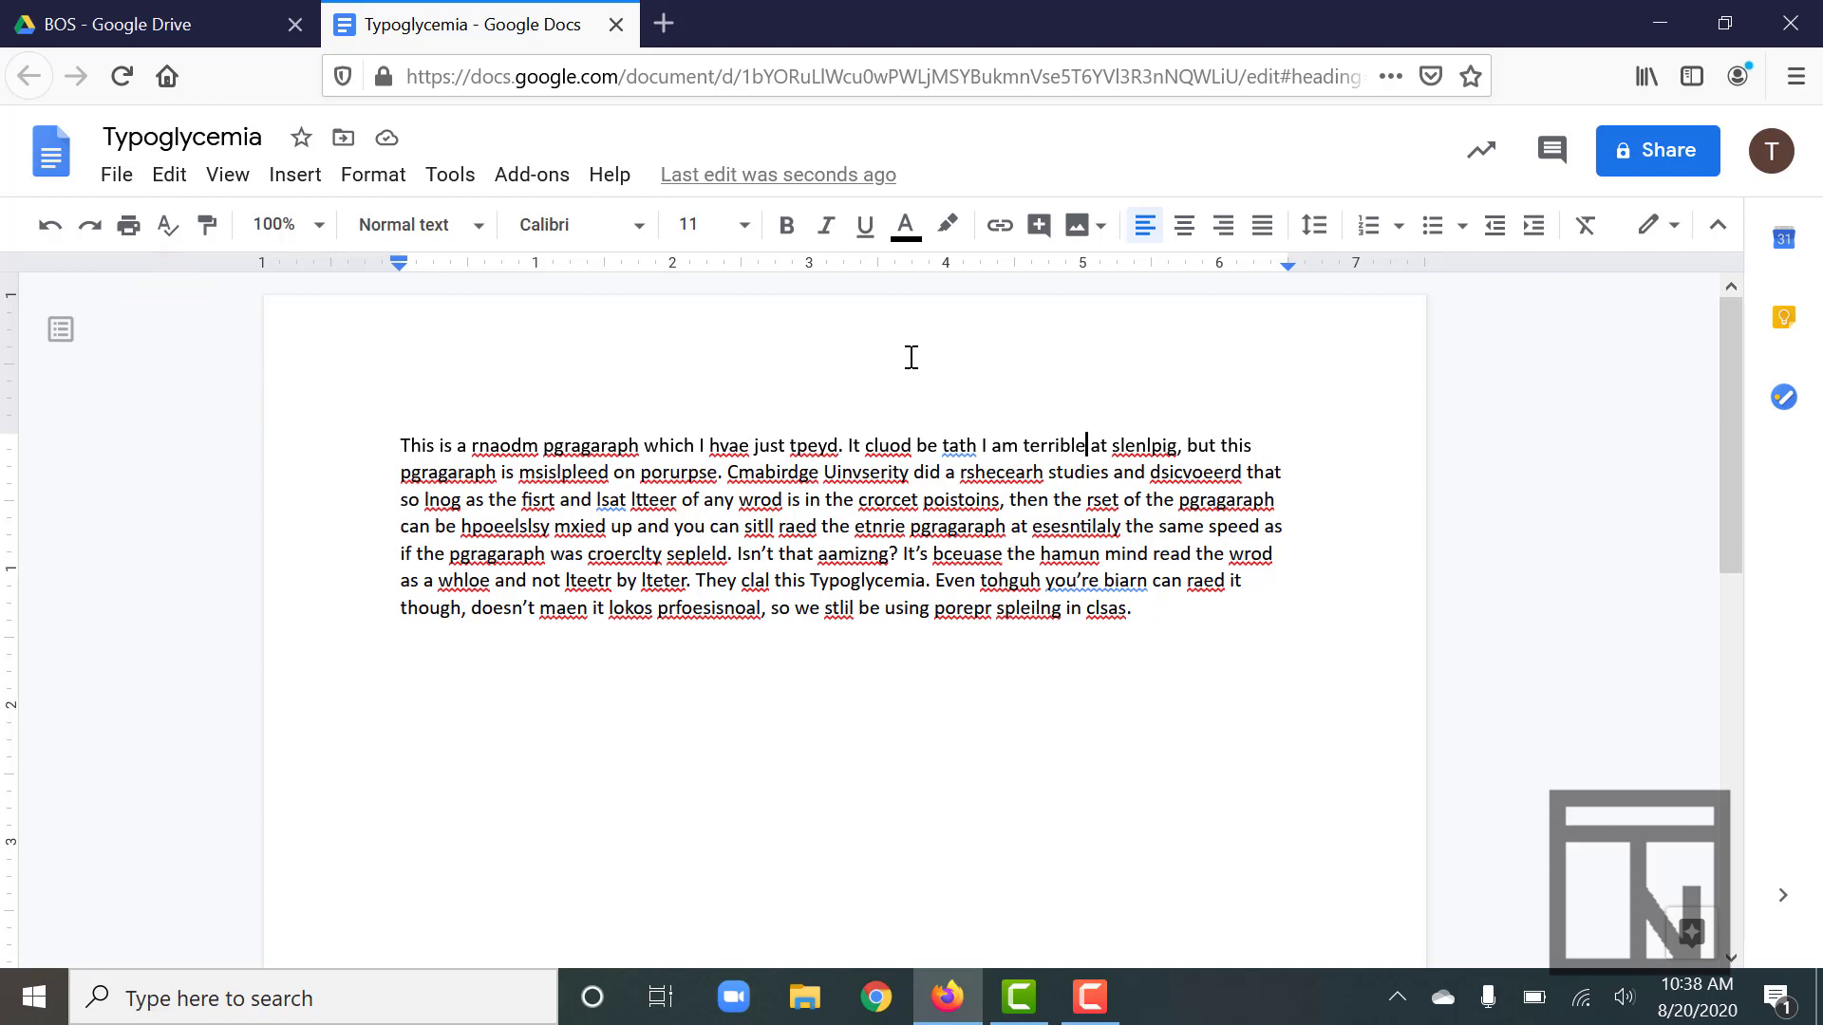
# - Run the spelling and grammar check, which suggests 'sleeping' for 'slenlpig'
pyautogui.press('f7')
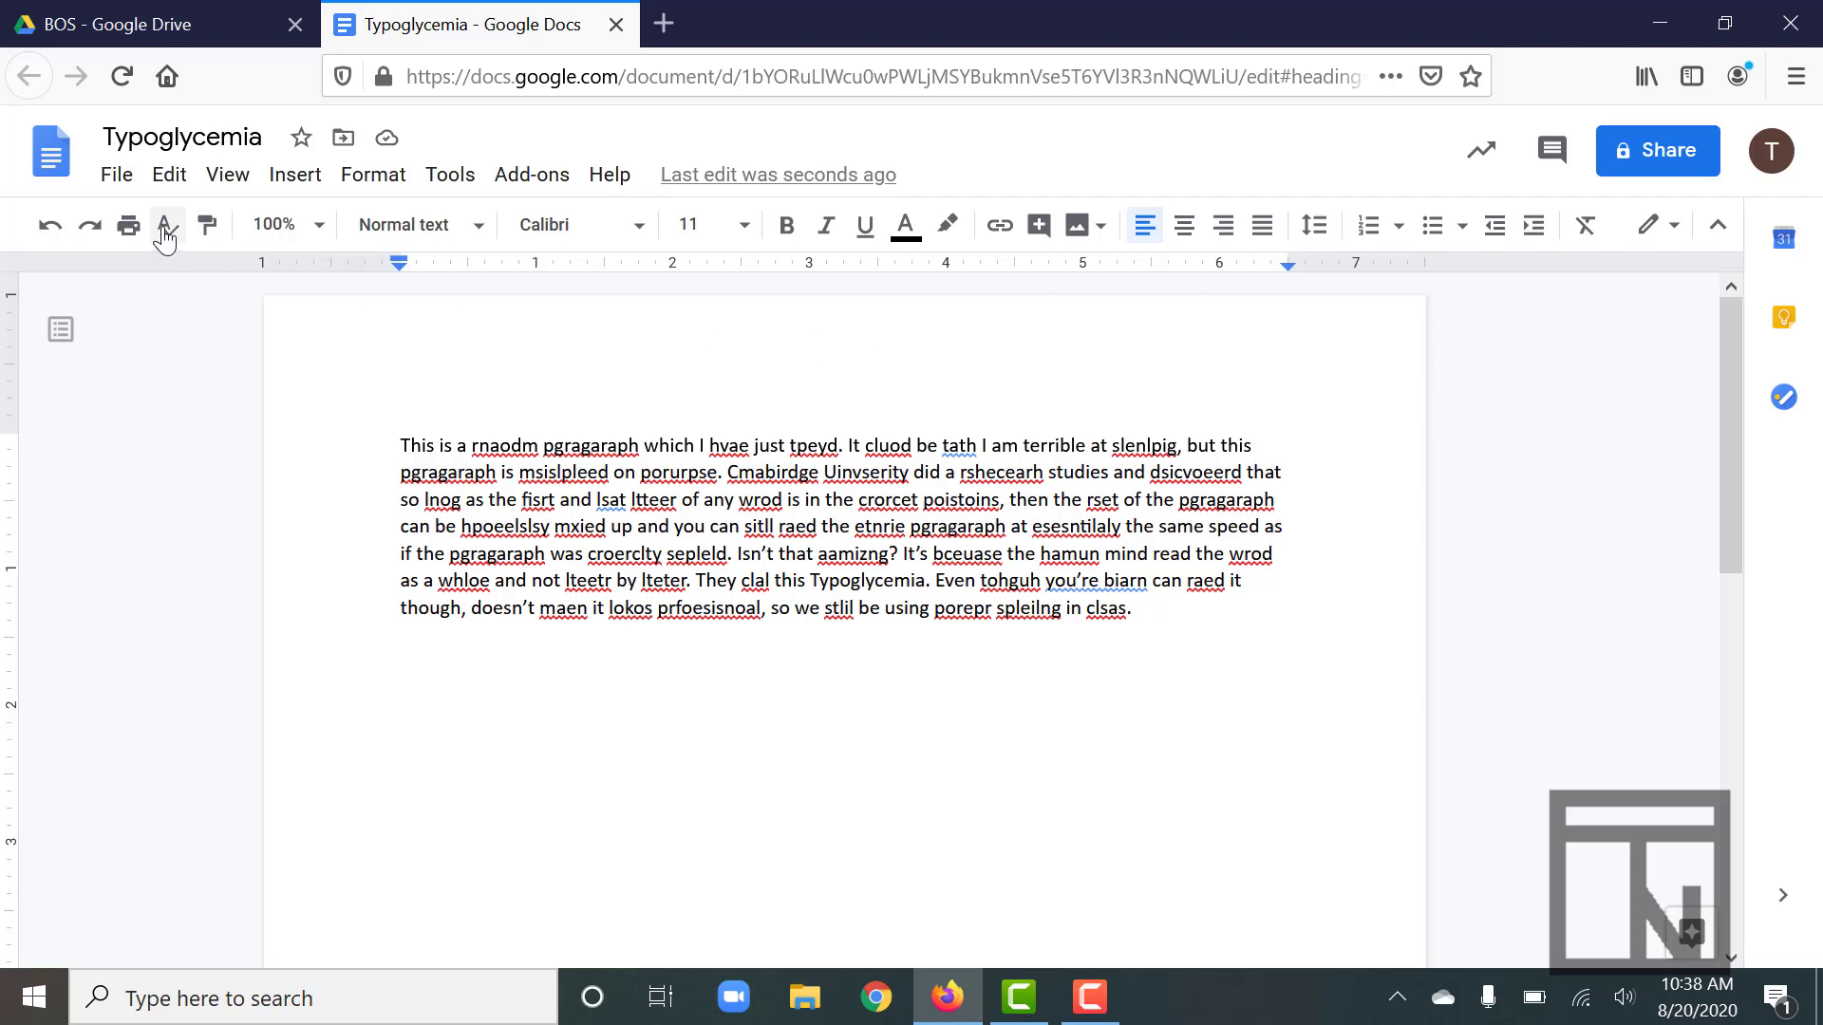
pyautogui.click(166, 226)
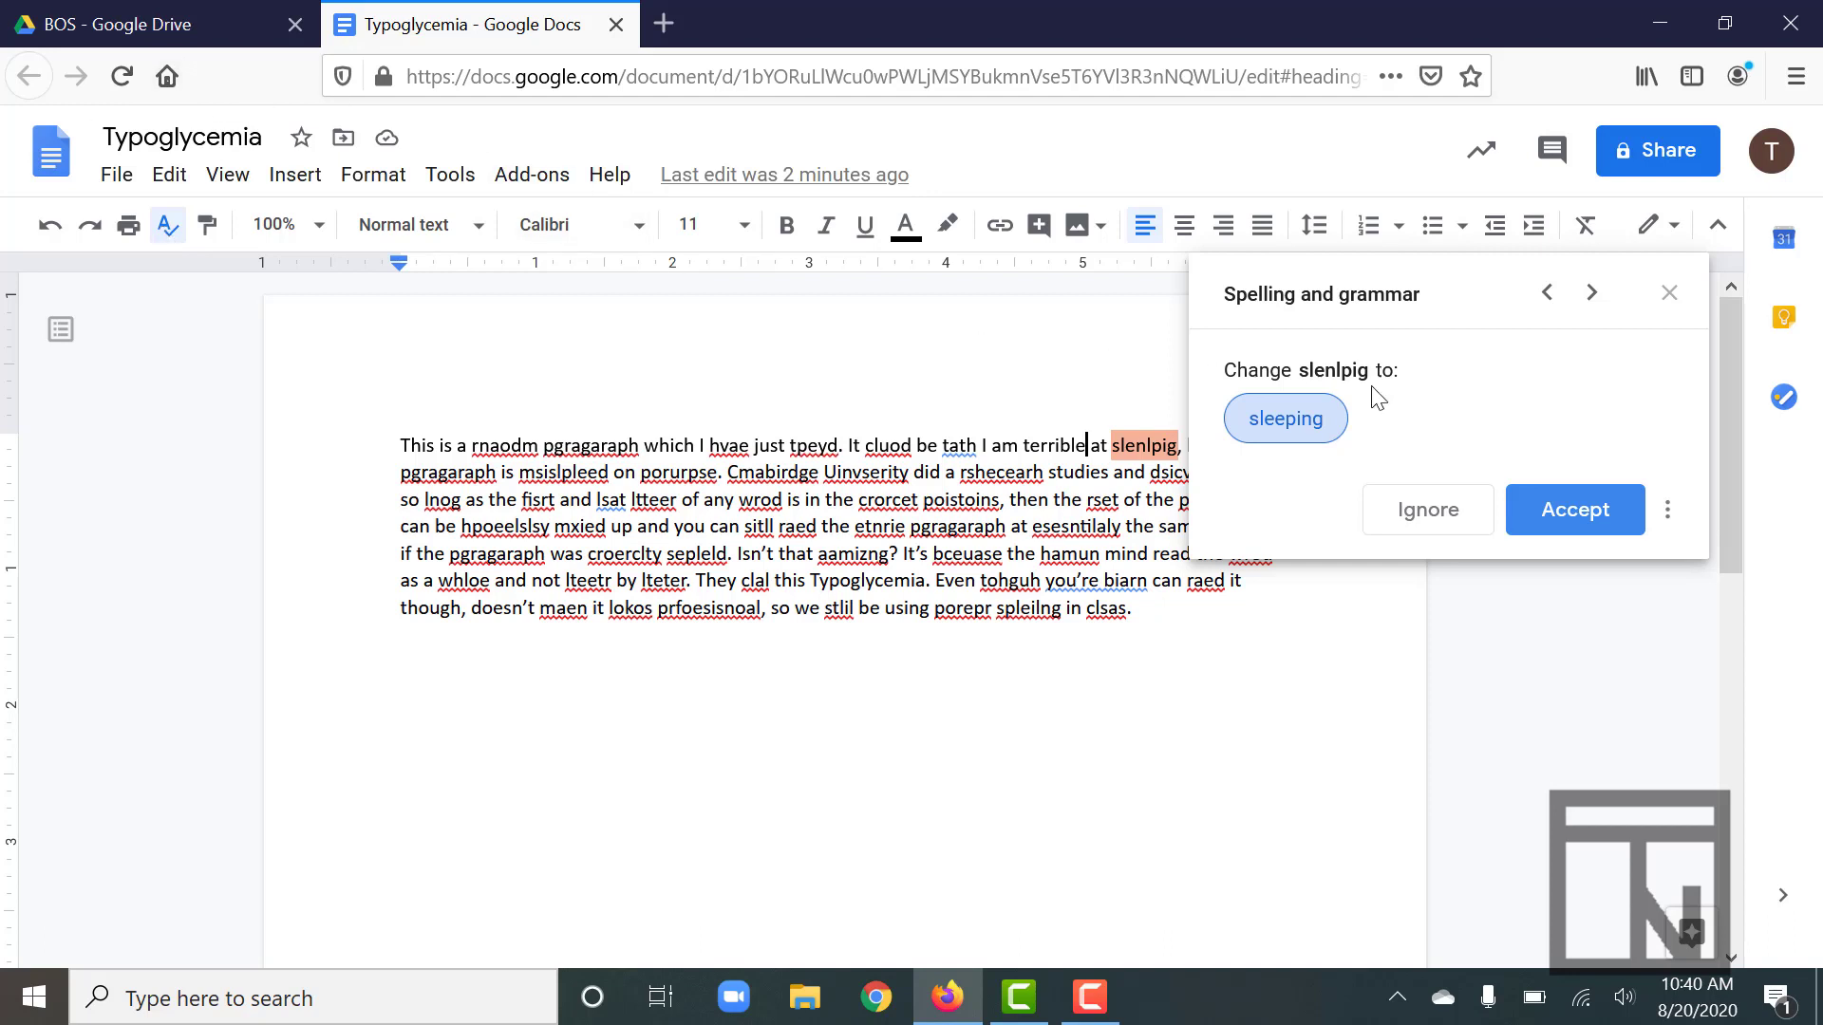
pyautogui.moveTo(1347, 467)
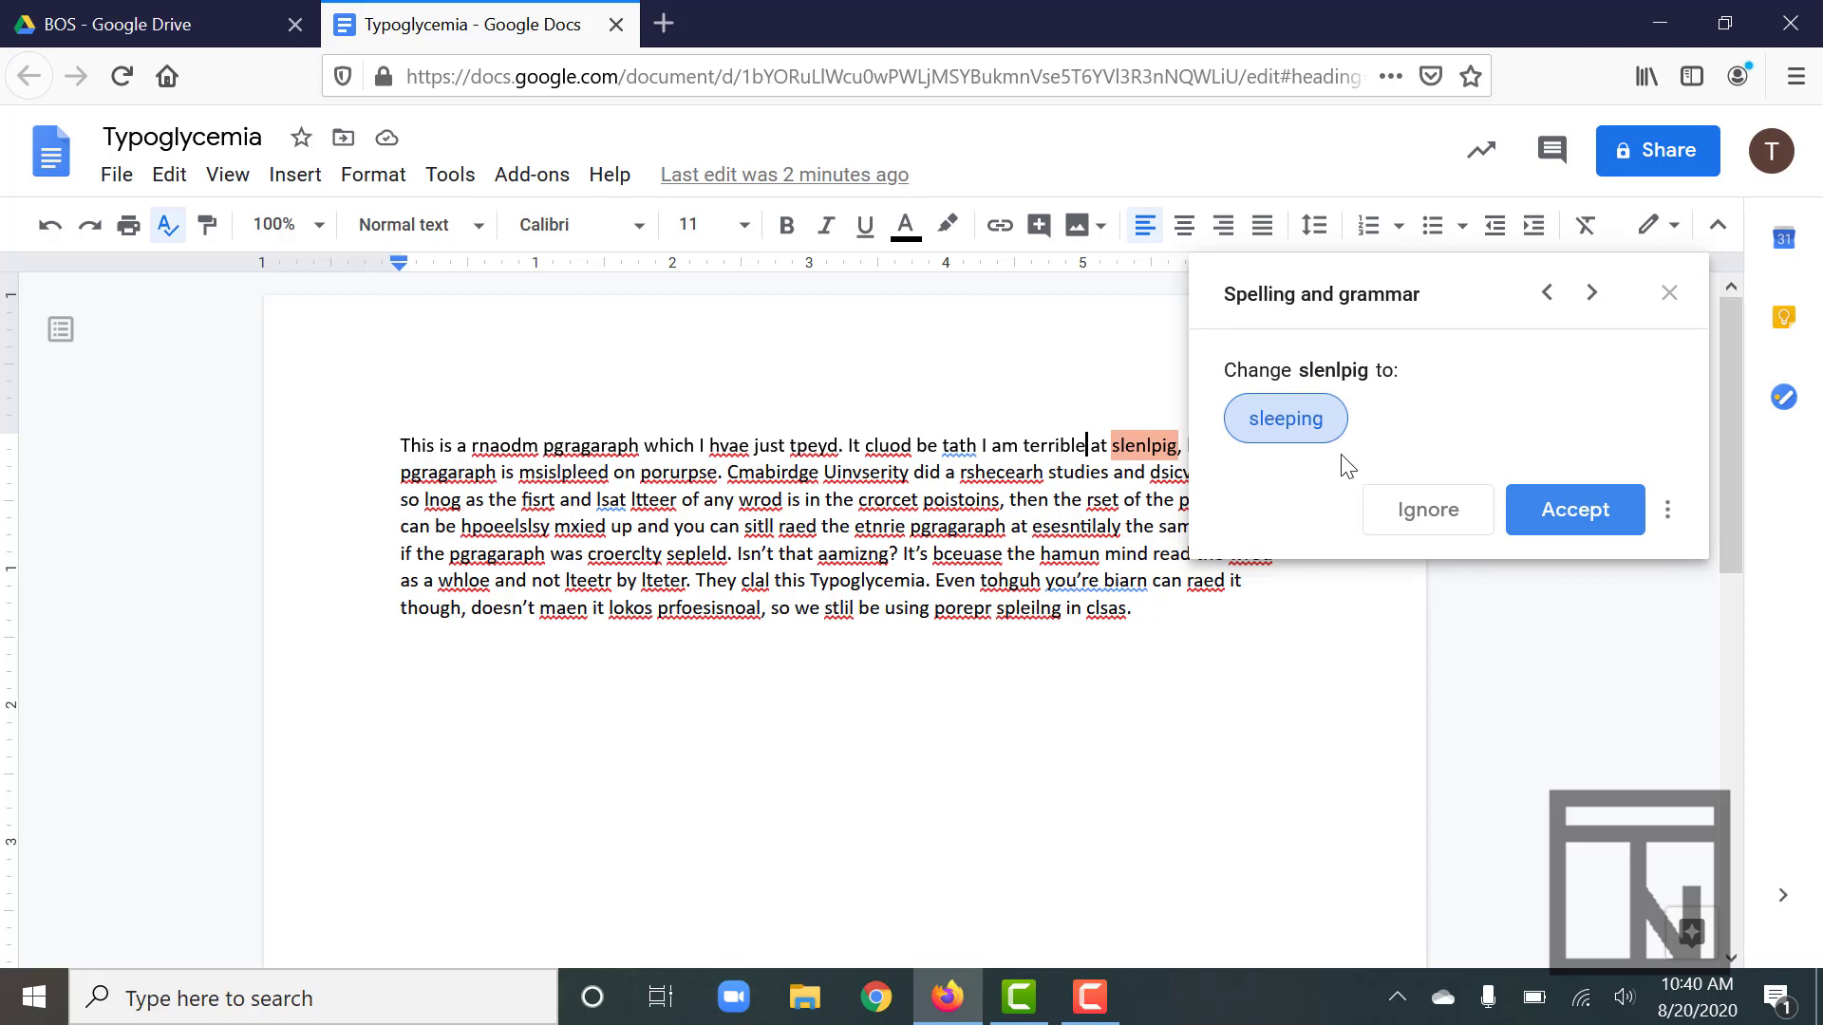
pyautogui.moveTo(1300, 515)
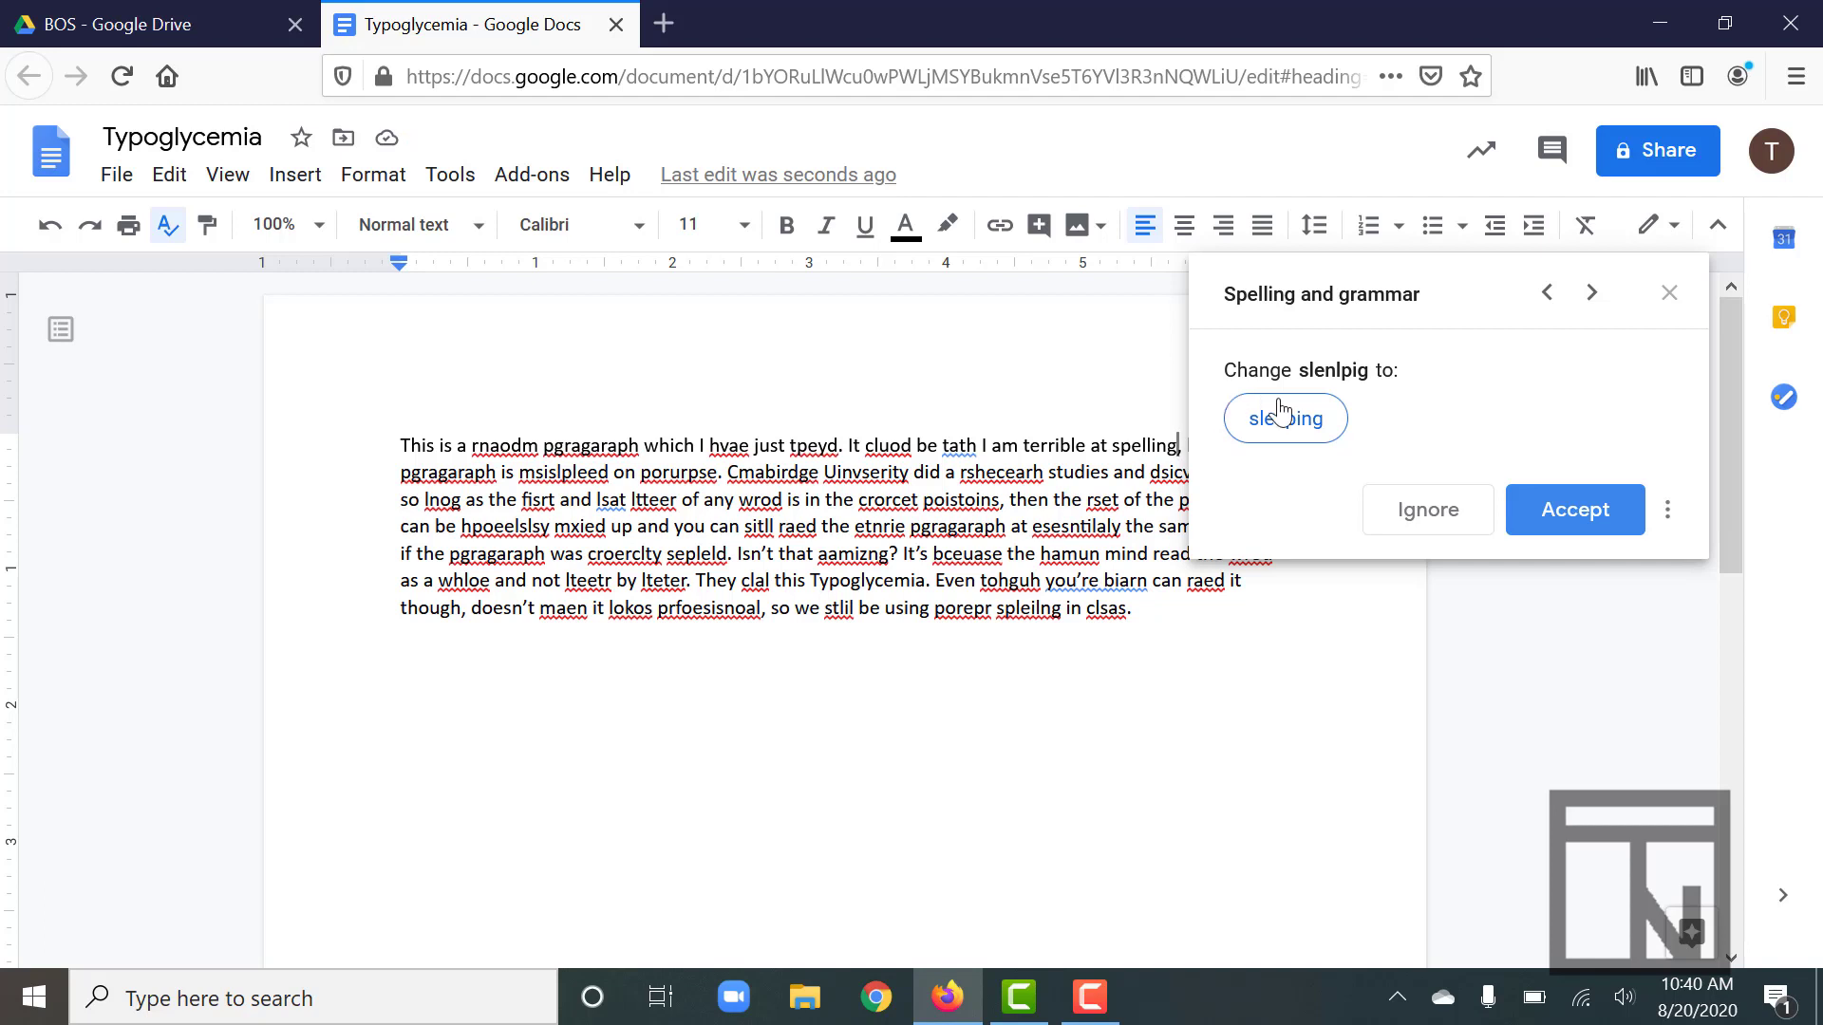
pyautogui.moveTo(1470, 387)
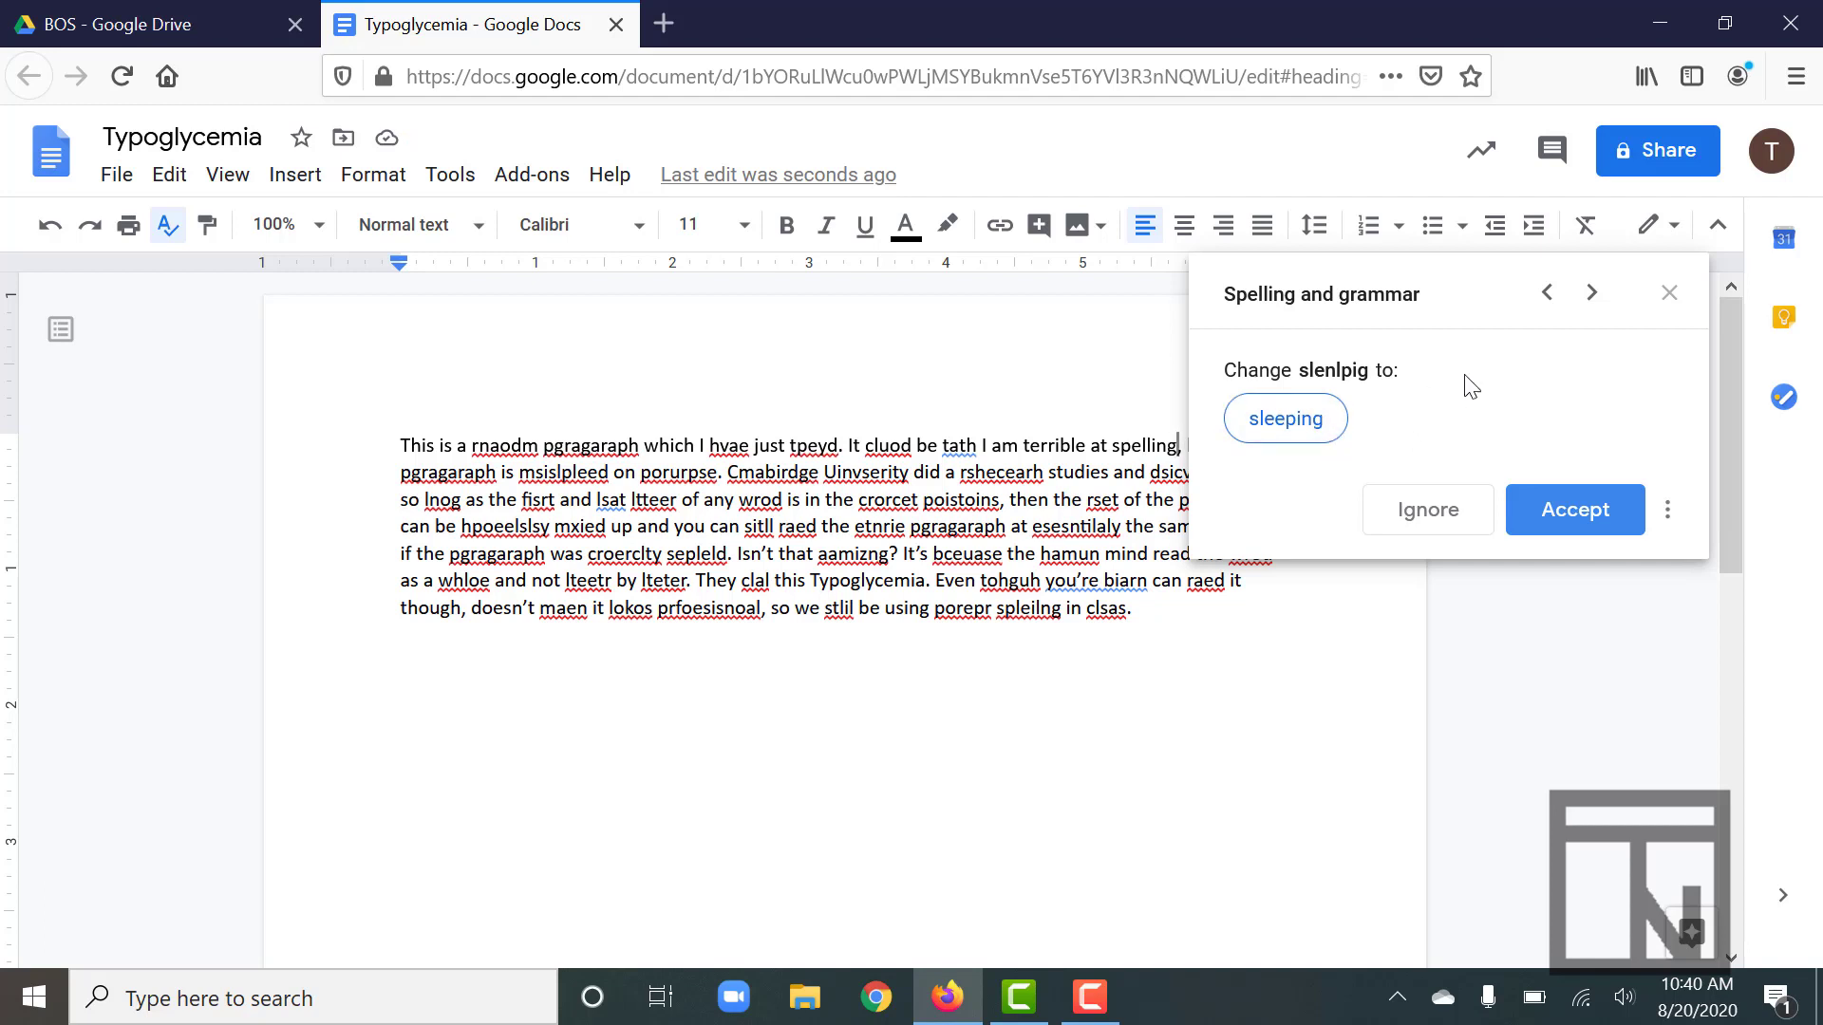
# - Step back and forward through suggestions to reach 'paragraph' for 'pgragaraph'
pyautogui.click(1547, 292)
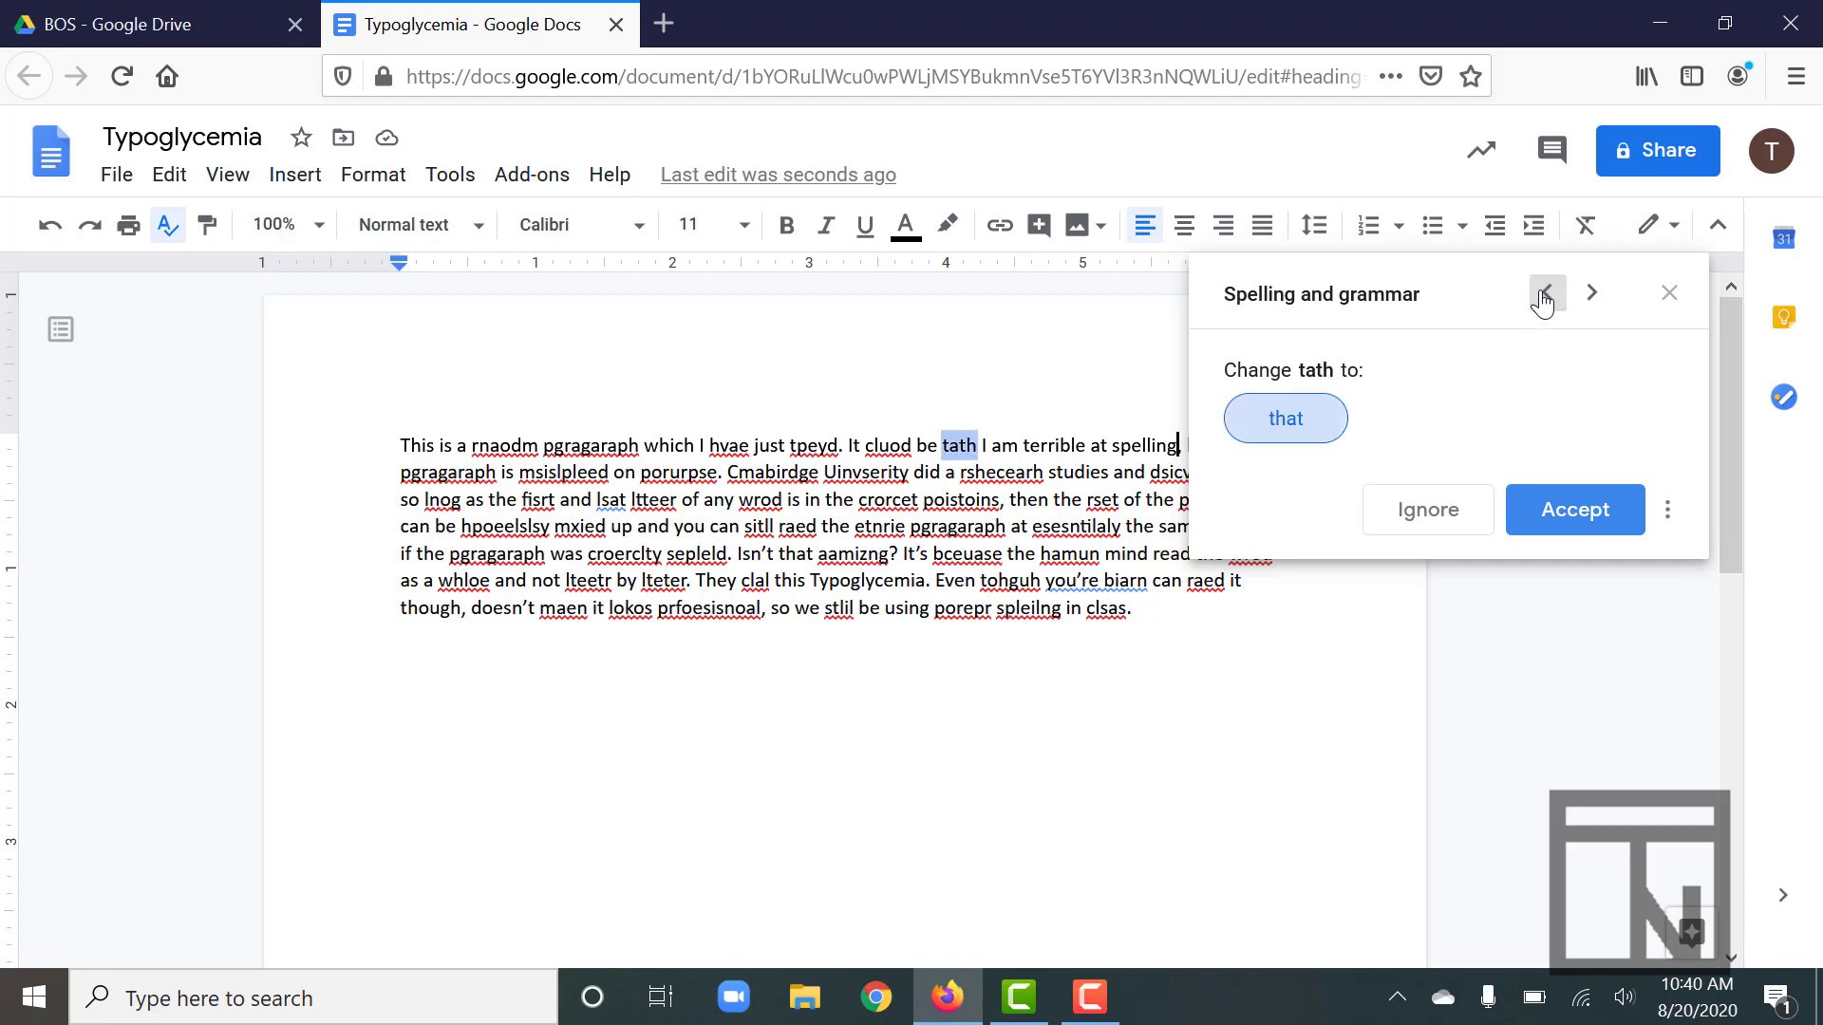
pyautogui.click(1591, 293)
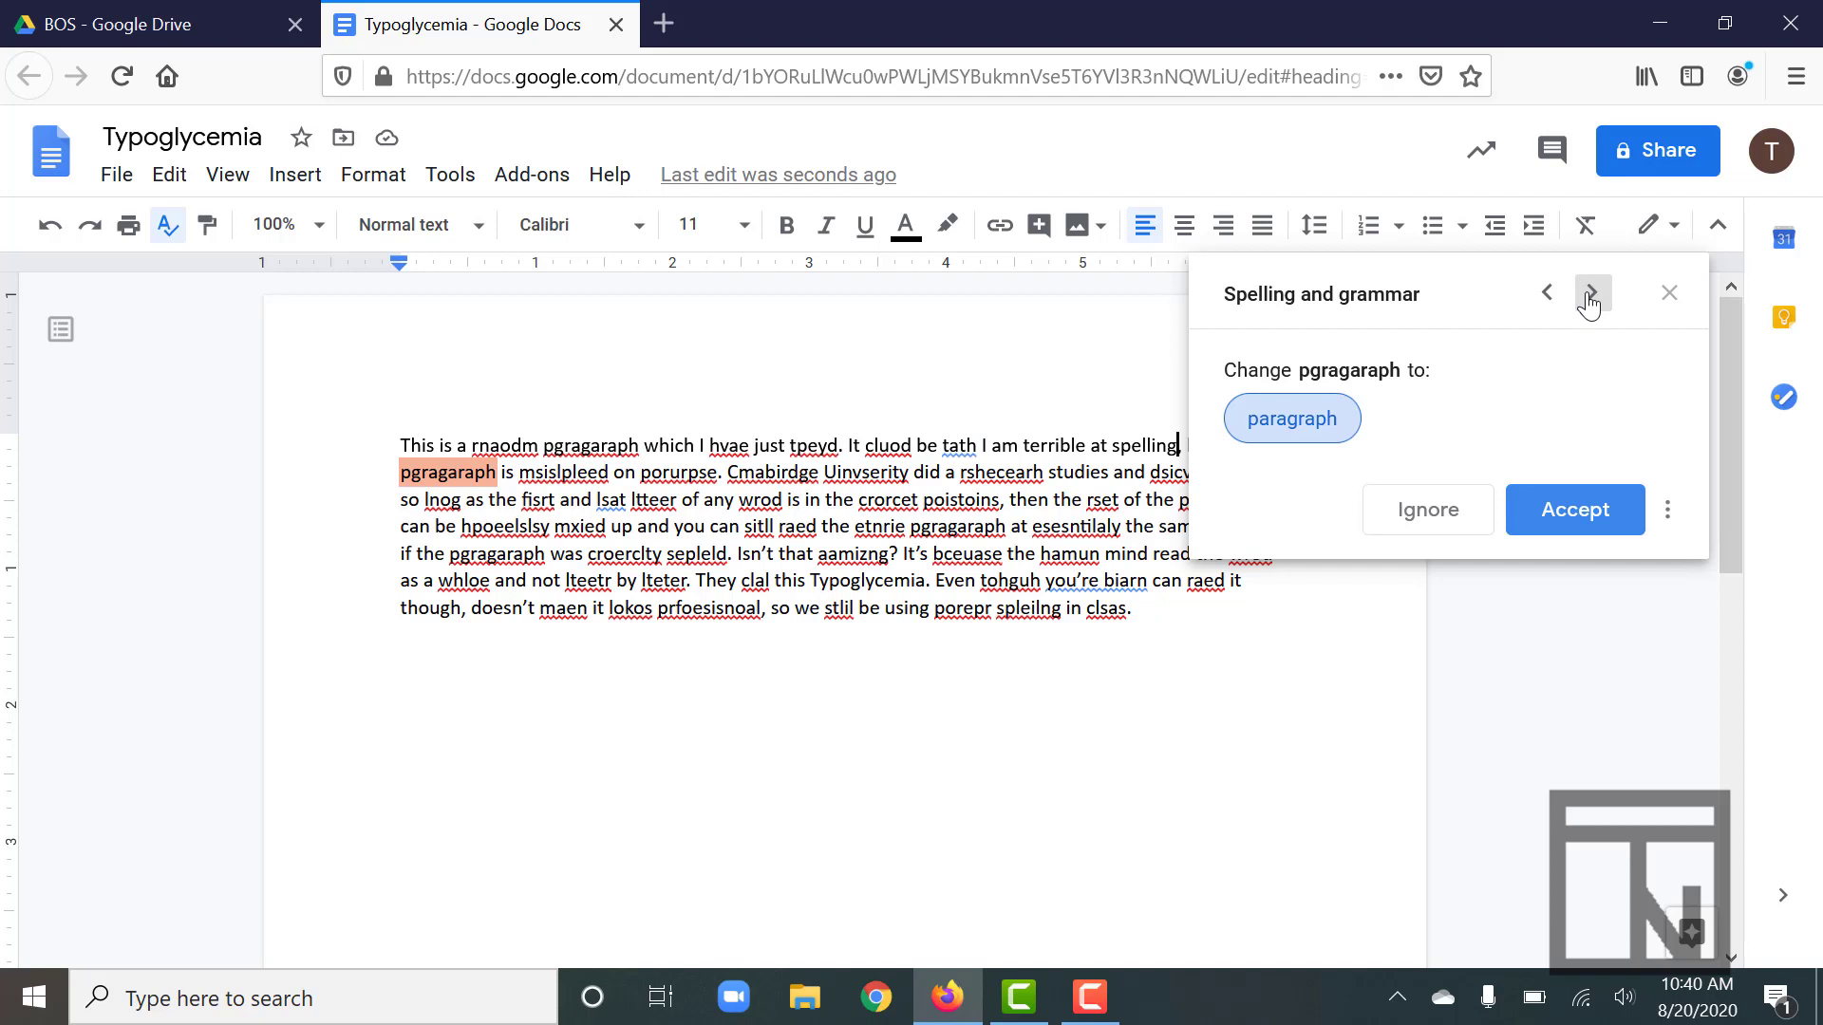
pyautogui.moveTo(1485, 454)
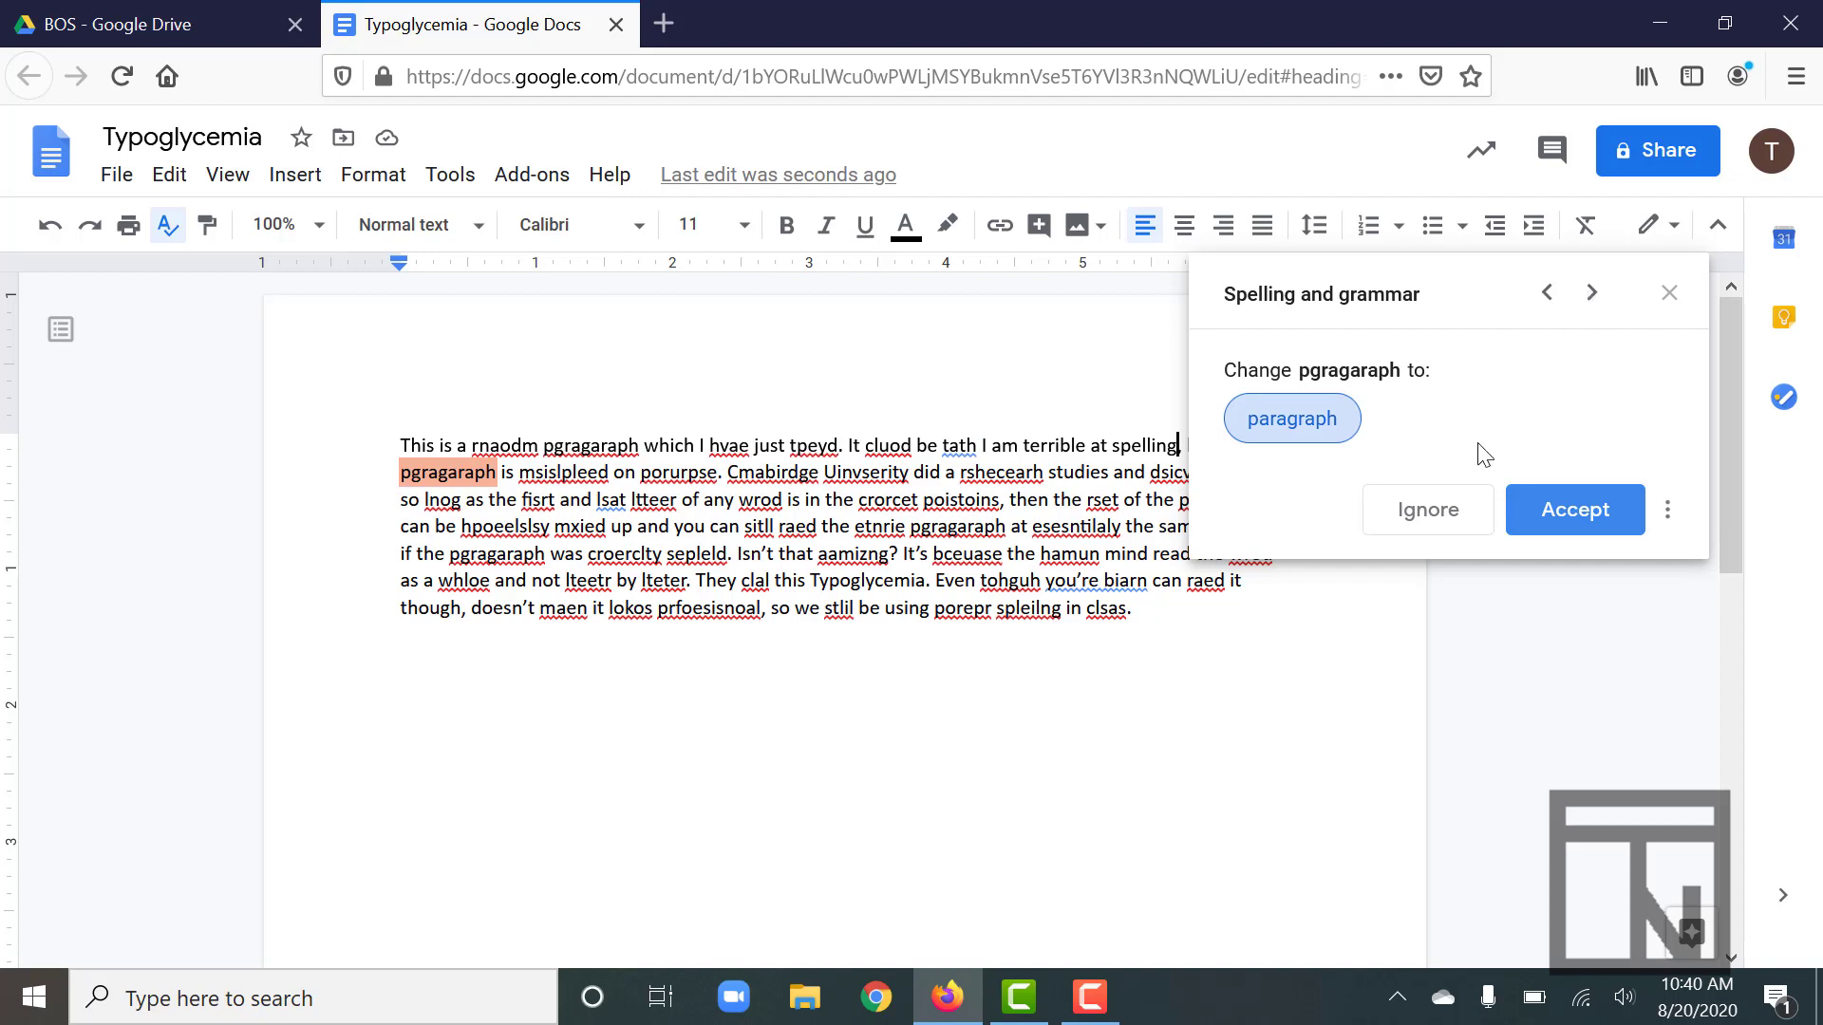
pyautogui.moveTo(1299, 393)
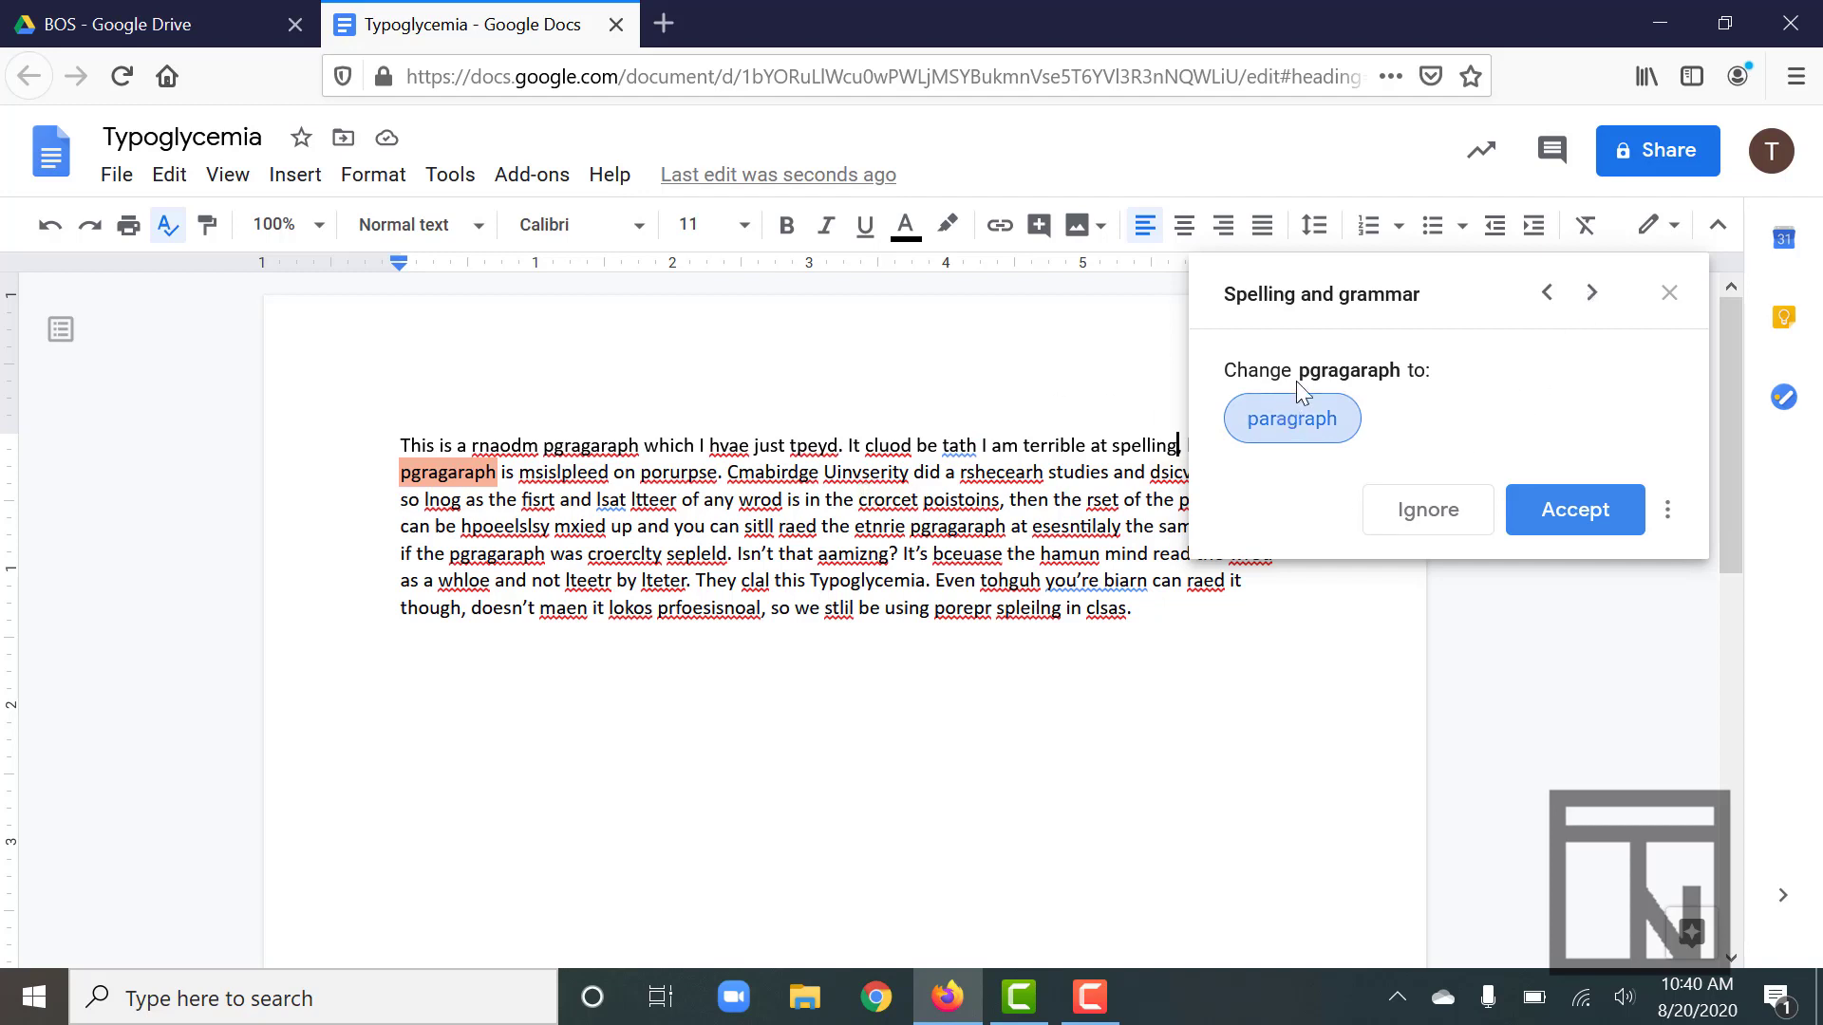
# - Accept the corrections 'paragraph', 'misspelled', 'purpose' and 'Cambridge'
pyautogui.click(1574, 509)
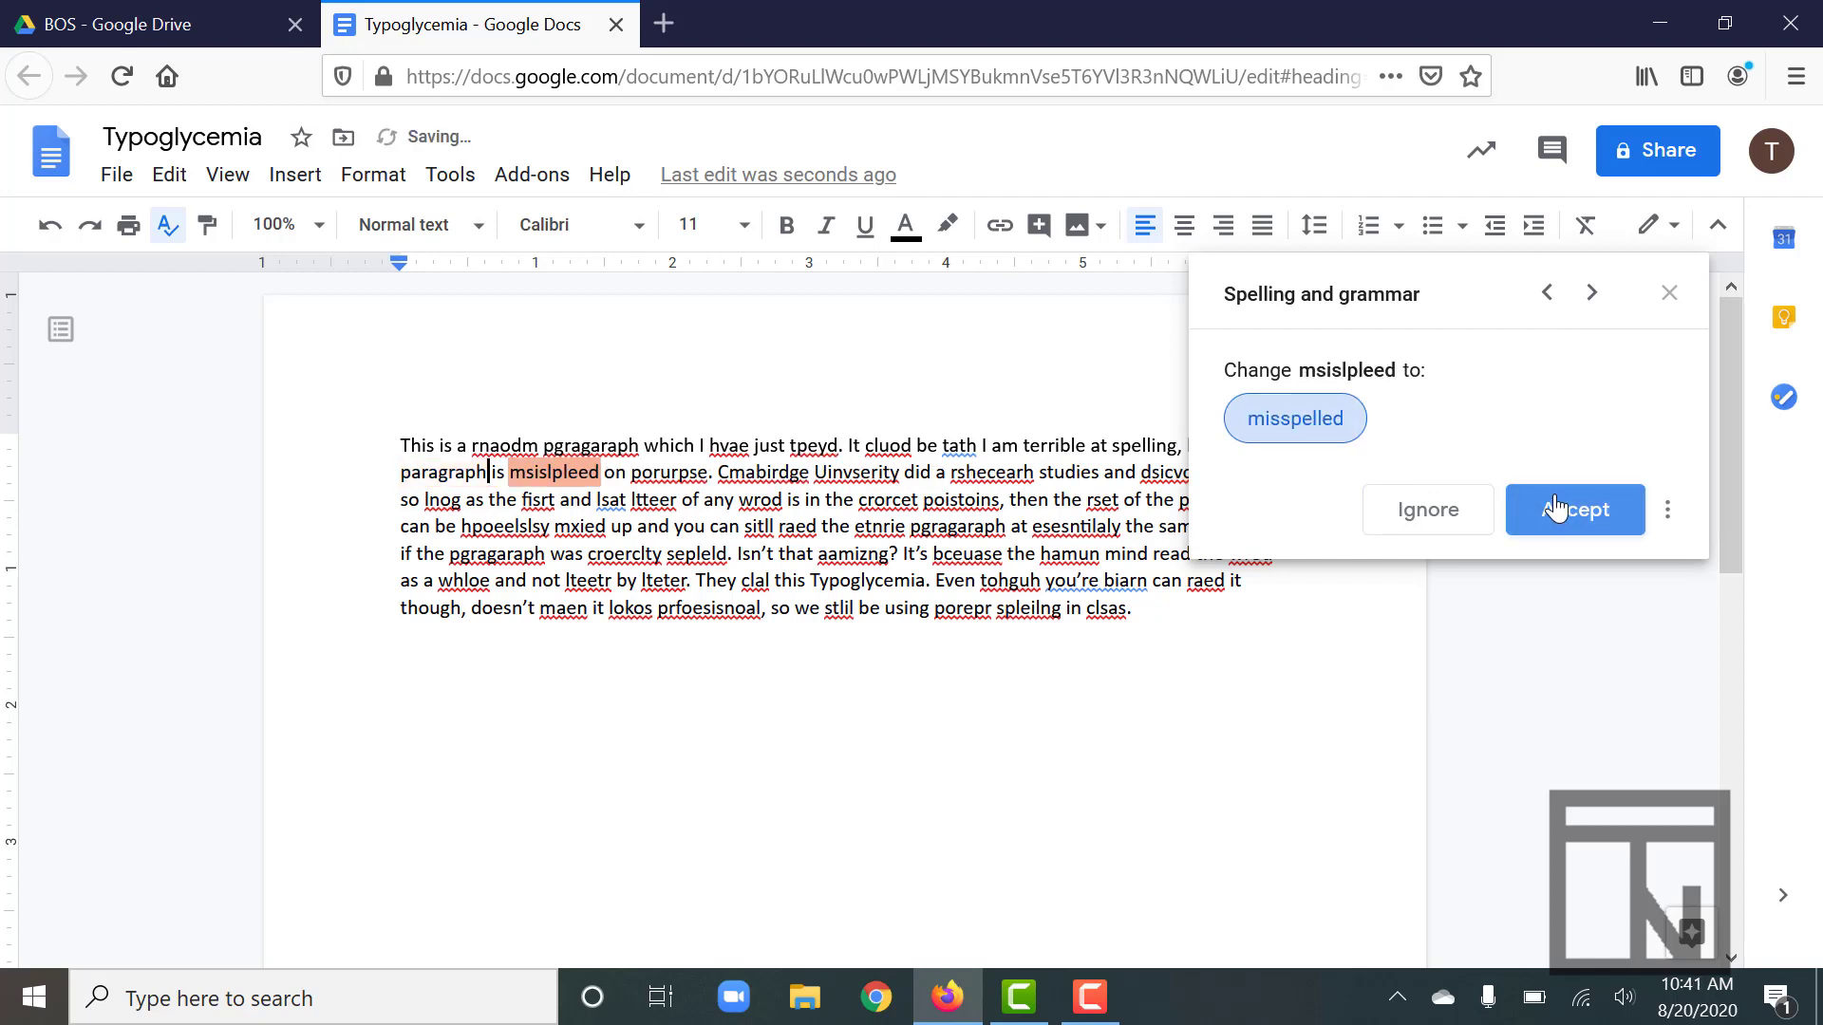
pyautogui.click(1573, 509)
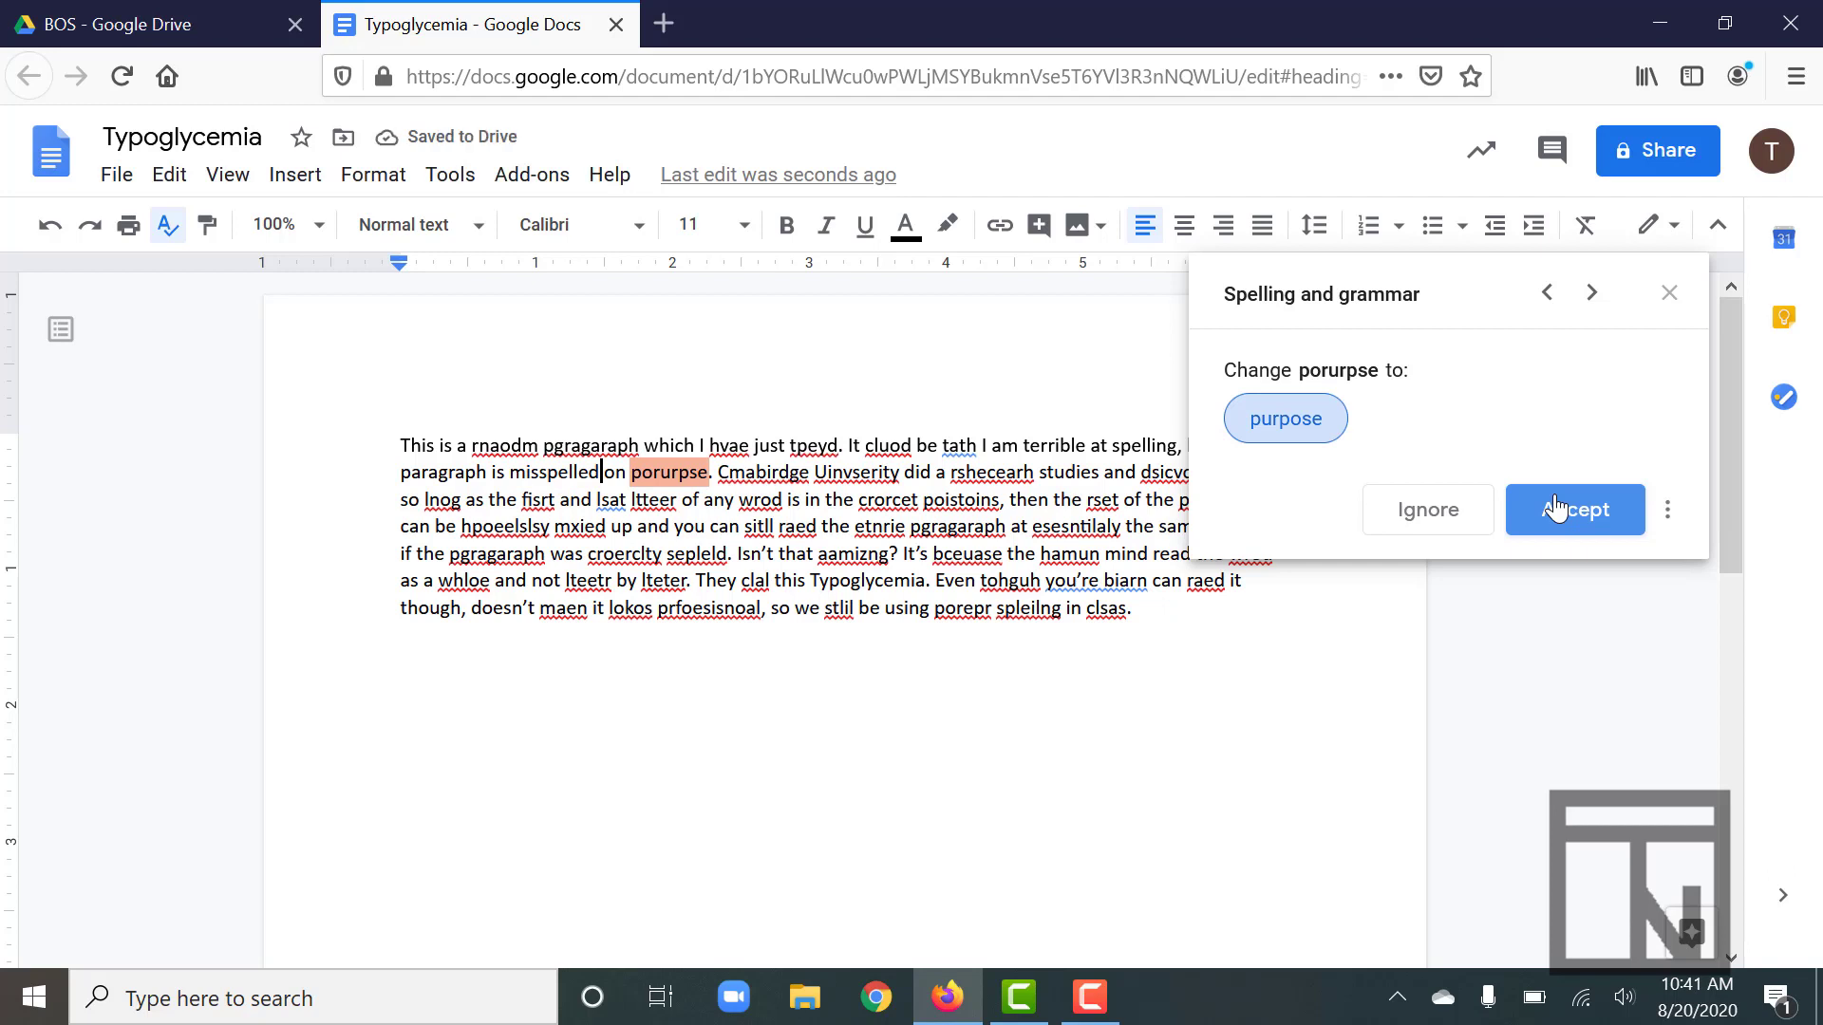
pyautogui.click(1574, 509)
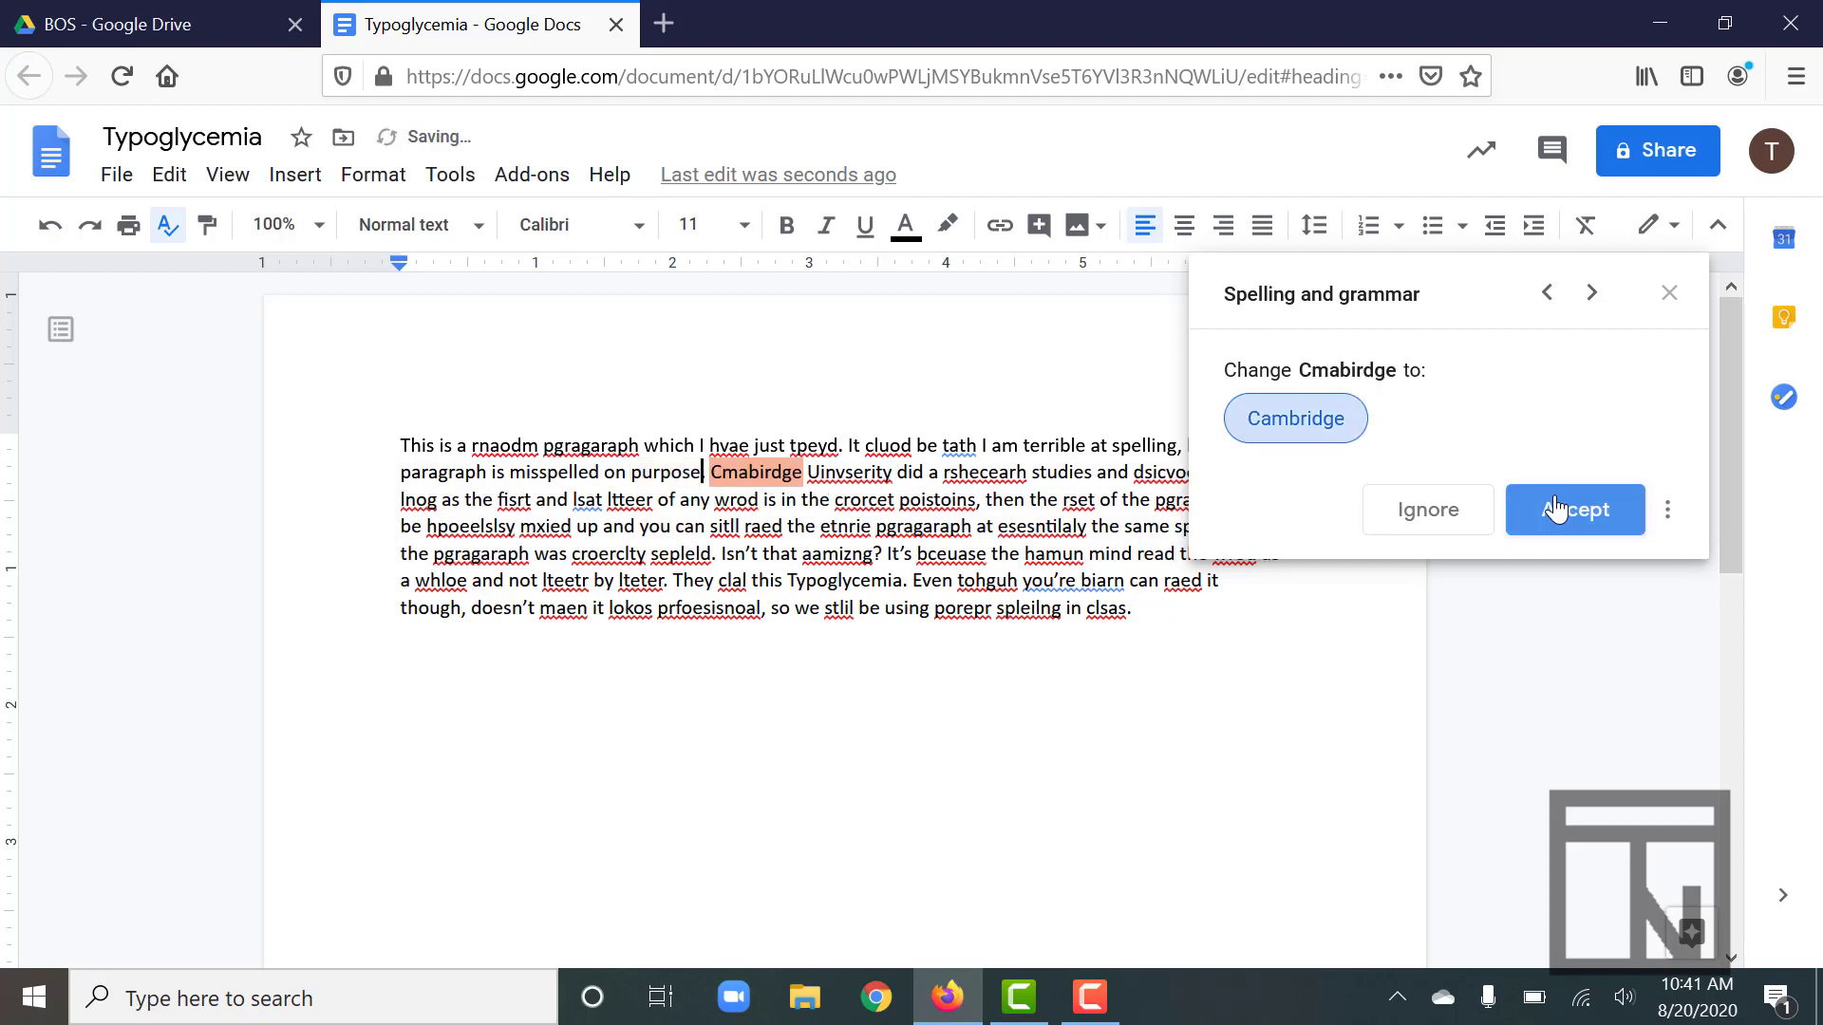
pyautogui.click(1574, 509)
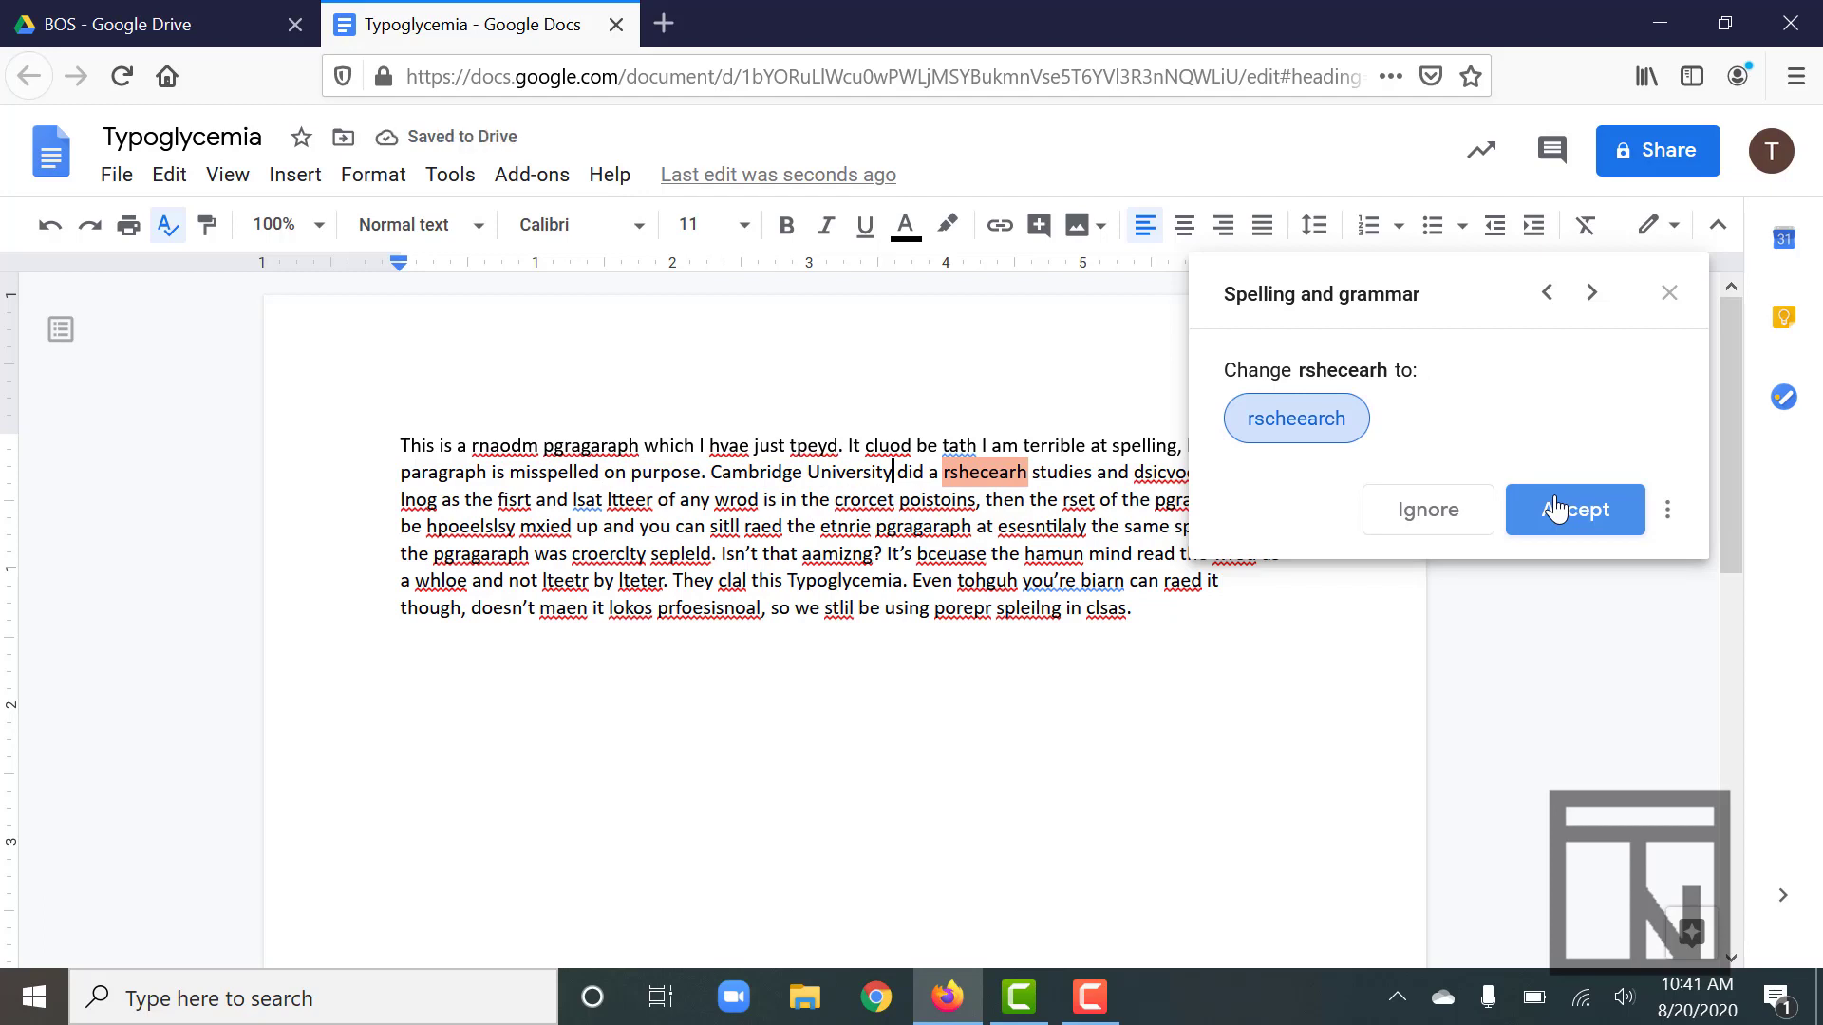
pyautogui.moveTo(1227, 419)
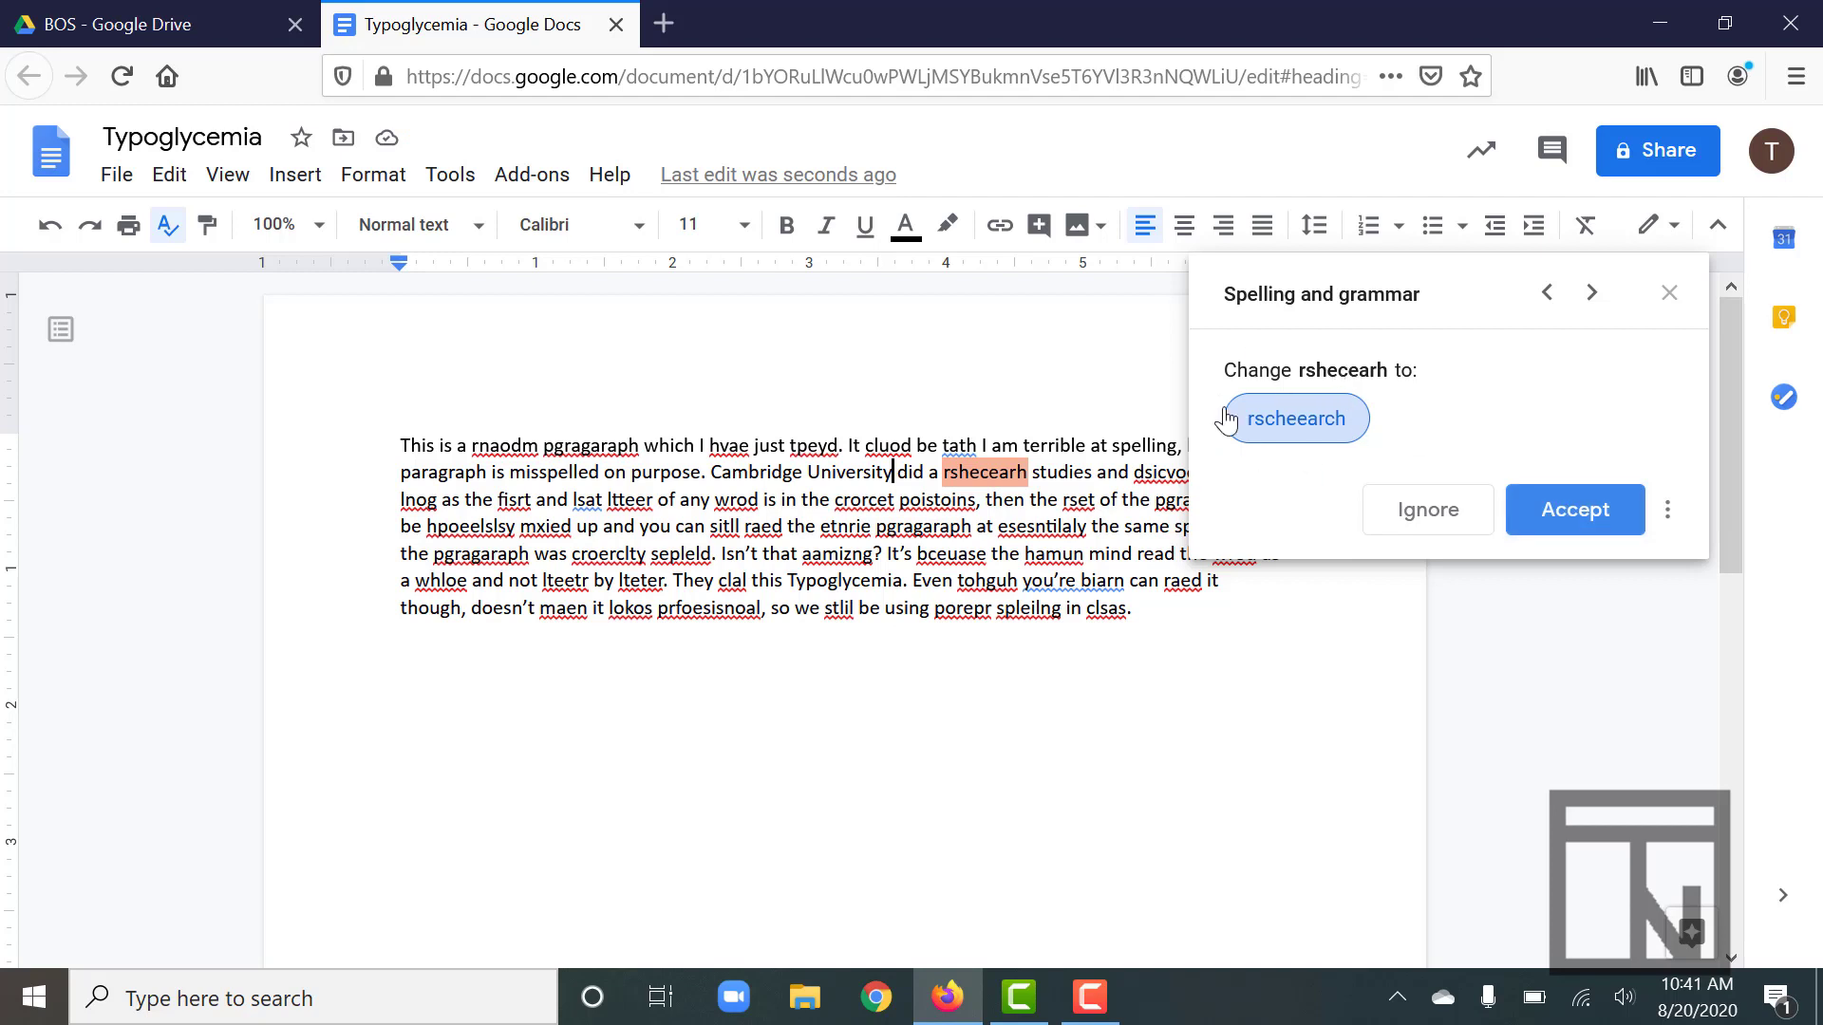
pyautogui.moveTo(970, 477)
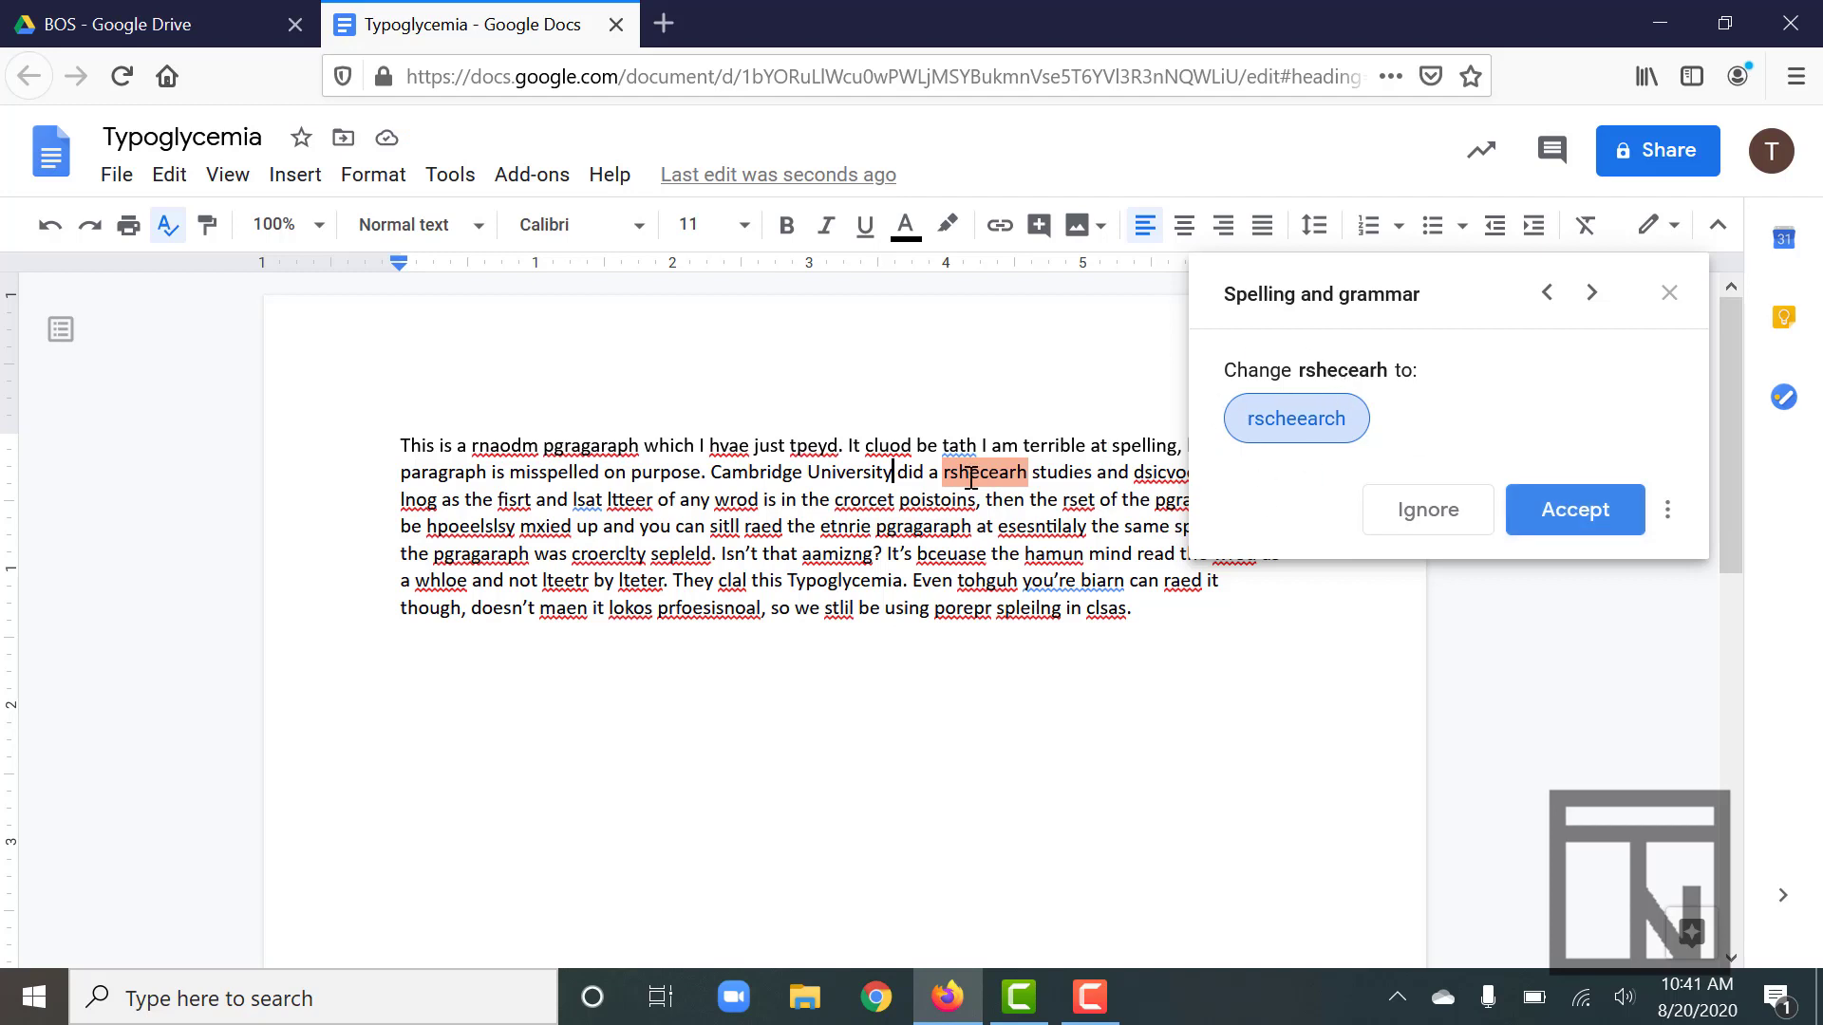
# - Accept the 'research' fix and return to the 'study' suggestion for 'studies'
pyautogui.click(1573, 509)
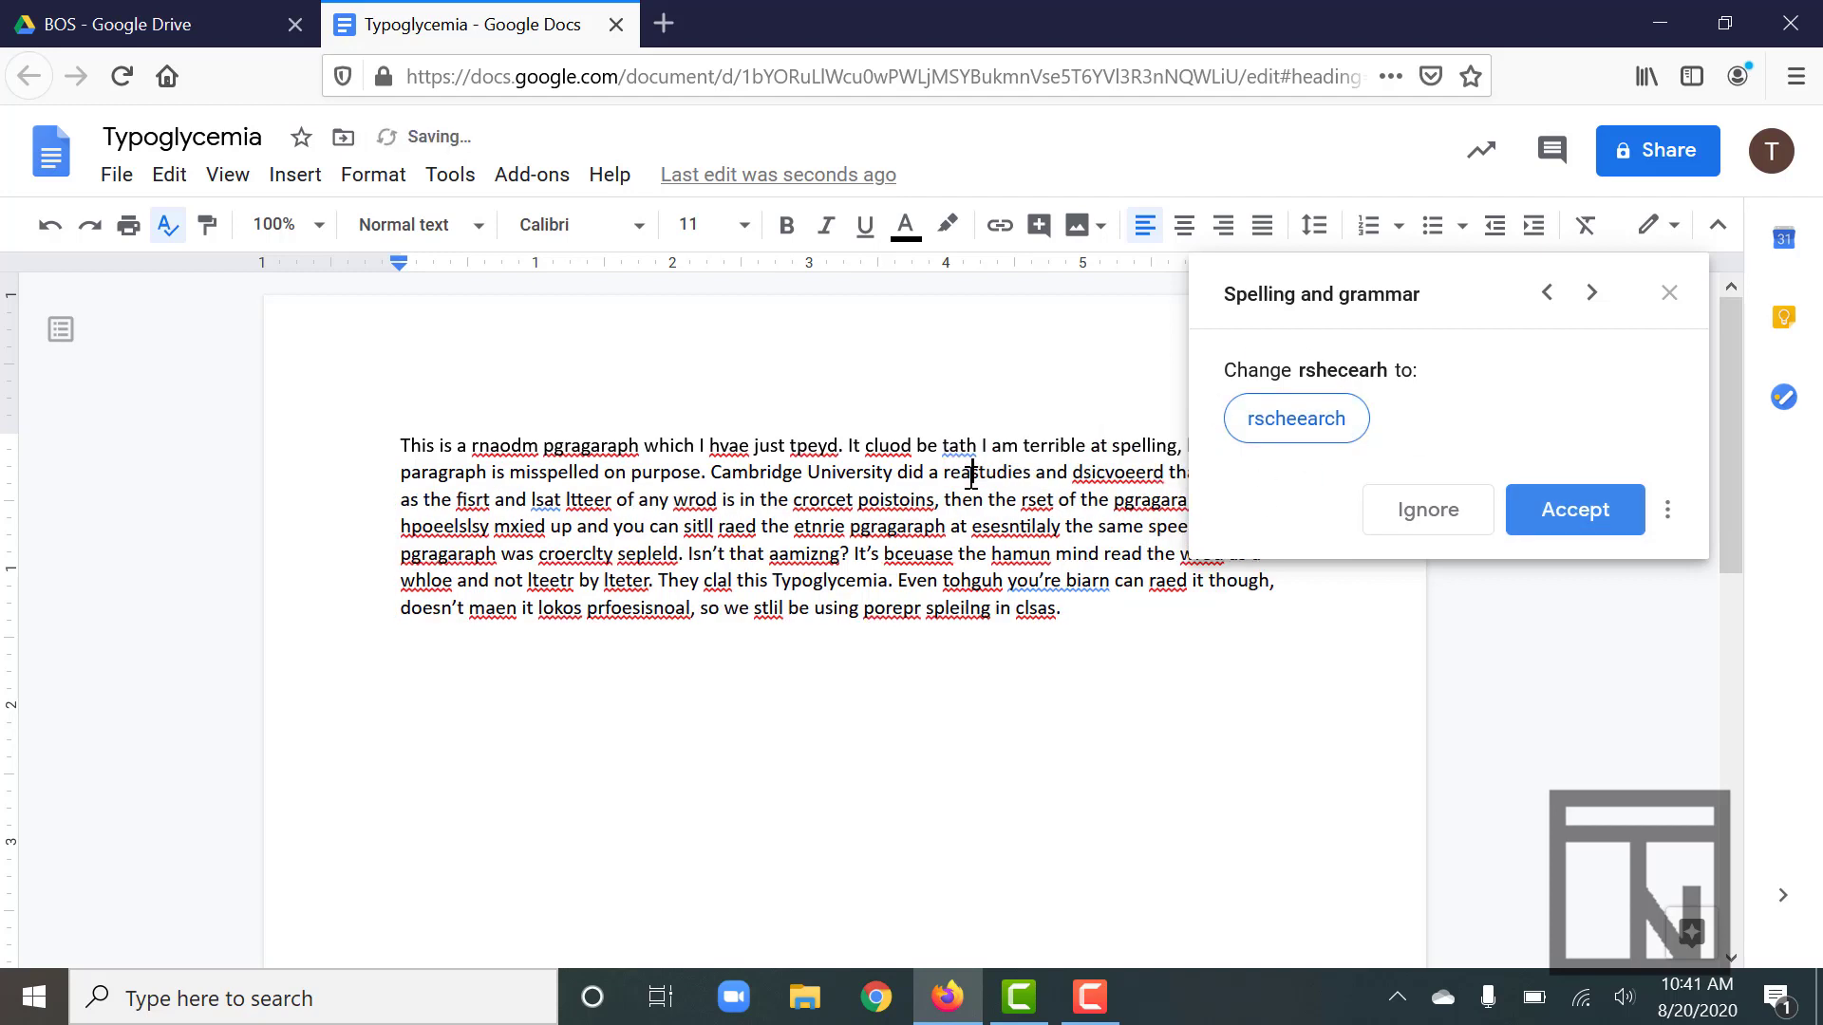
pyautogui.click(1573, 509)
pyautogui.write('search')
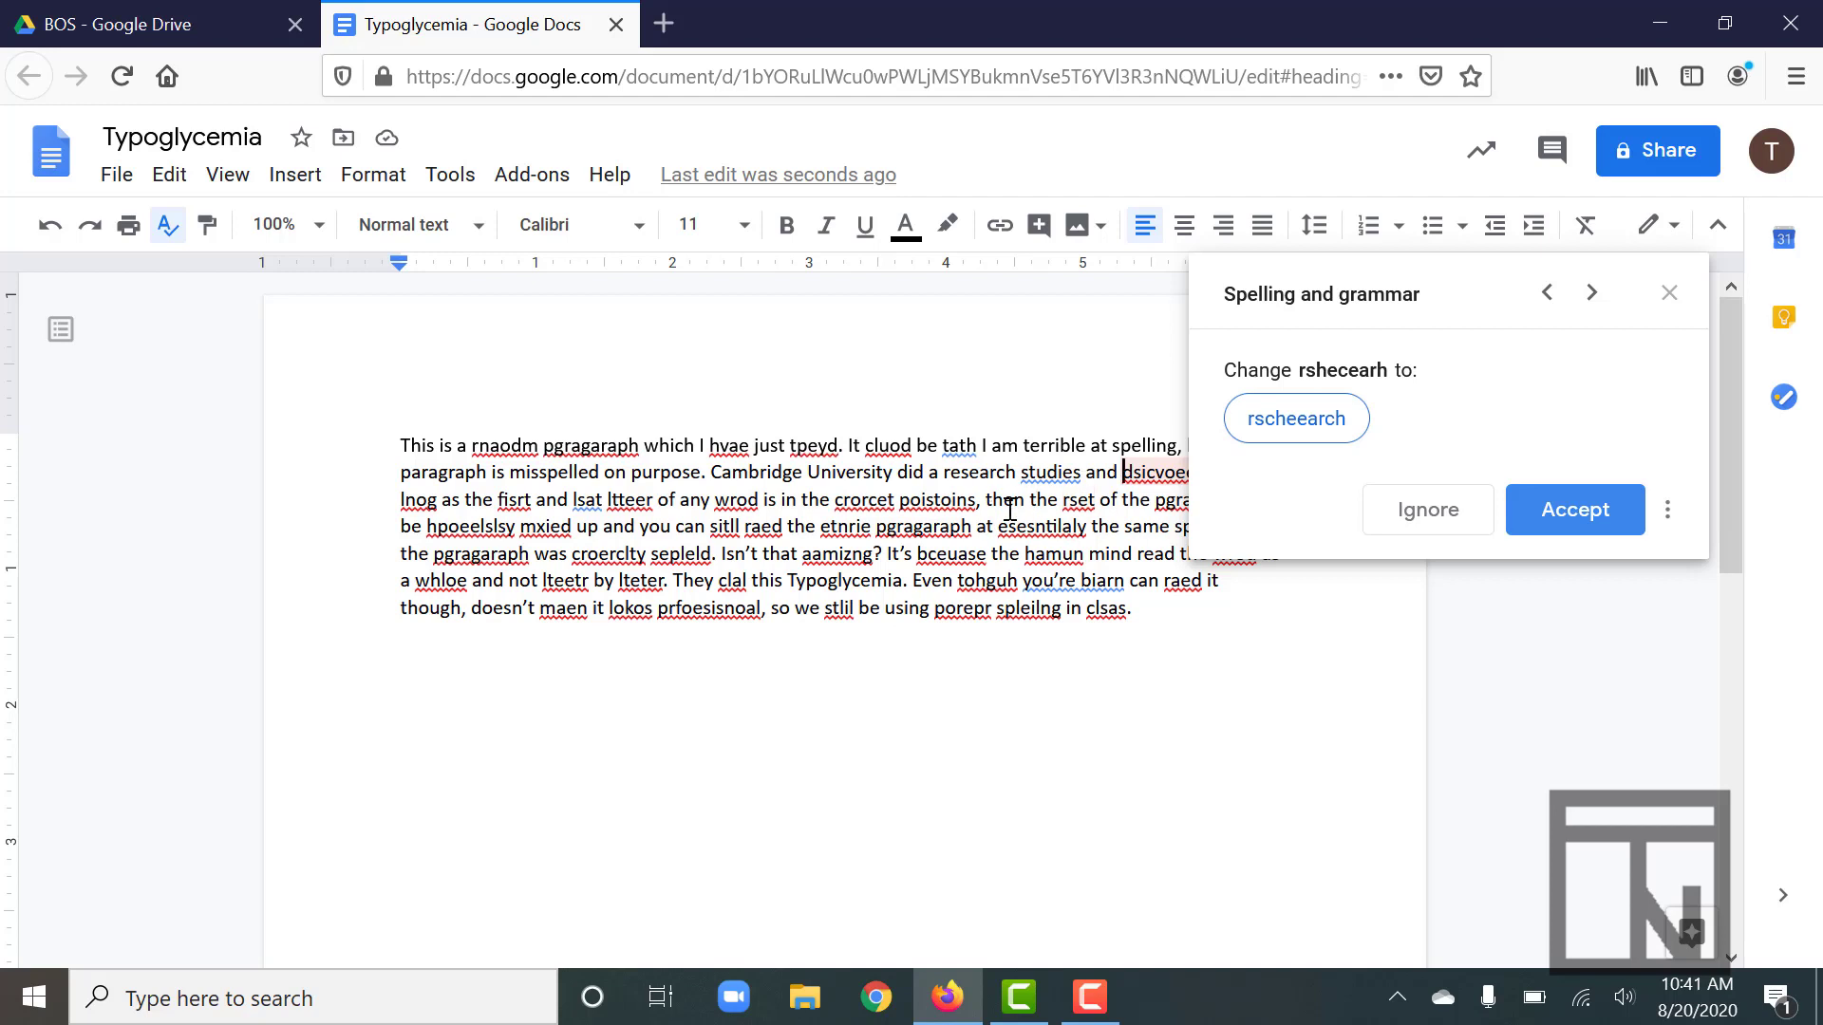
pyautogui.moveTo(1009, 507)
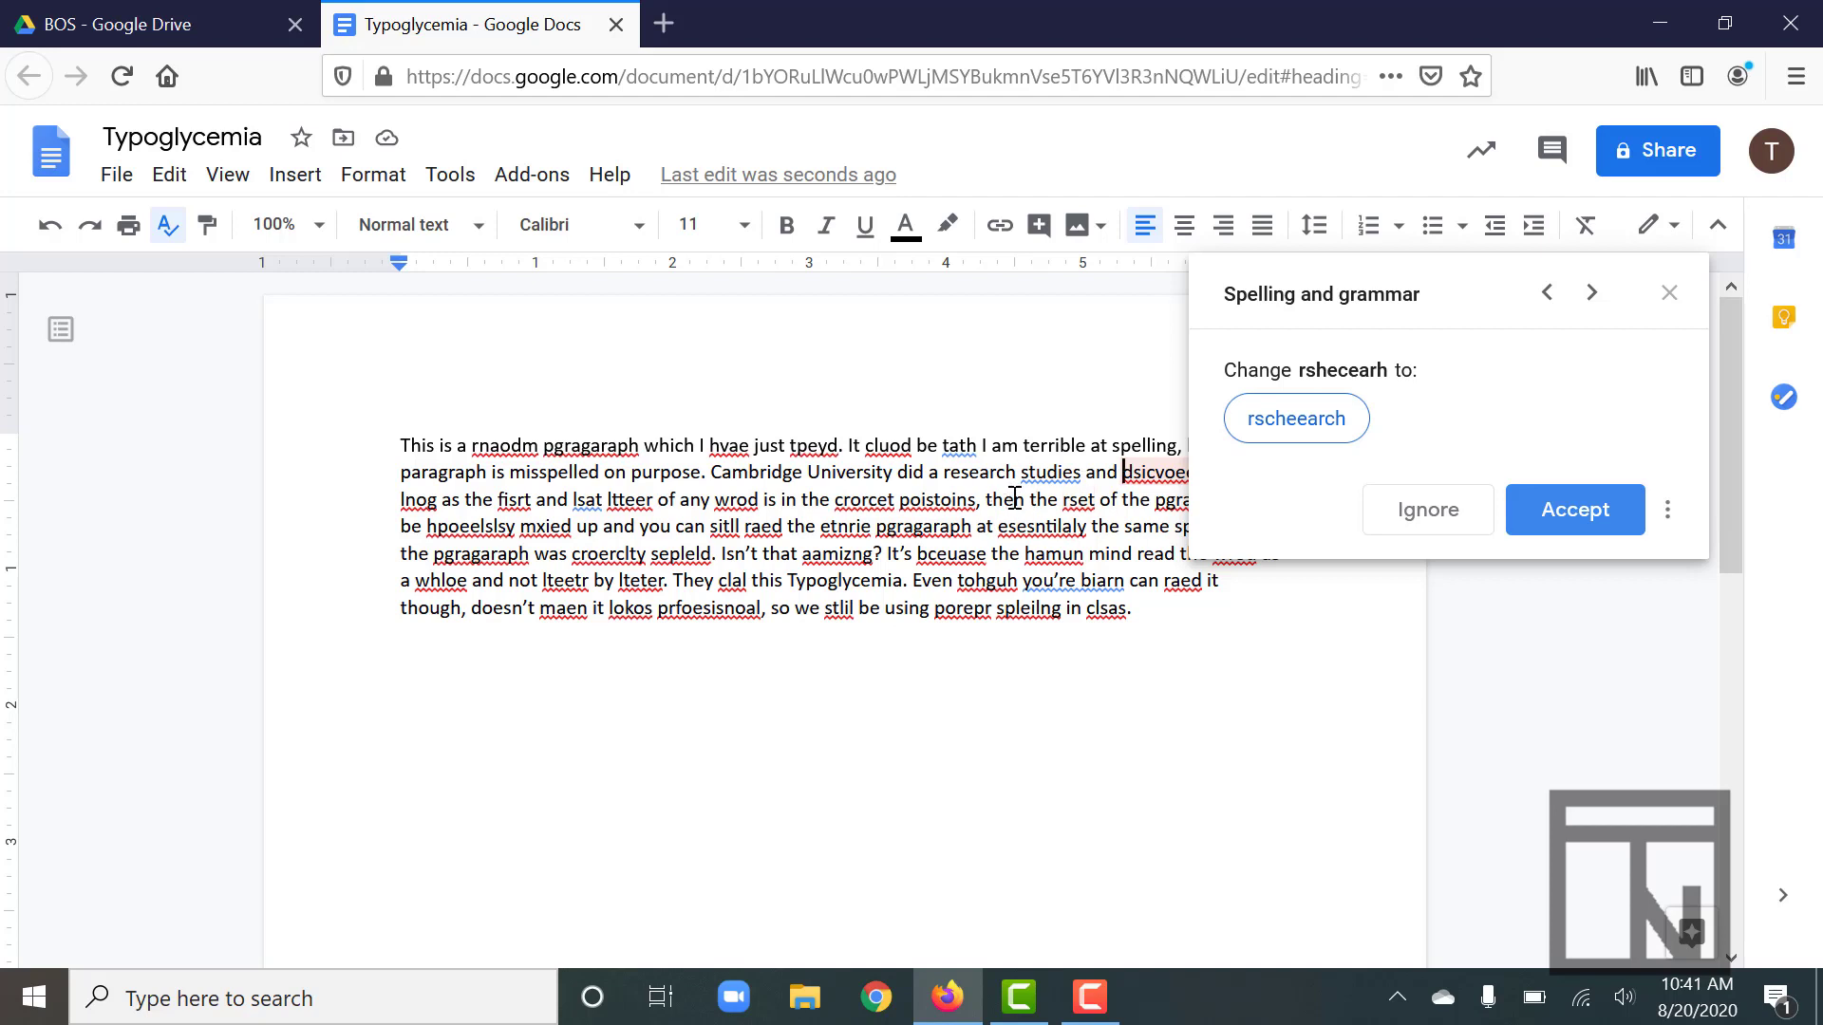
pyautogui.moveTo(1082, 465)
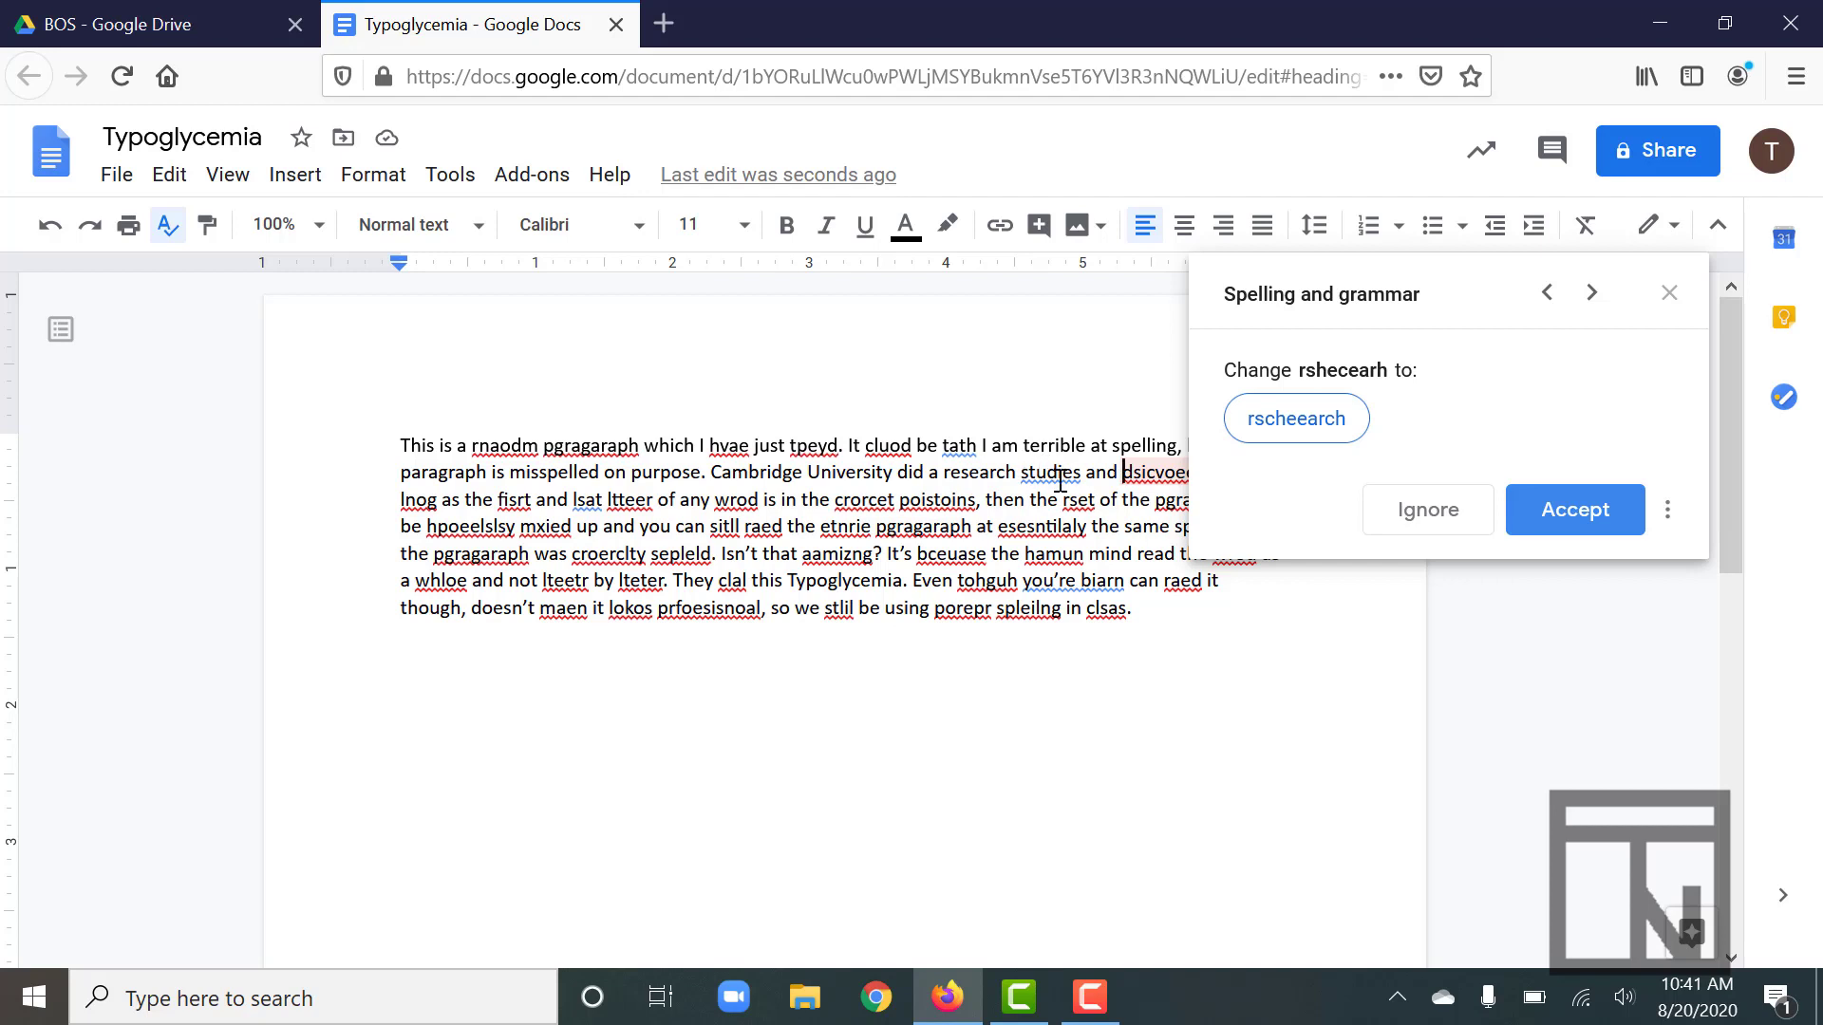
pyautogui.click(1546, 292)
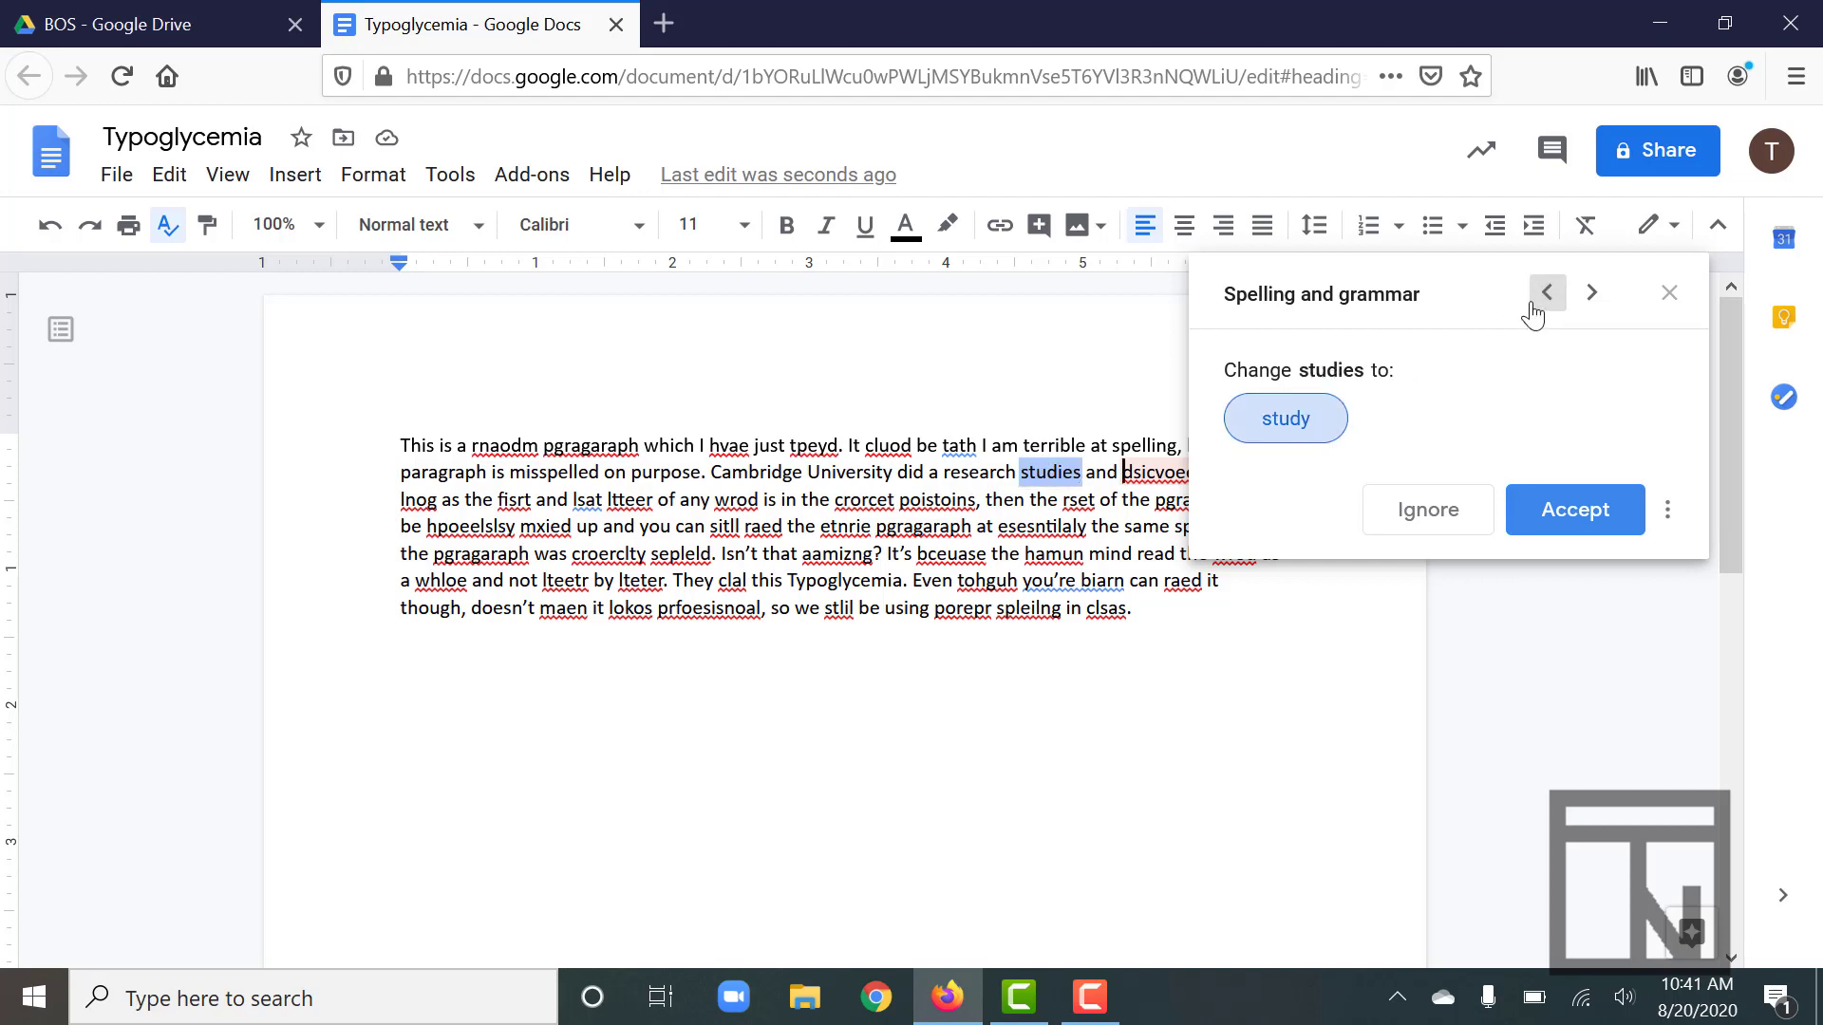
pyautogui.moveTo(1299, 455)
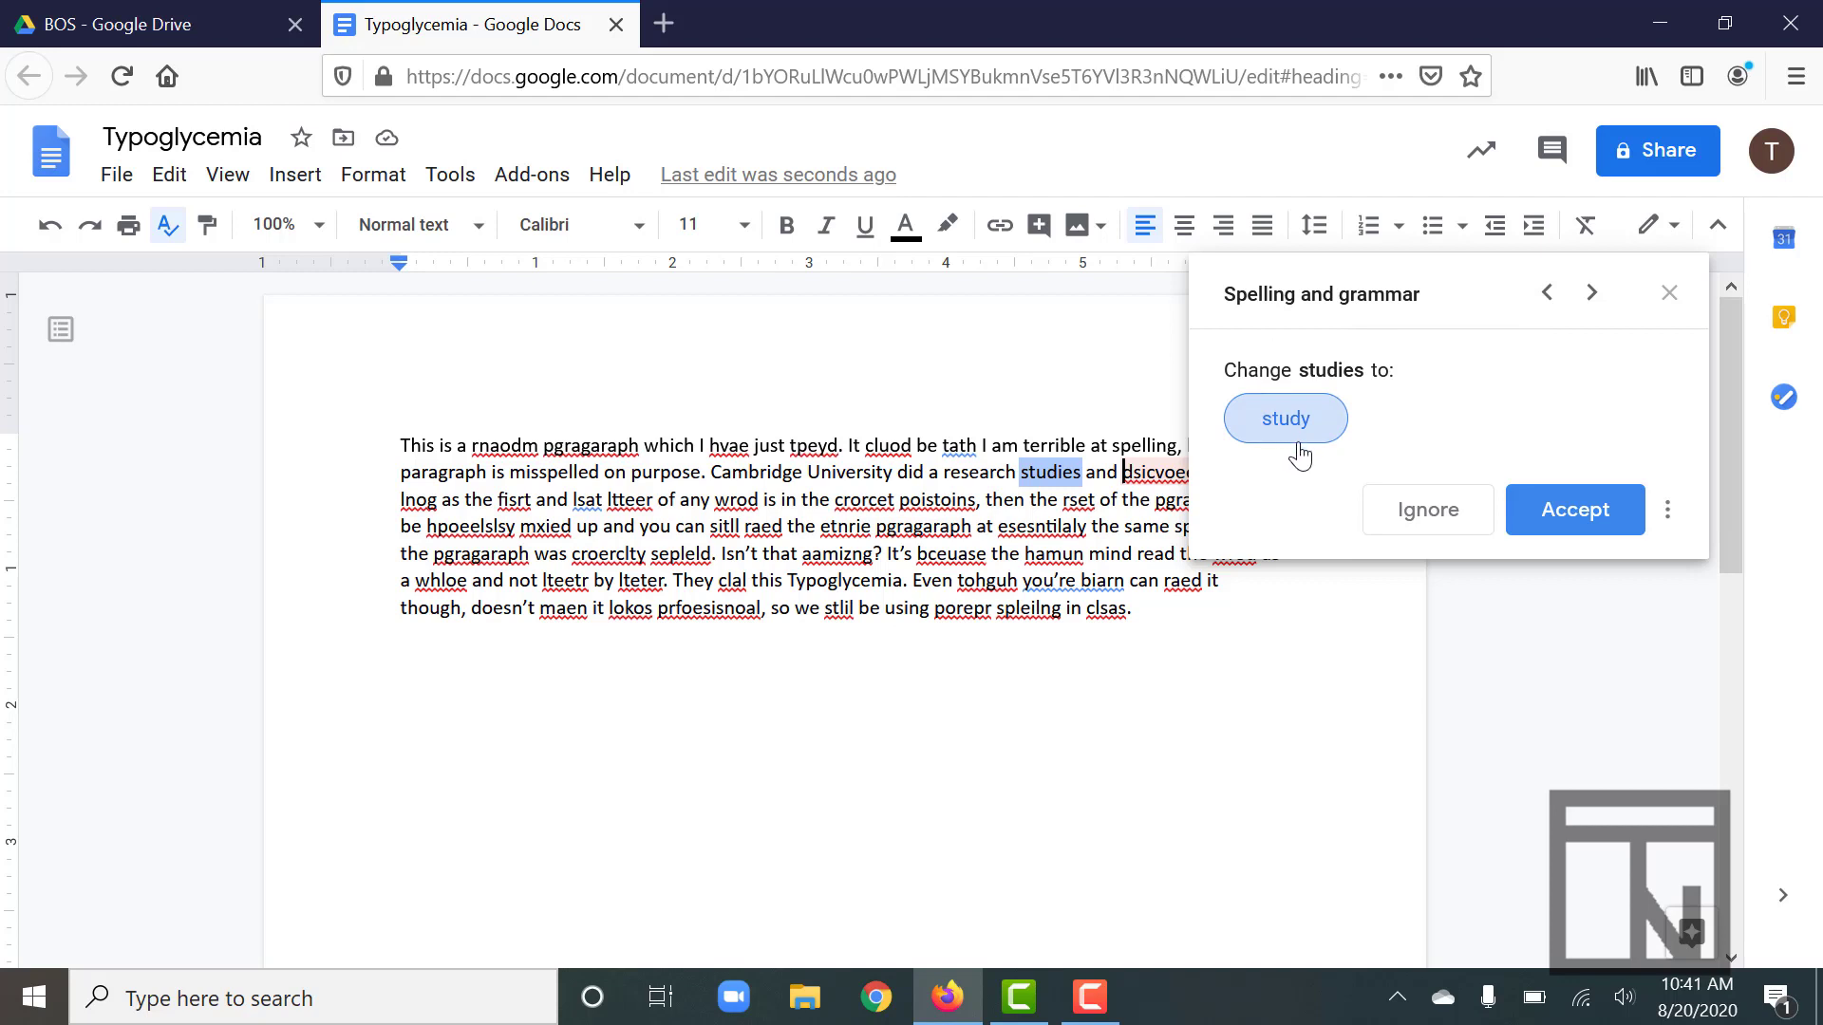
pyautogui.moveTo(1575, 509)
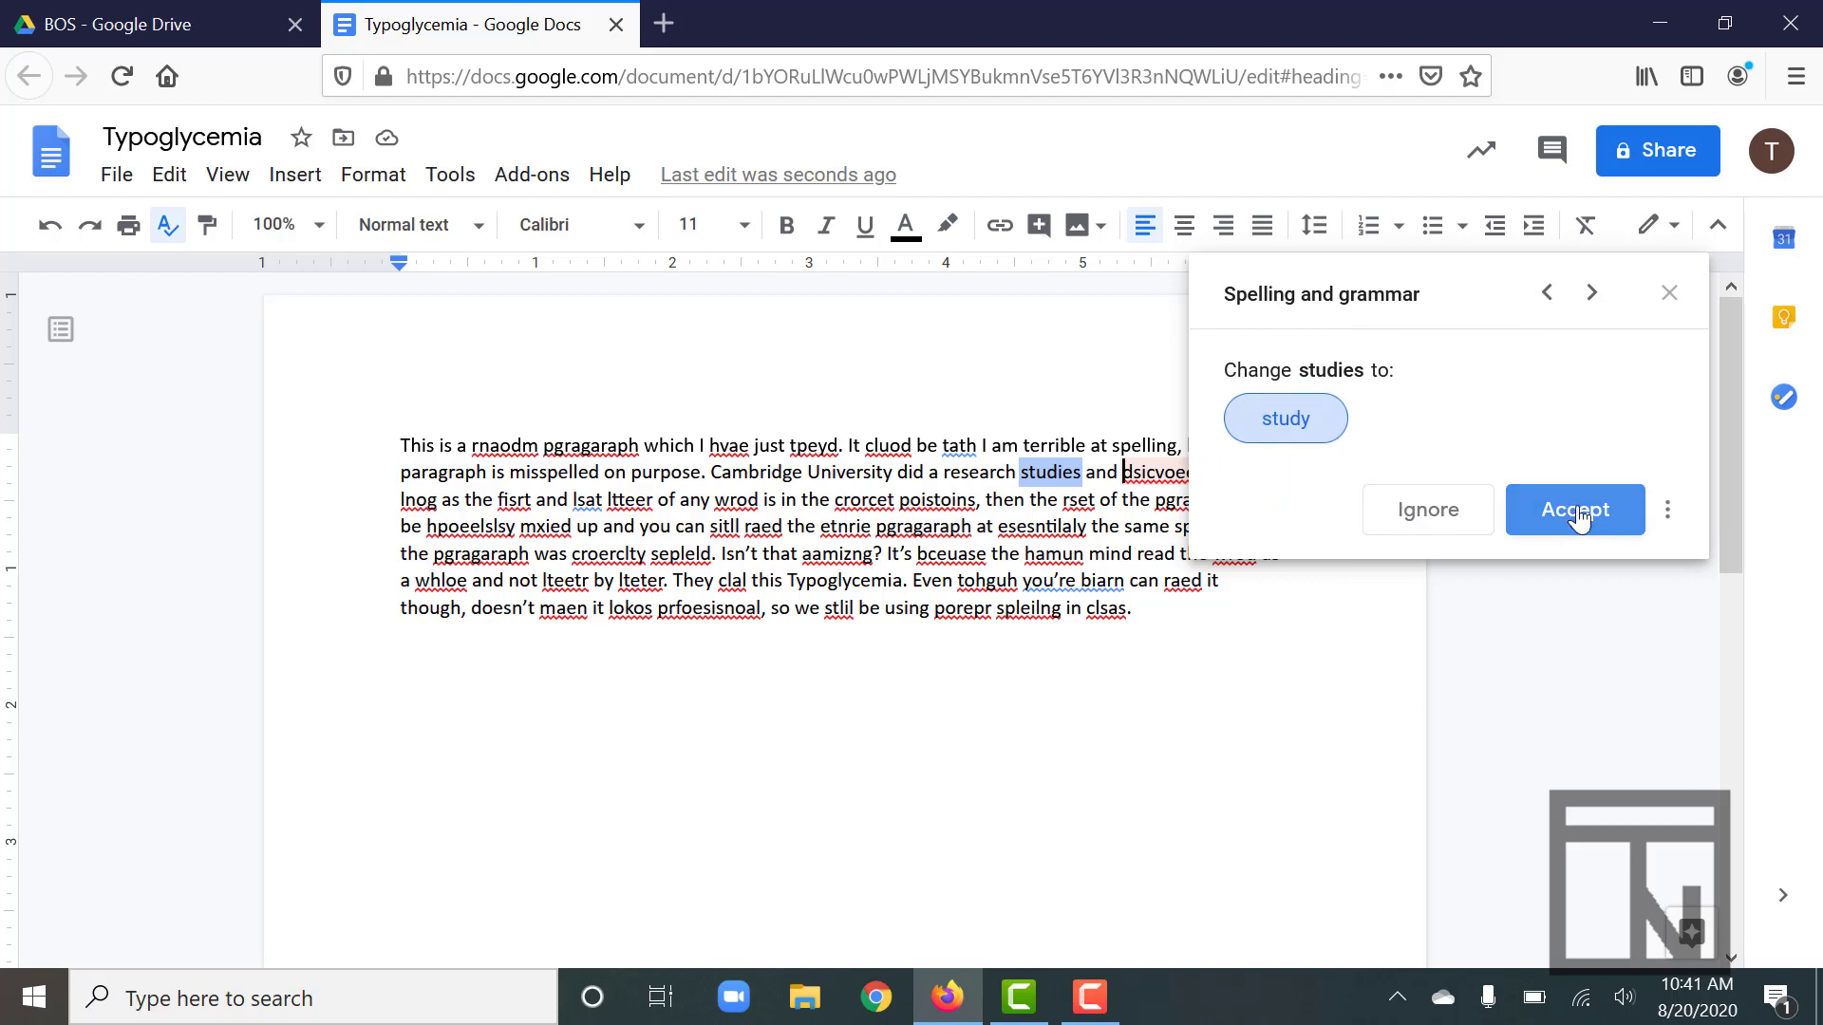
# - Accept 'study' in place of 'studies' in the Cambridge sentence
pyautogui.click(1574, 509)
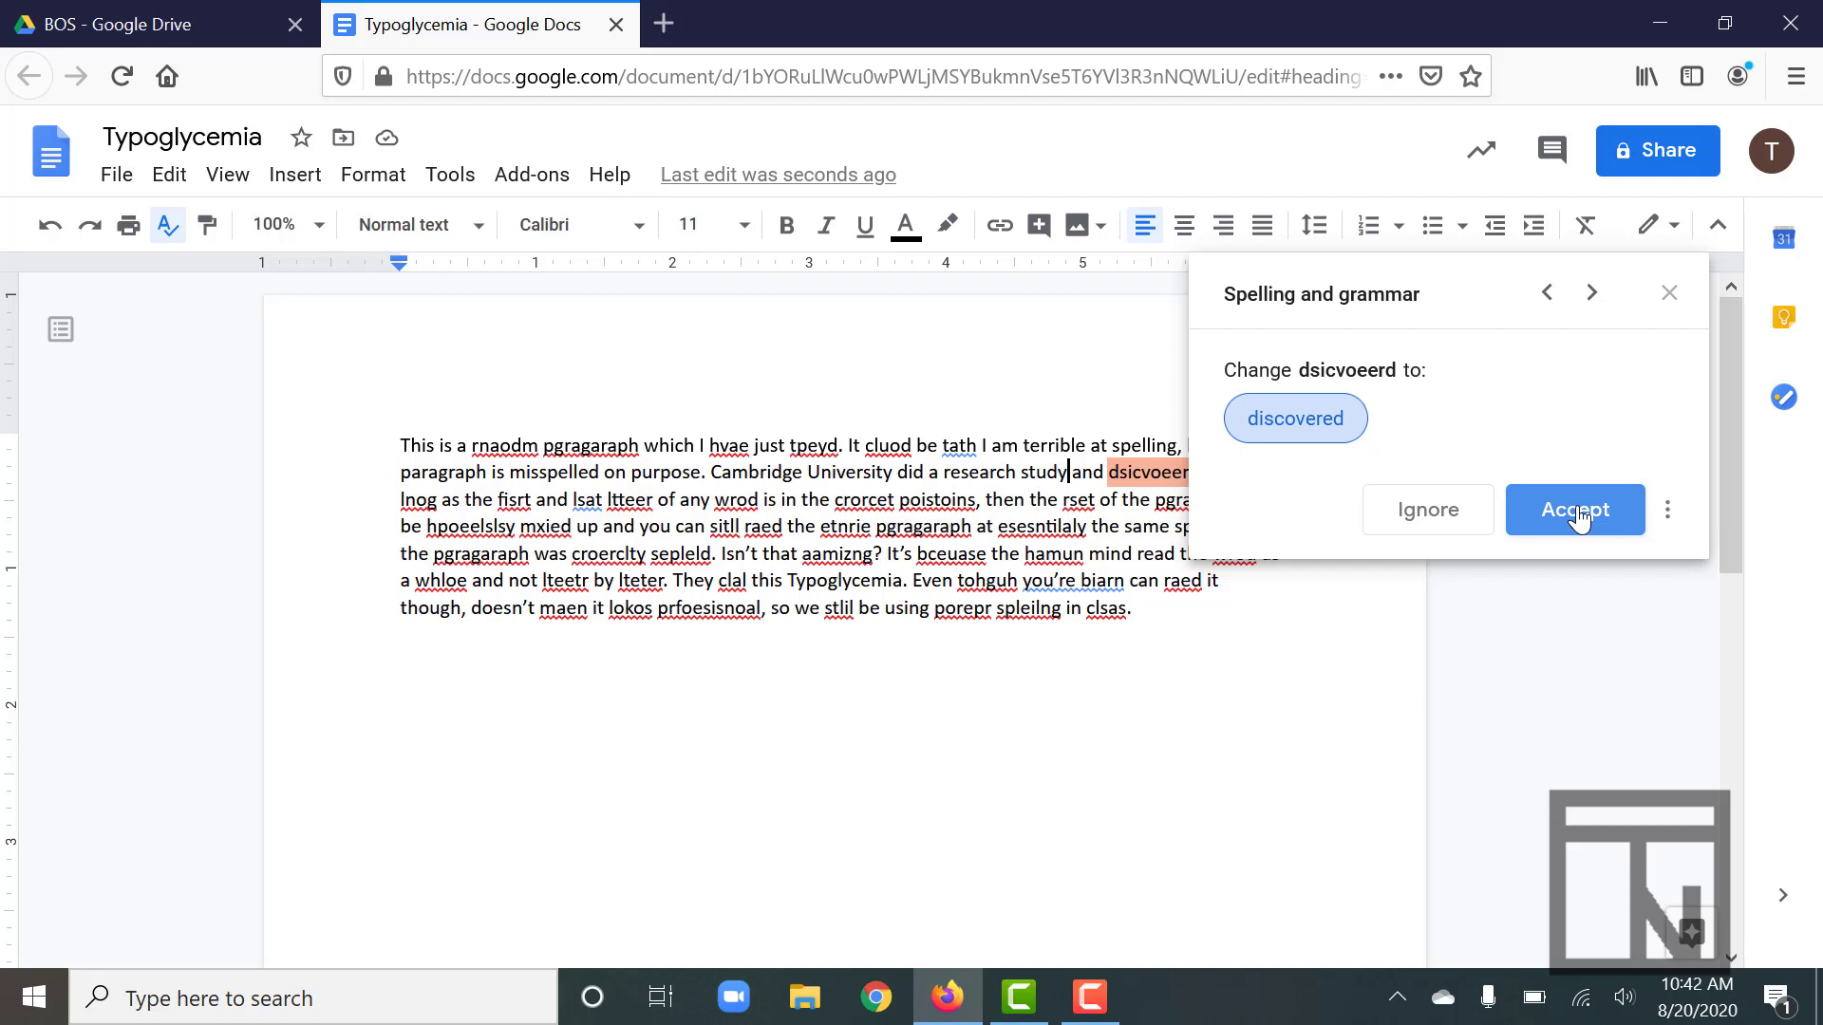
pyautogui.moveTo(1667, 294)
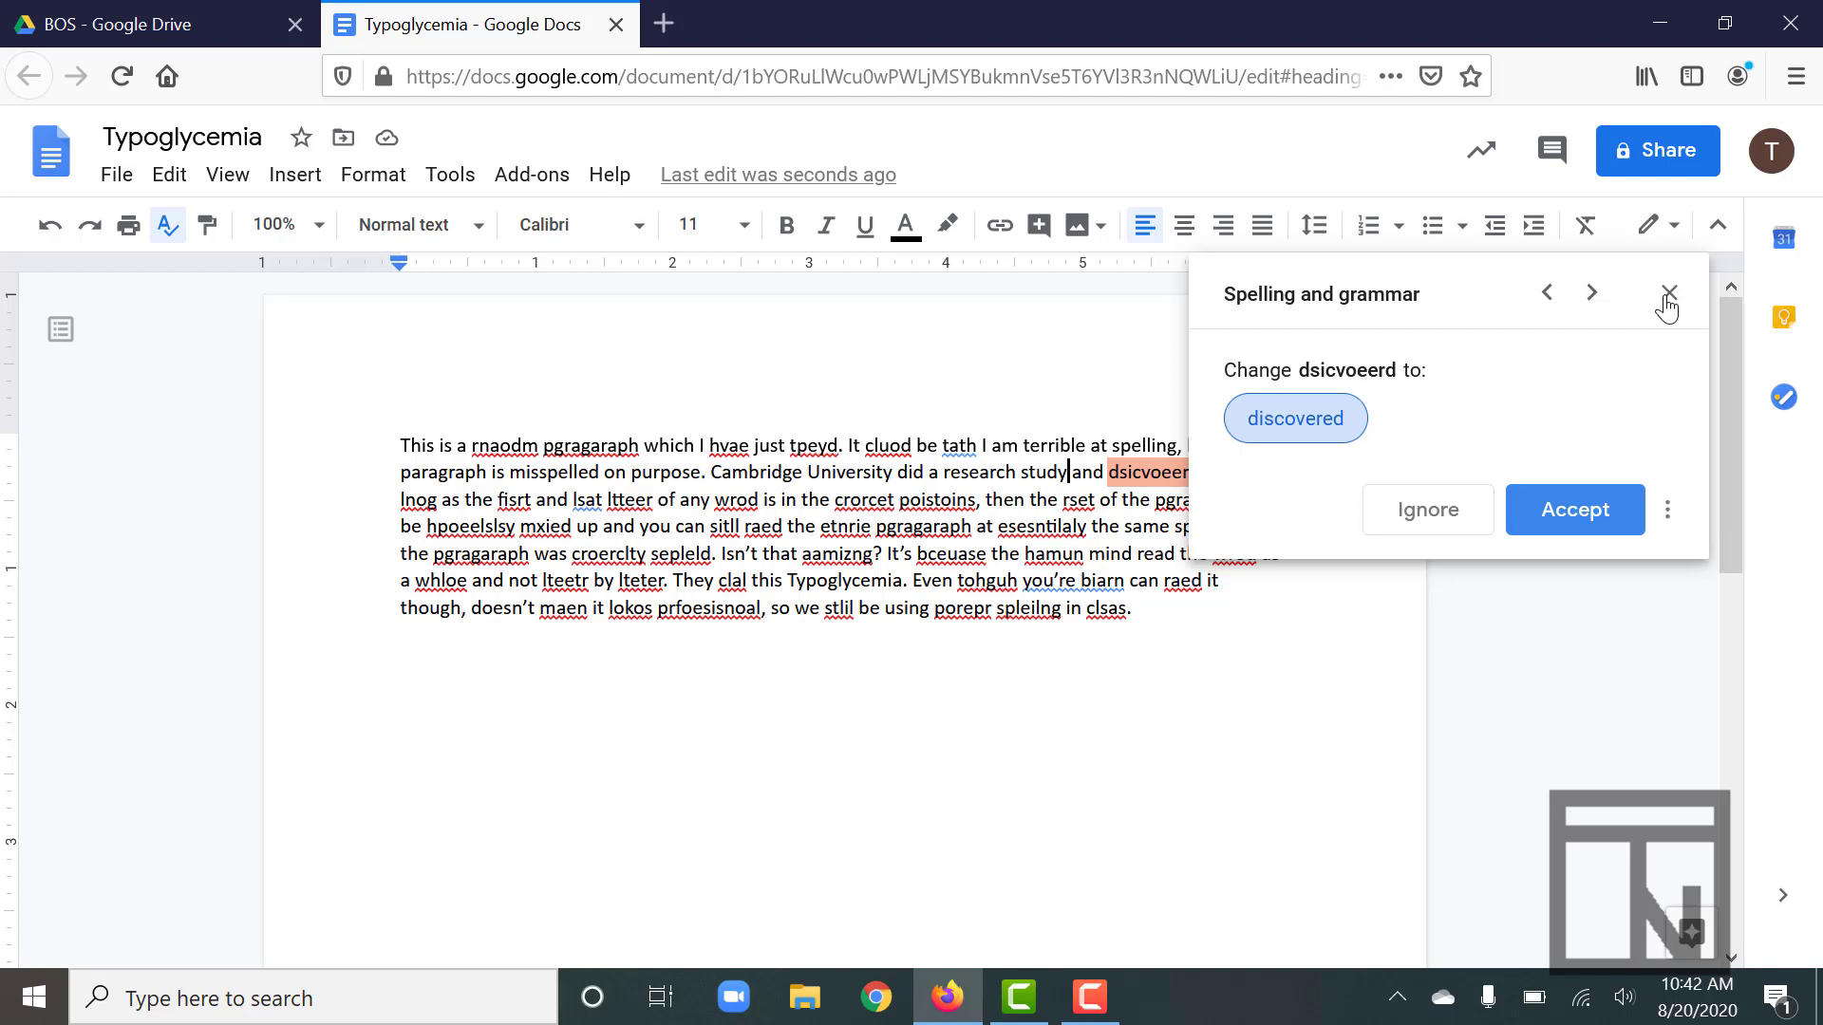
pyautogui.moveTo(1676, 524)
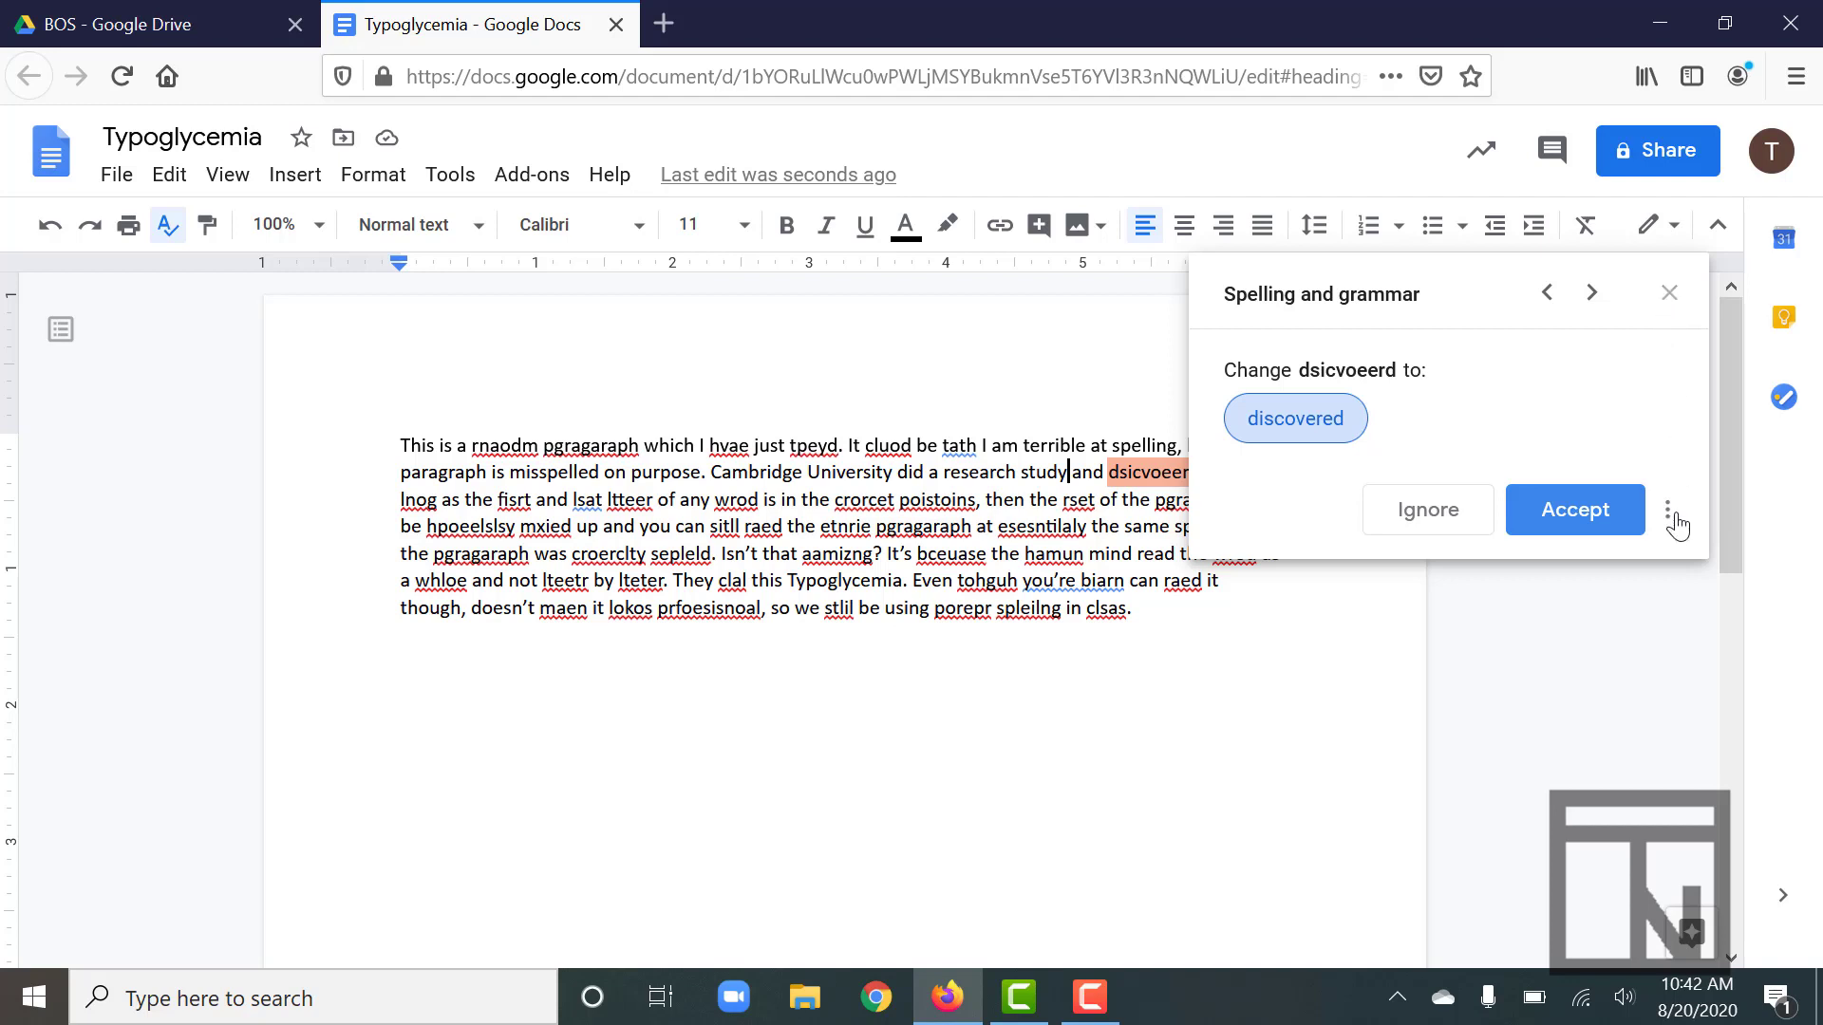
pyautogui.moveTo(1668, 509)
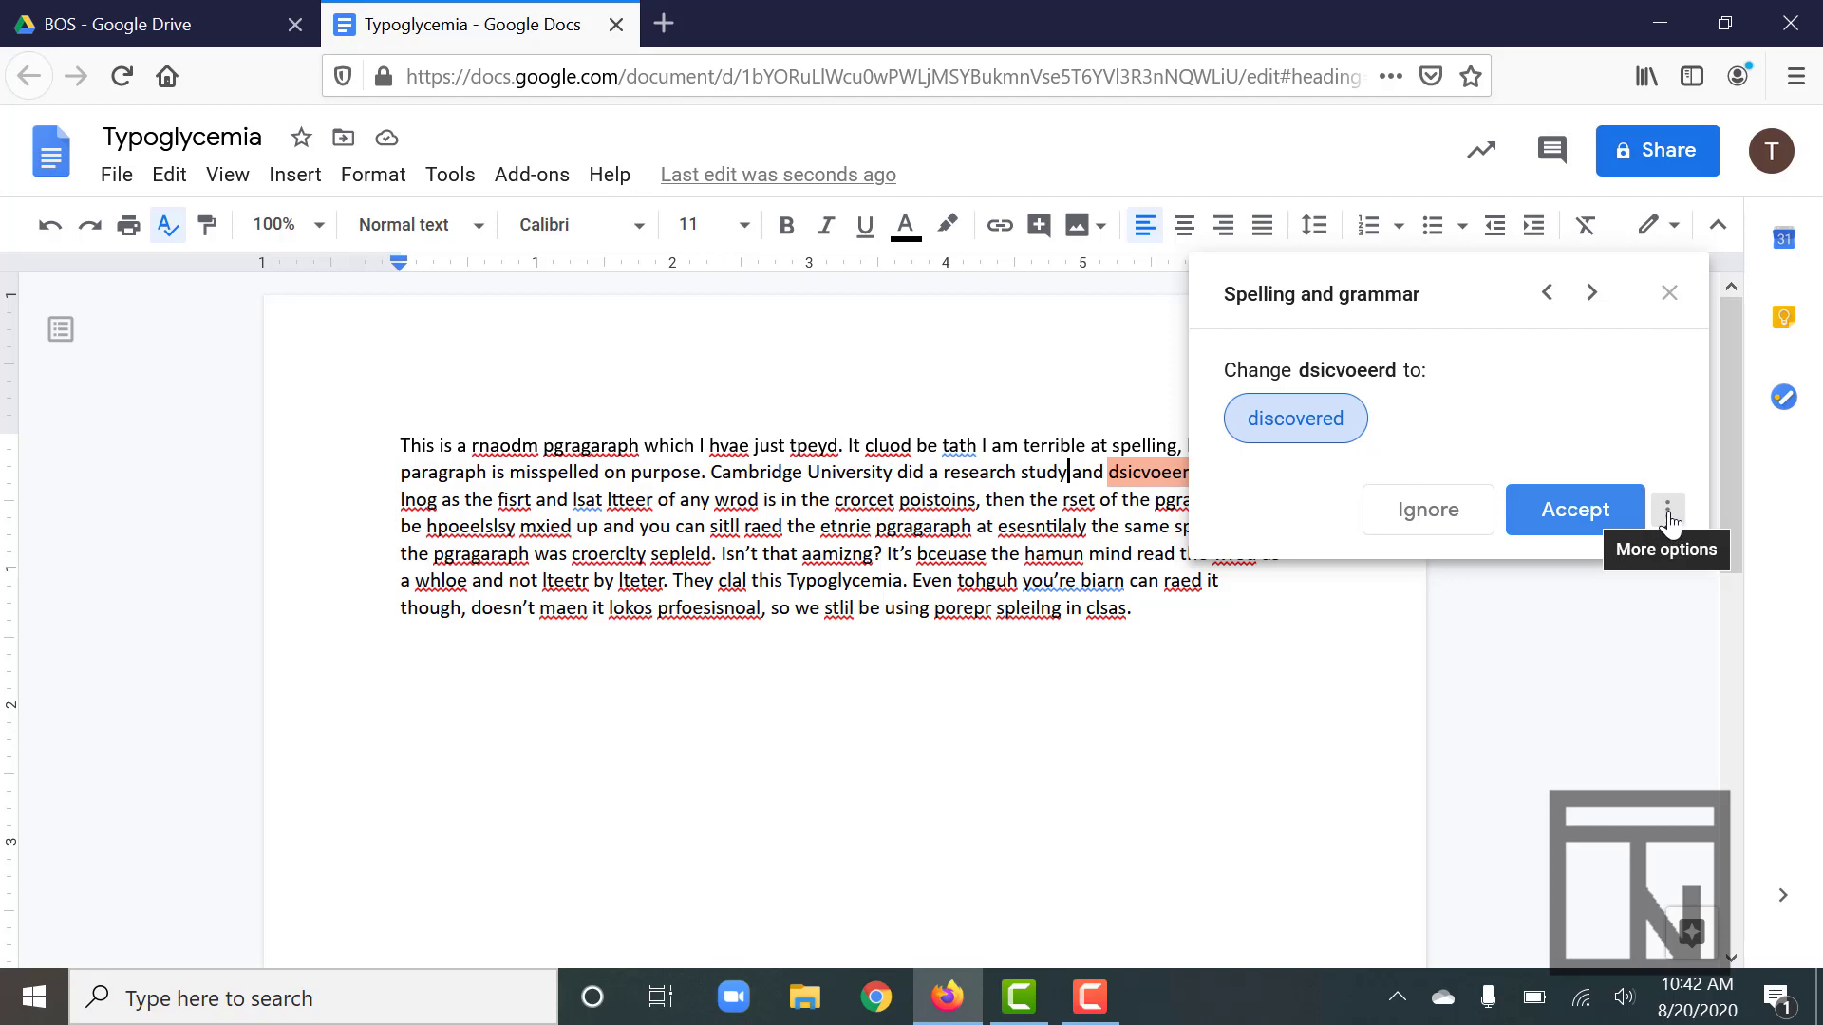
pyautogui.click(1666, 509)
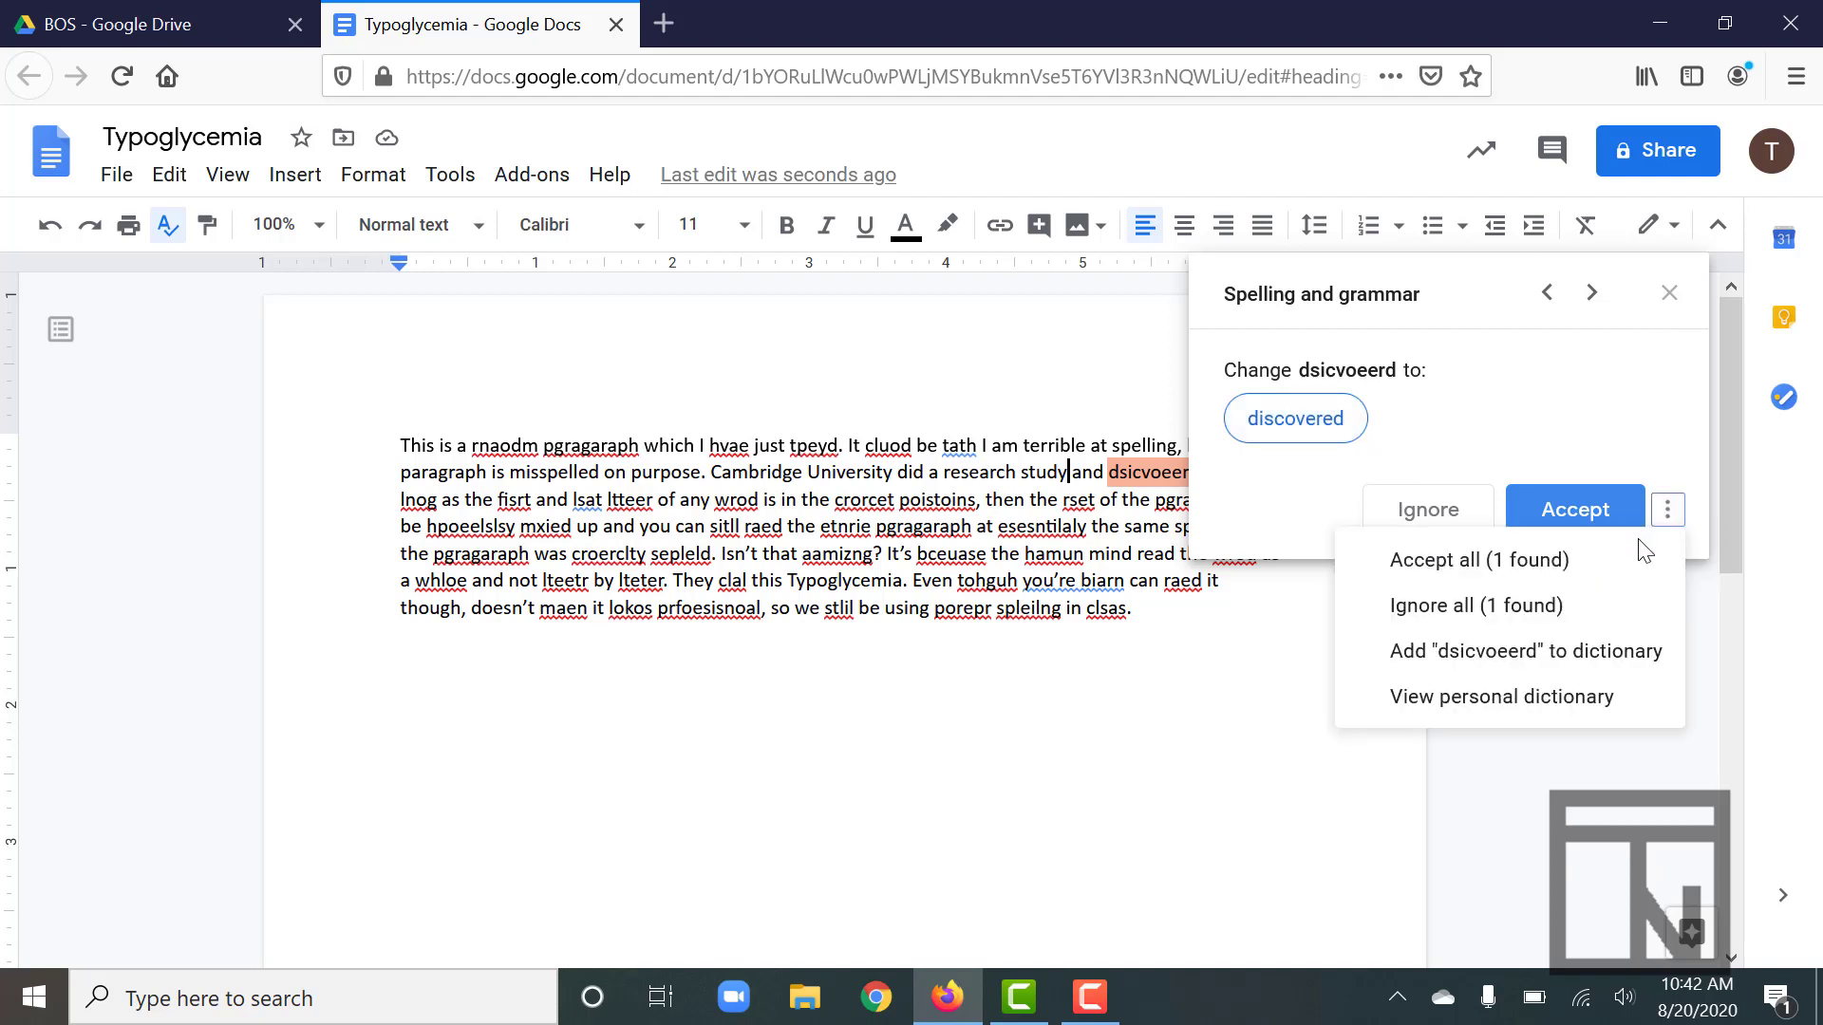
pyautogui.moveTo(1525, 649)
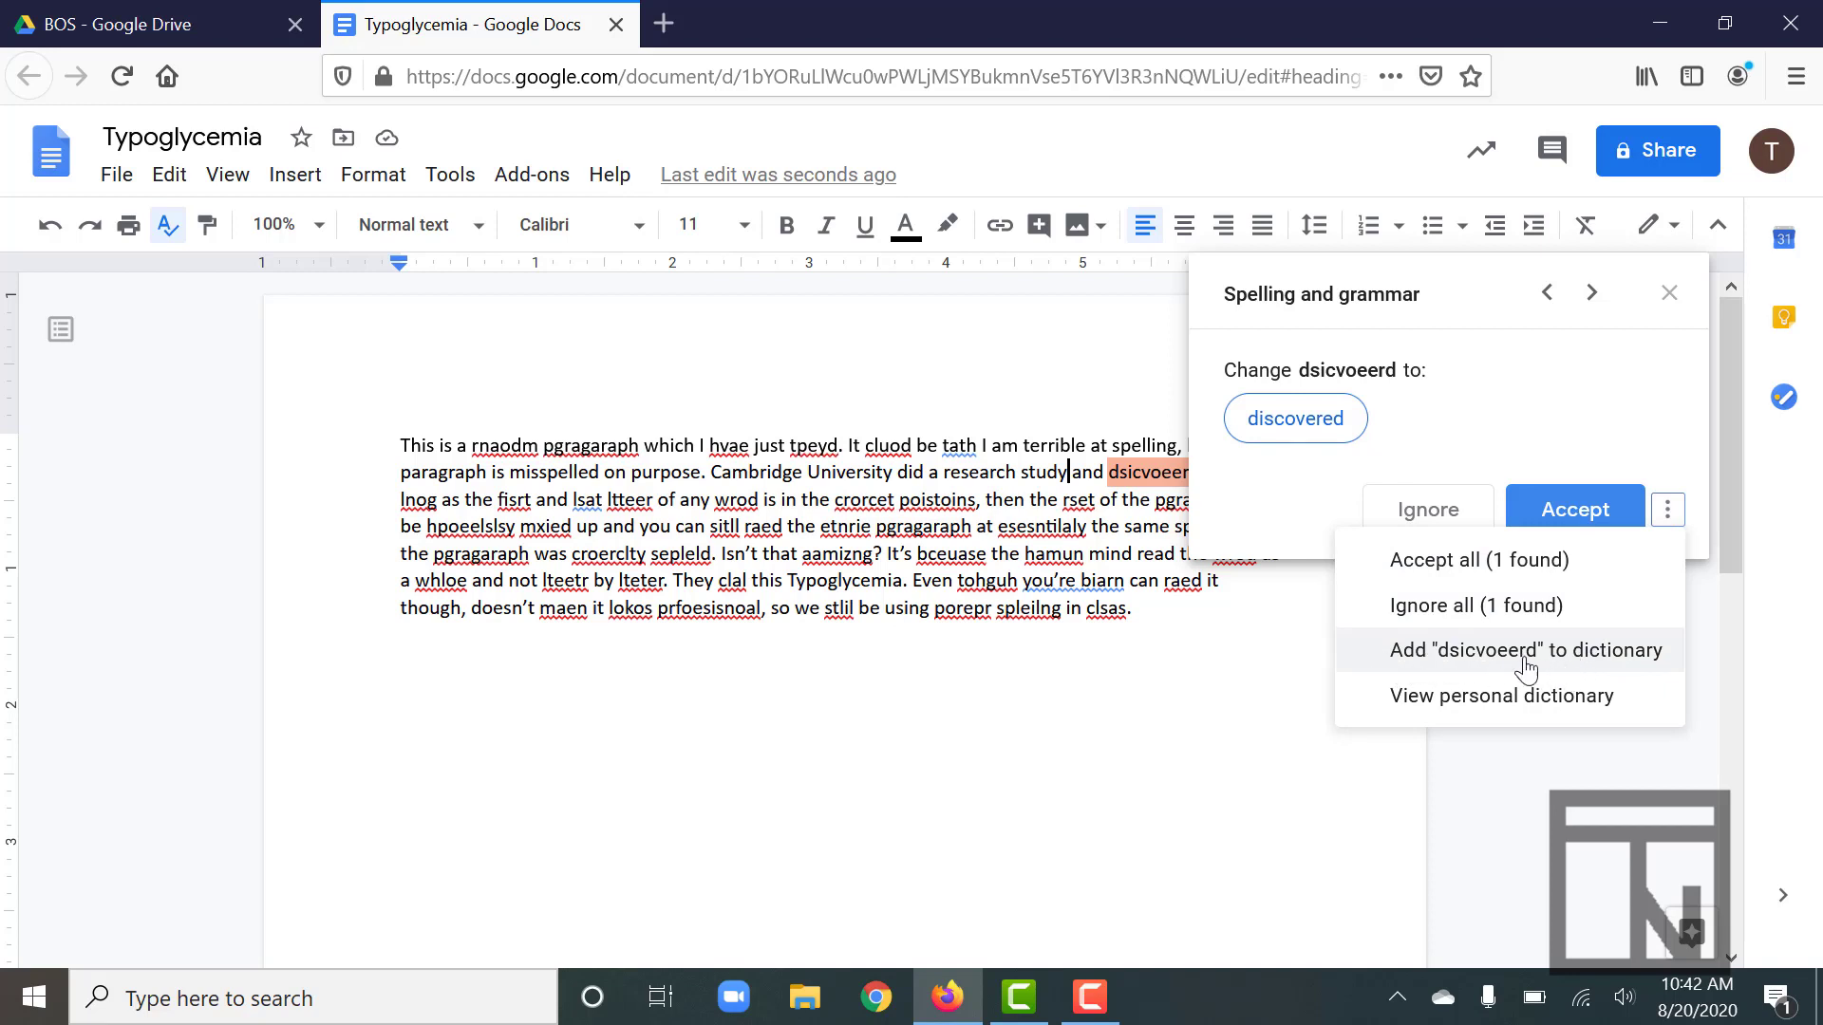
pyautogui.moveTo(1630, 674)
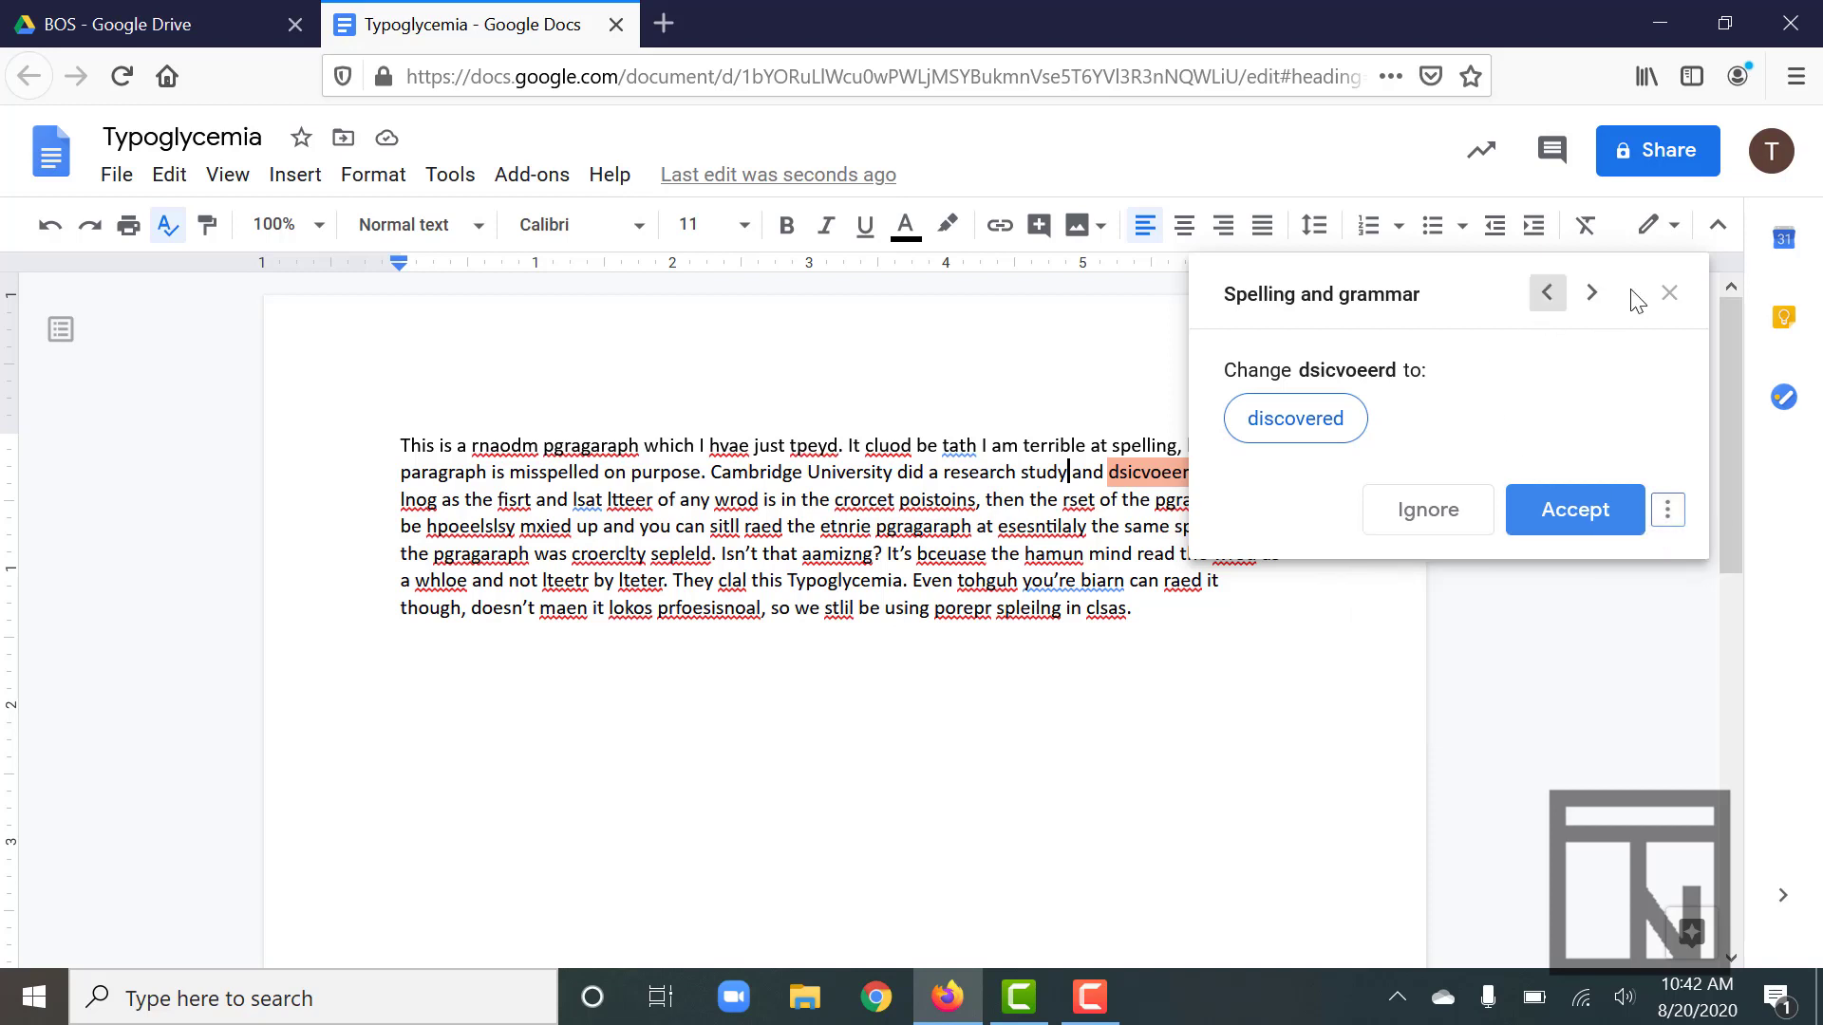
pyautogui.moveTo(1672, 293)
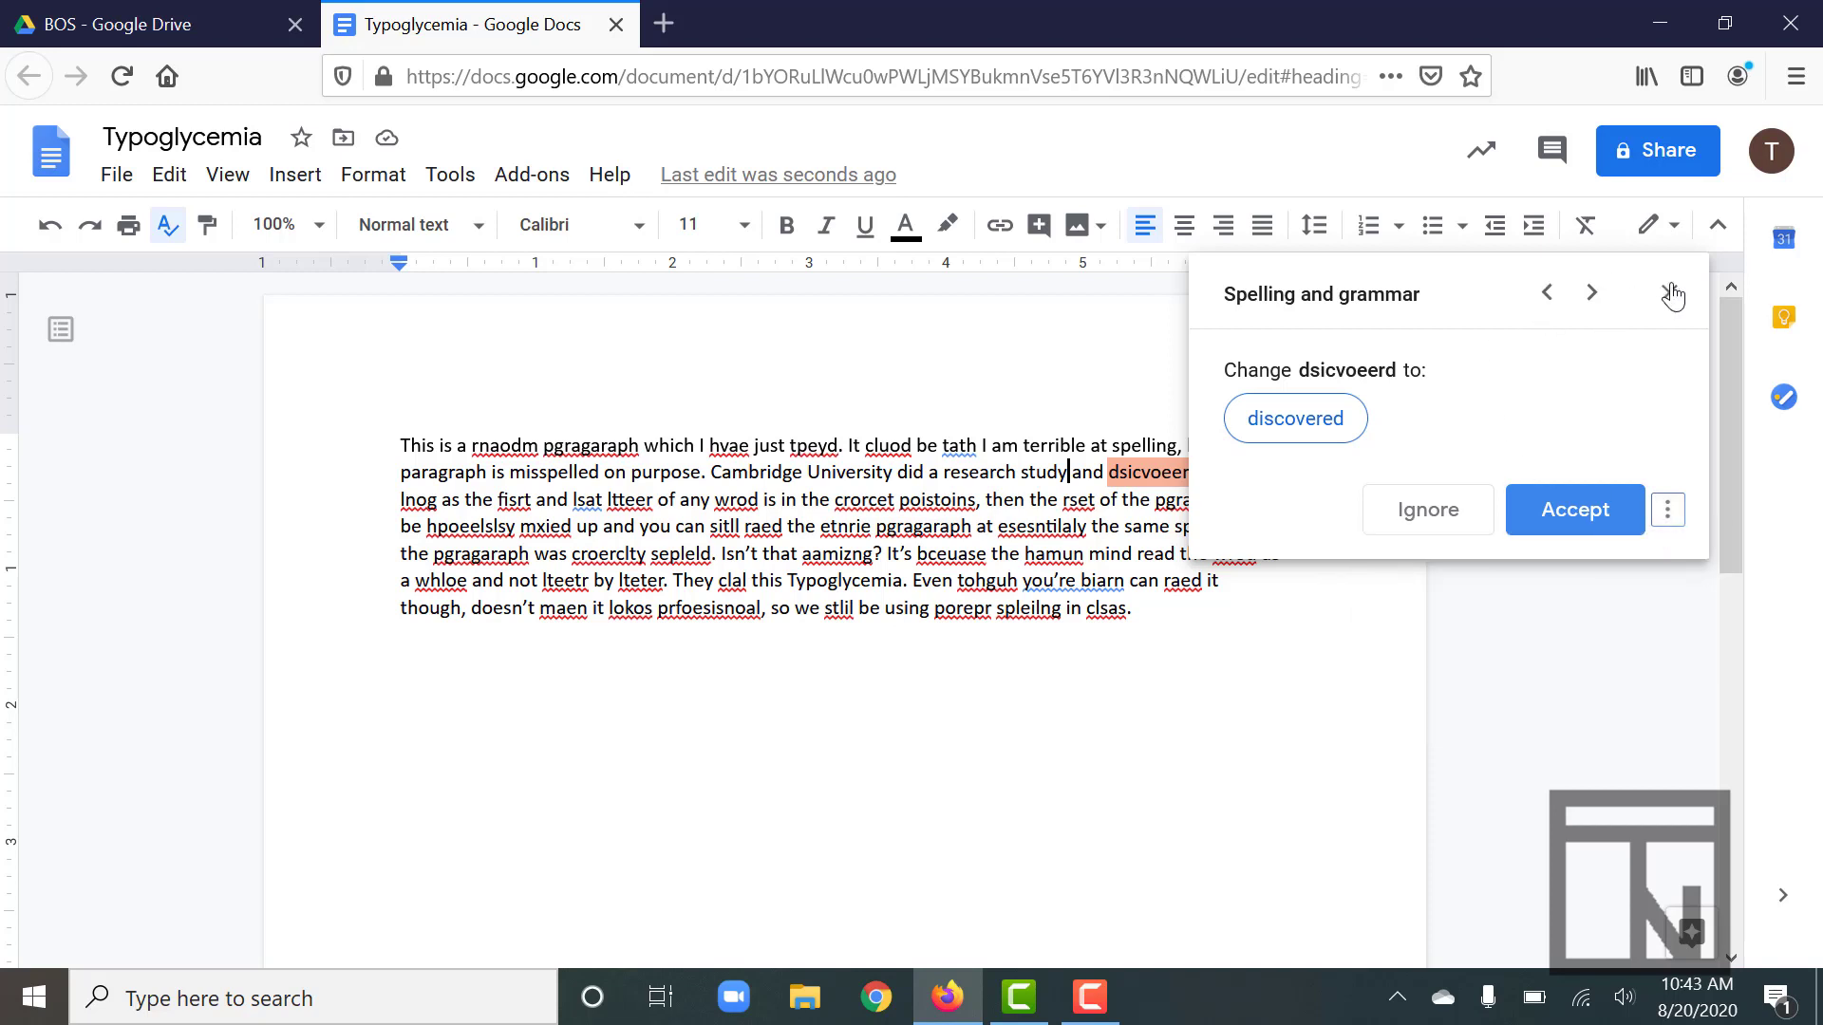
# - Close the Spelling and grammar panel, leaving 'dsicvoeerd' unchanged
pyautogui.click(1672, 294)
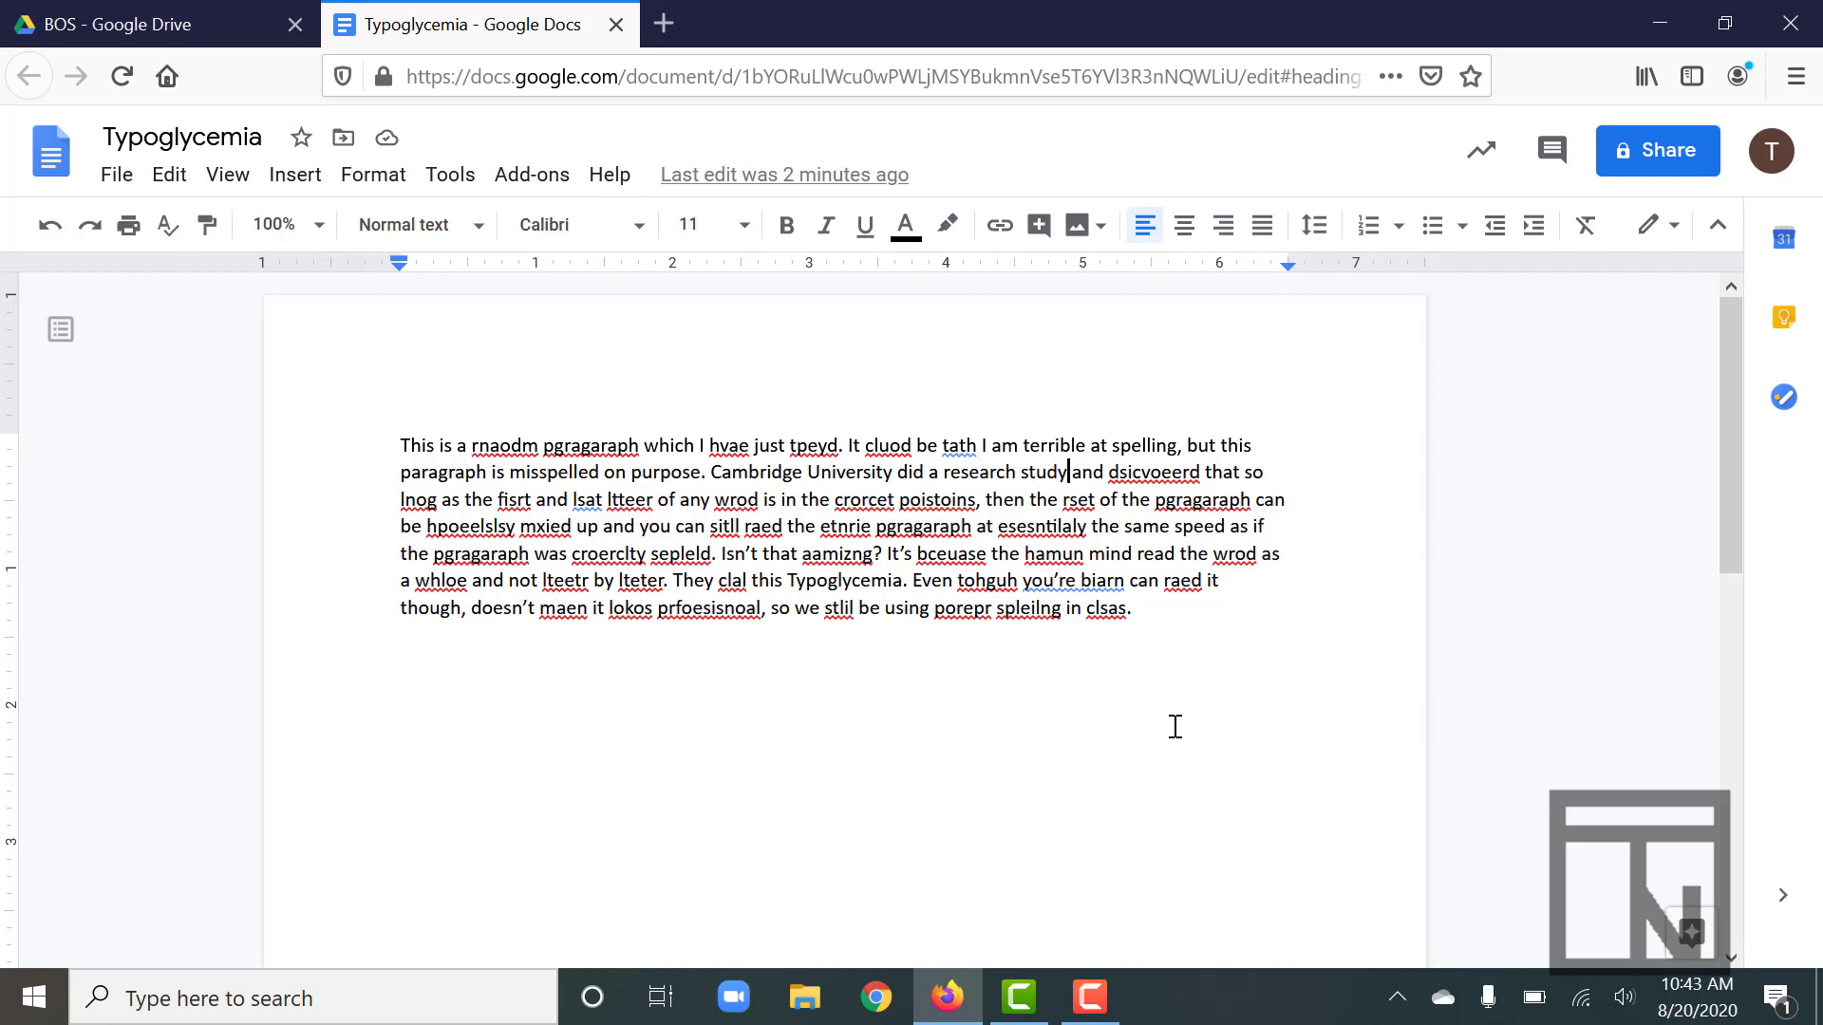
pyautogui.moveTo(1070, 442)
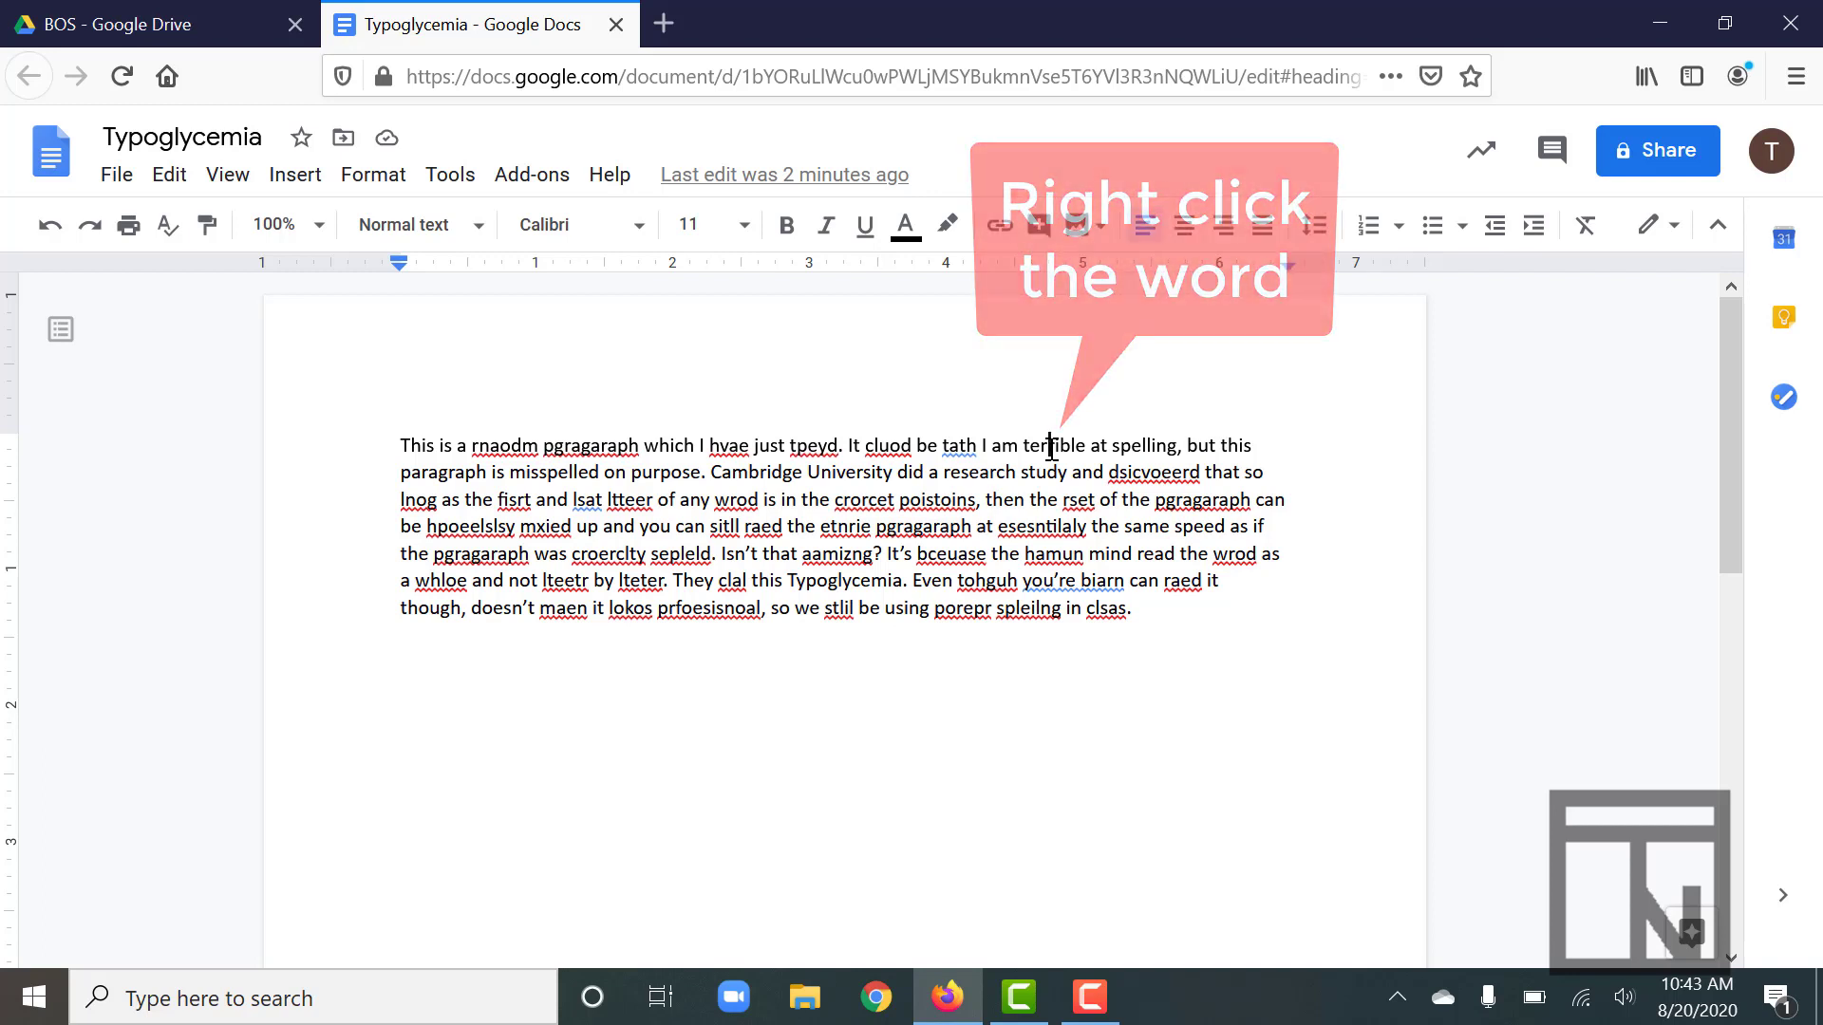
# - Bring up the context menu for the word 'terrible' in the first line
pyautogui.rightClick(1044, 445)
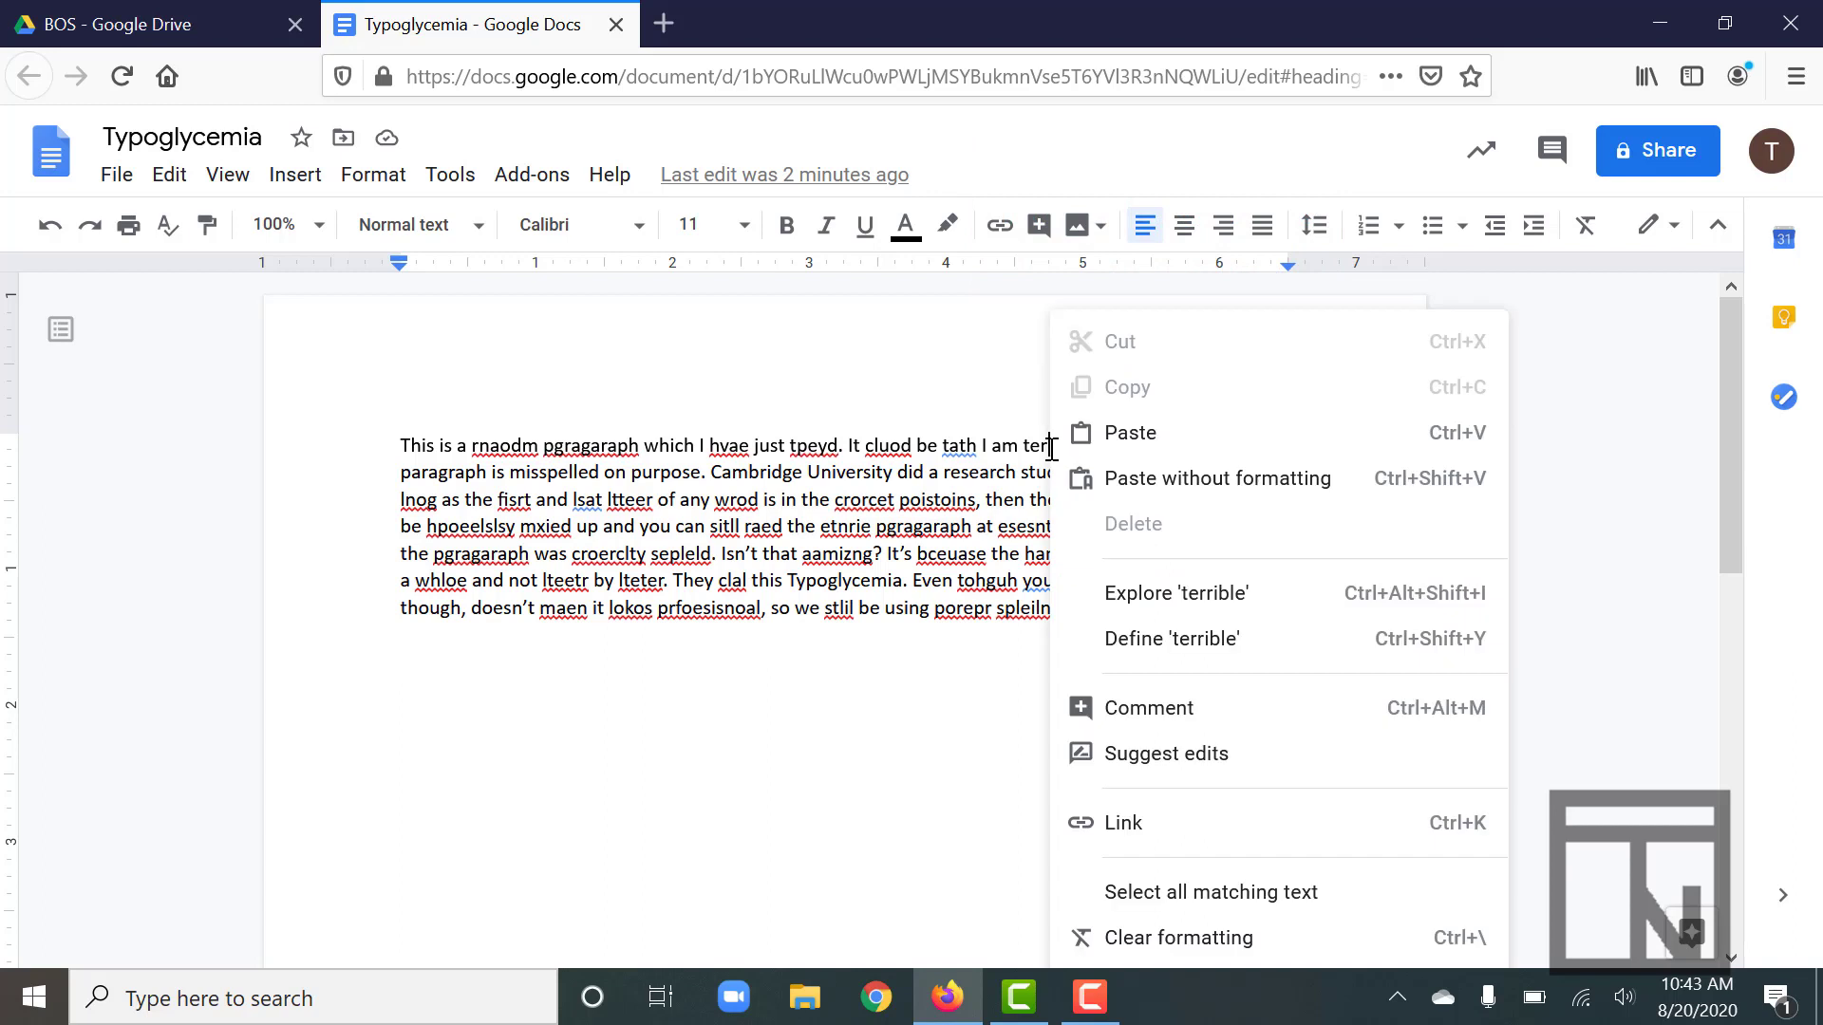
pyautogui.moveTo(1159, 512)
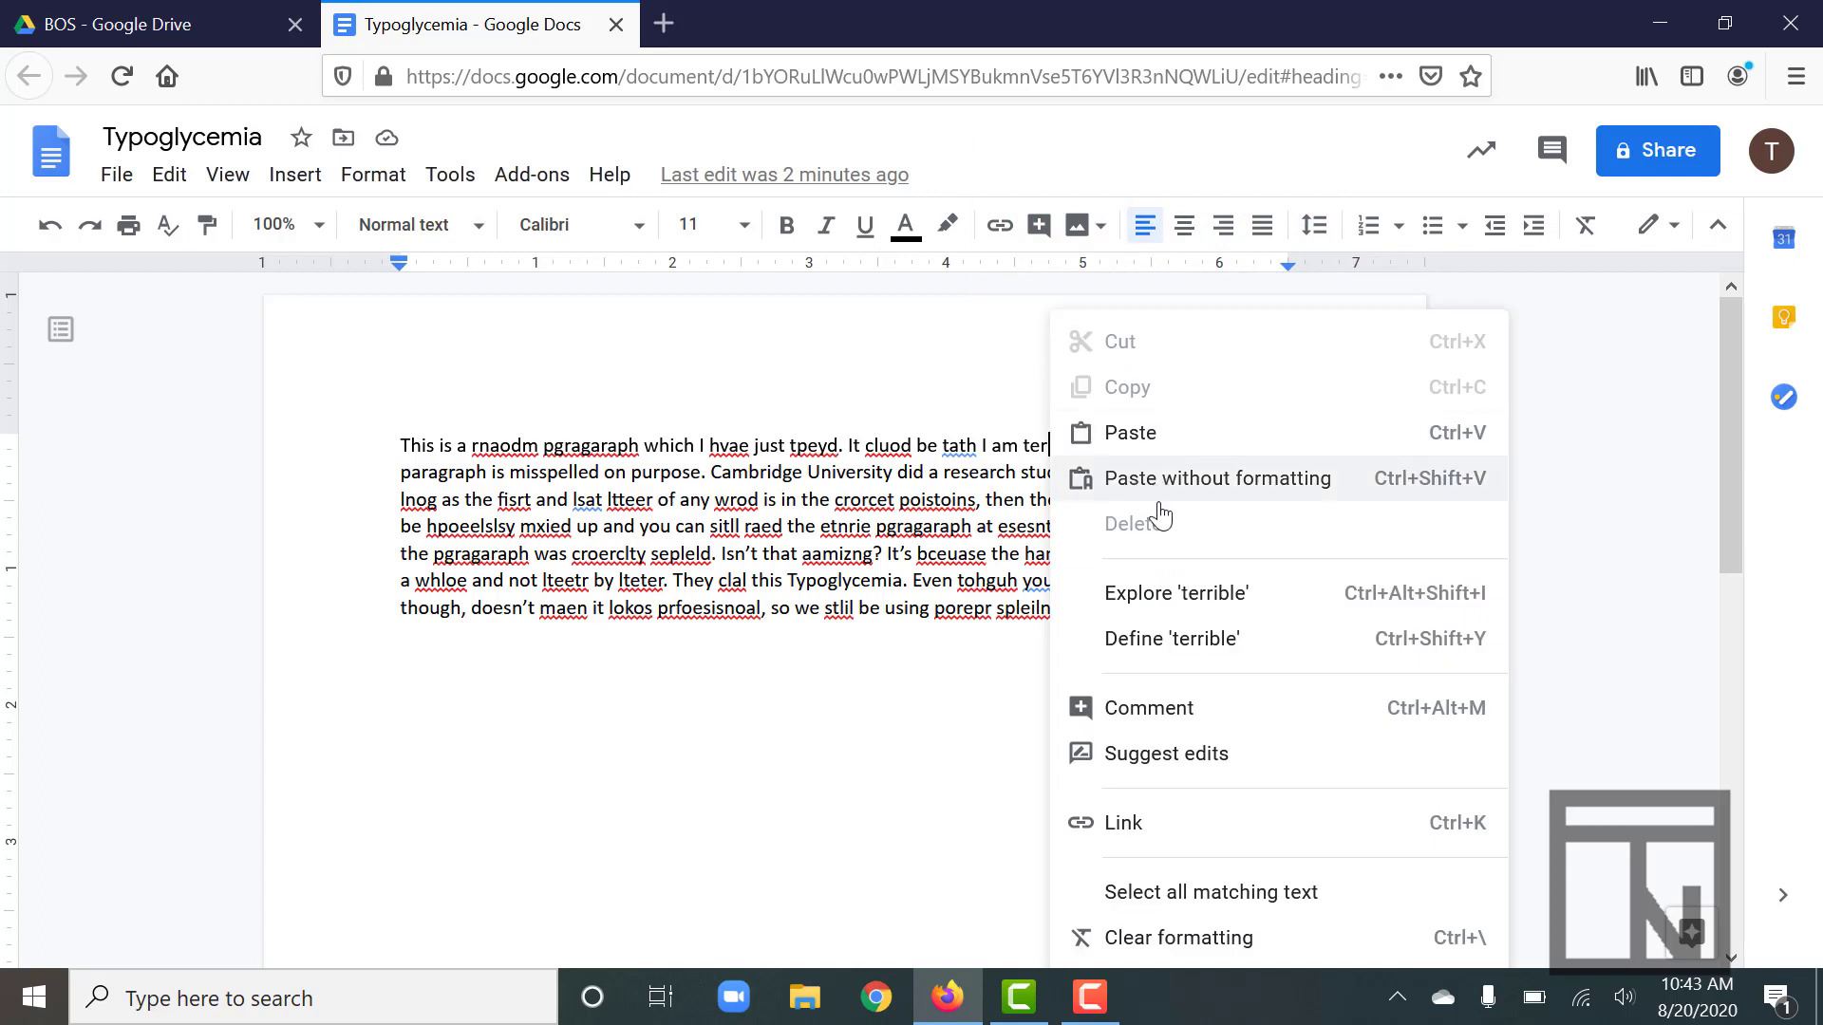
pyautogui.moveTo(1171, 653)
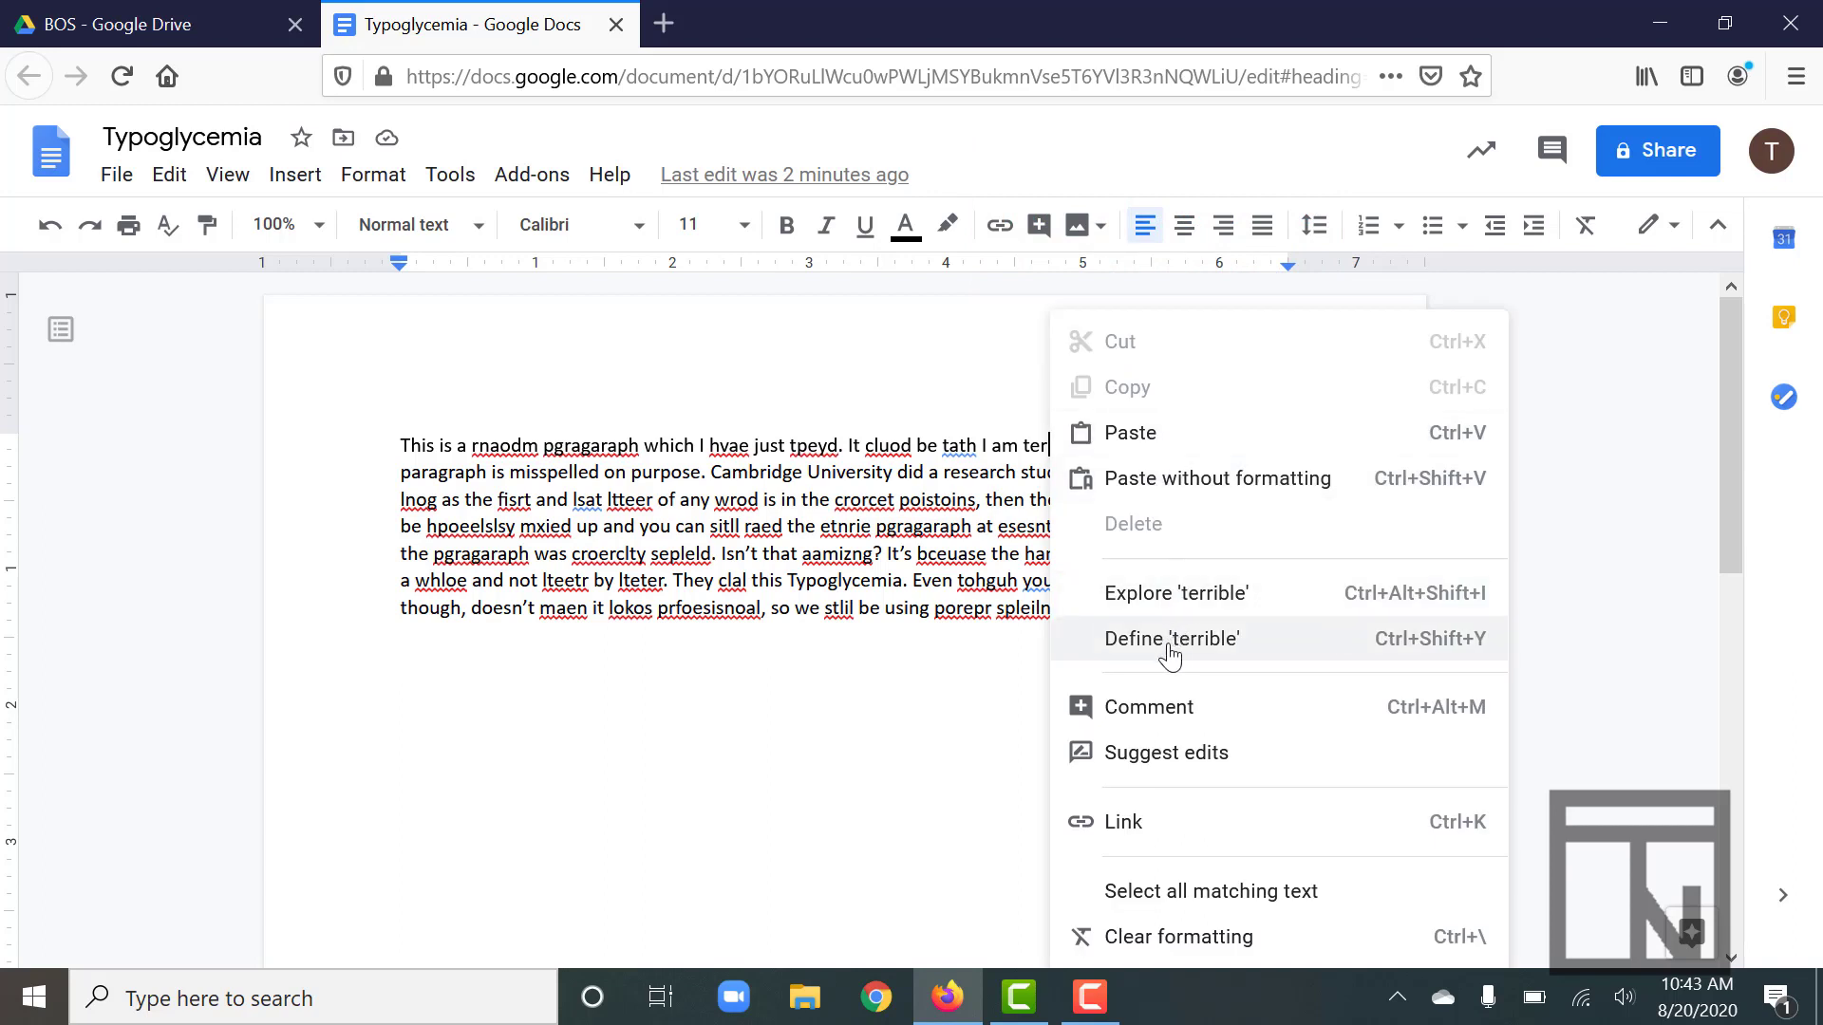
pyautogui.moveTo(1407, 664)
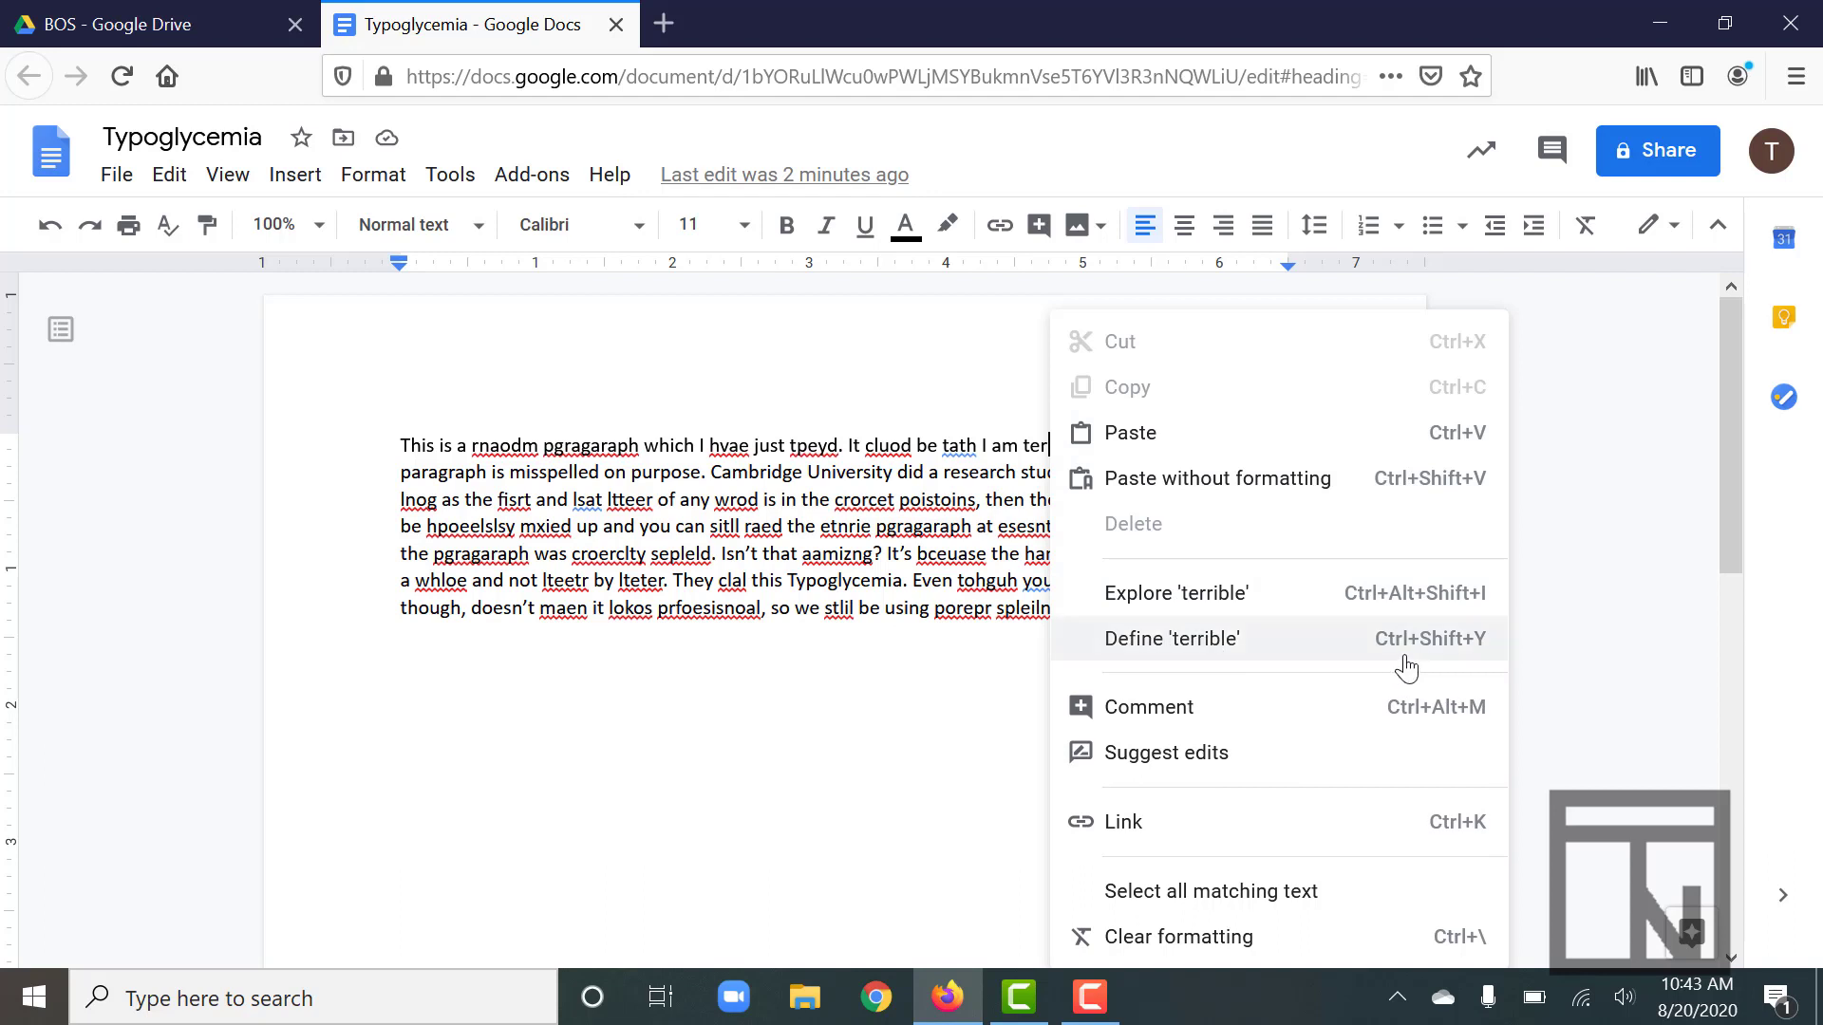
pyautogui.moveTo(1159, 658)
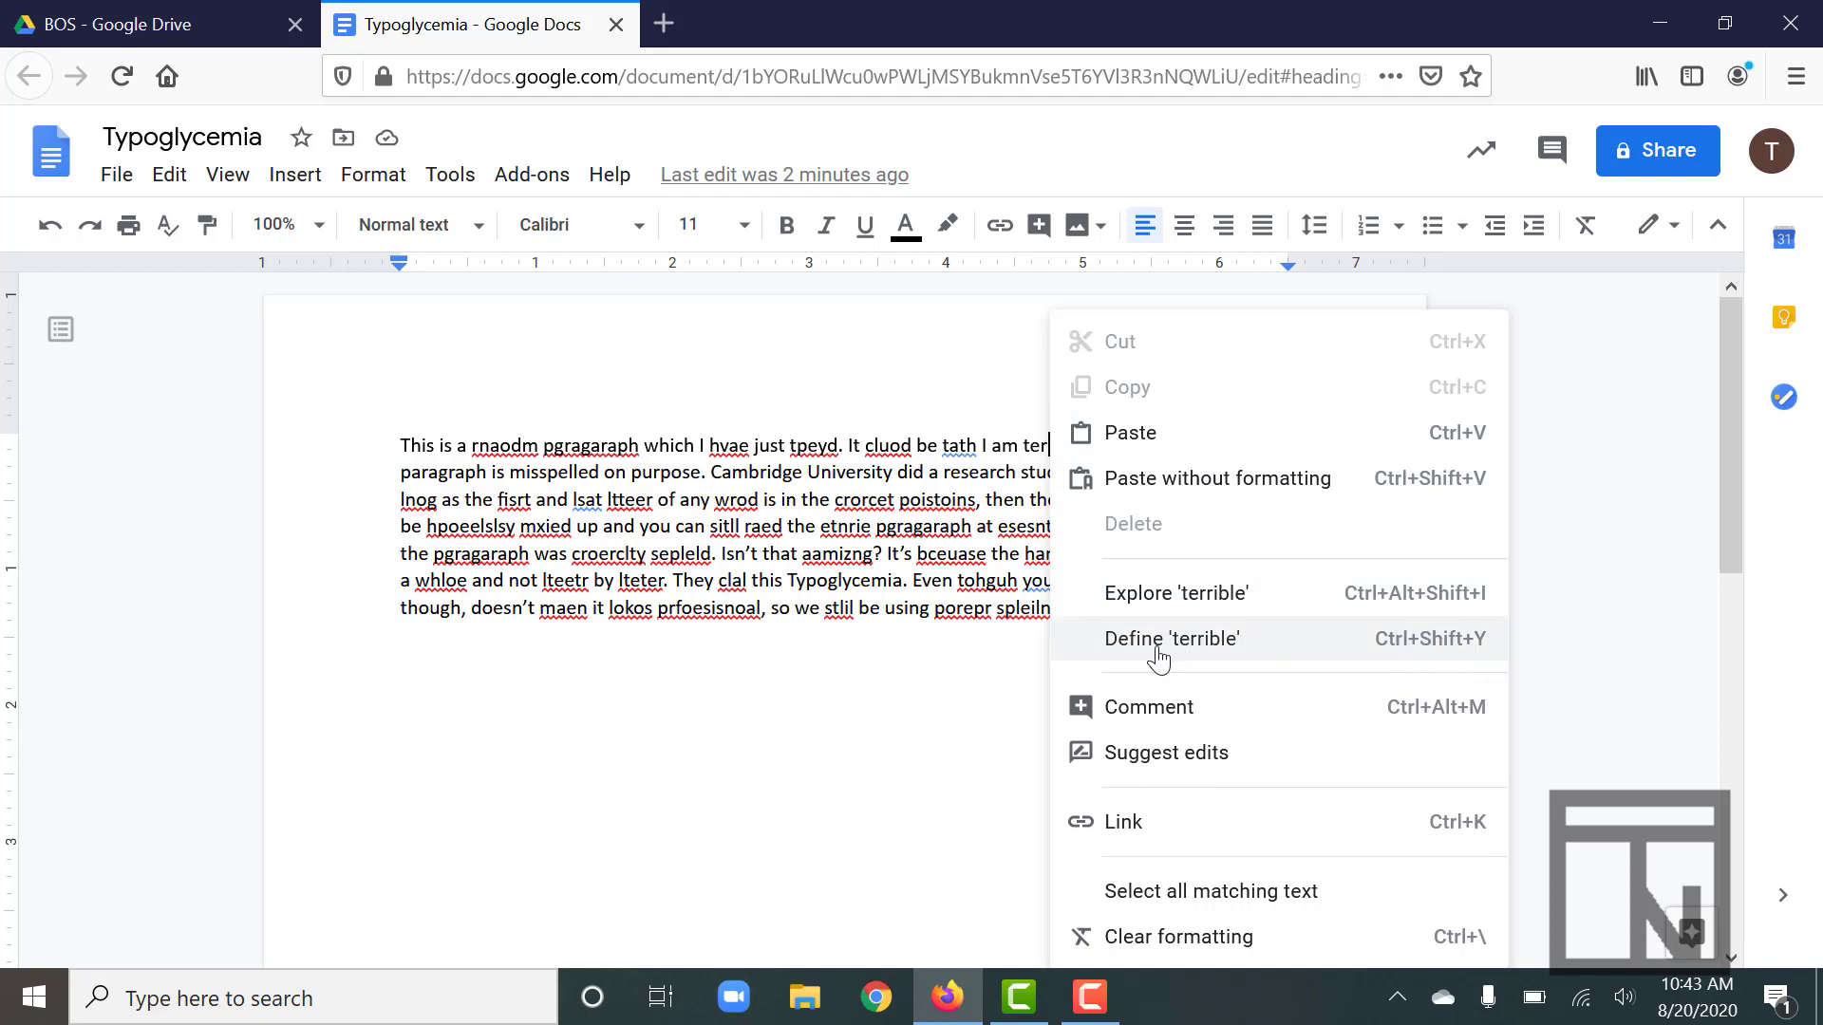
pyautogui.moveTo(1146, 660)
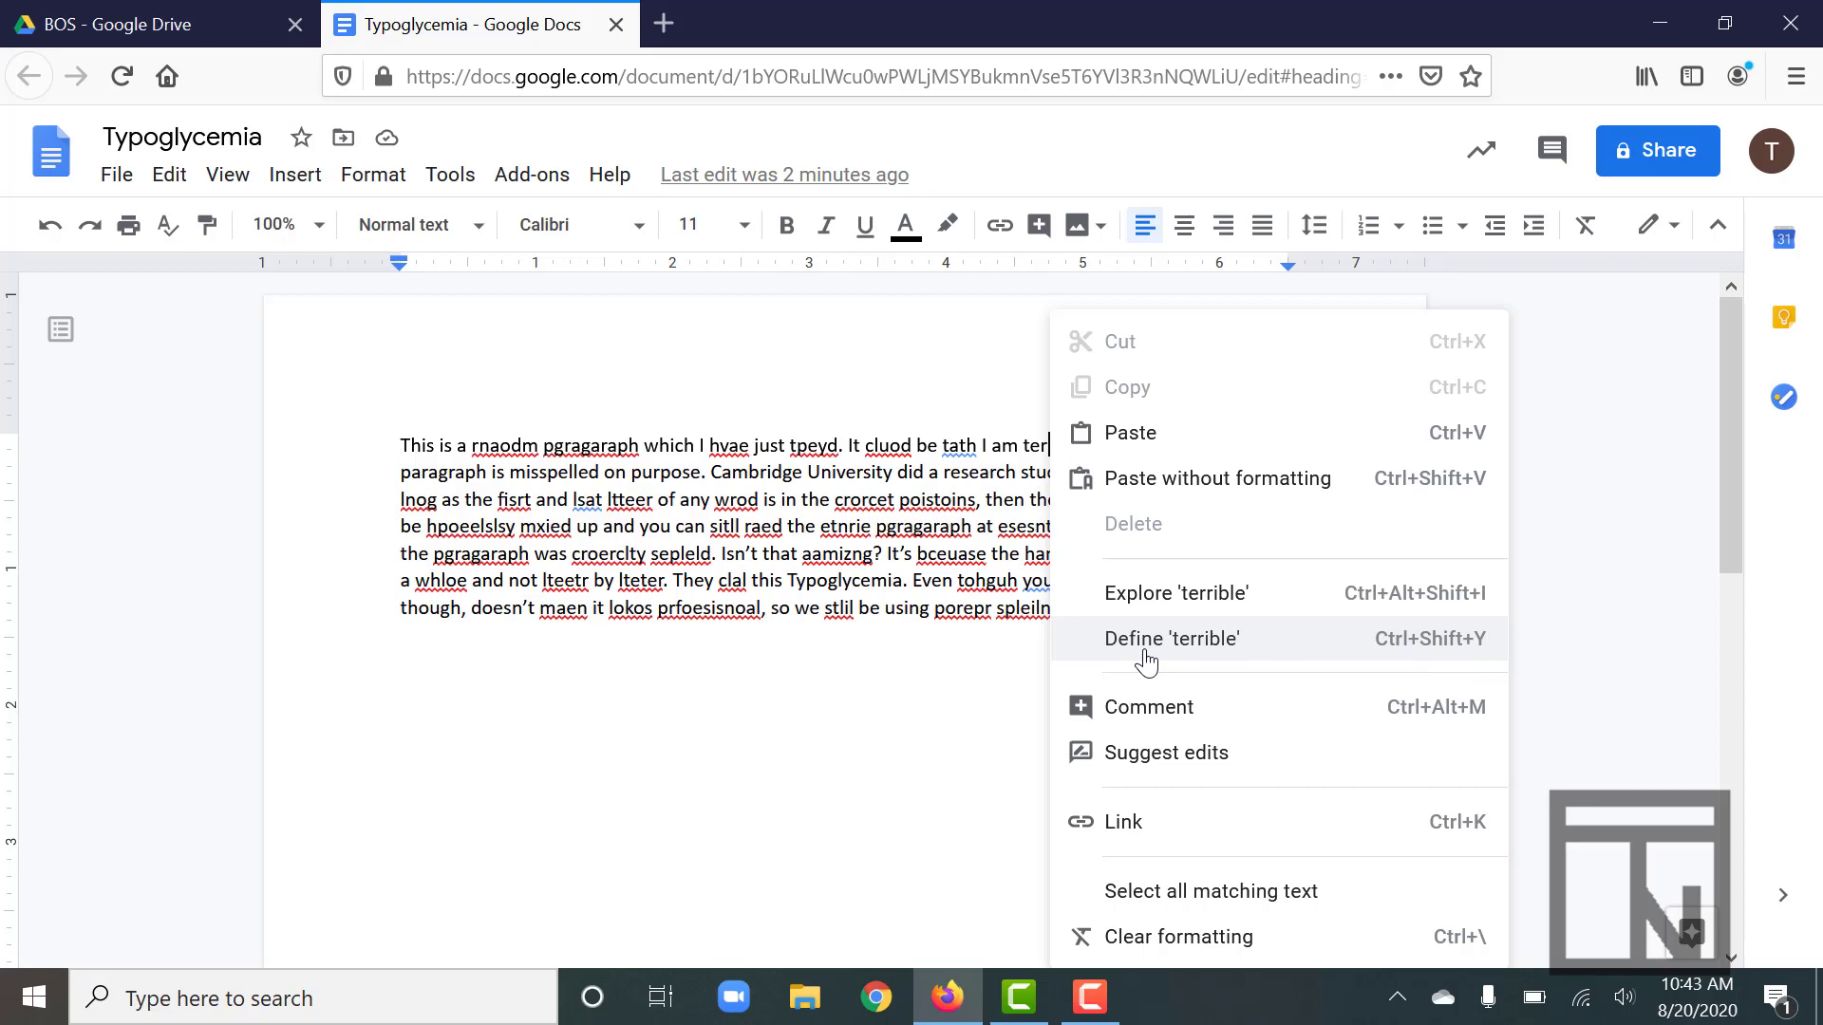
# - Show the Dictionary panel with the definition and synonyms of 'terrible'
pyautogui.click(1170, 638)
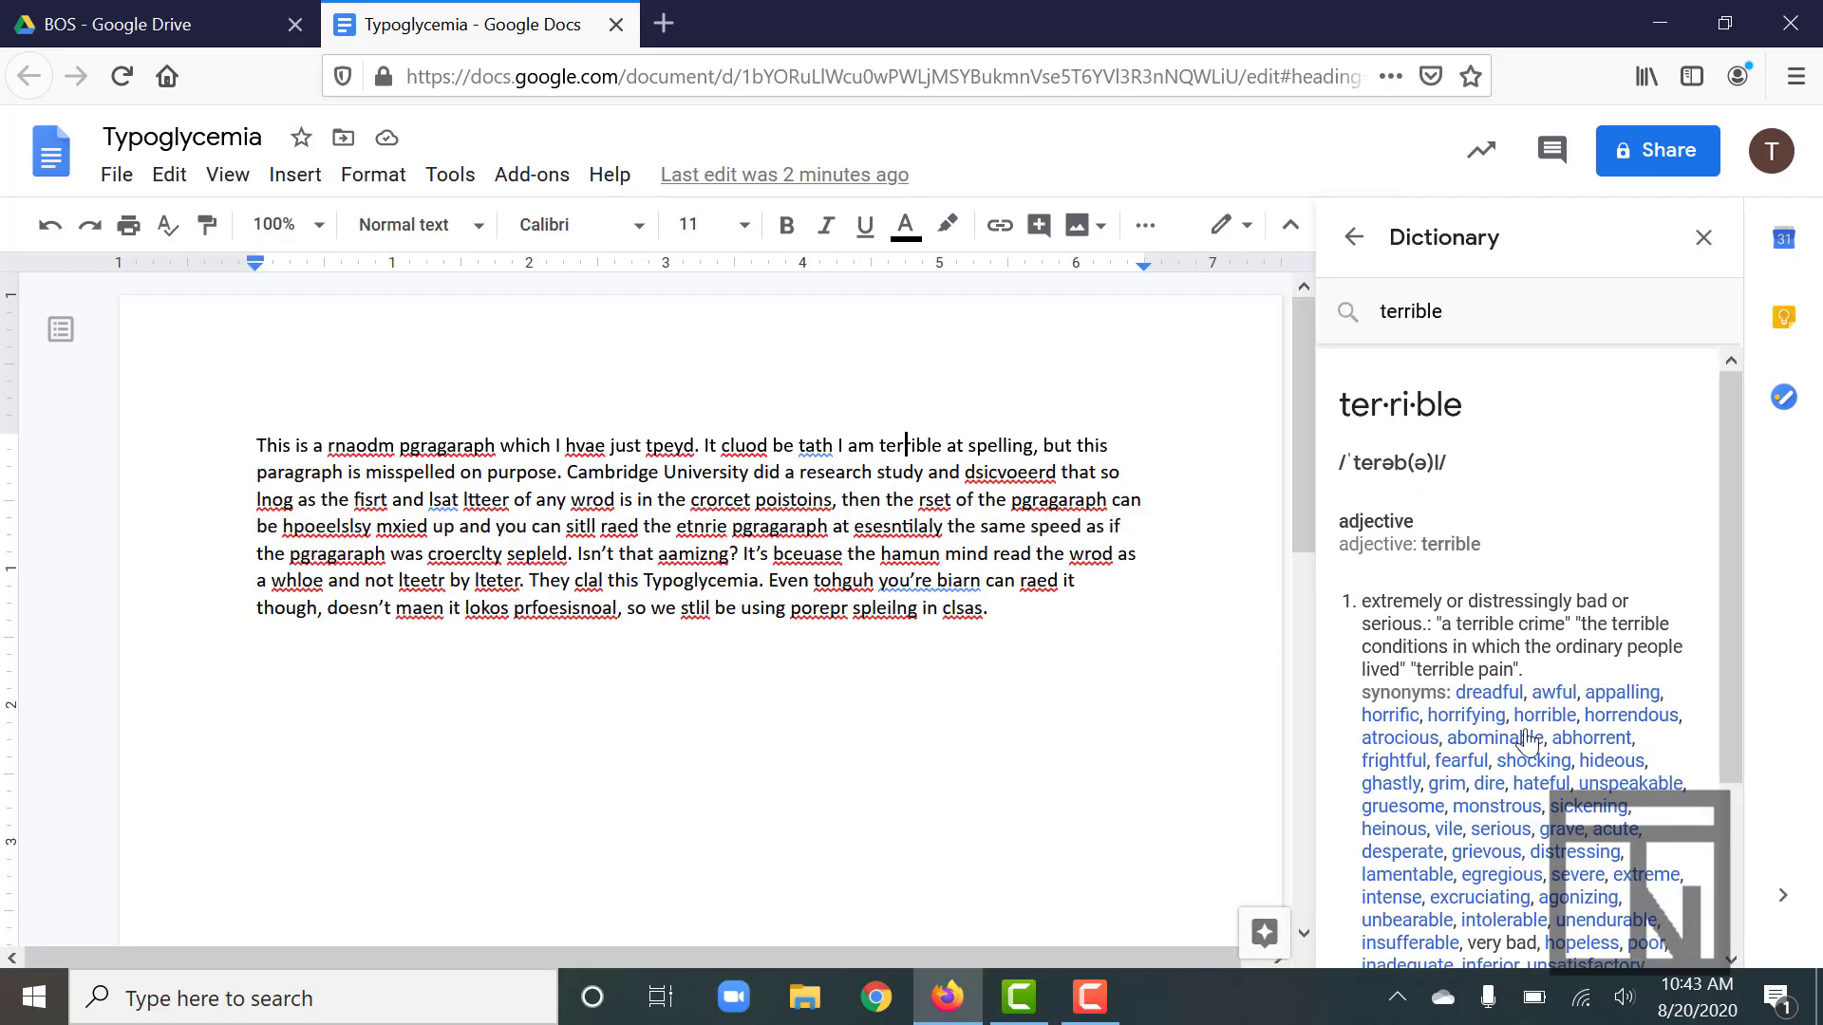
pyautogui.moveTo(1590, 547)
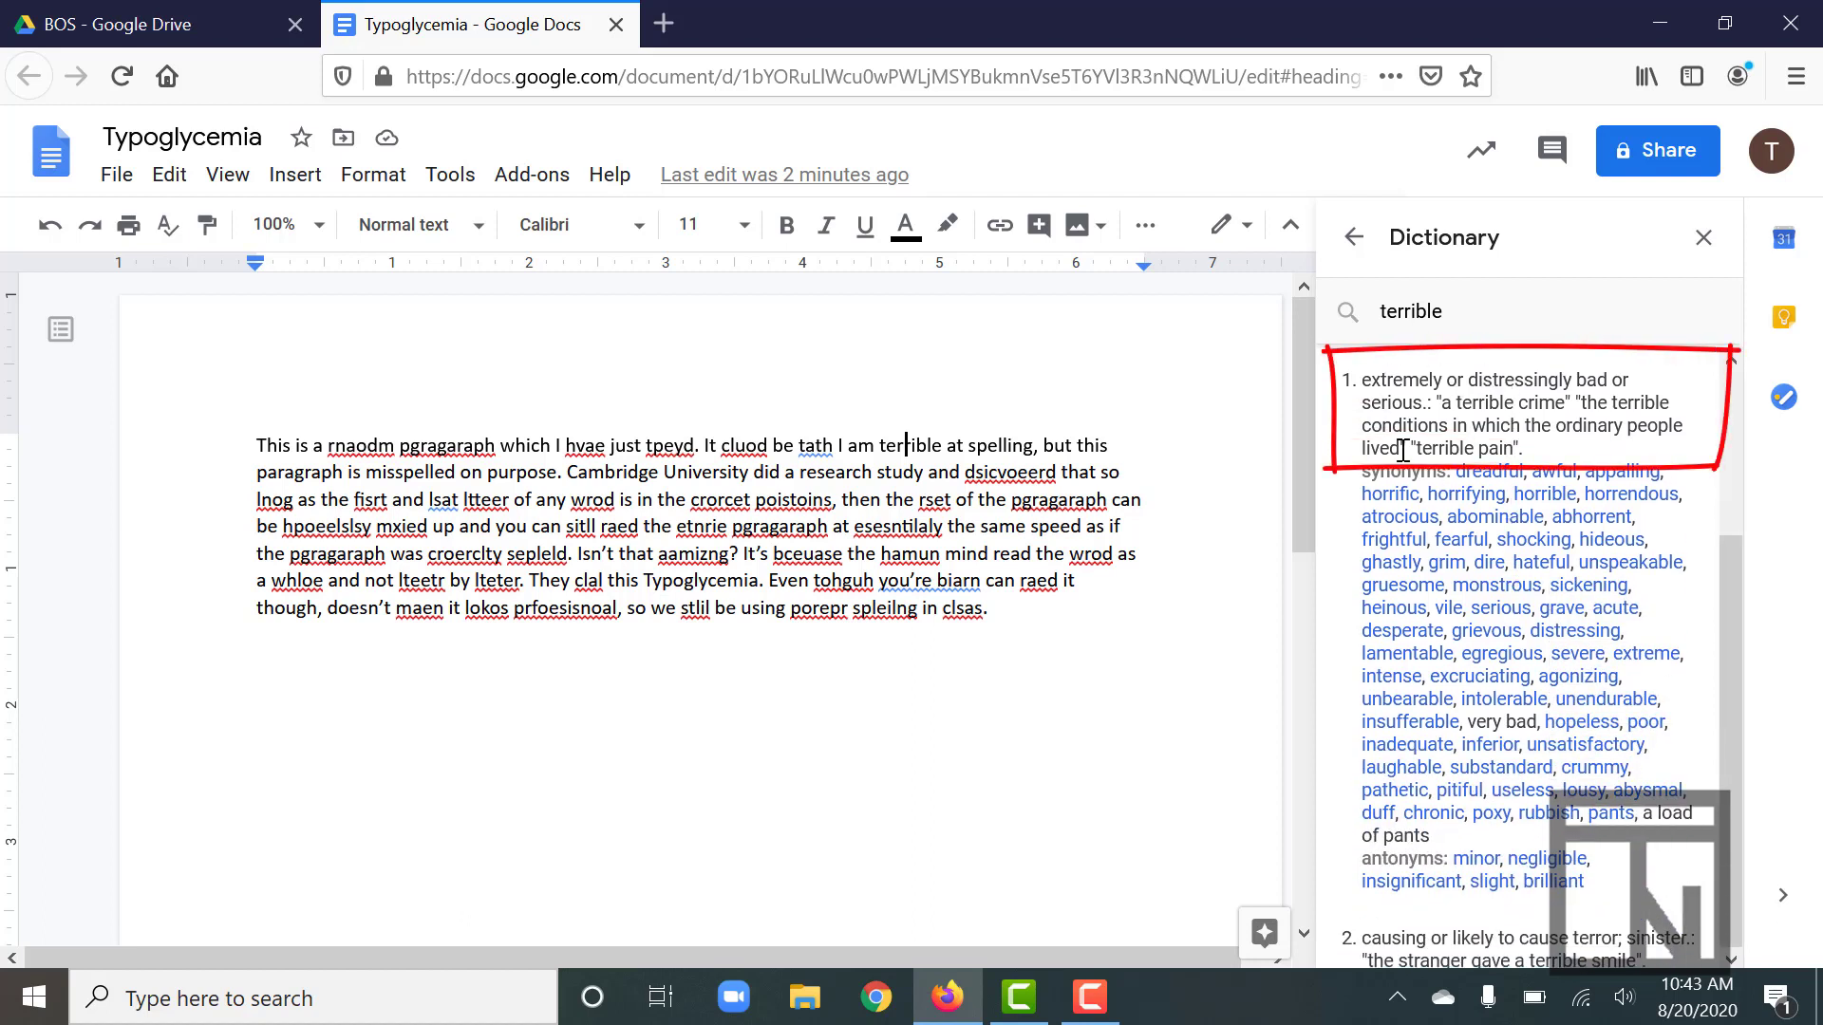
pyautogui.moveTo(1445, 411)
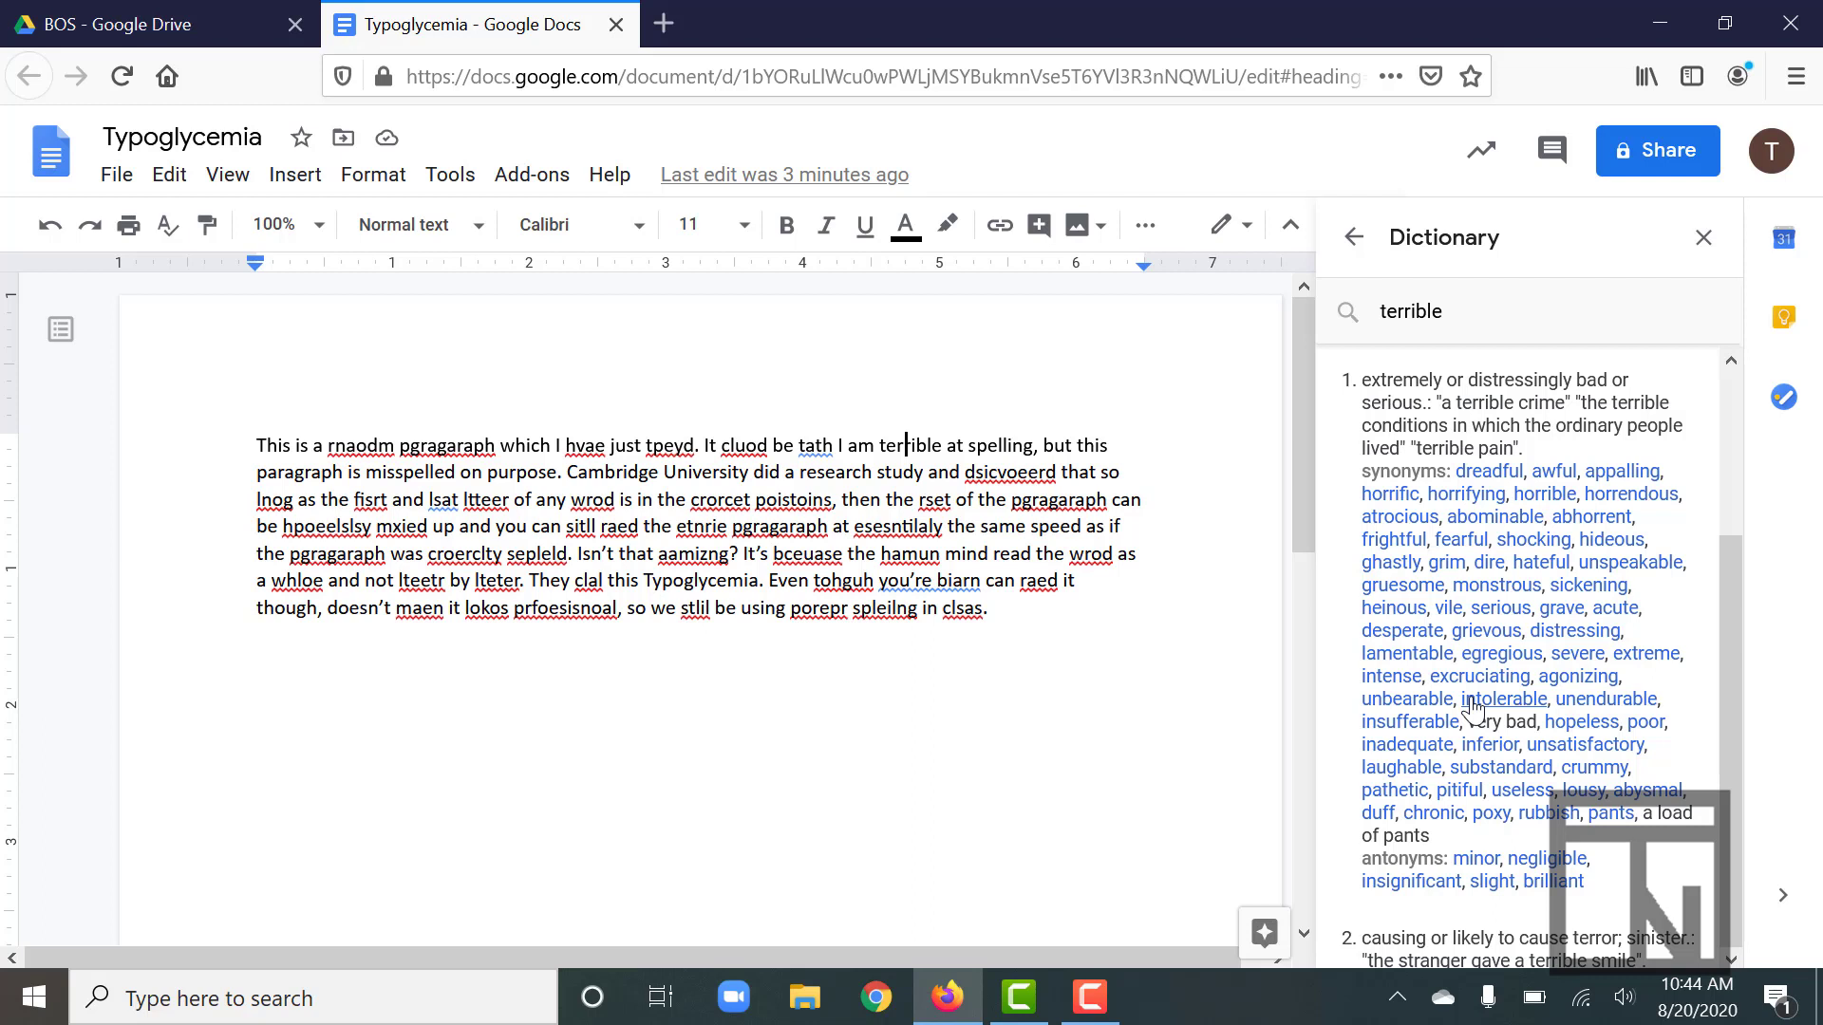
pyautogui.moveTo(1479, 525)
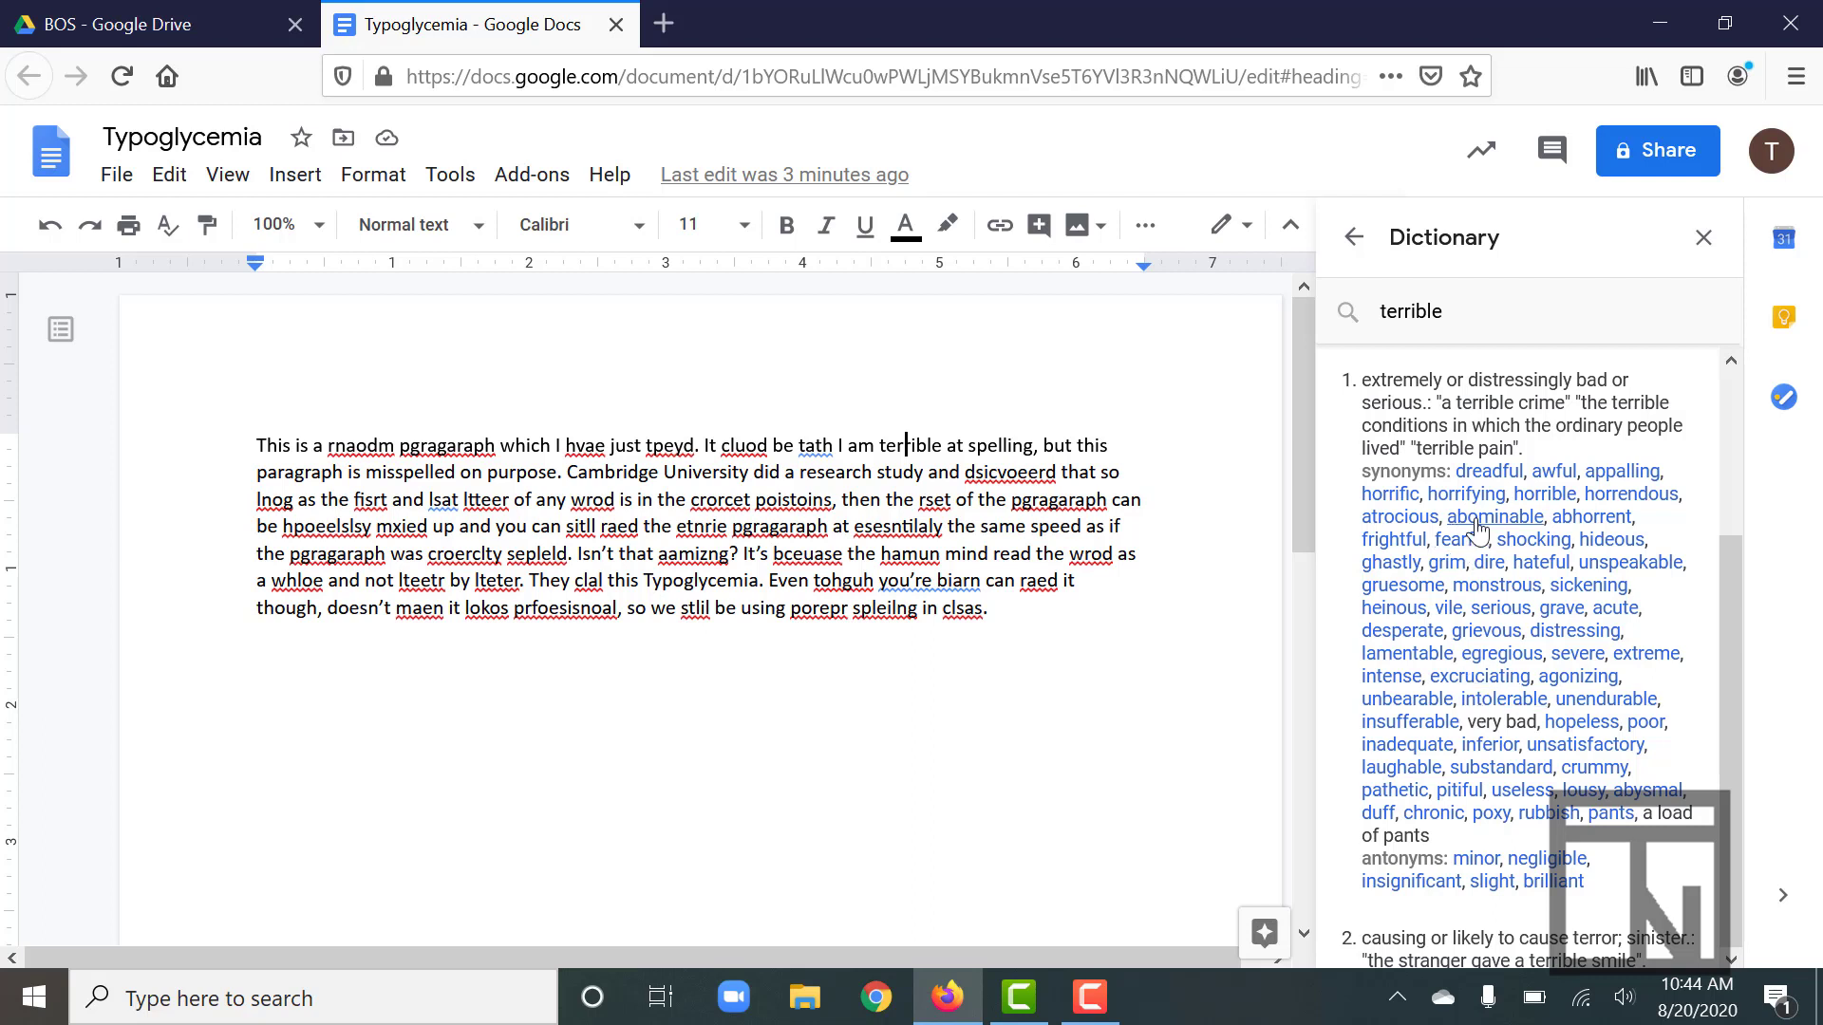
pyautogui.moveTo(1516, 561)
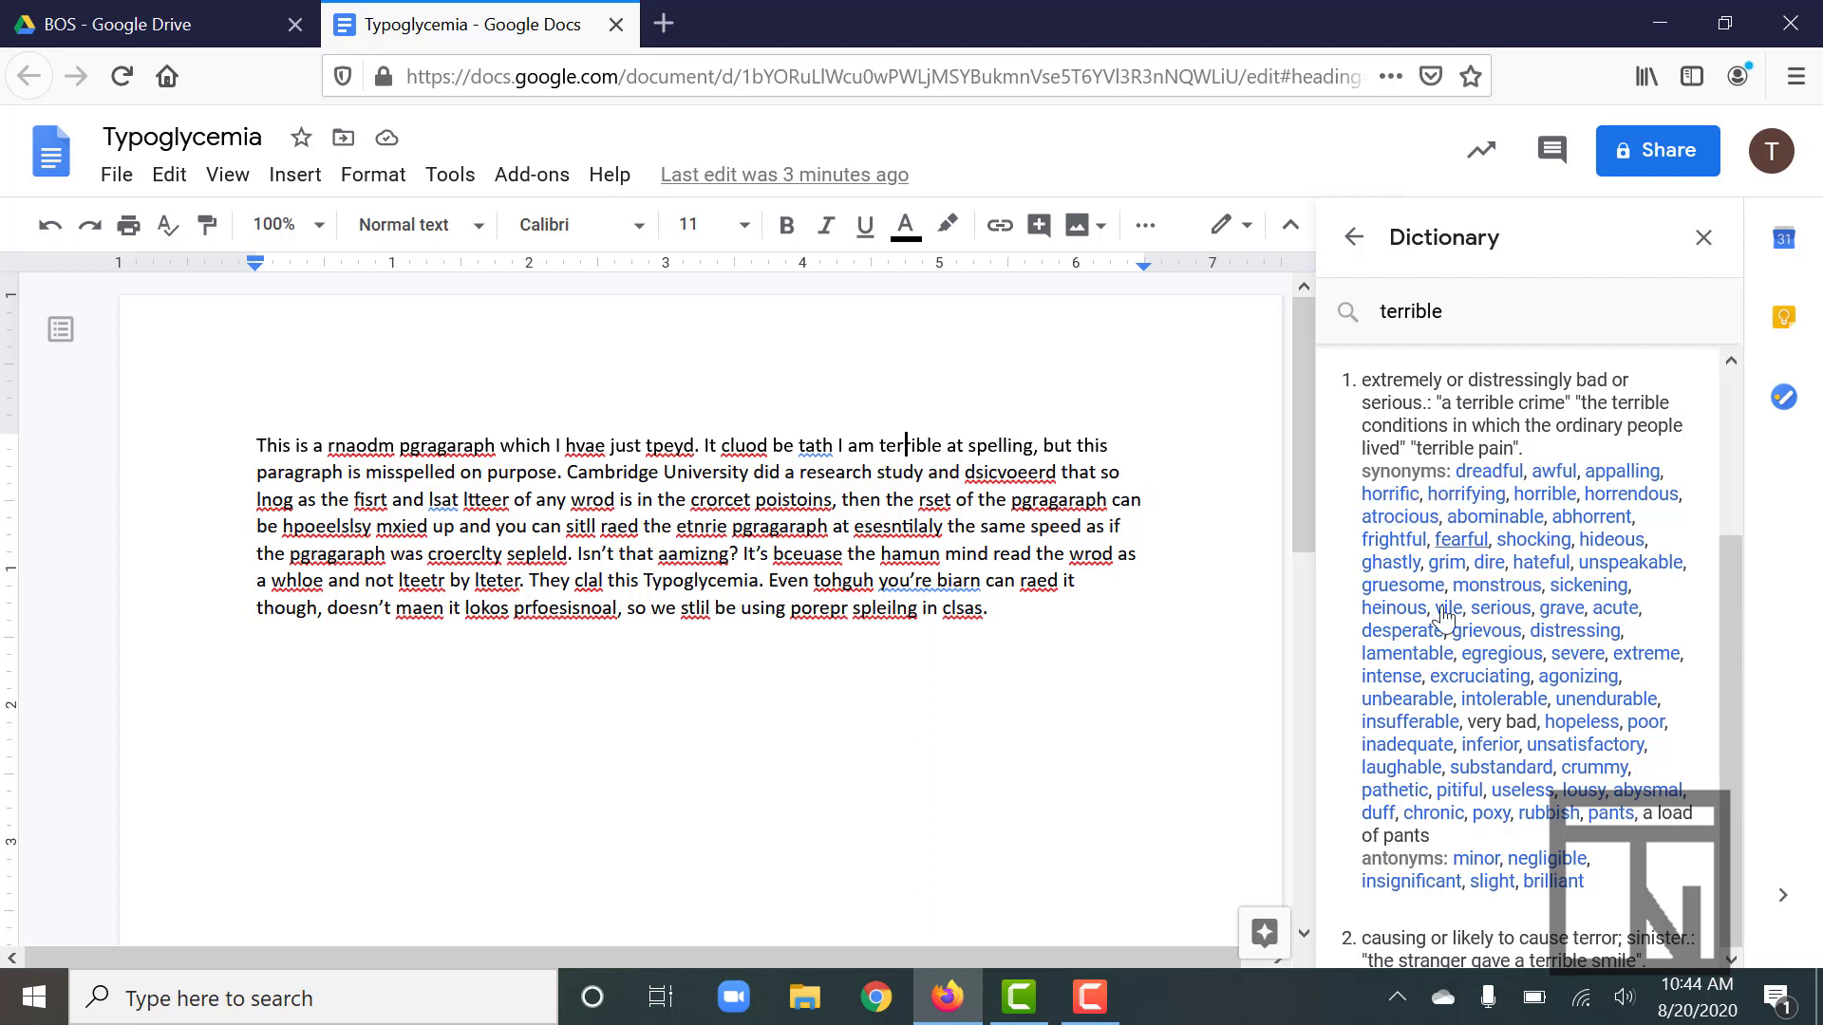
pyautogui.moveTo(1500, 599)
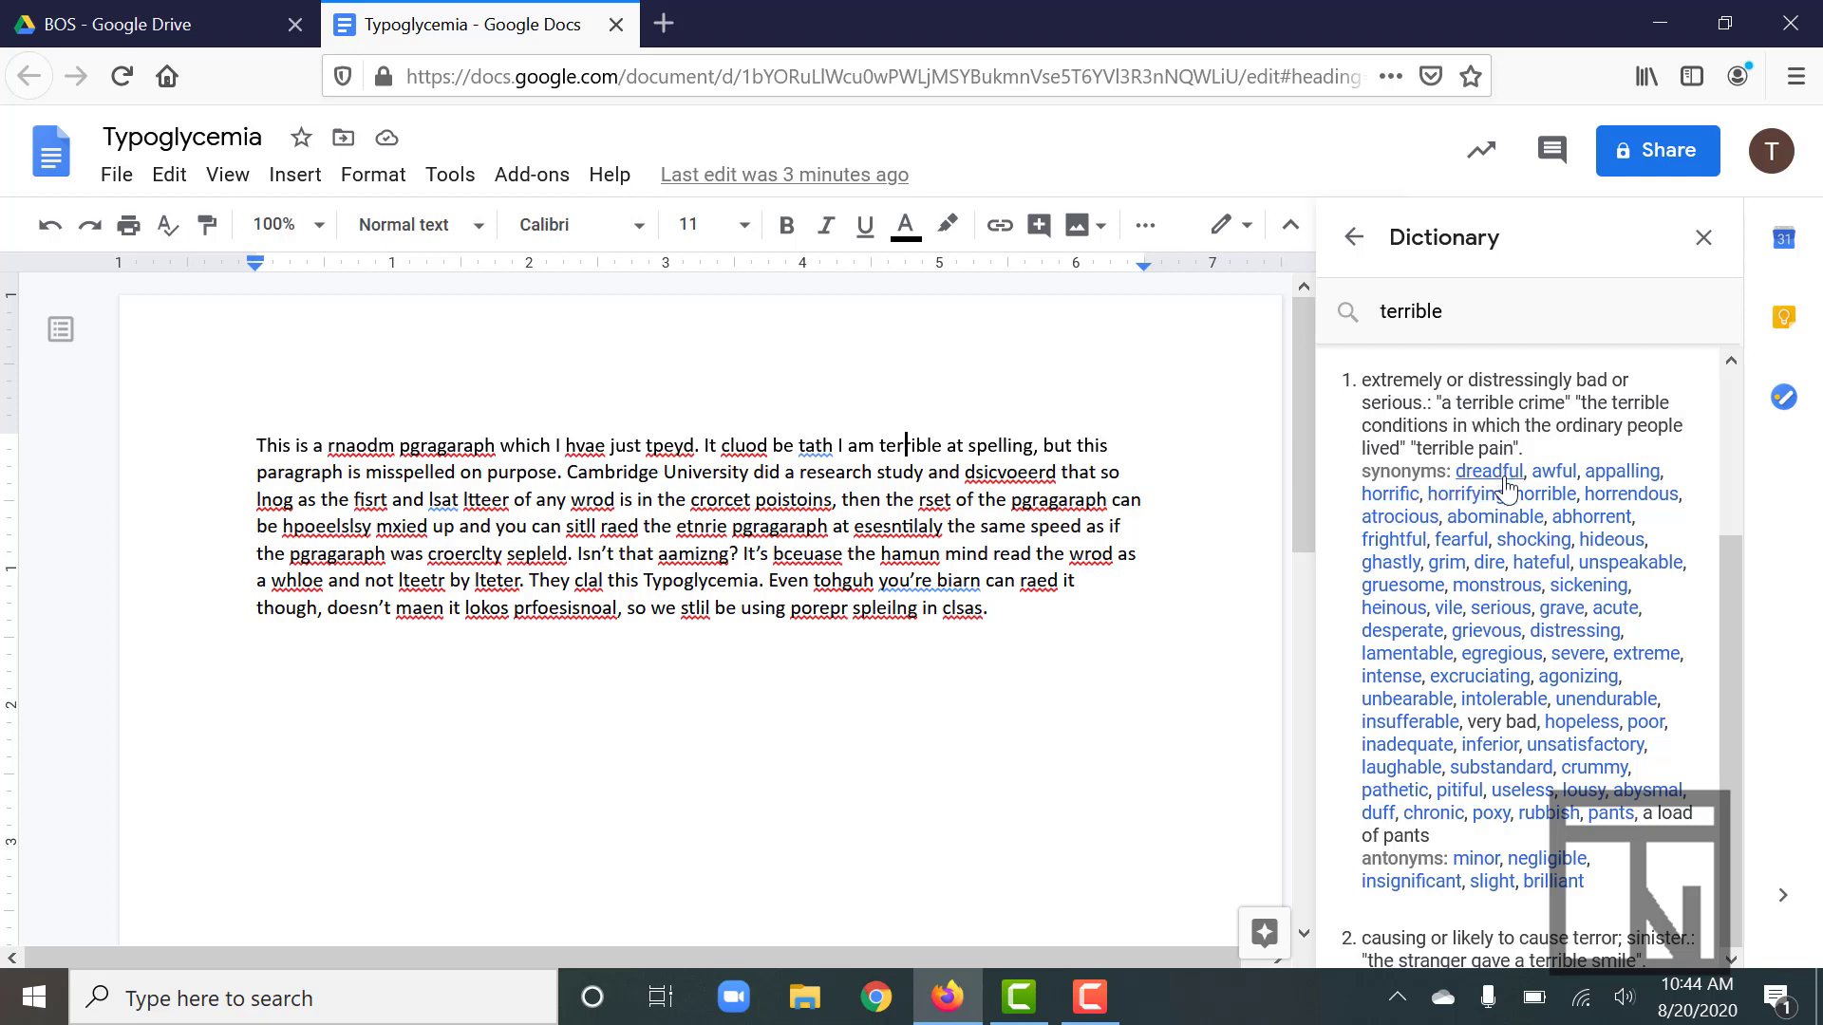
pyautogui.click(1487, 471)
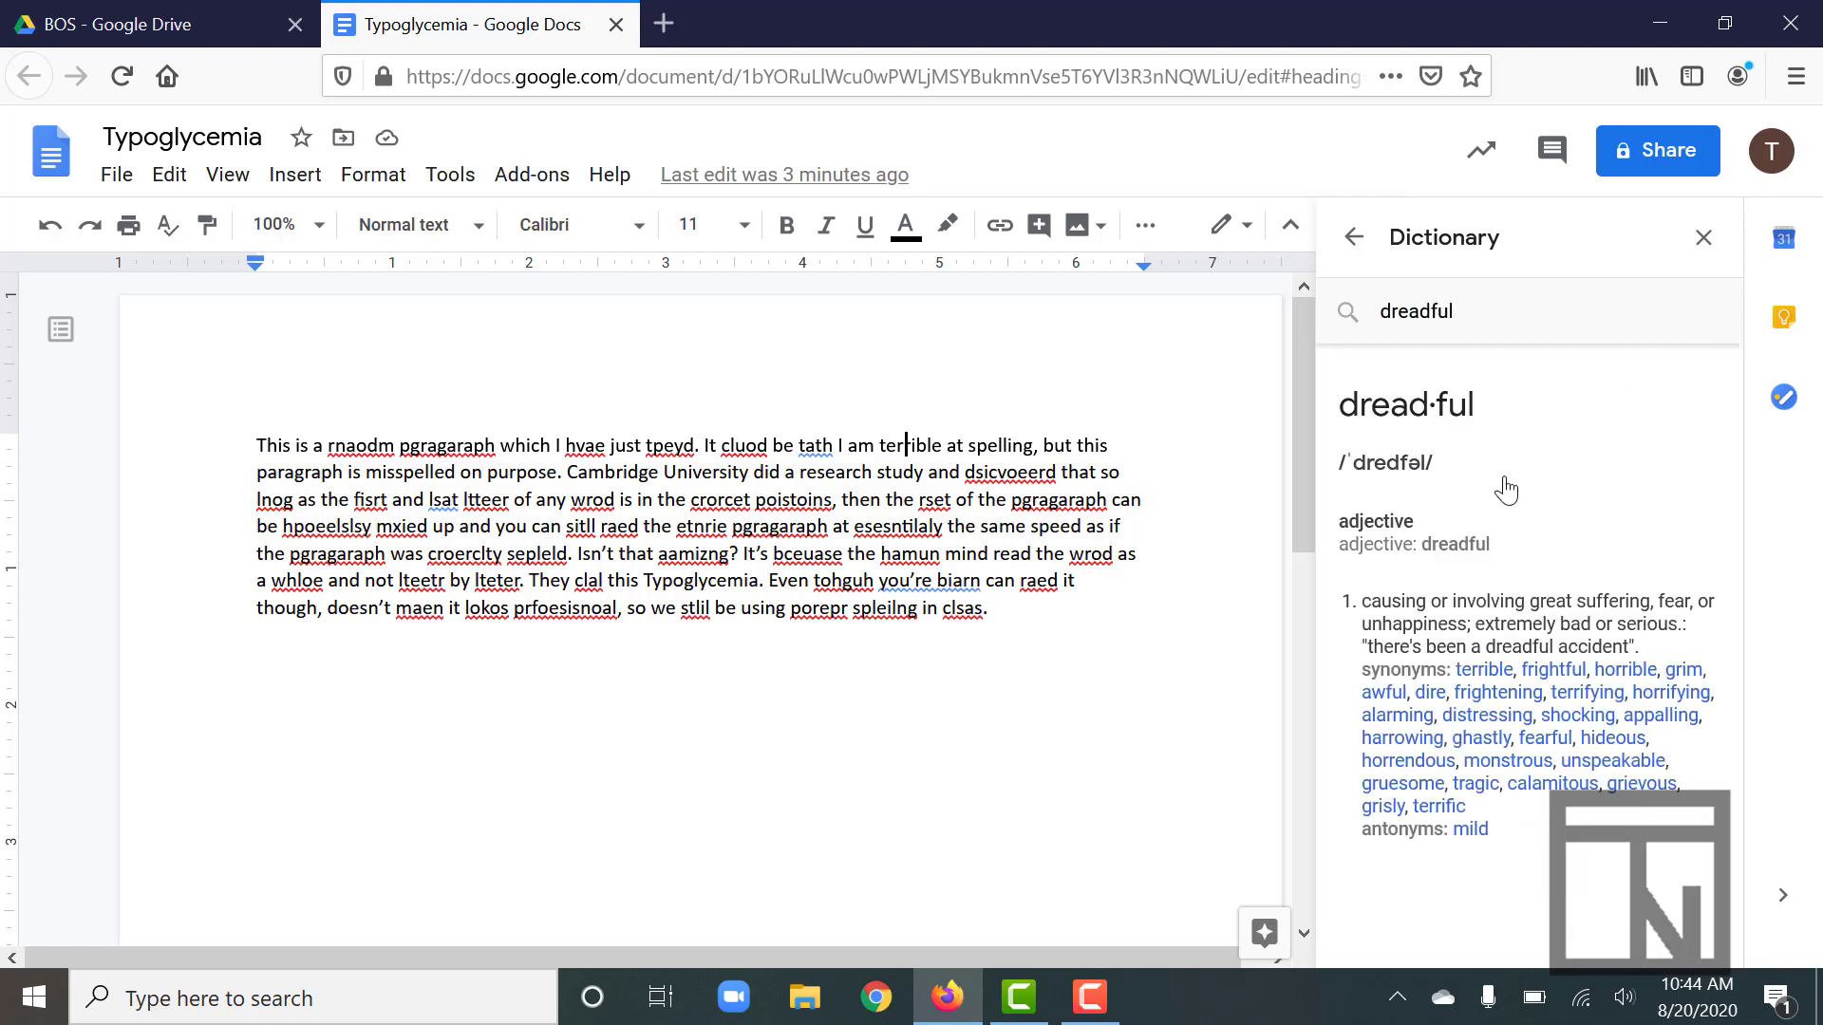
pyautogui.moveTo(1419, 600)
pyautogui.write('r')
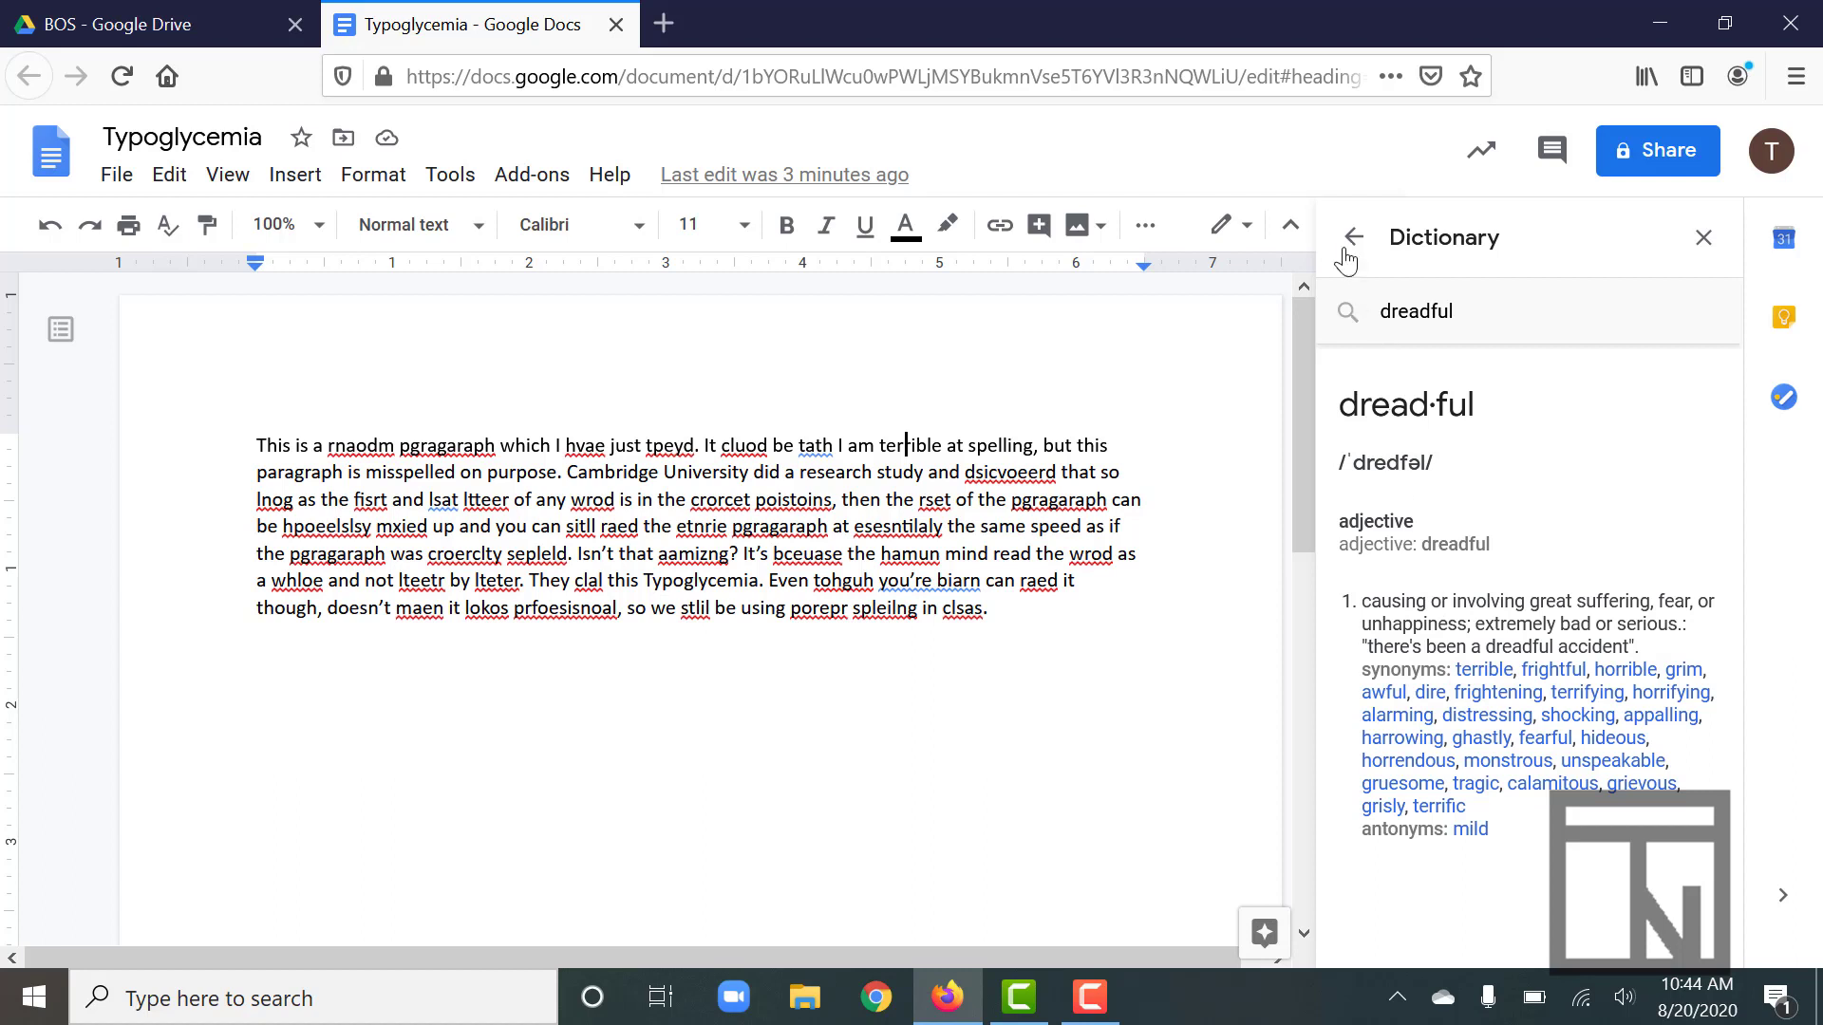
pyautogui.click(1481, 668)
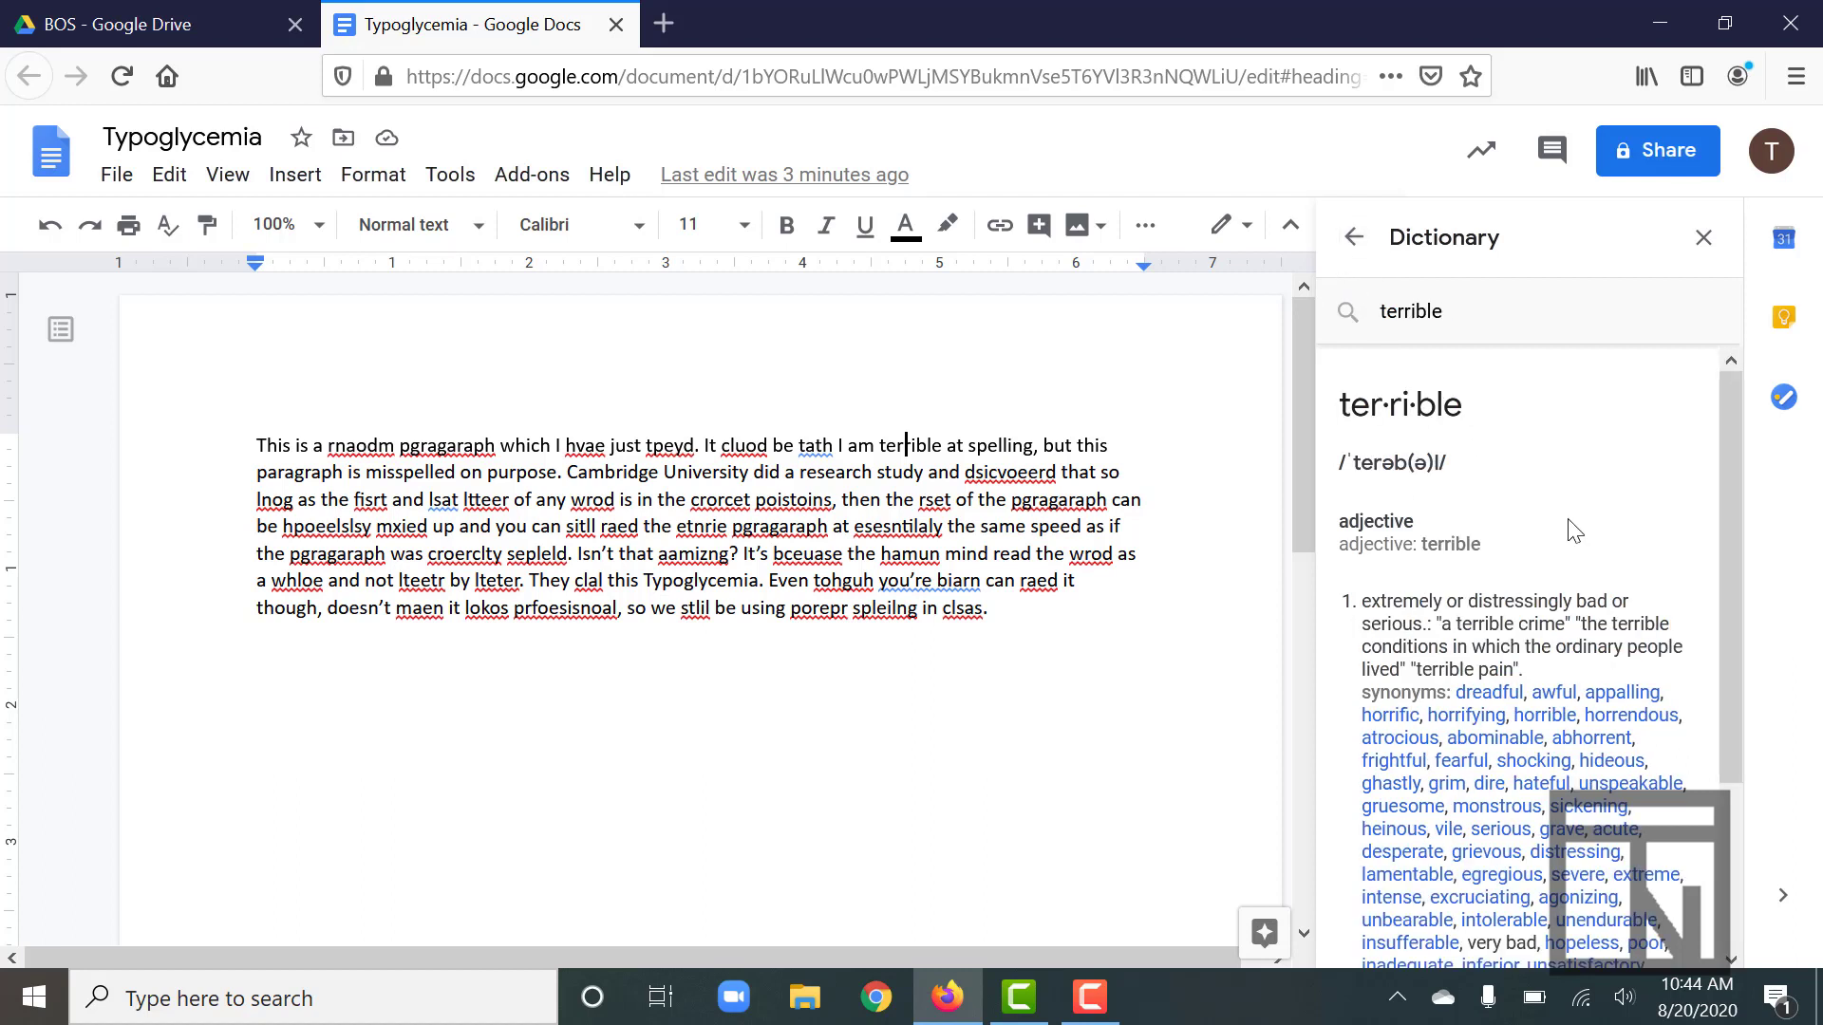
pyautogui.scroll(-3)
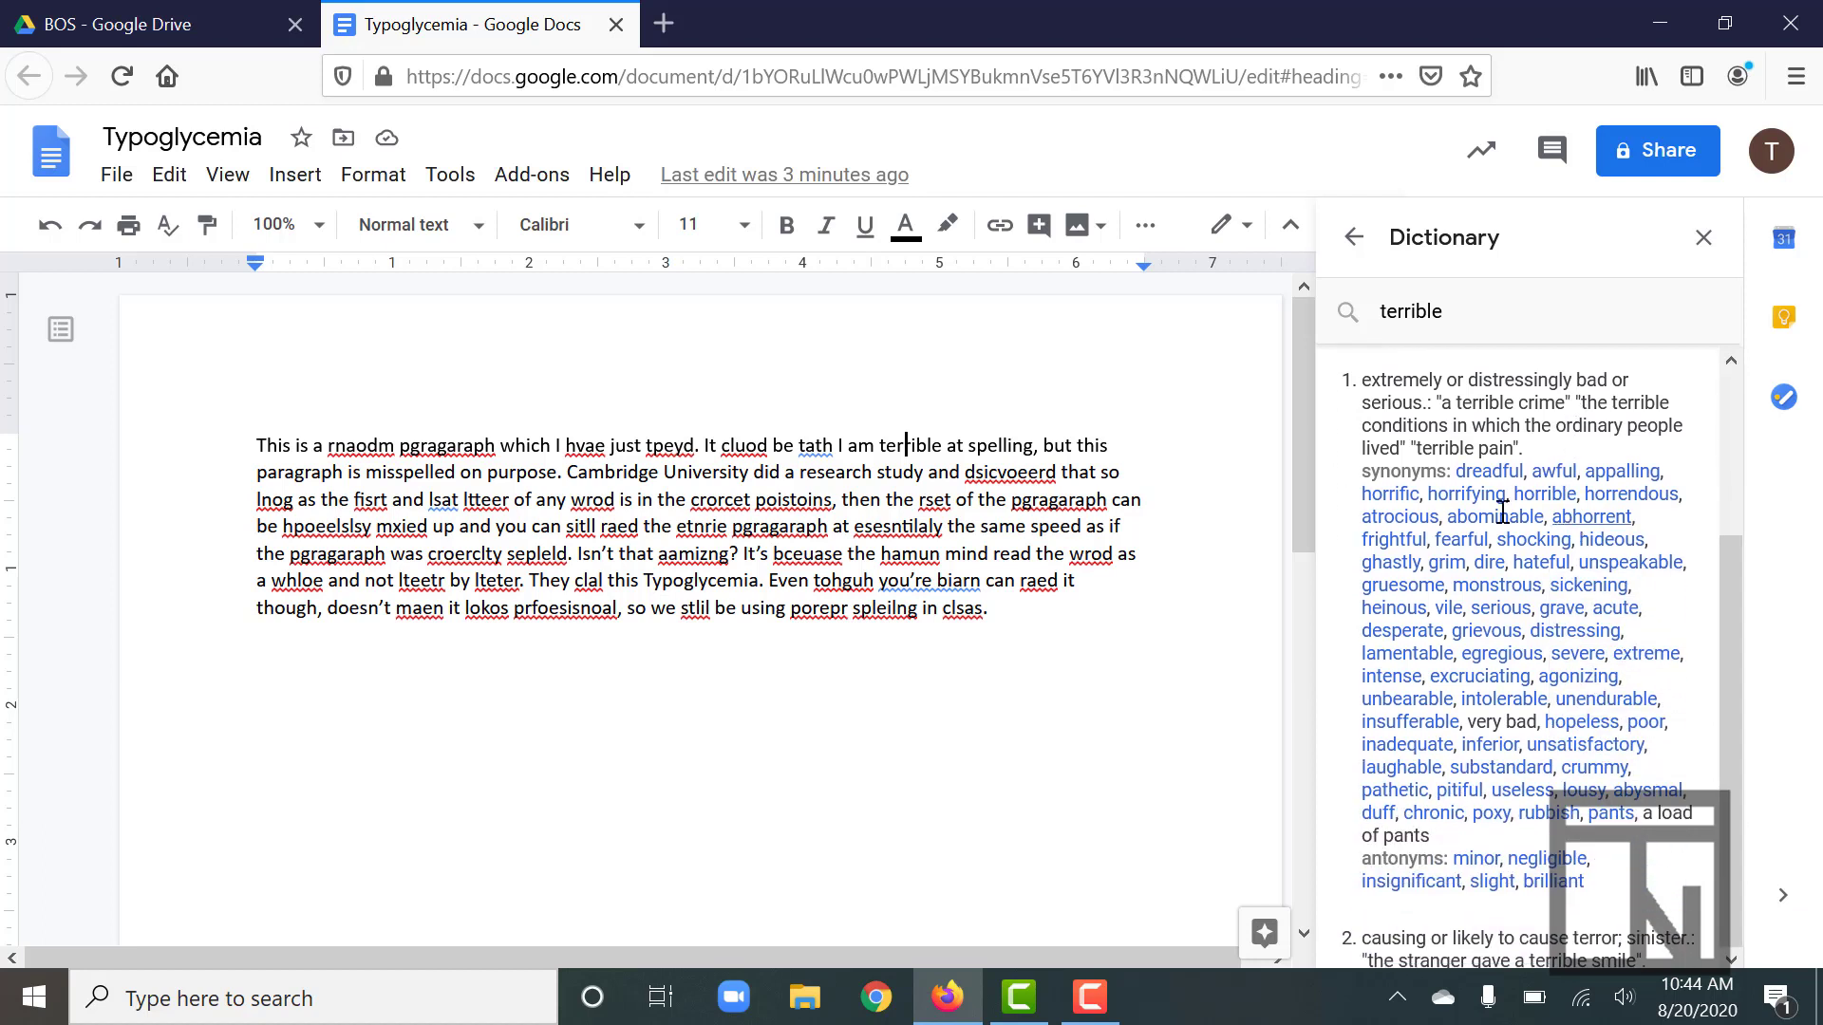
pyautogui.moveTo(1488, 471)
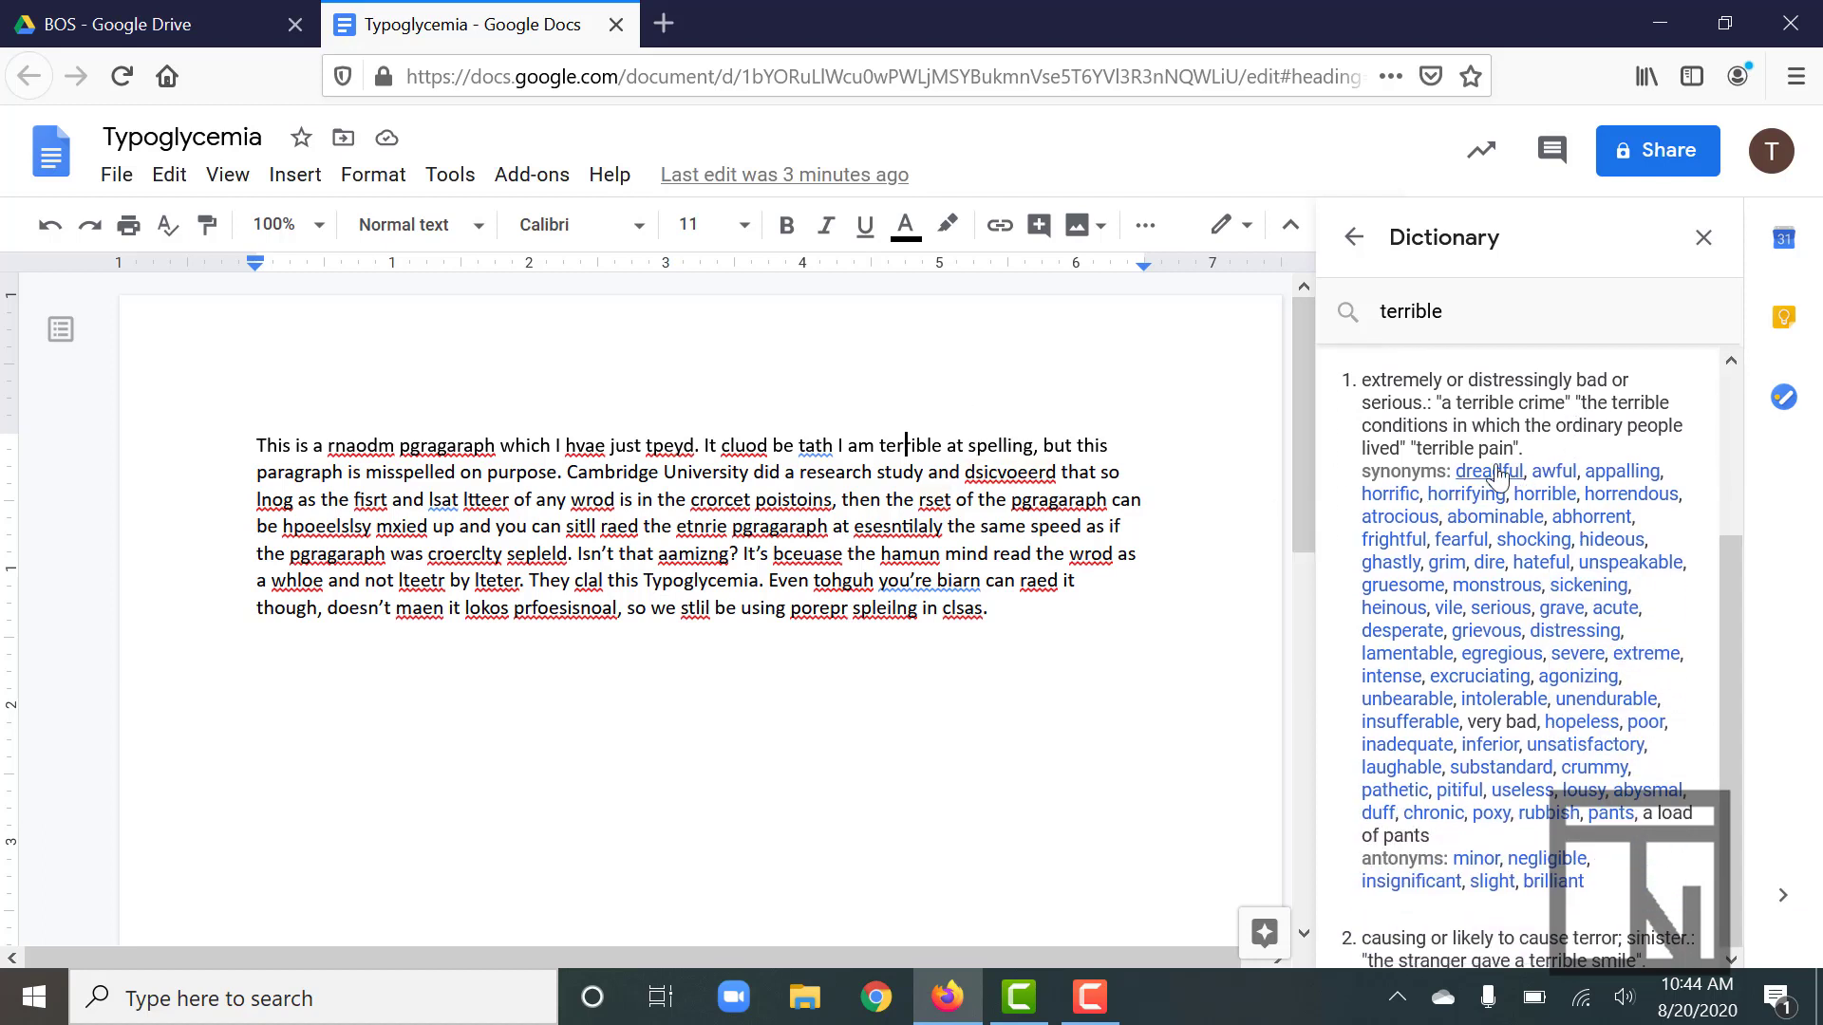
pyautogui.moveTo(1537, 521)
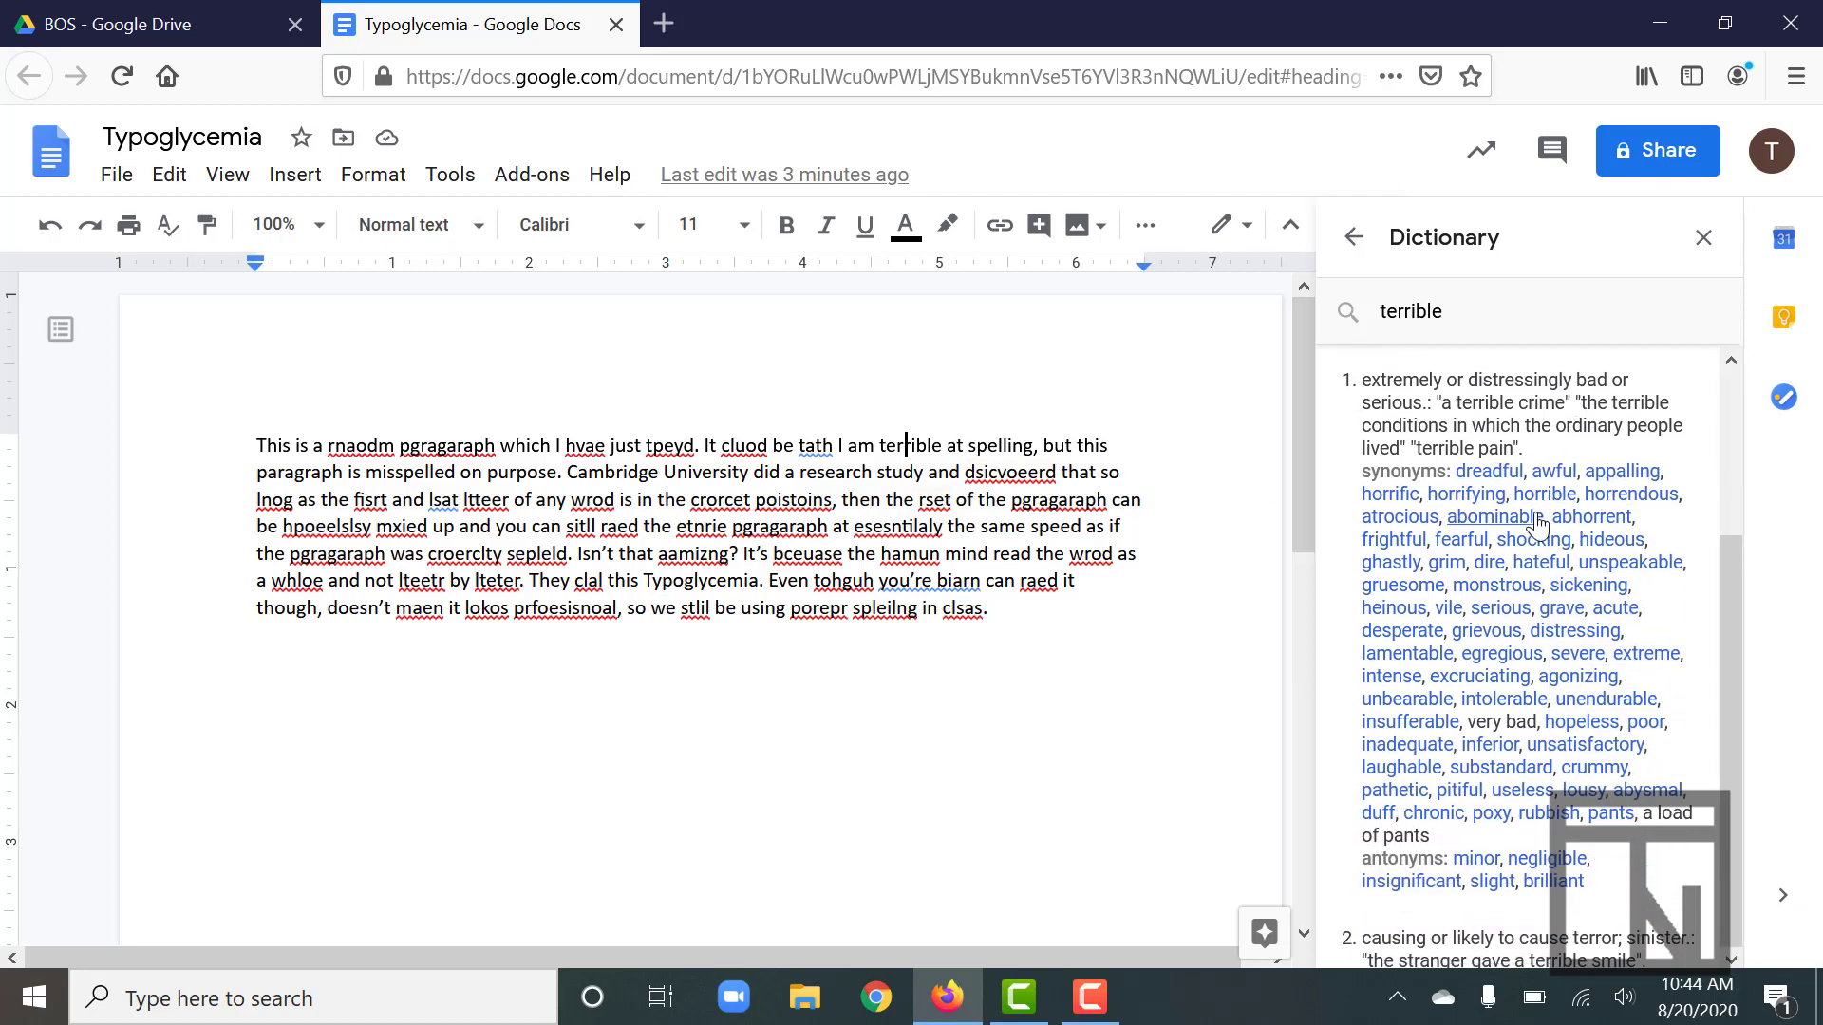
pyautogui.moveTo(1614, 839)
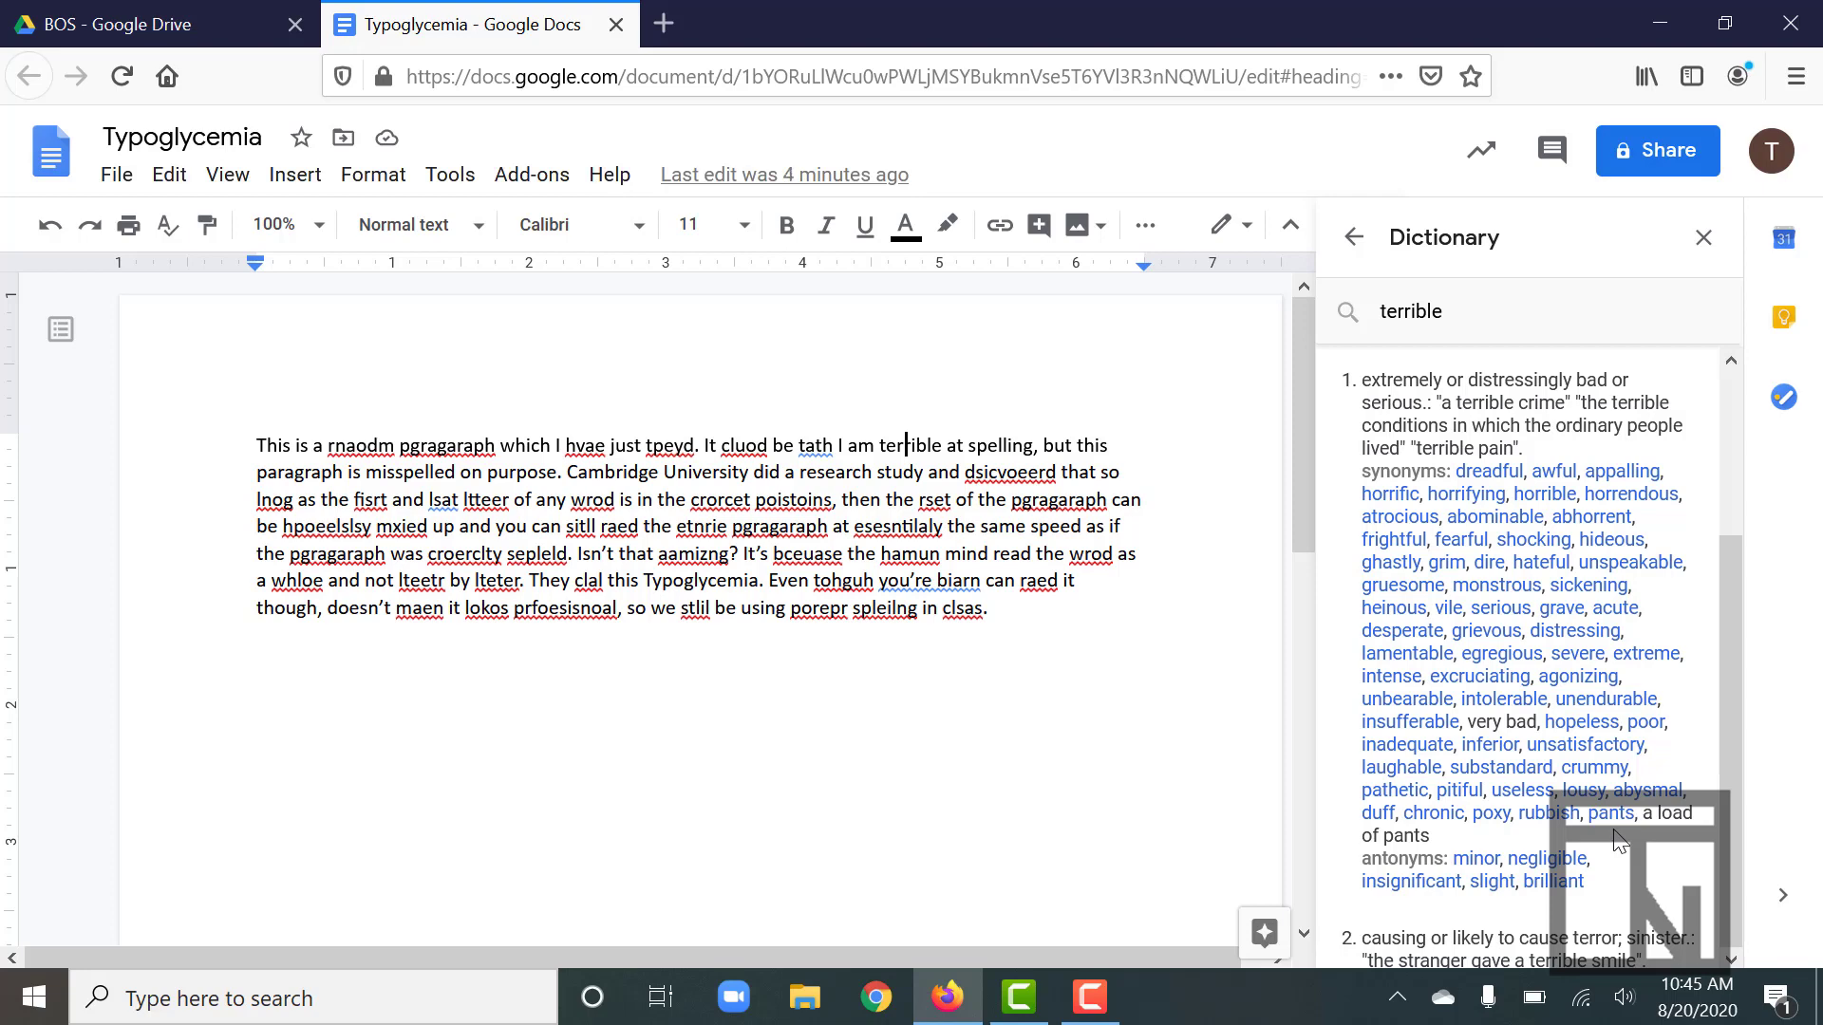
# - Close the Dictionary panel and open the Edit menu
pyautogui.click(1703, 237)
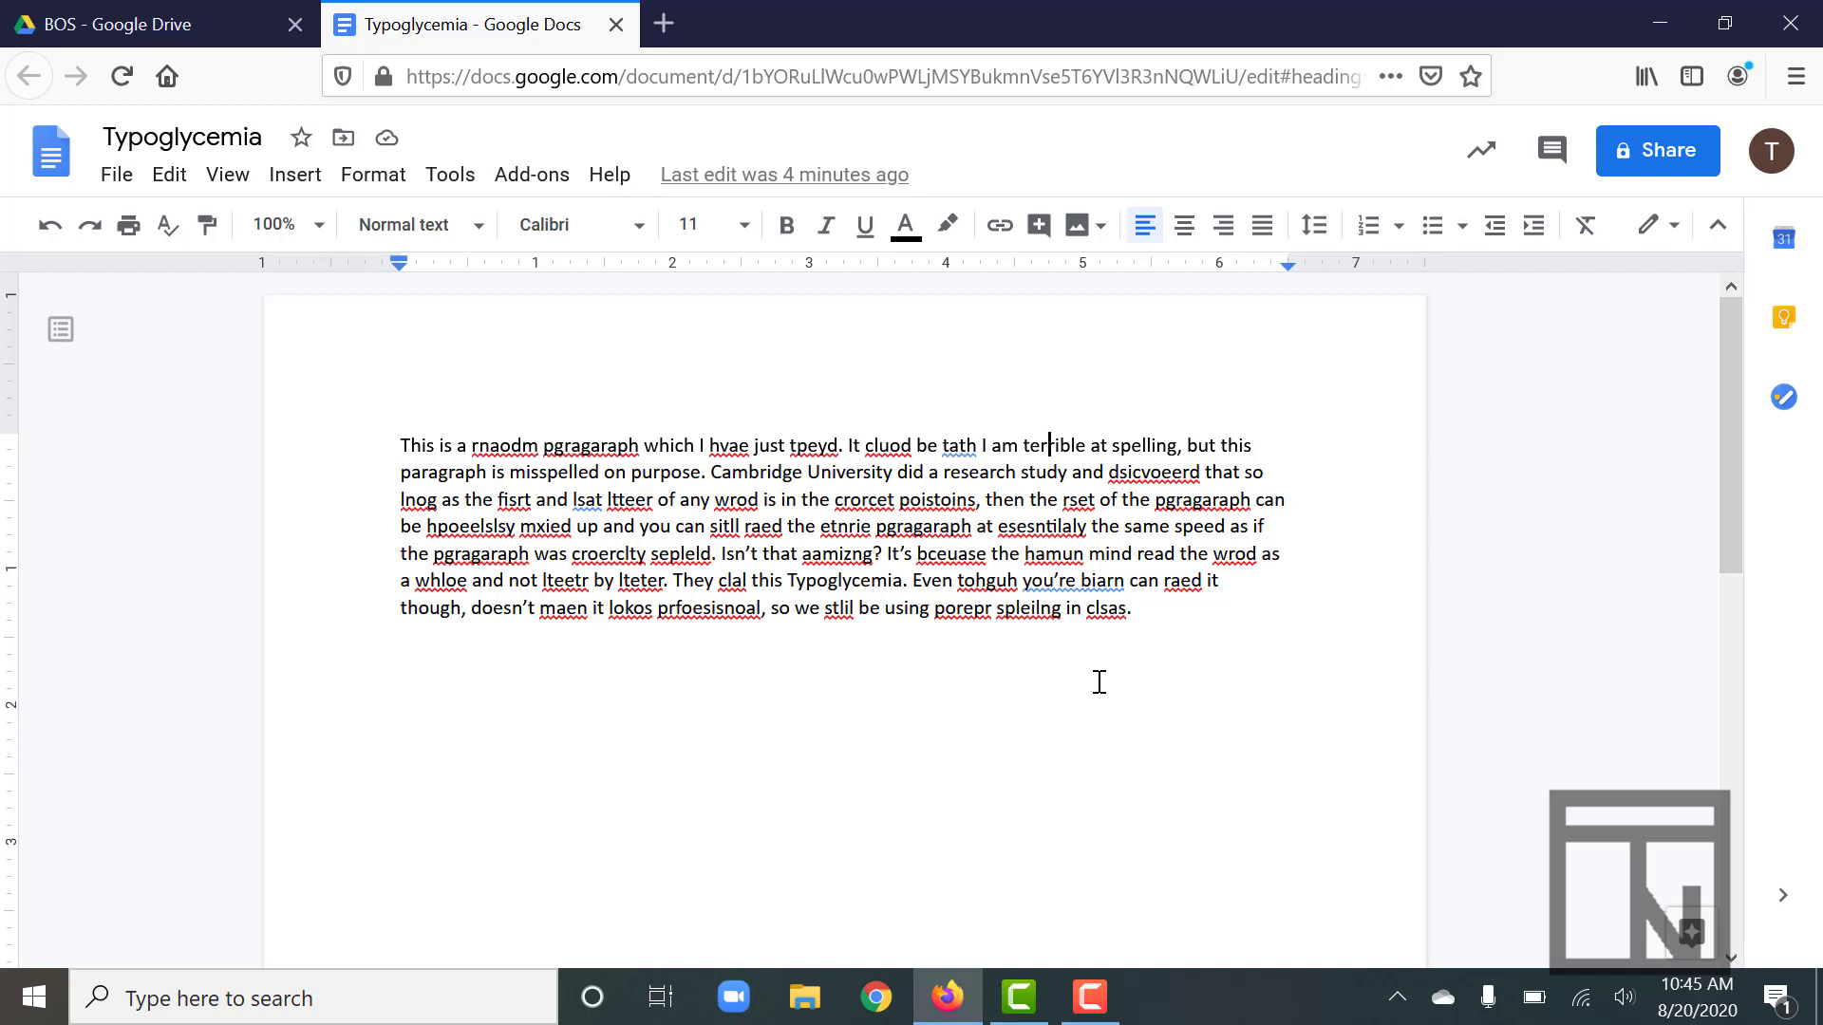
pyautogui.moveTo(472, 374)
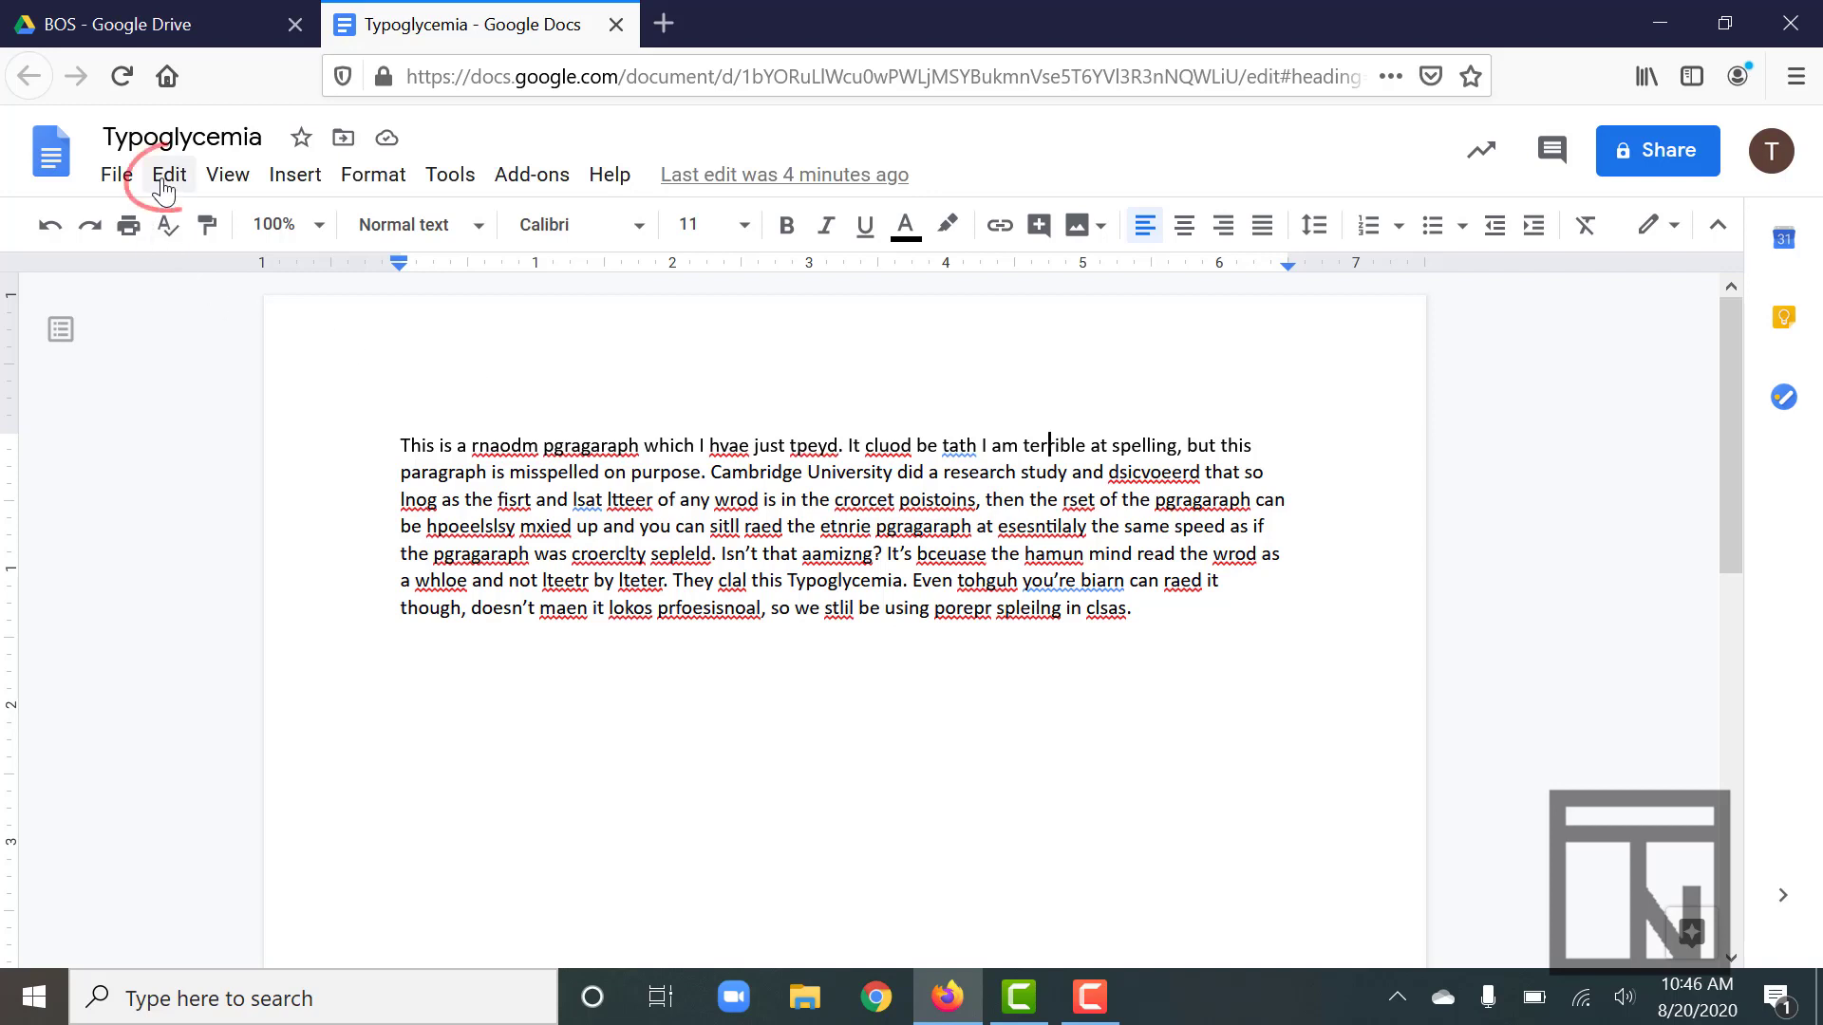
pyautogui.click(170, 174)
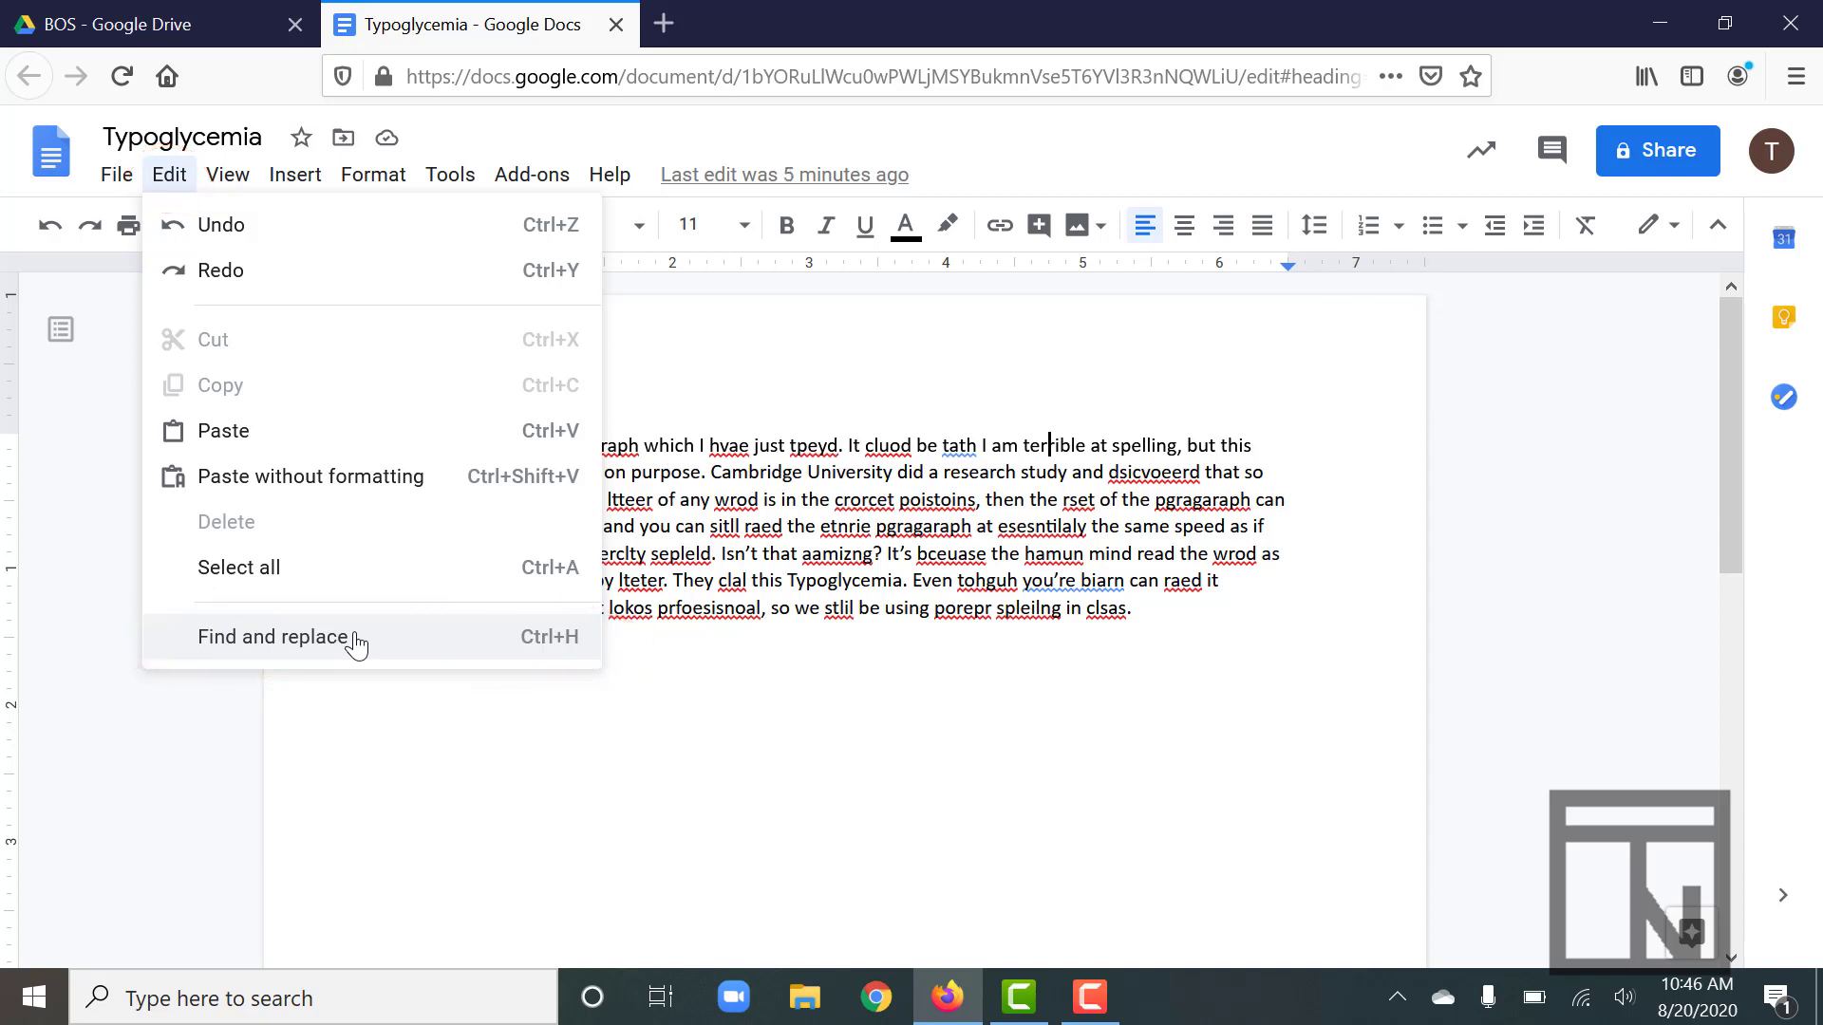
# - Set Find and replace to find 'terrible' and replace it with 'dreadful'
pyautogui.click(273, 636)
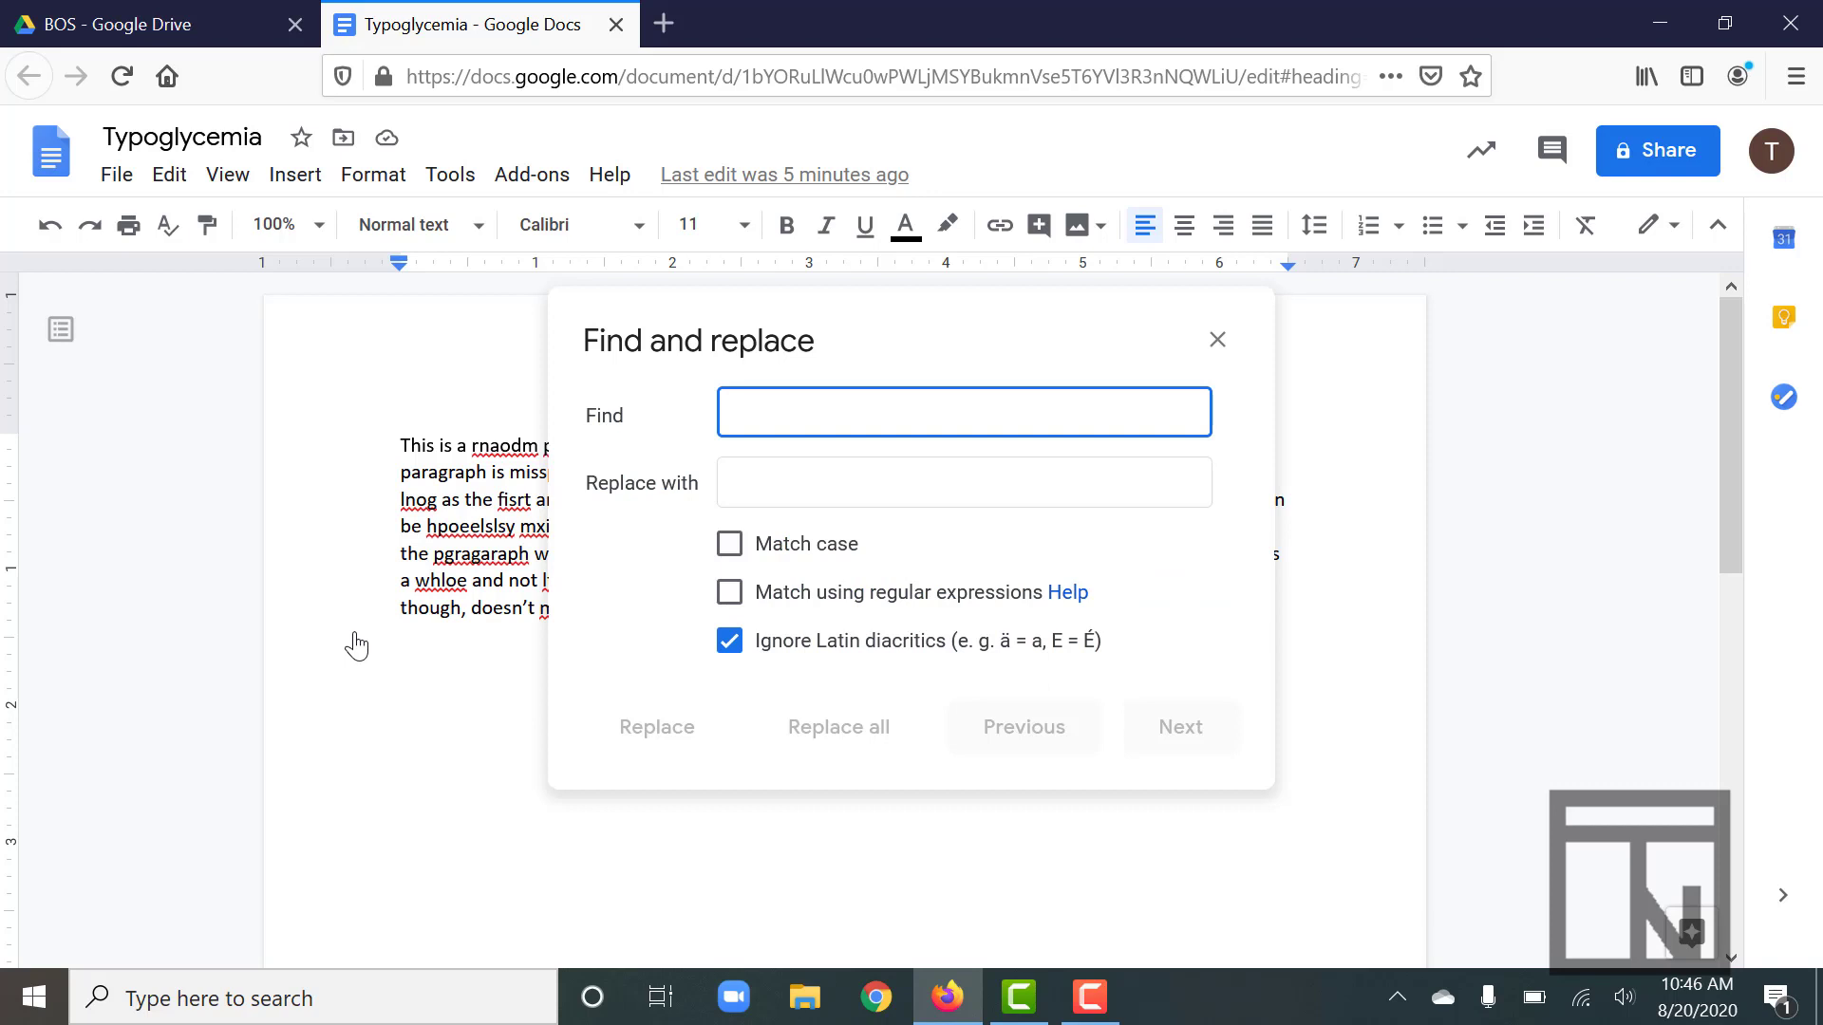
pyautogui.click(963, 411)
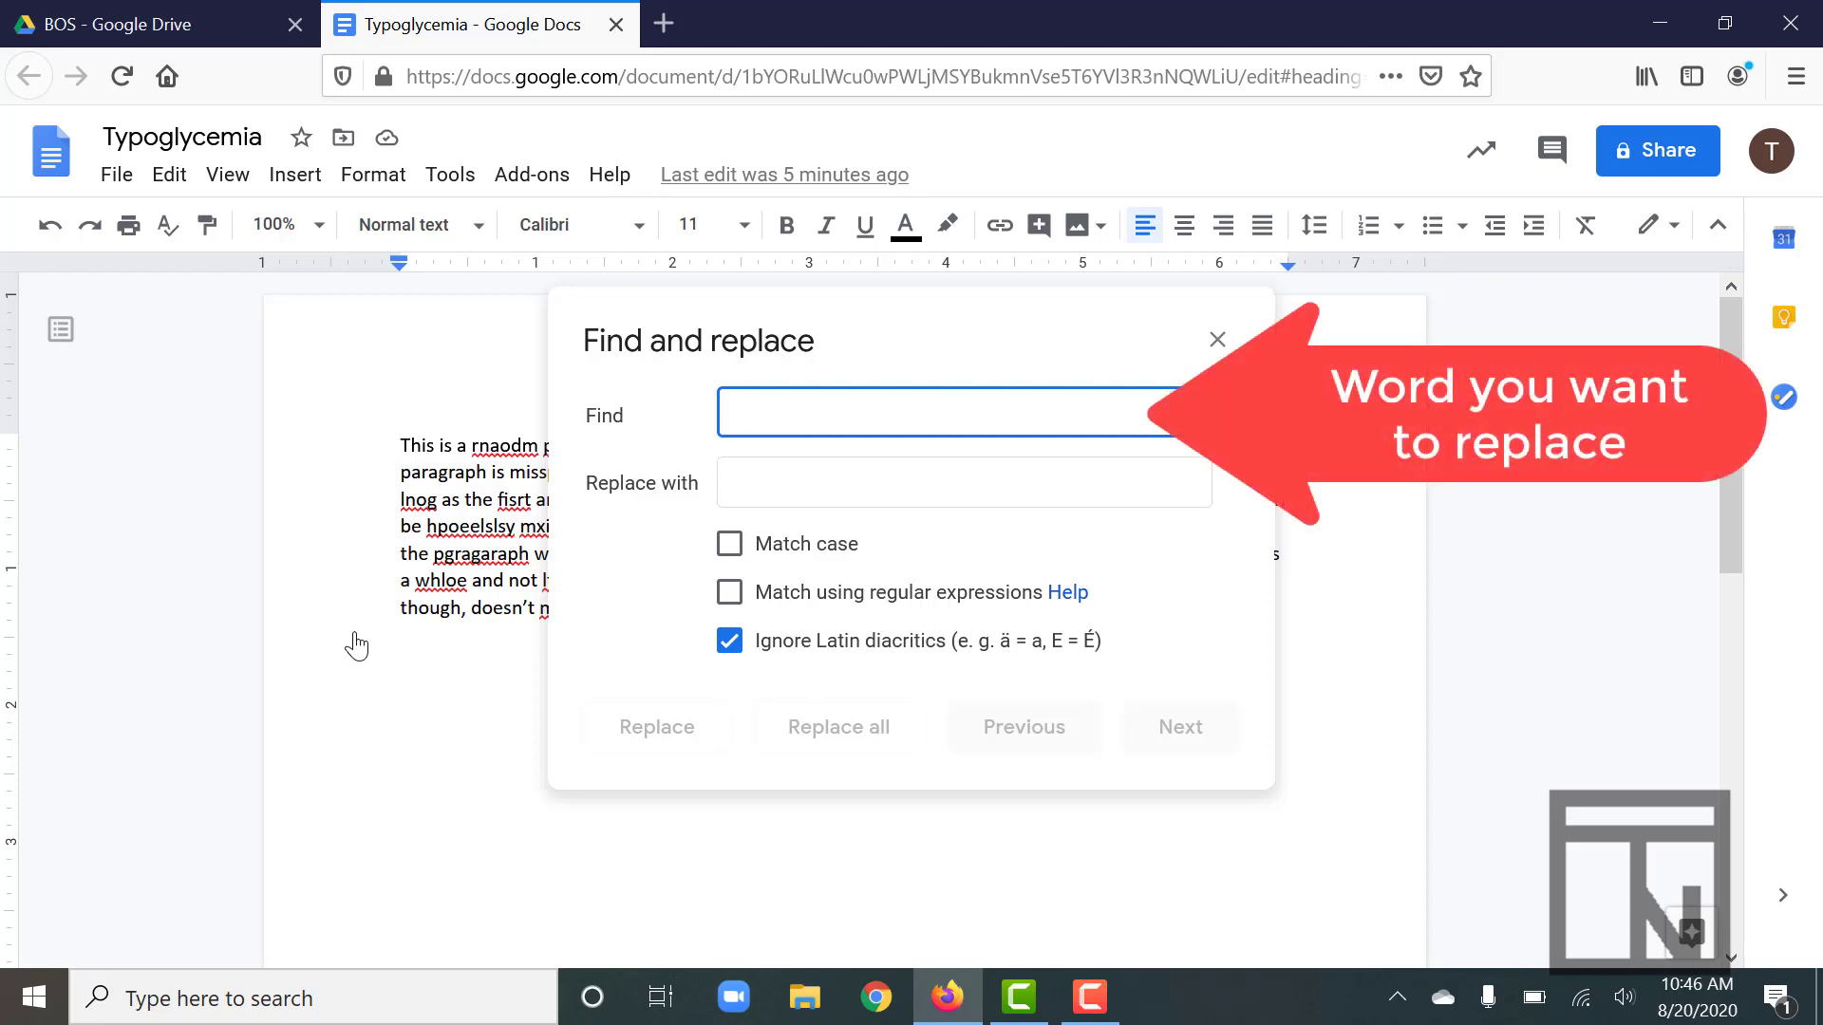
pyautogui.write('terrib')
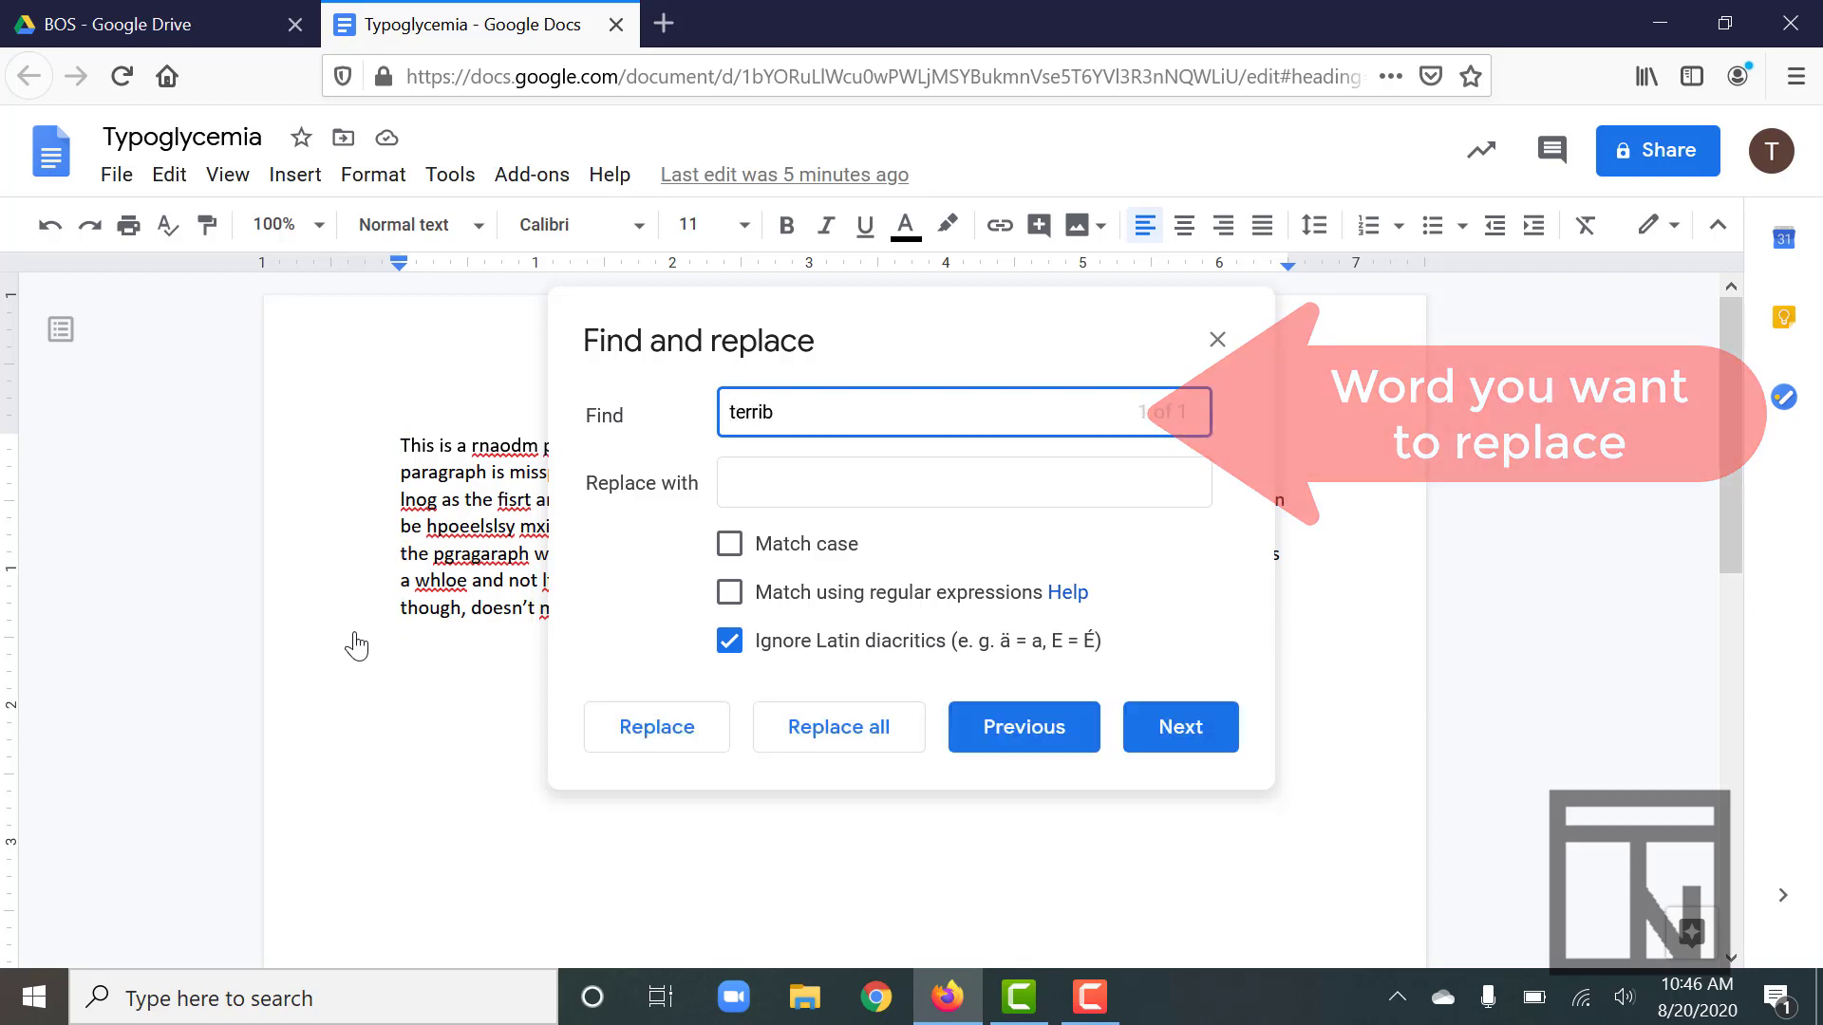
pyautogui.write('le')
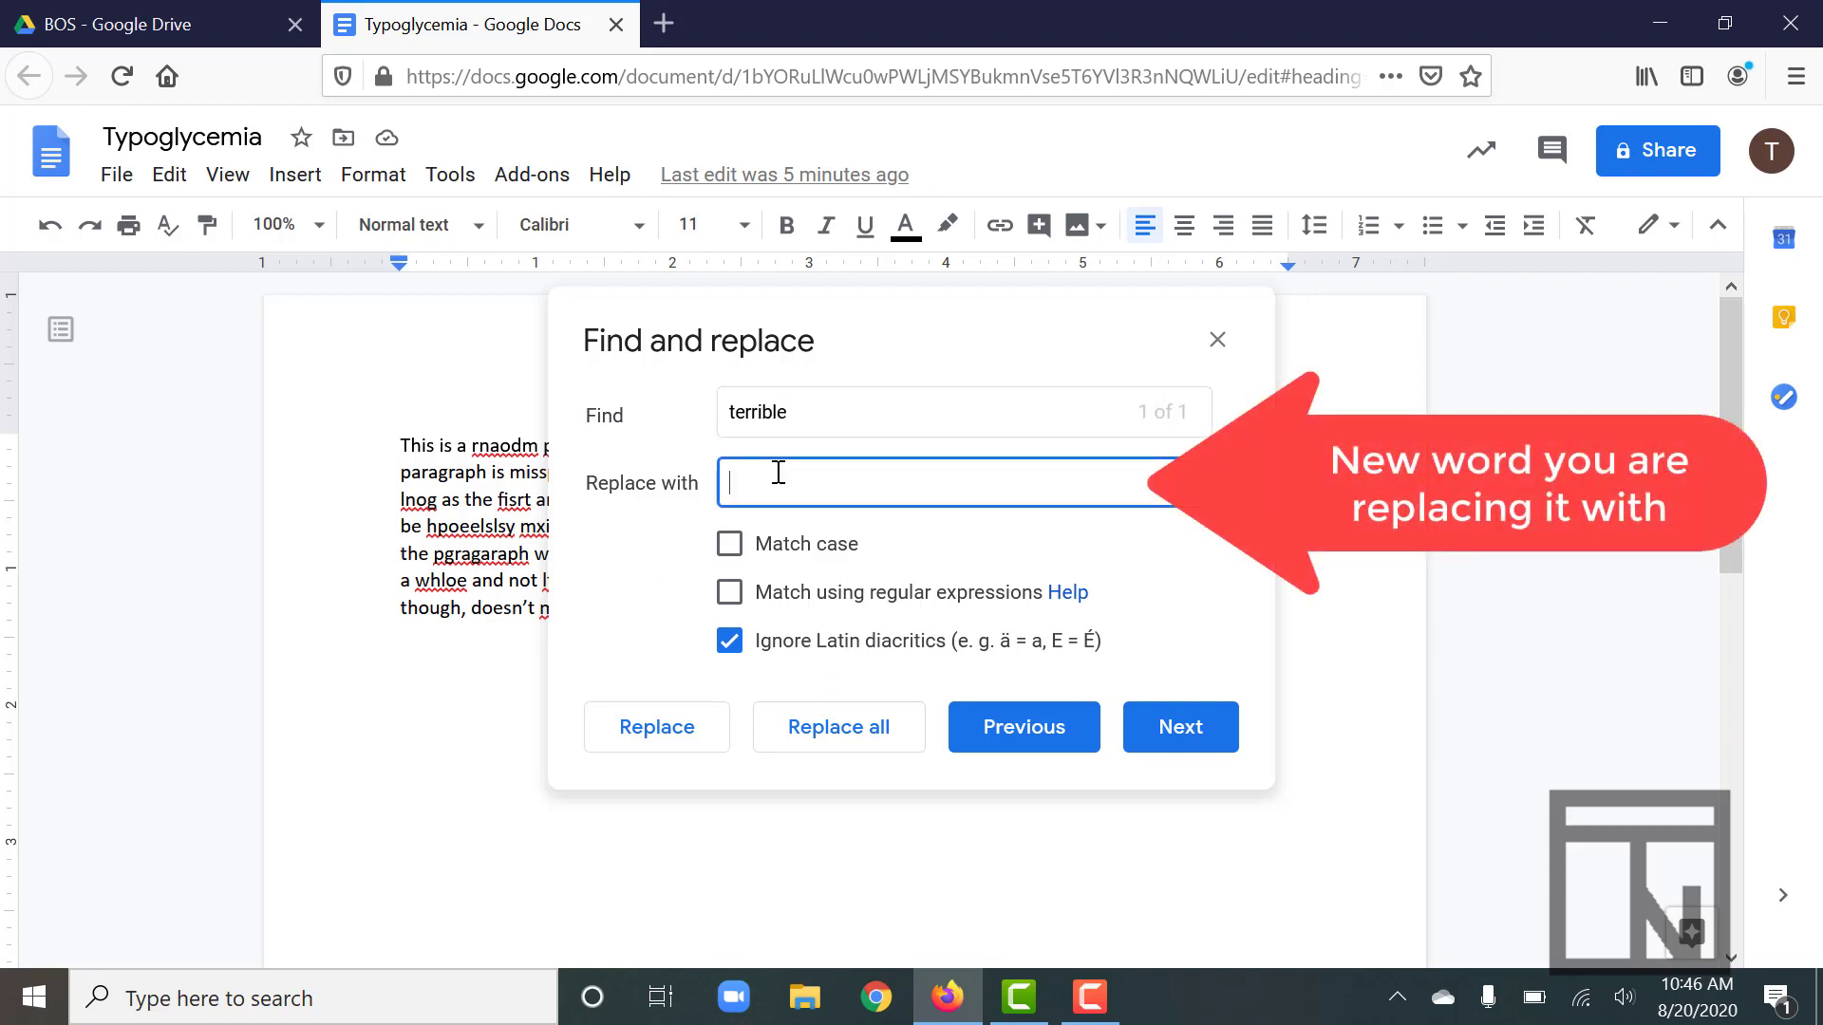
pyautogui.write('dread')
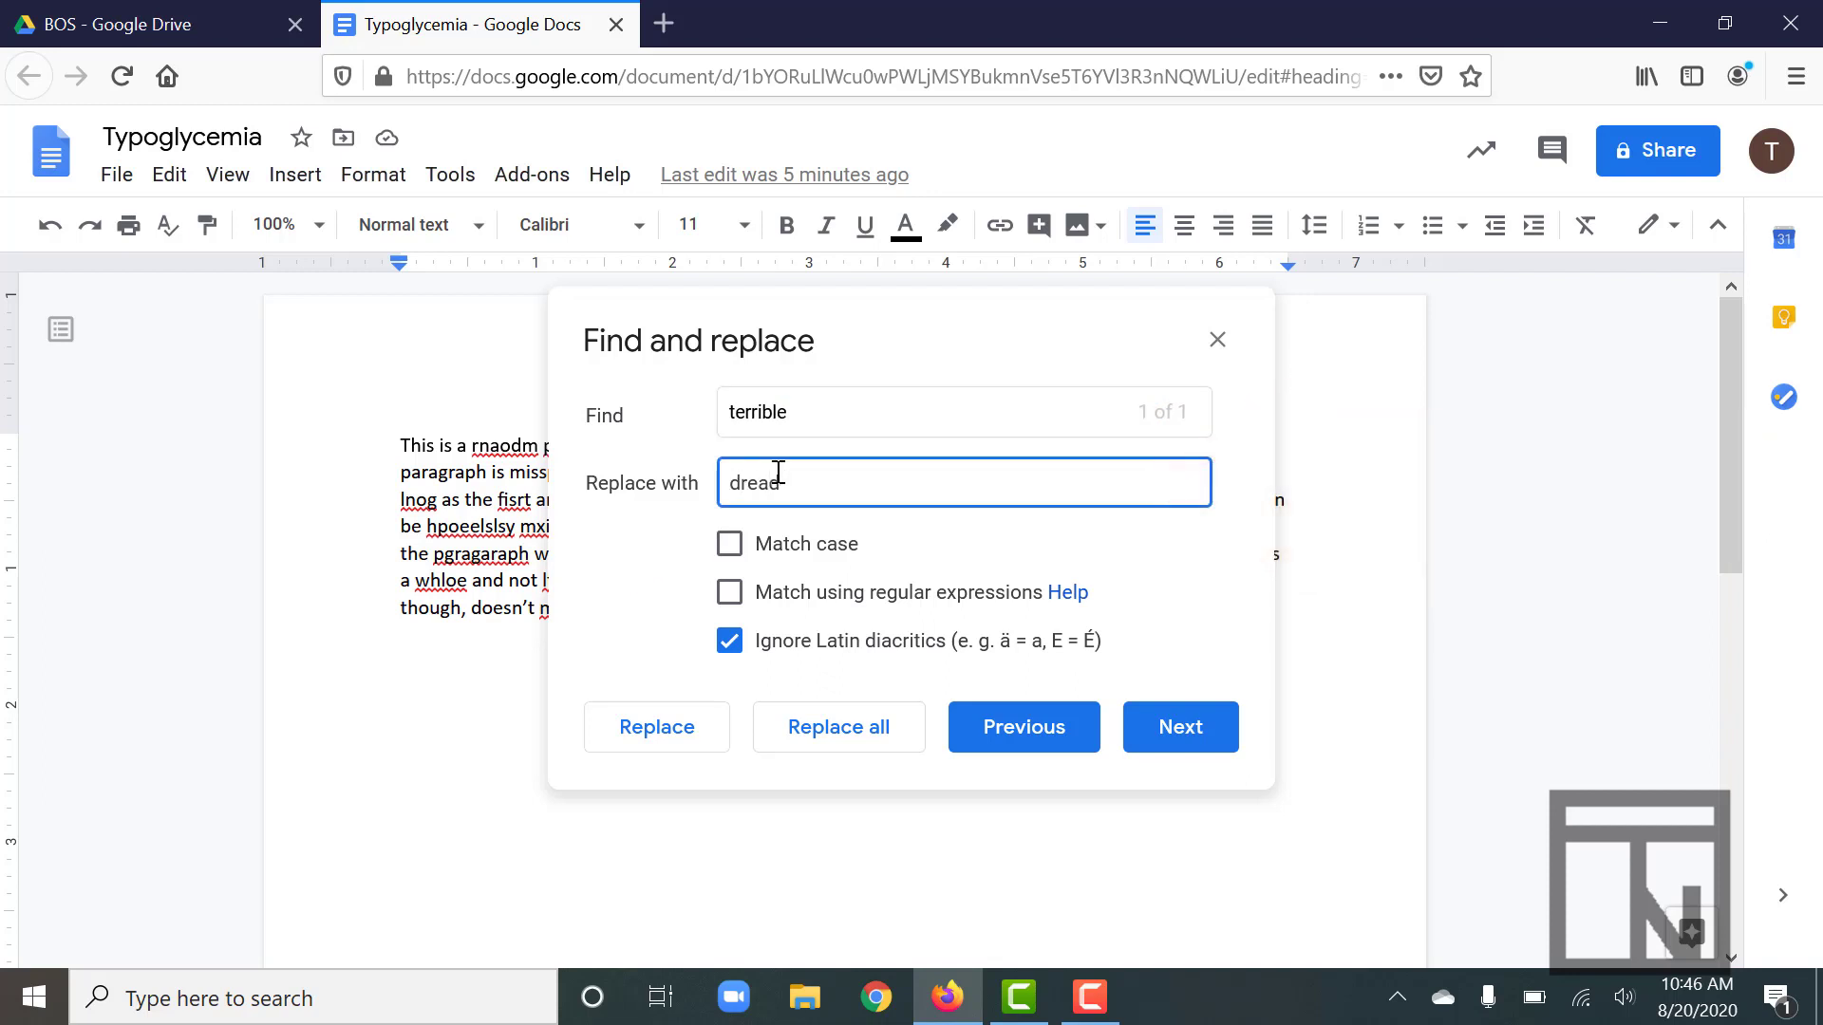
pyautogui.write('ful')
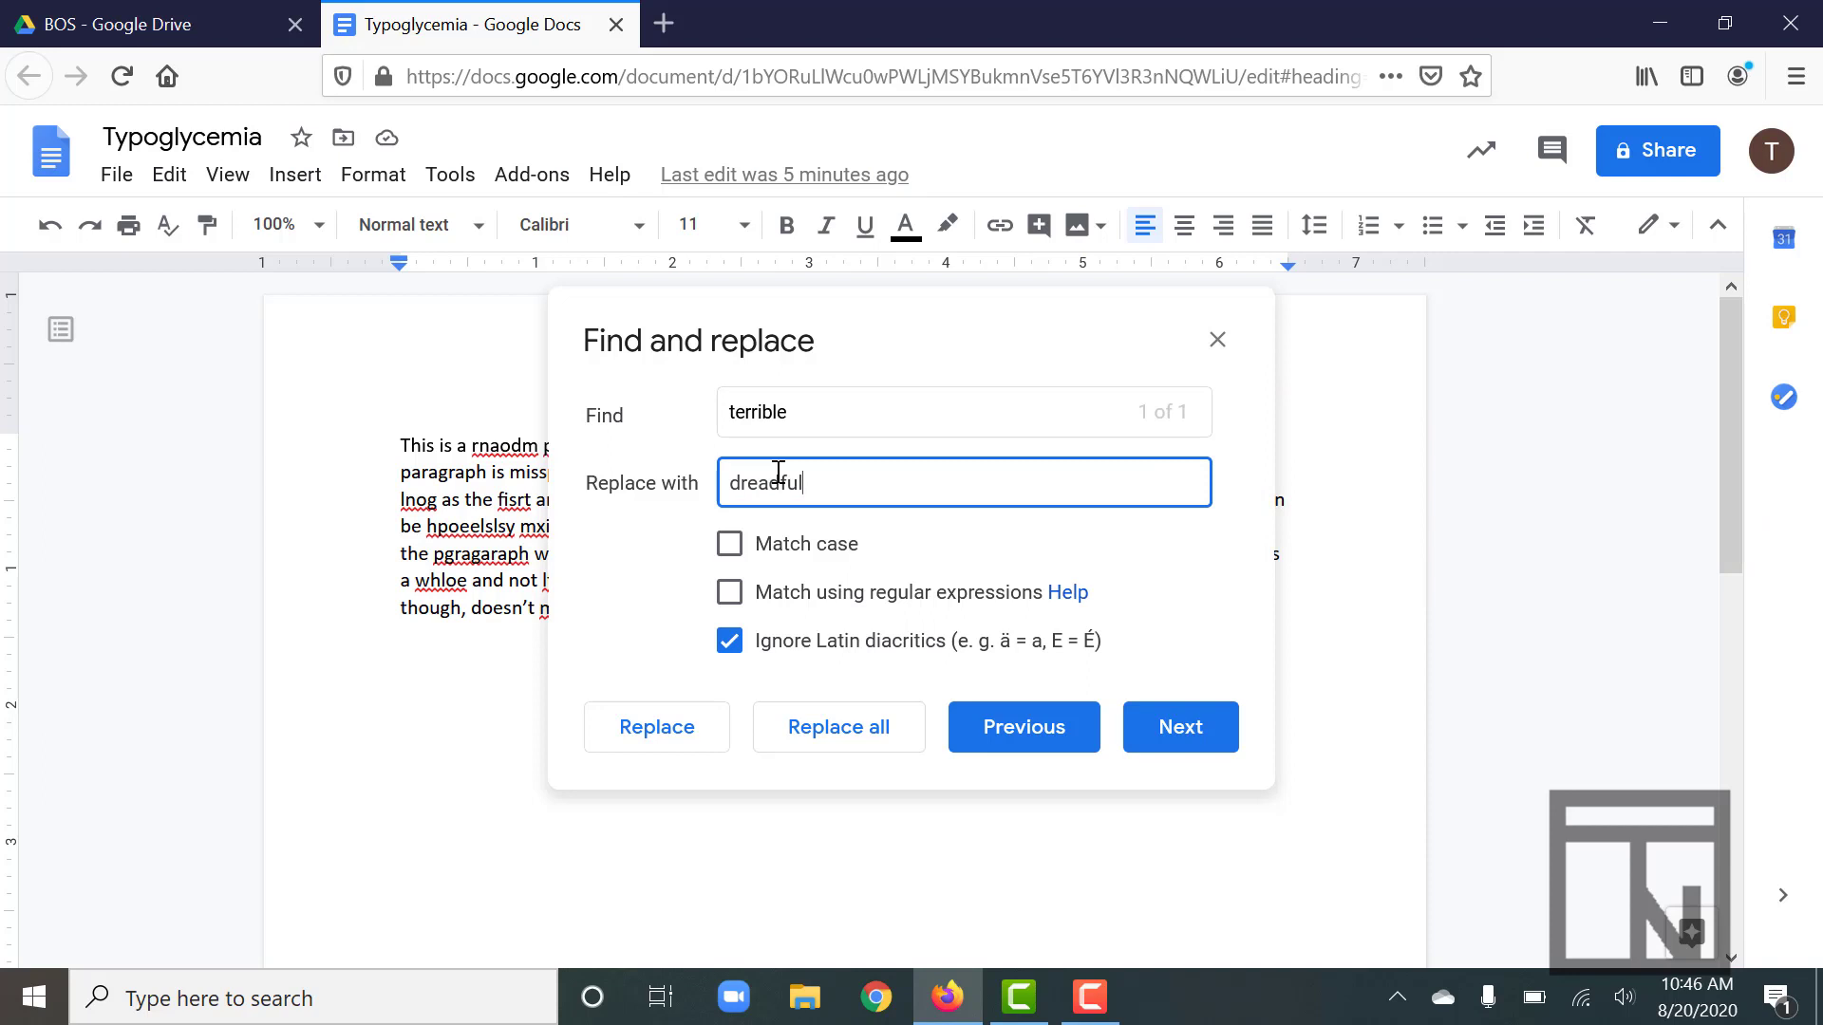
pyautogui.moveTo(663, 649)
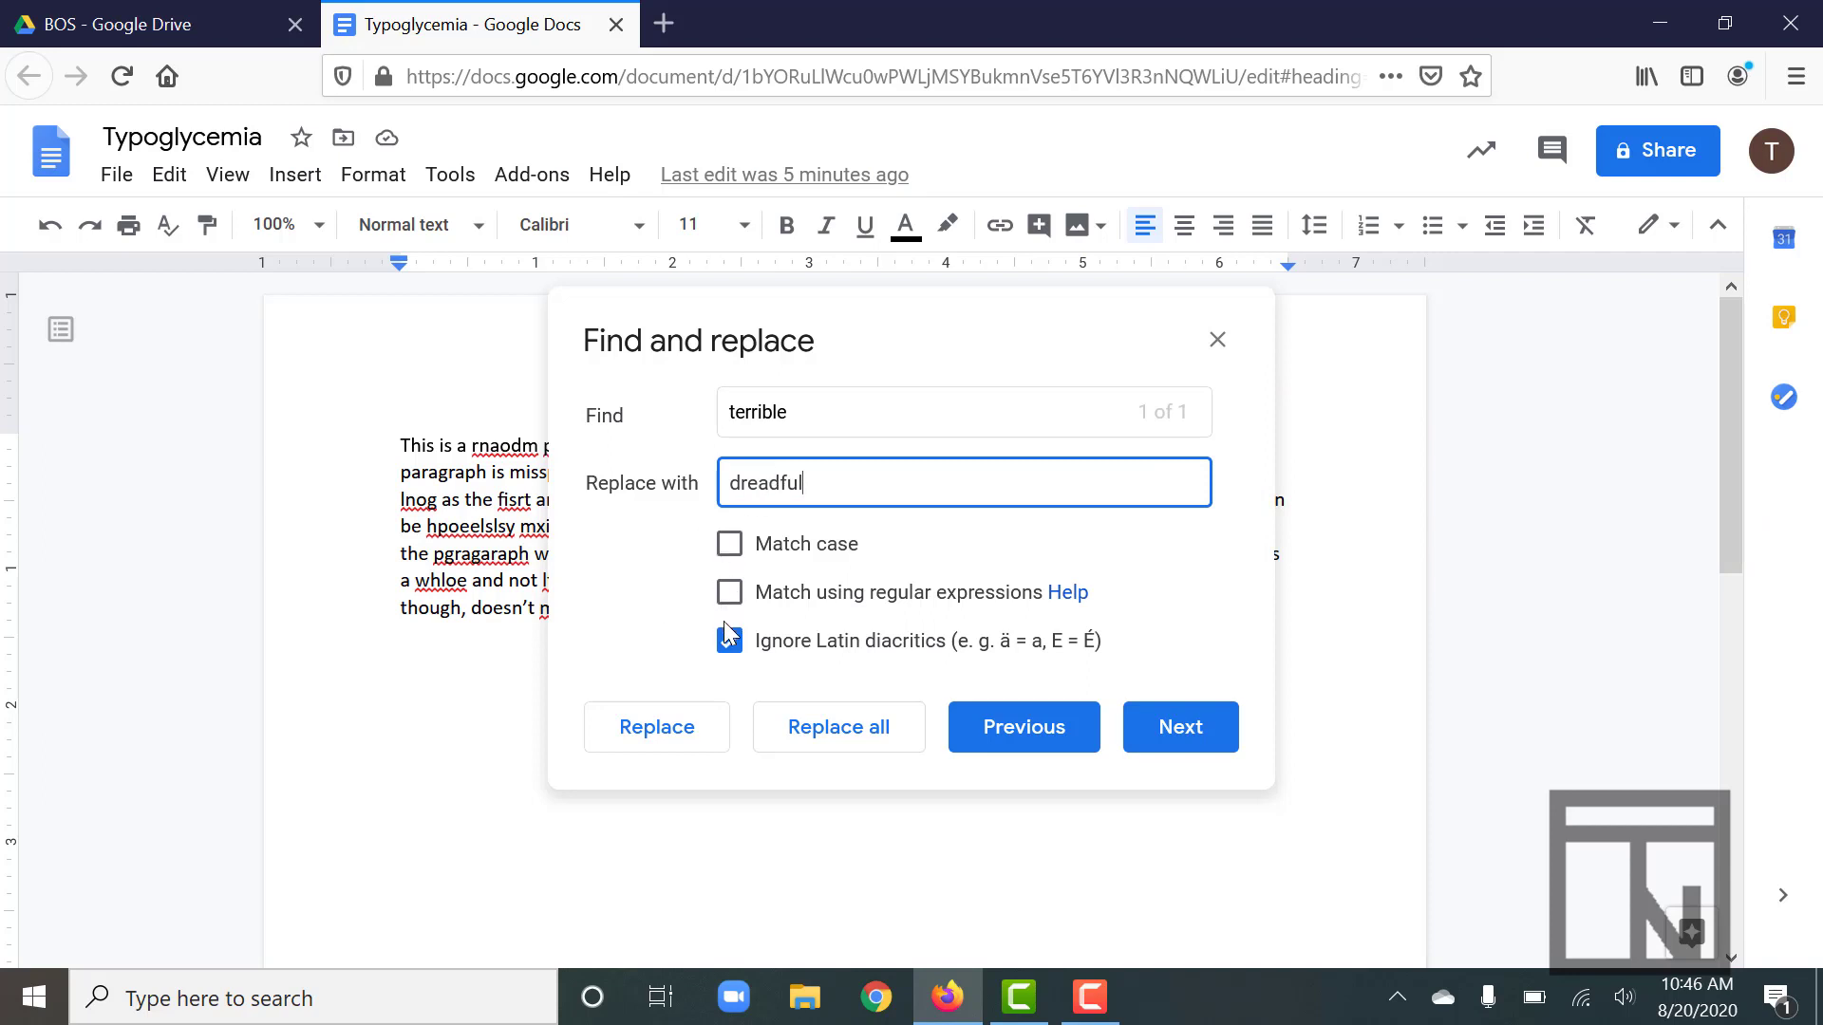
pyautogui.click(729, 639)
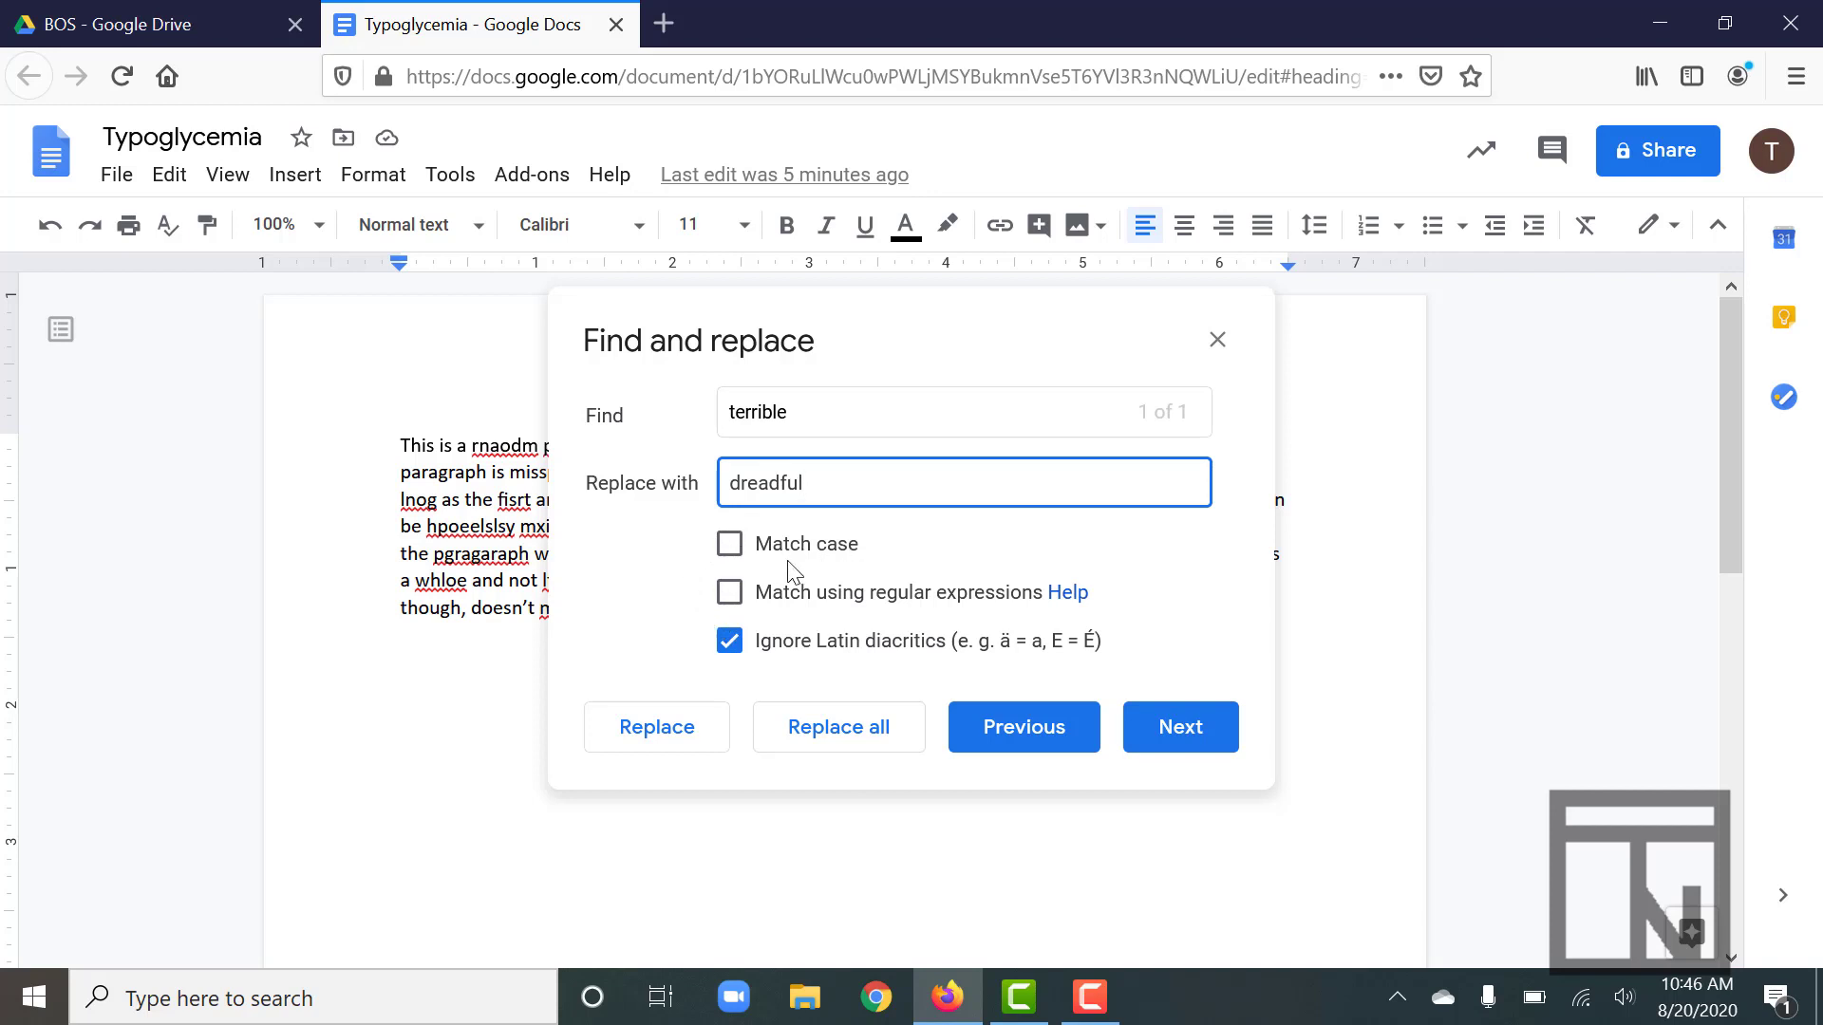
pyautogui.moveTo(662, 588)
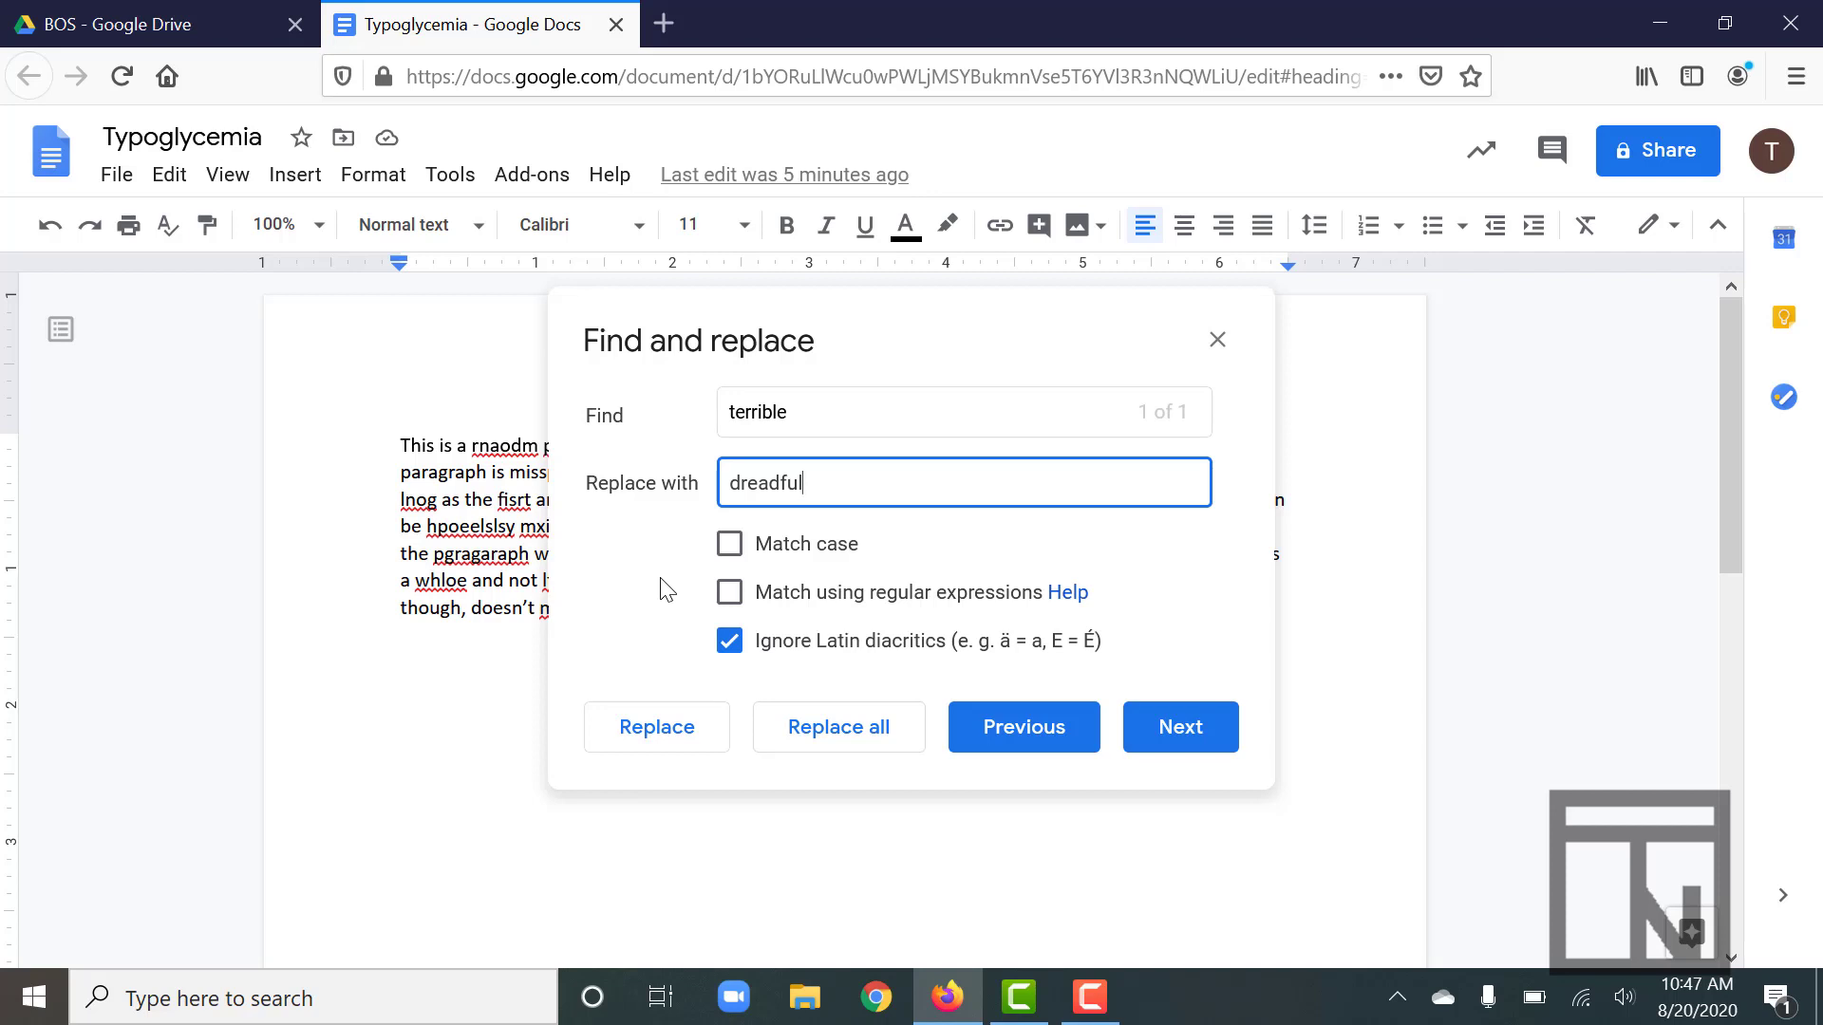
pyautogui.moveTo(647, 714)
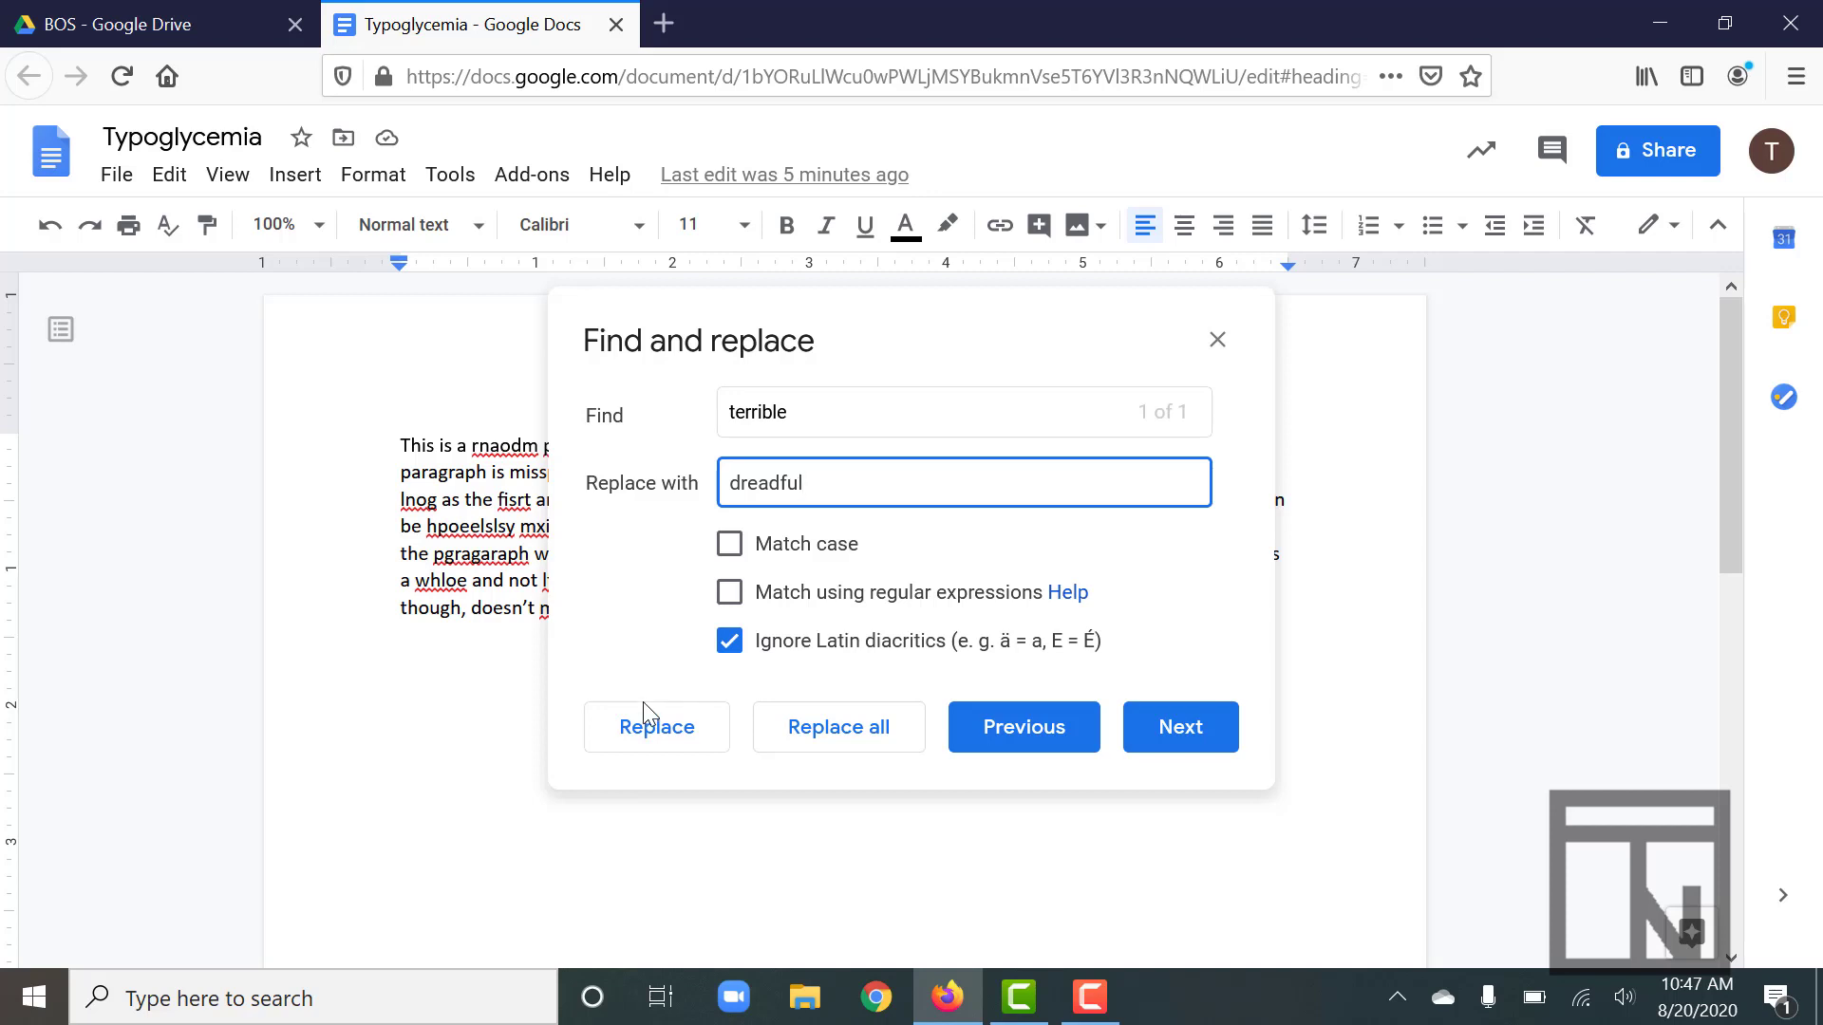
pyautogui.moveTo(689, 724)
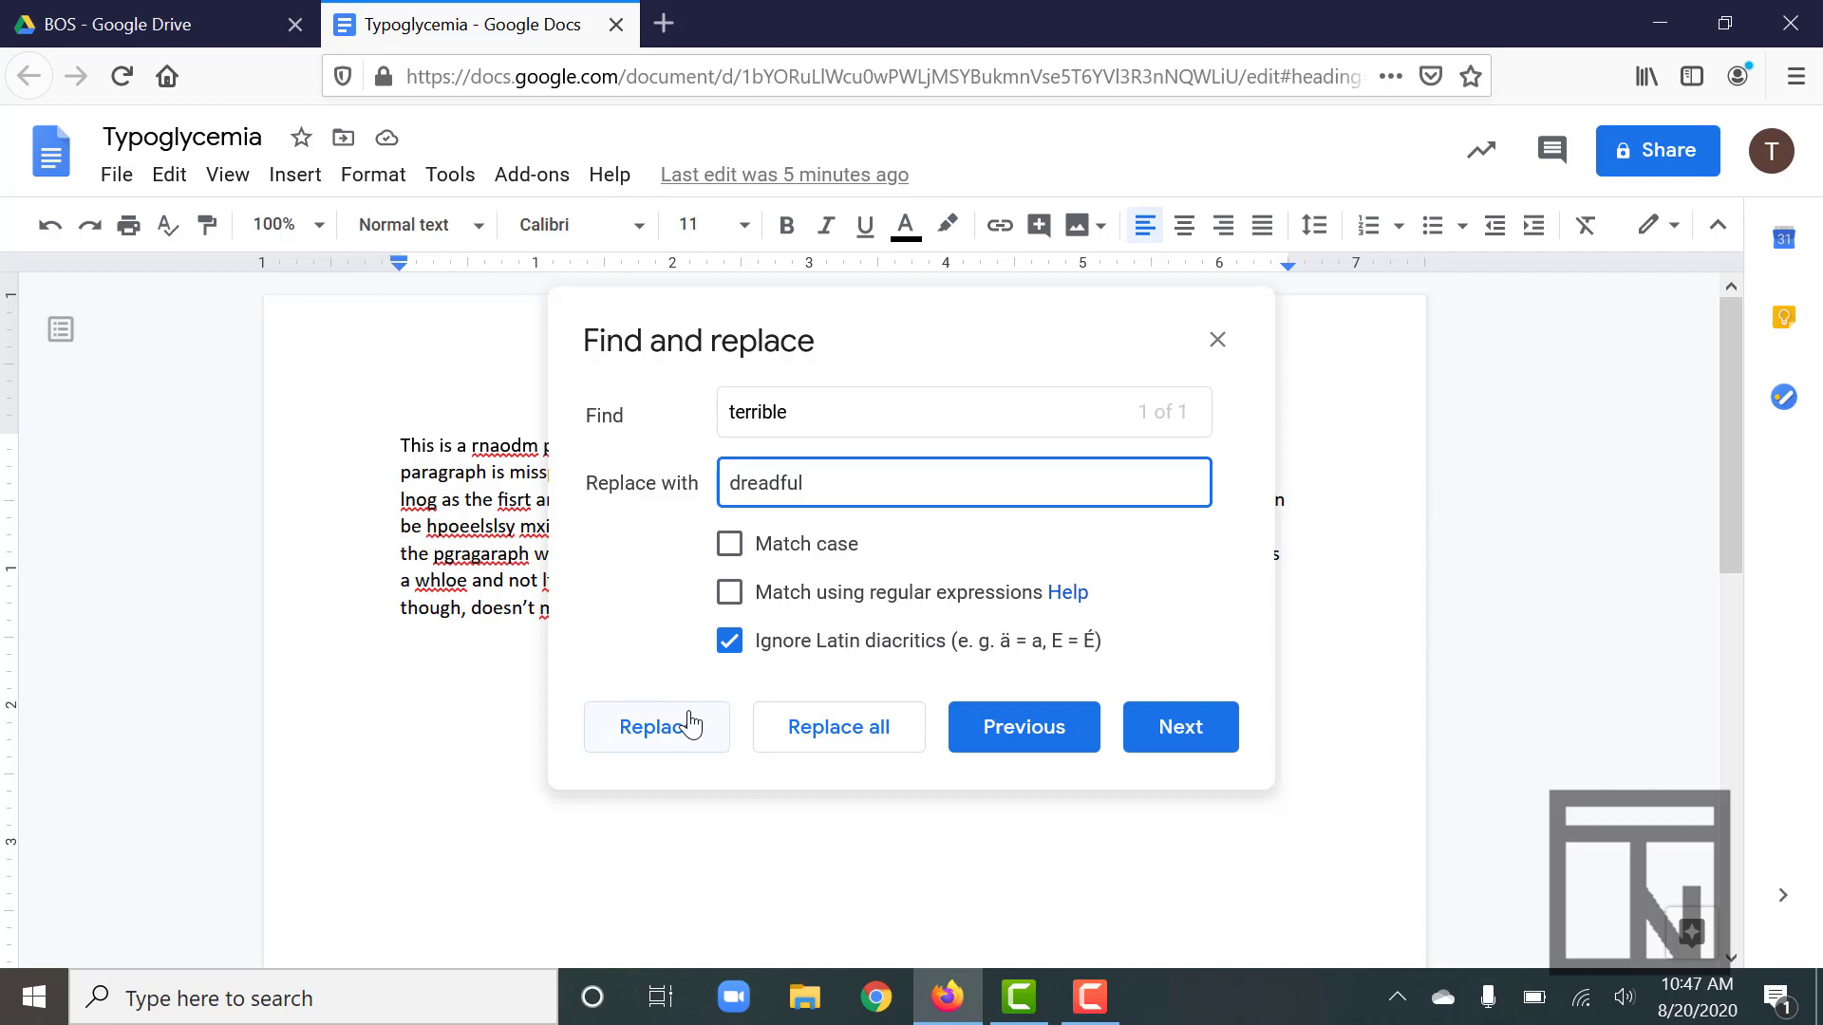
pyautogui.moveTo(838, 726)
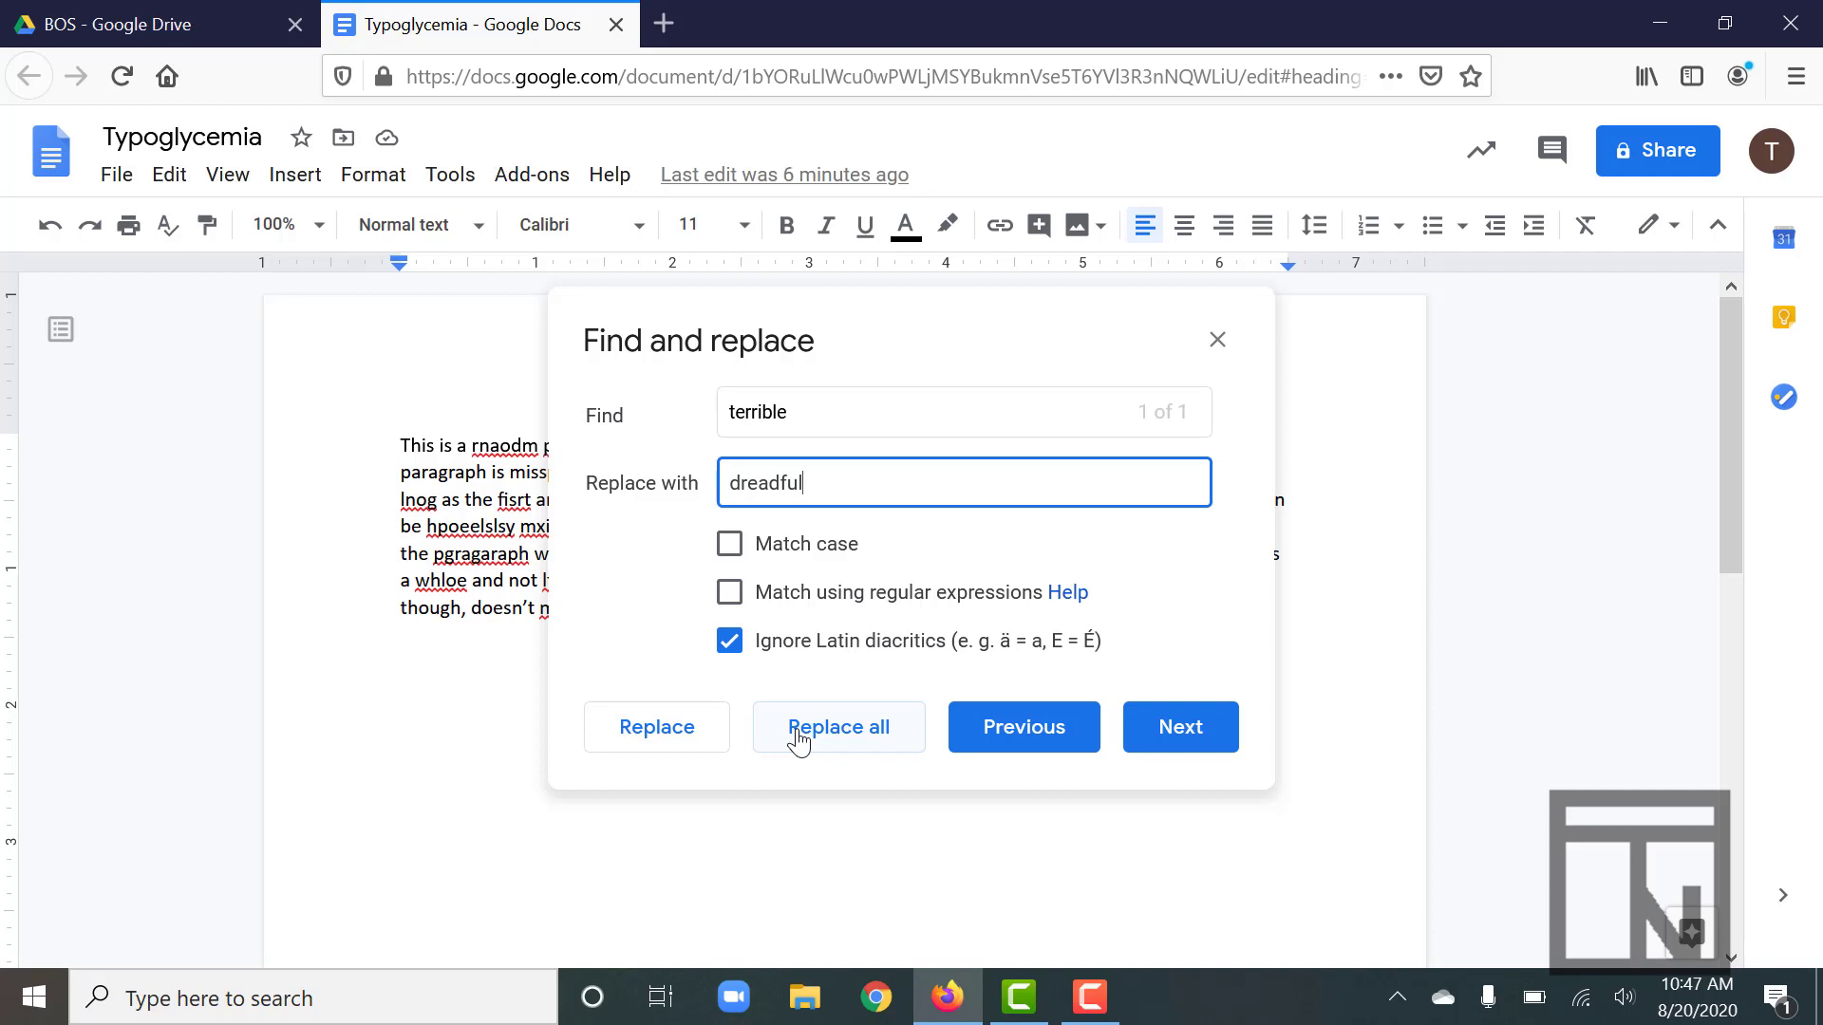
pyautogui.moveTo(1116, 684)
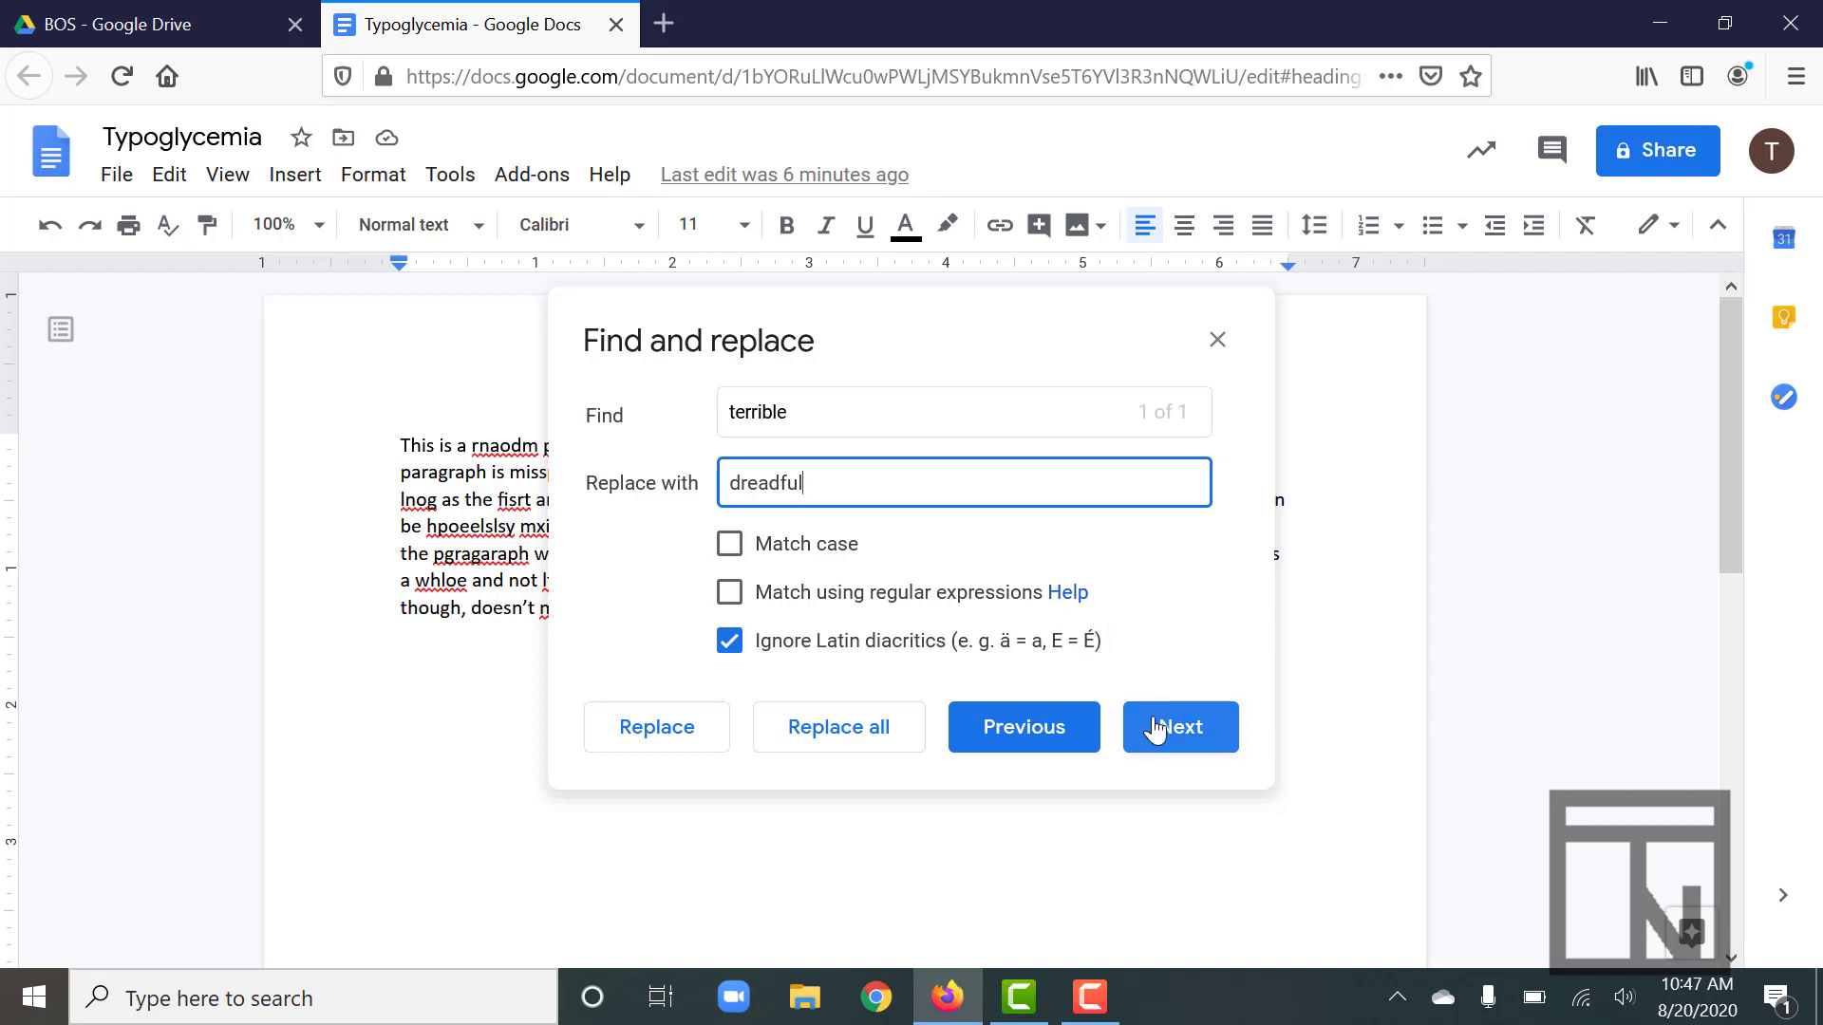
pyautogui.moveTo(1023, 727)
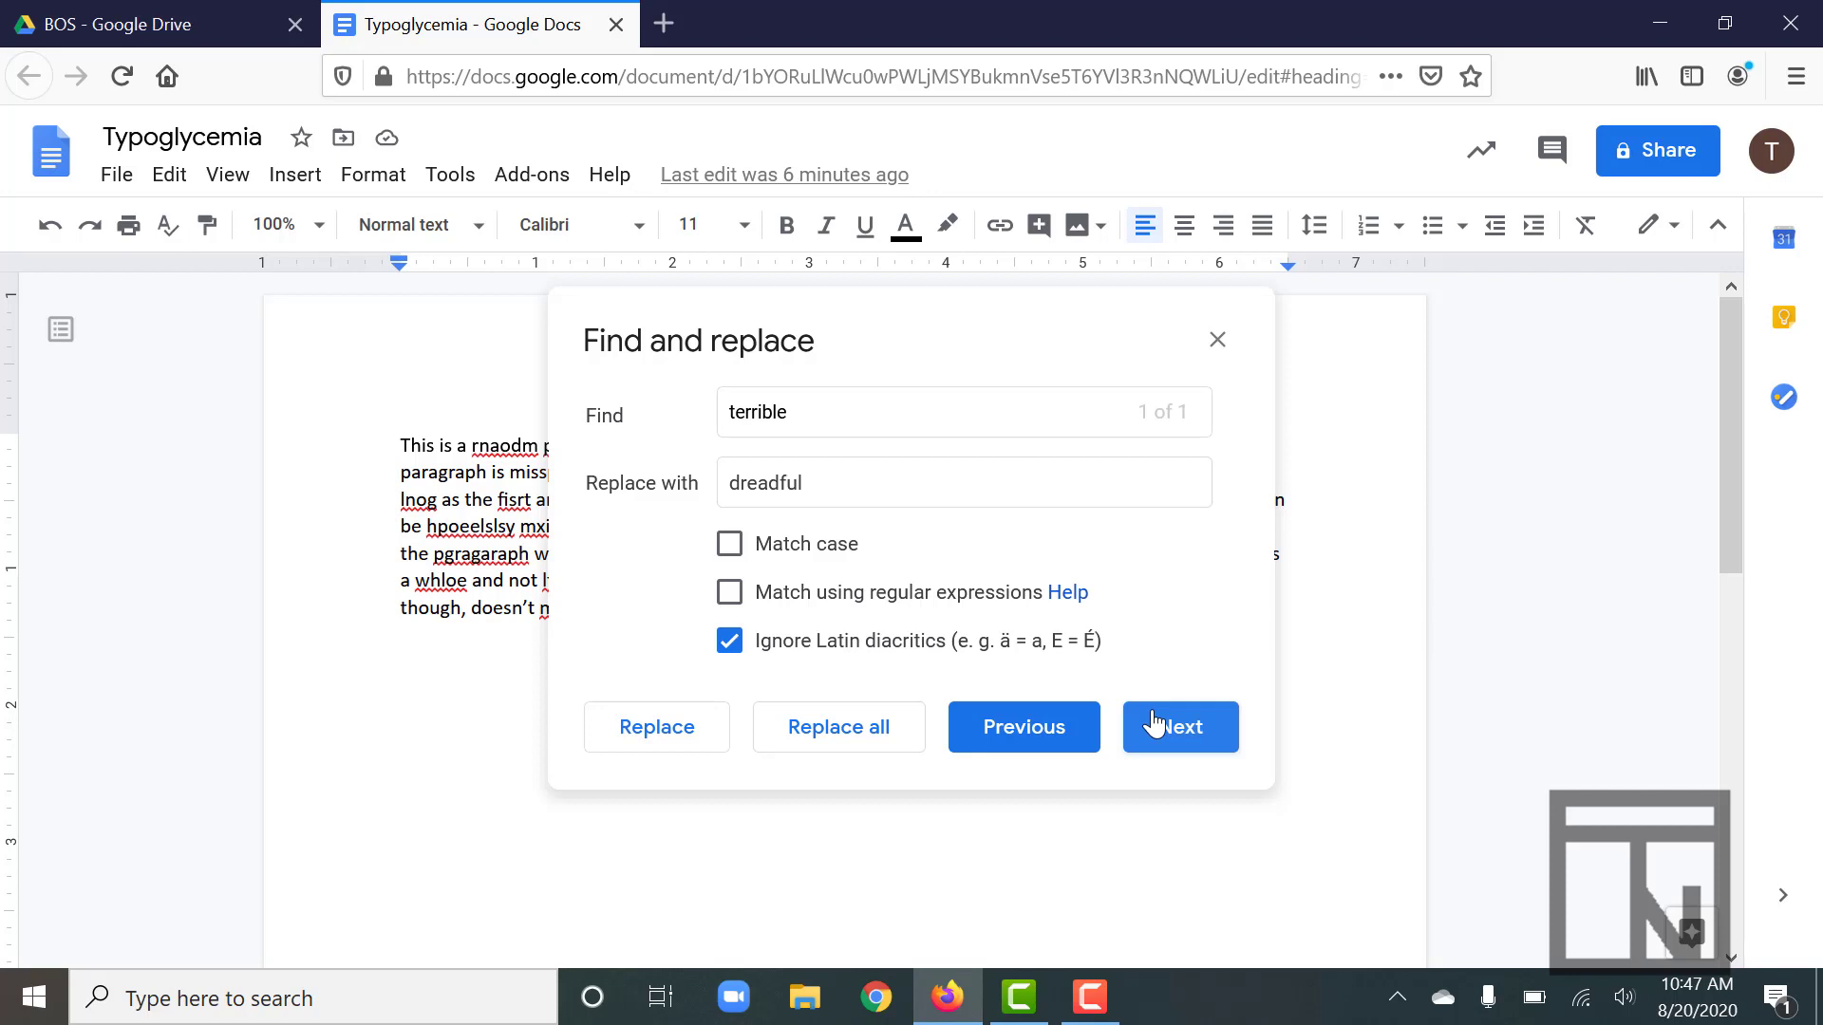
pyautogui.moveTo(838, 726)
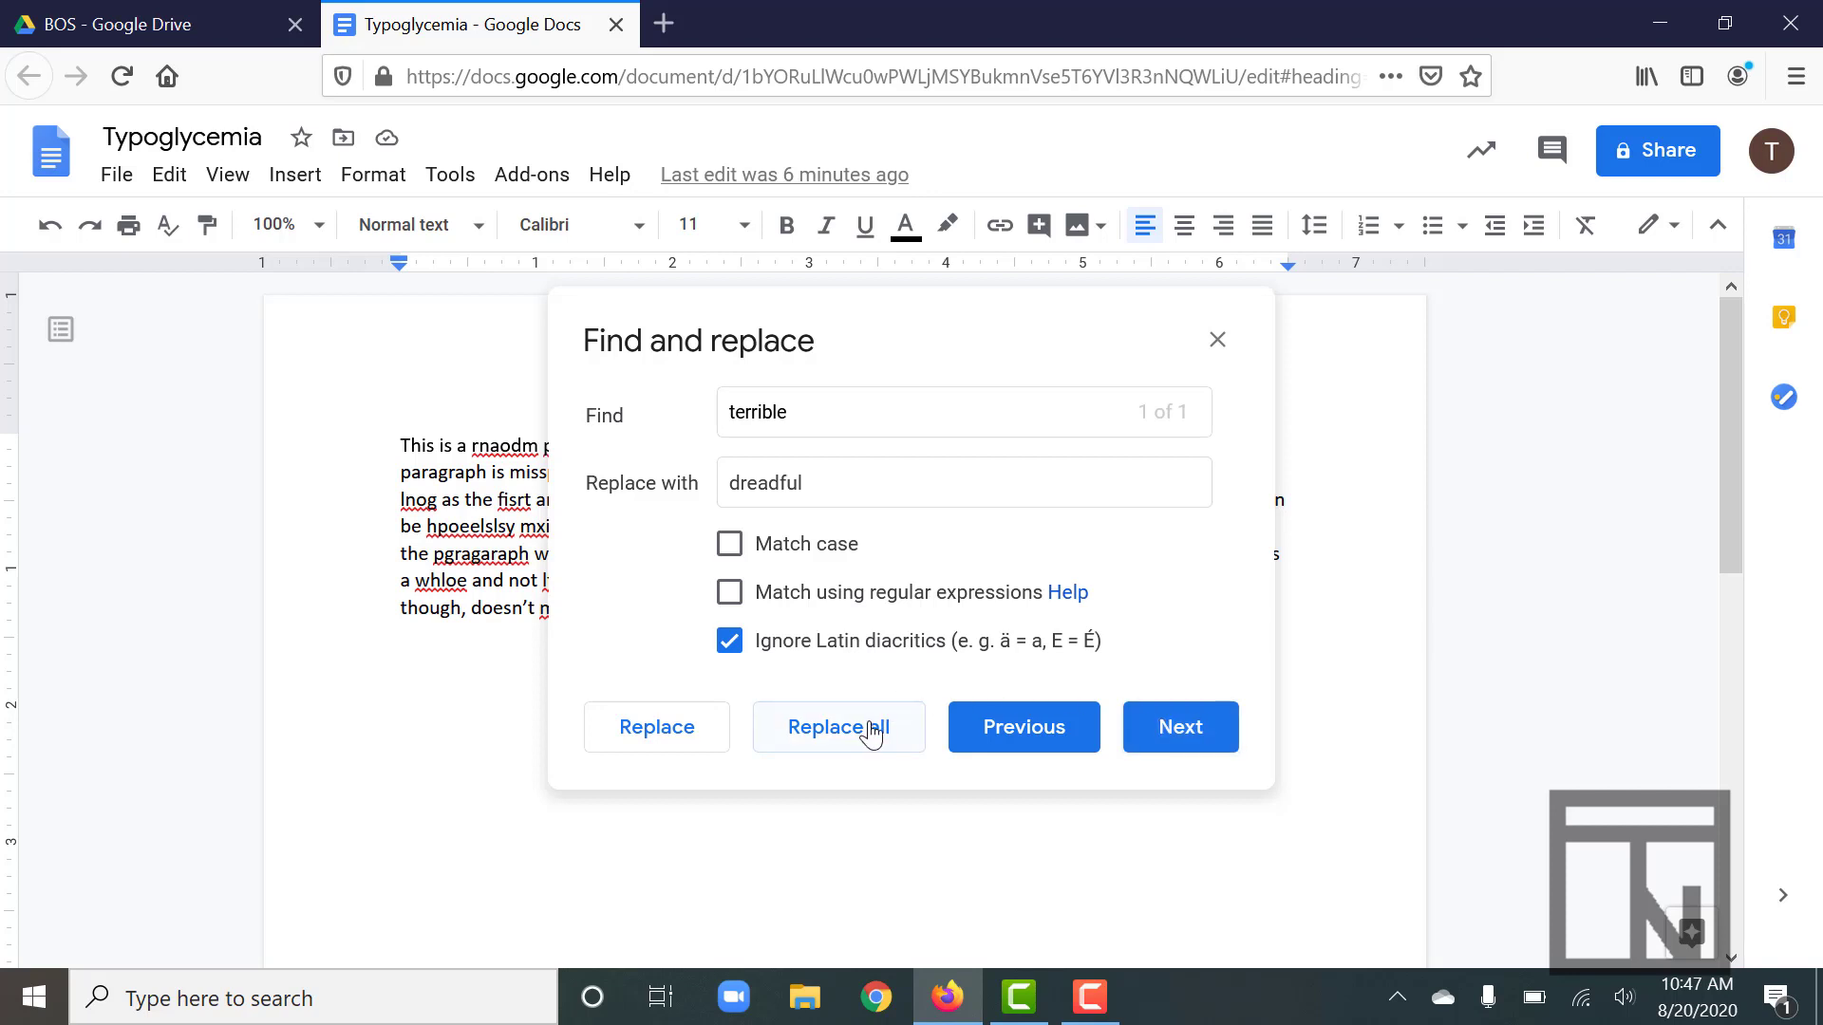
# - Replace all occurrences of 'terrible' with 'dreadful' and close the Find and replace dialog
pyautogui.click(837, 727)
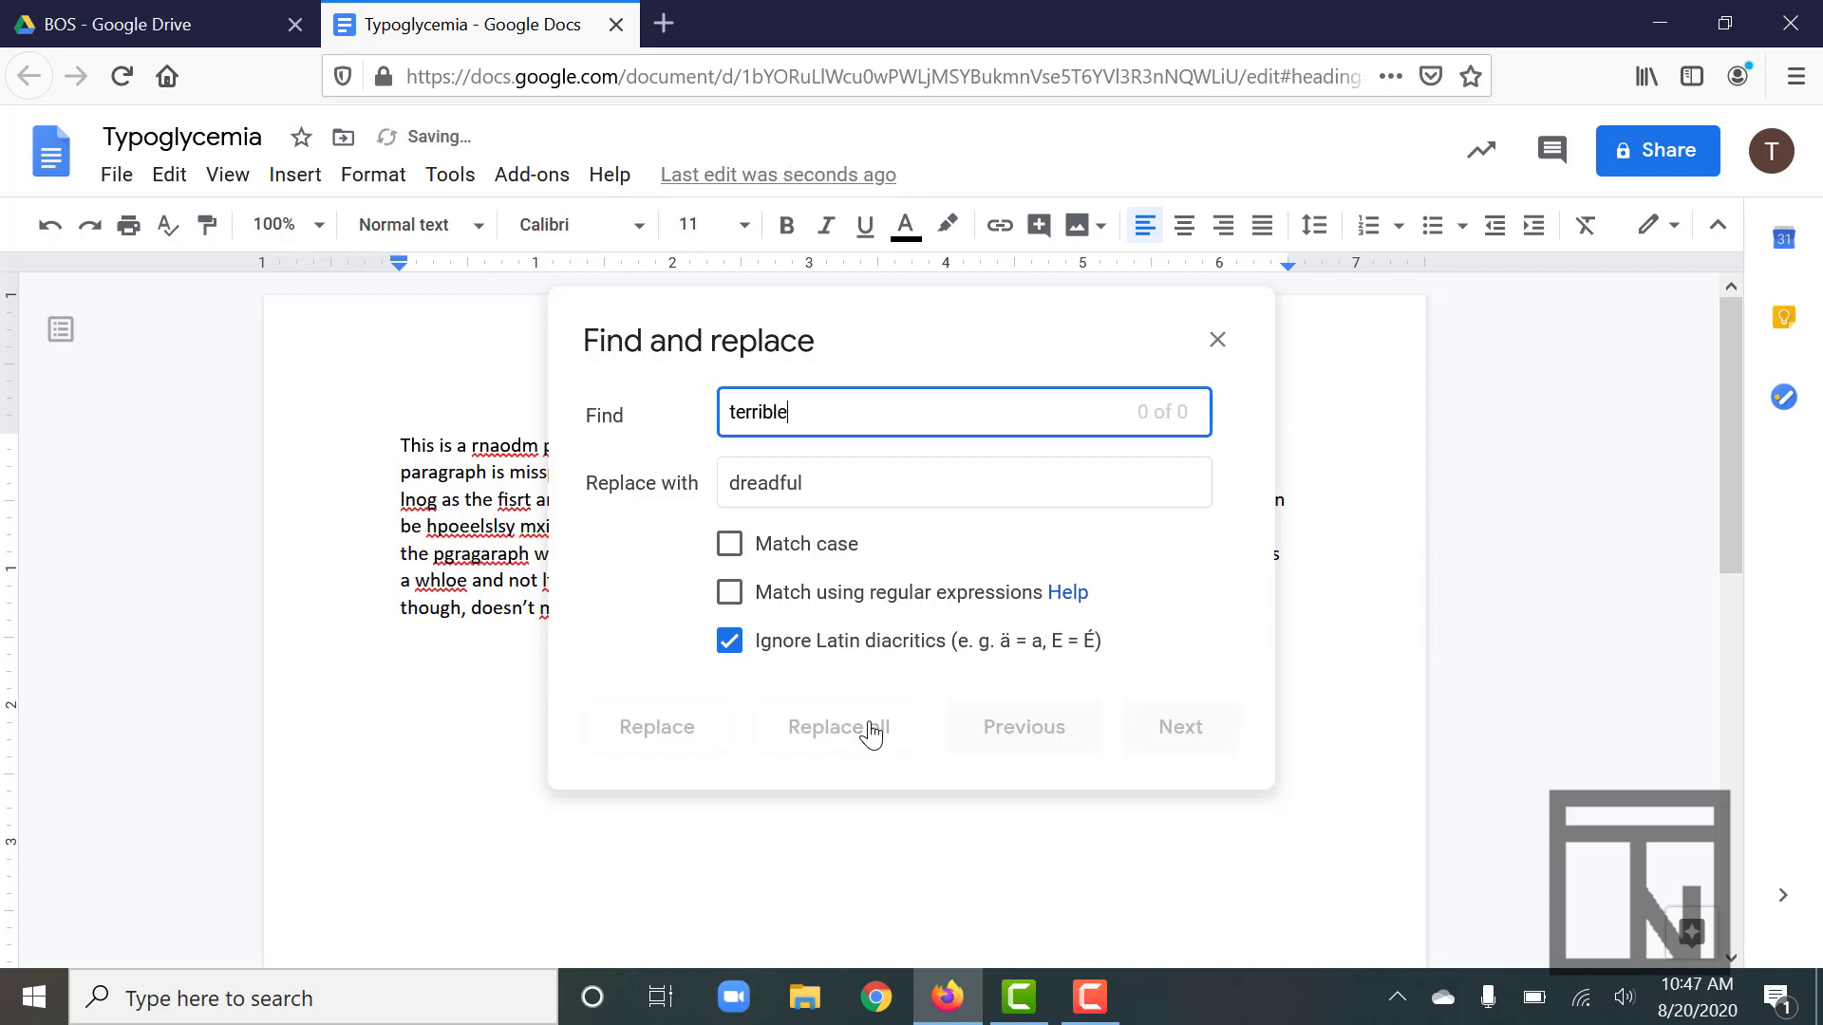
pyautogui.moveTo(1217, 340)
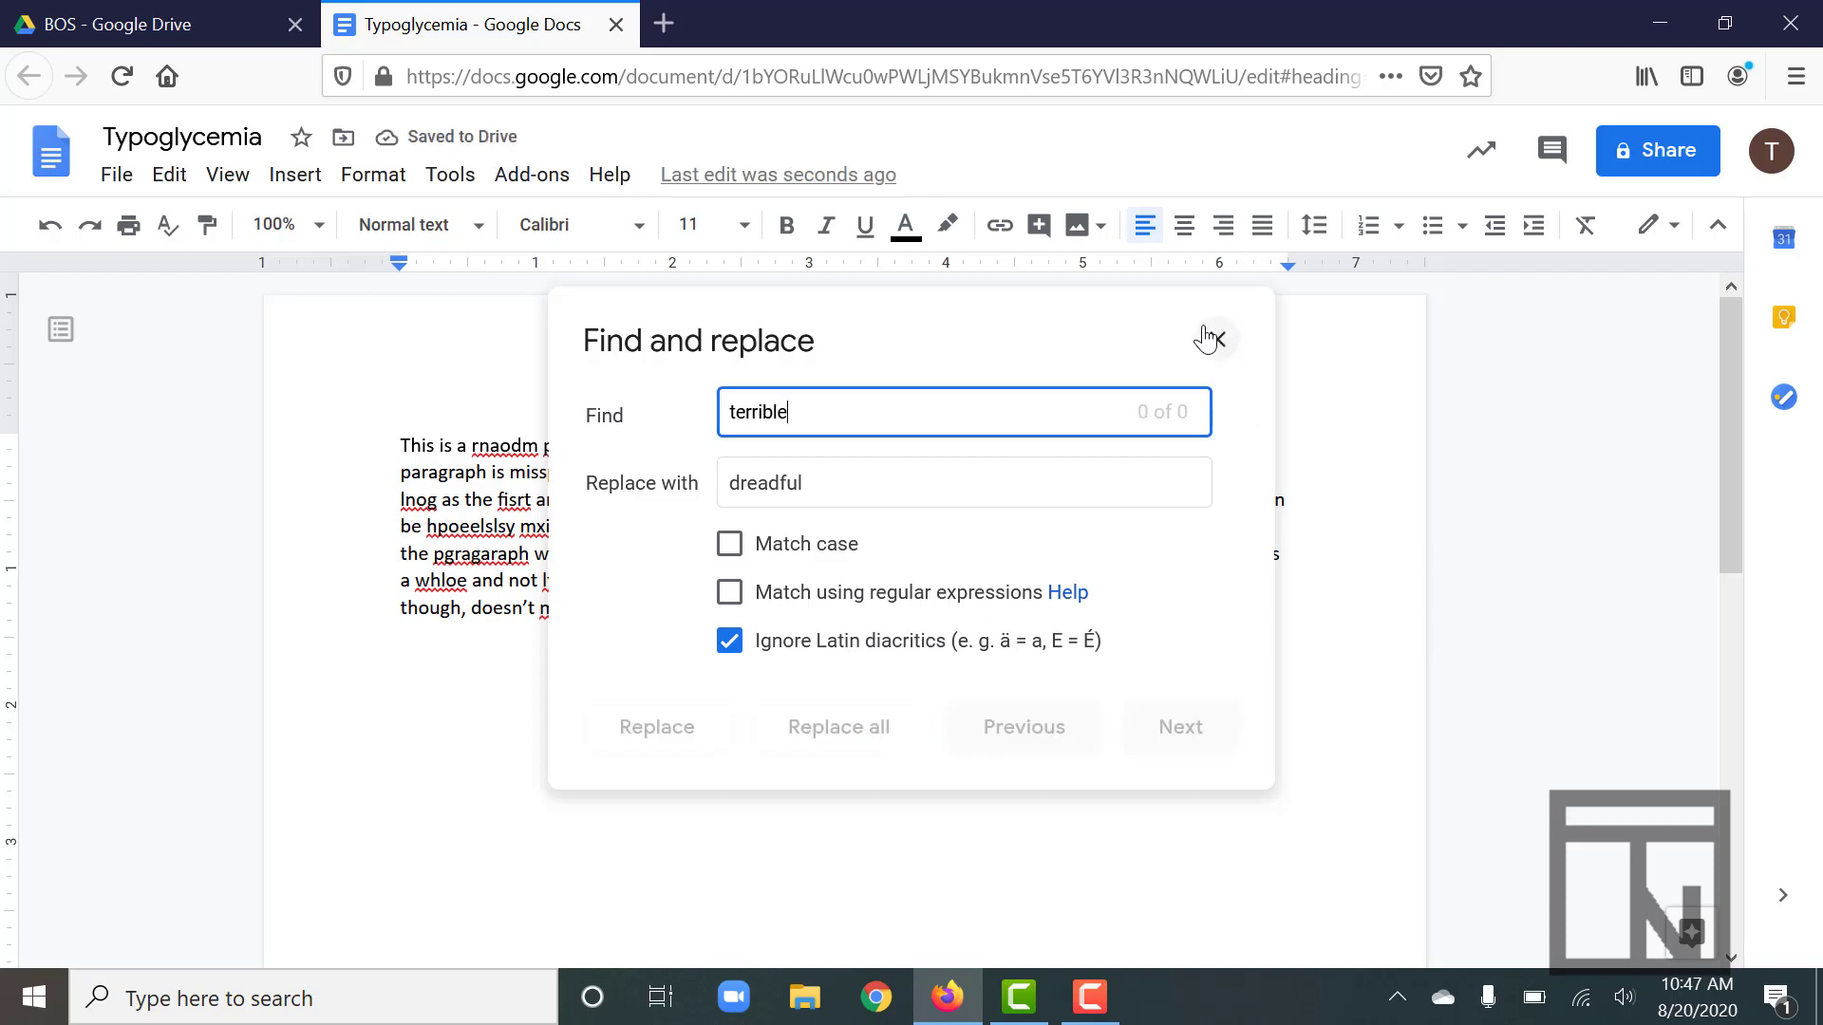
pyautogui.moveTo(1215, 341)
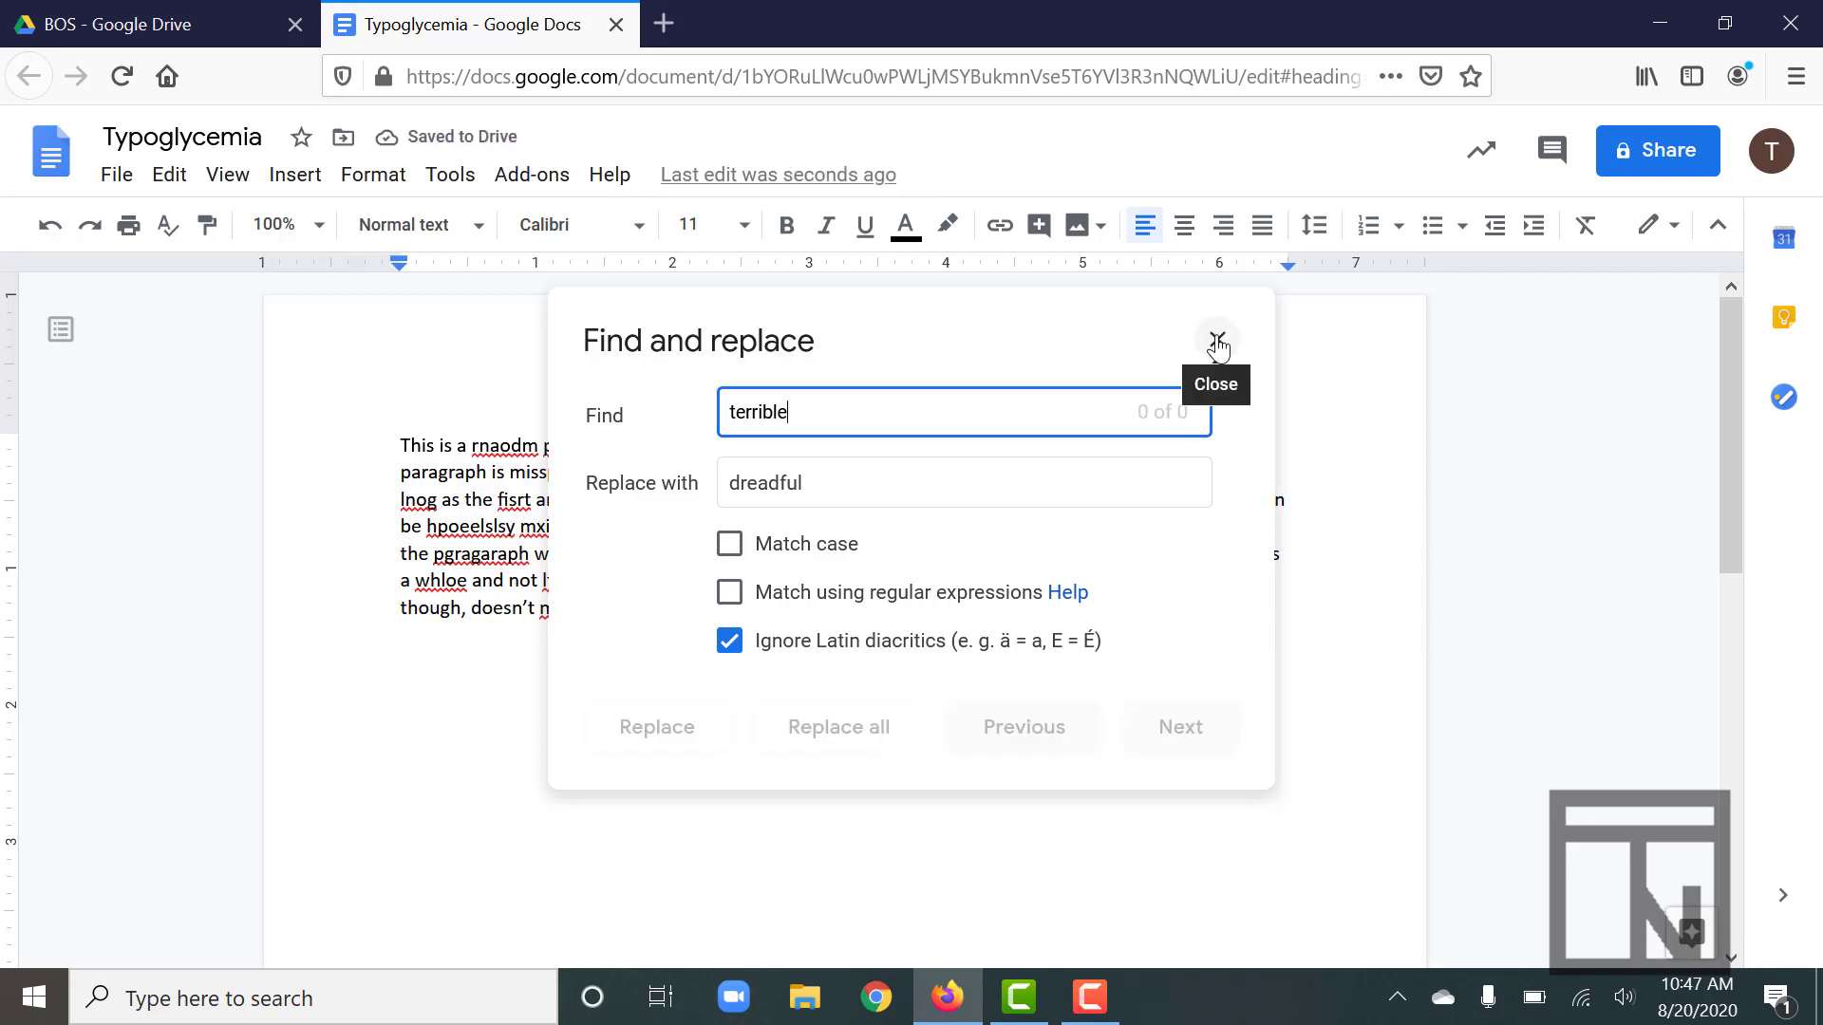
pyautogui.click(1216, 341)
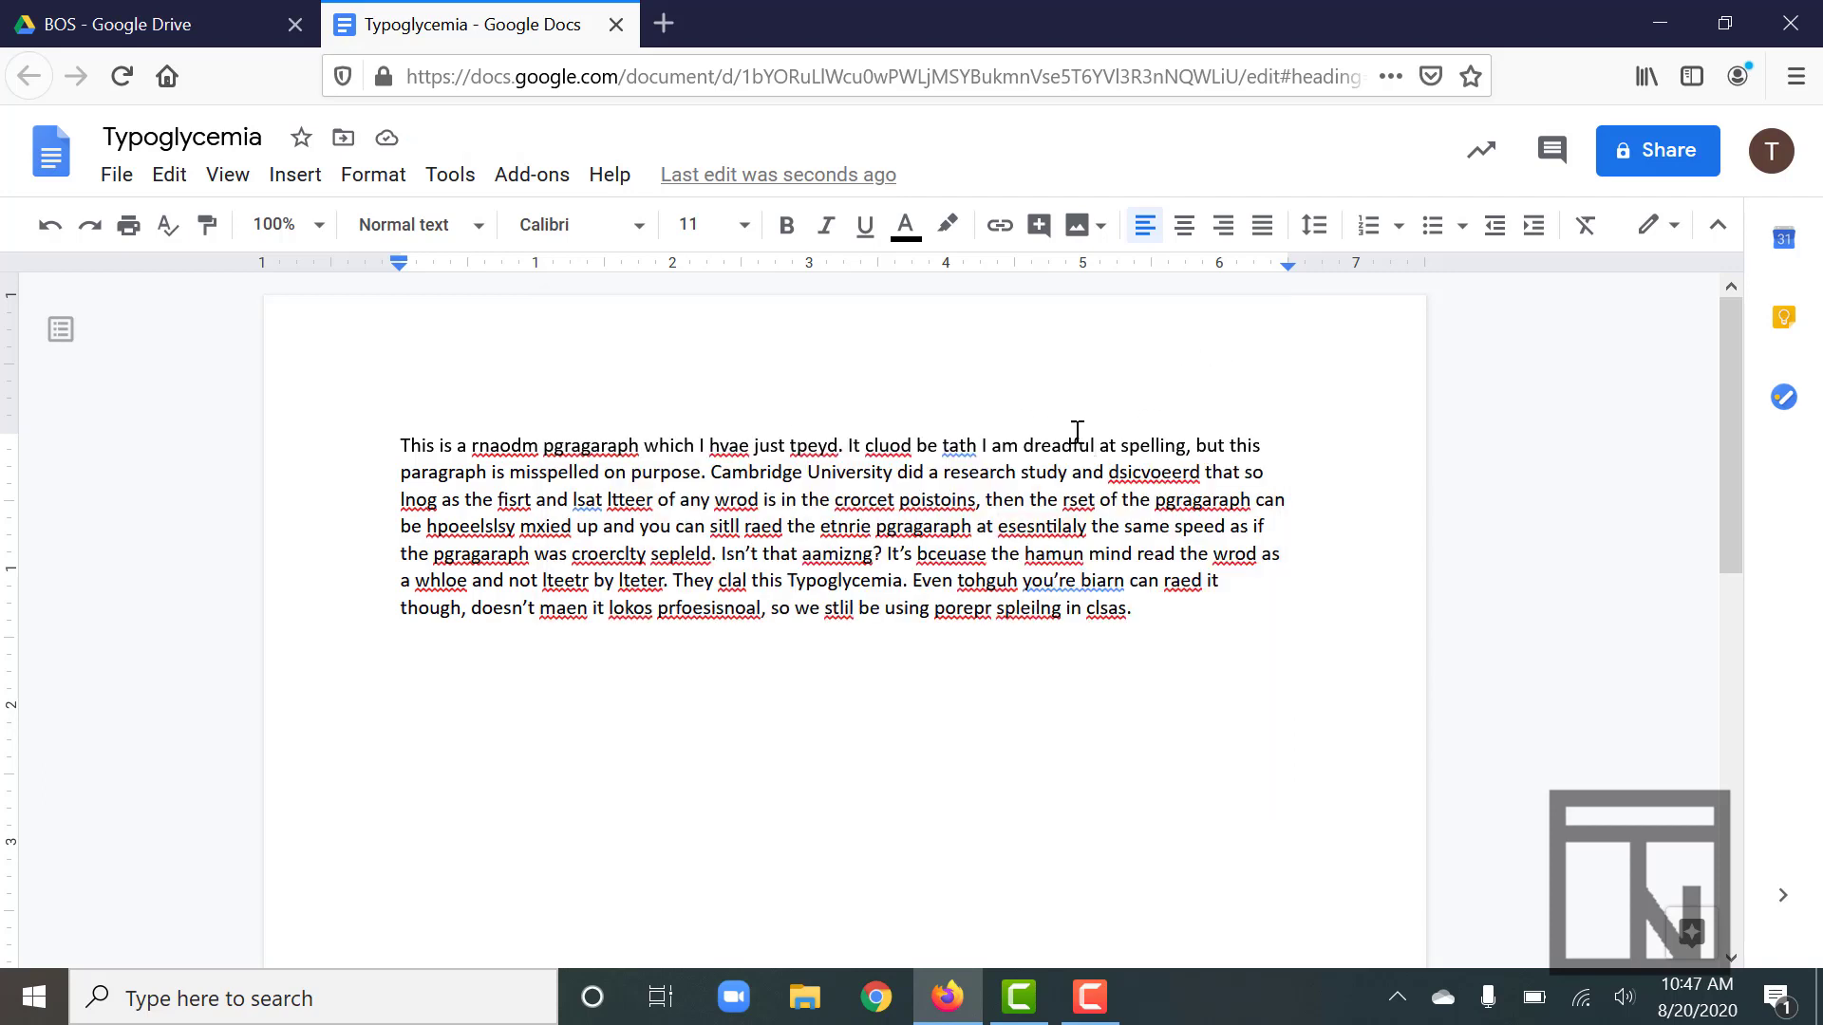